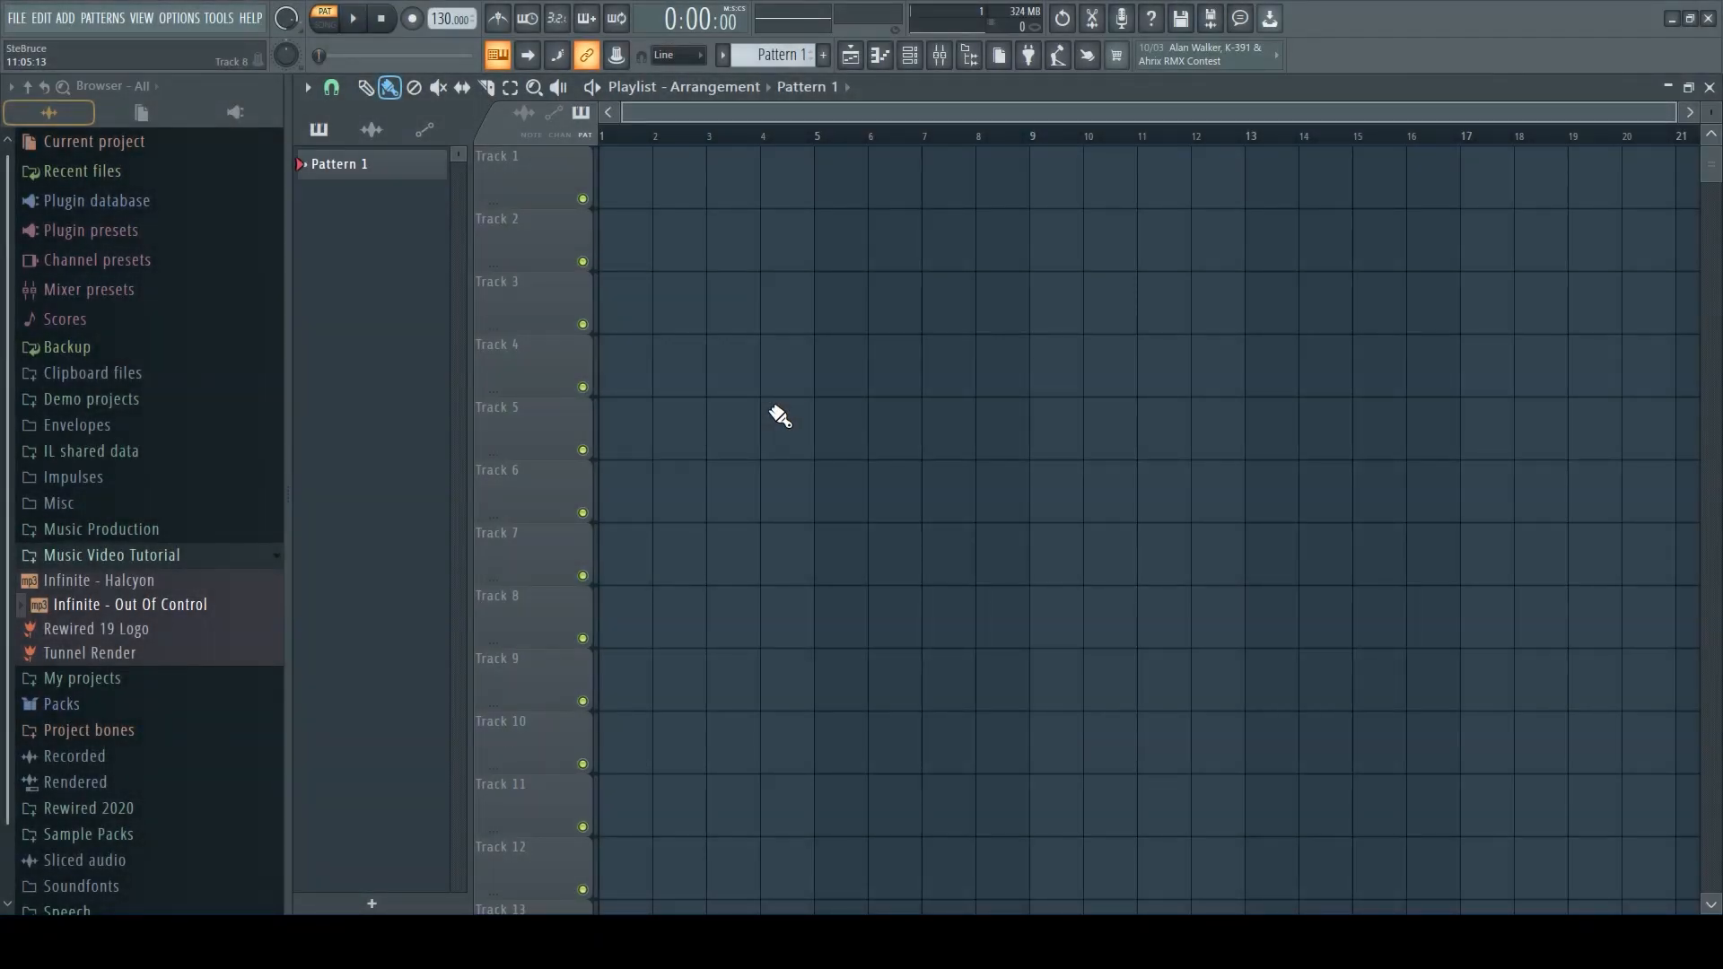
pyautogui.moveTo(797, 256)
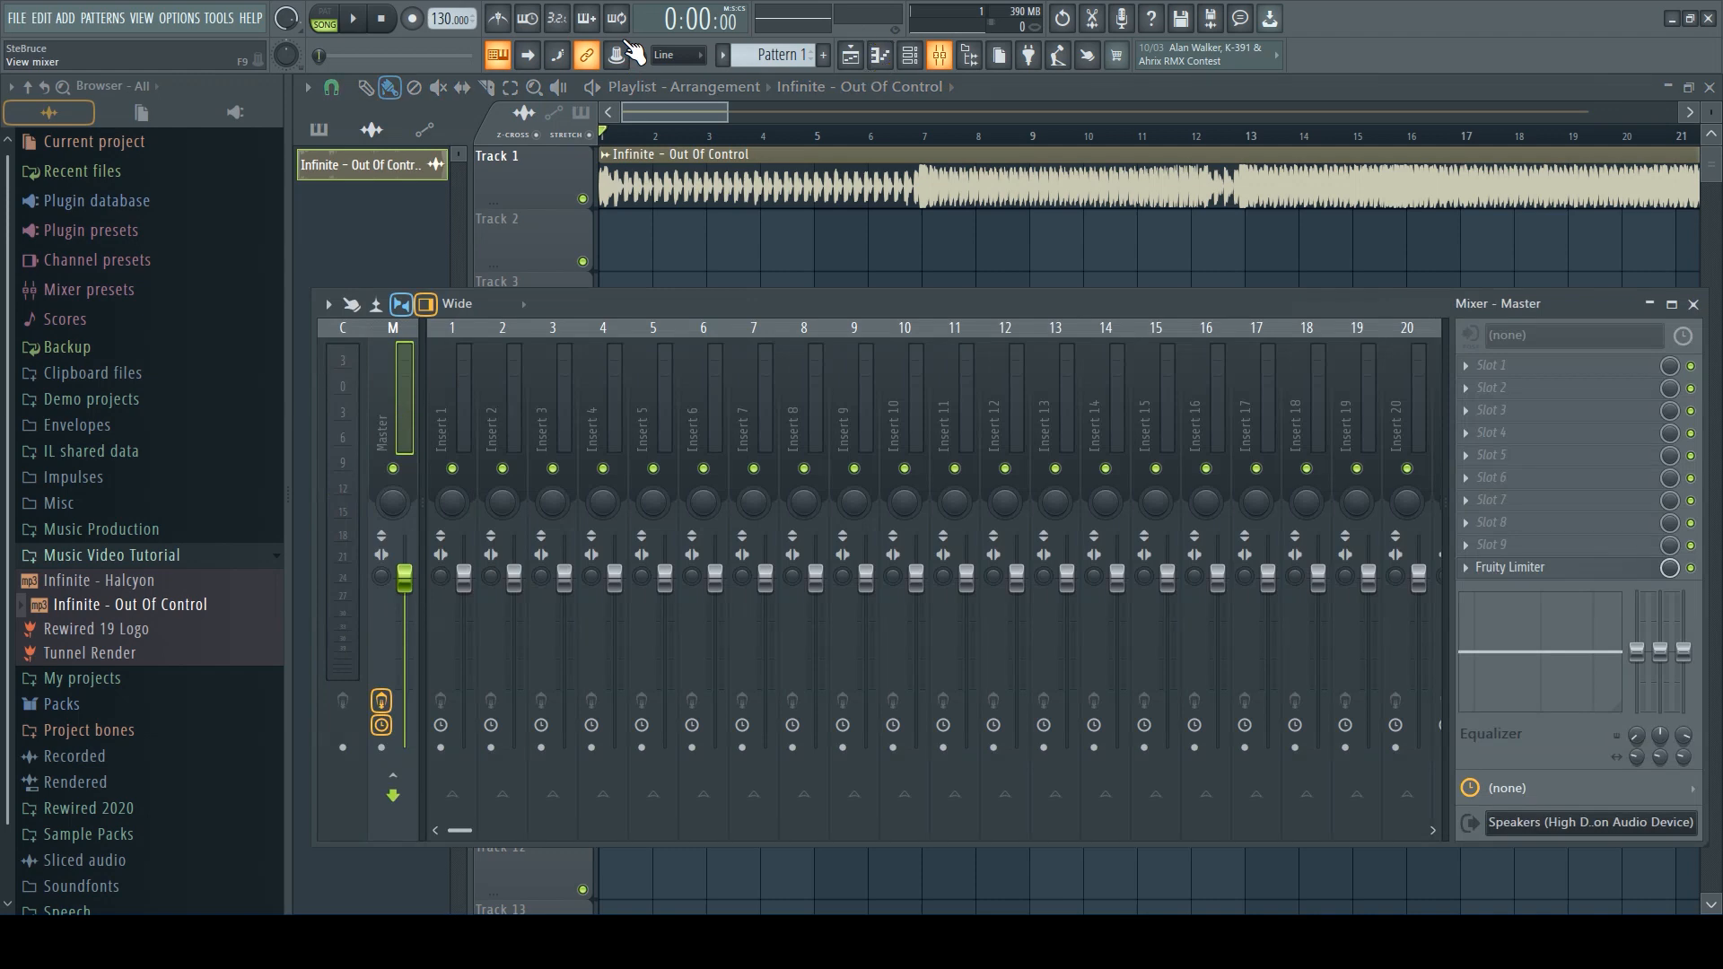
# - Load ZGameEditor Visualizer into an empty Master effect slot and bring up its plugin options
pyautogui.click(1516, 364)
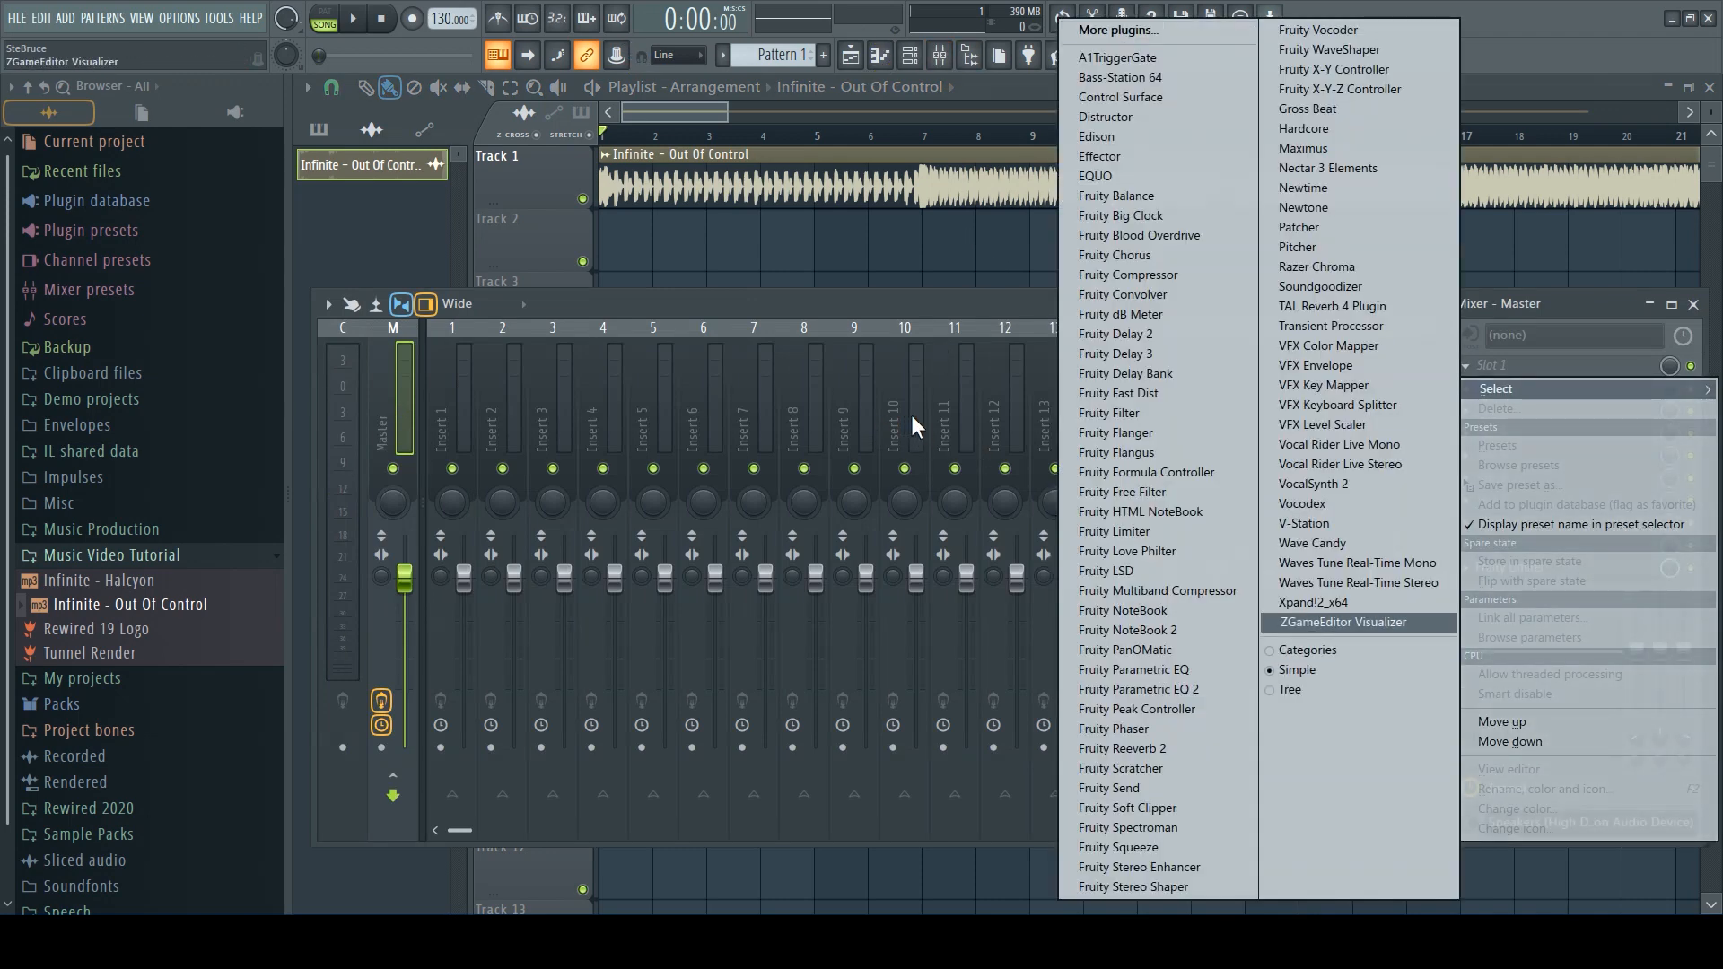
pyautogui.click(1341, 622)
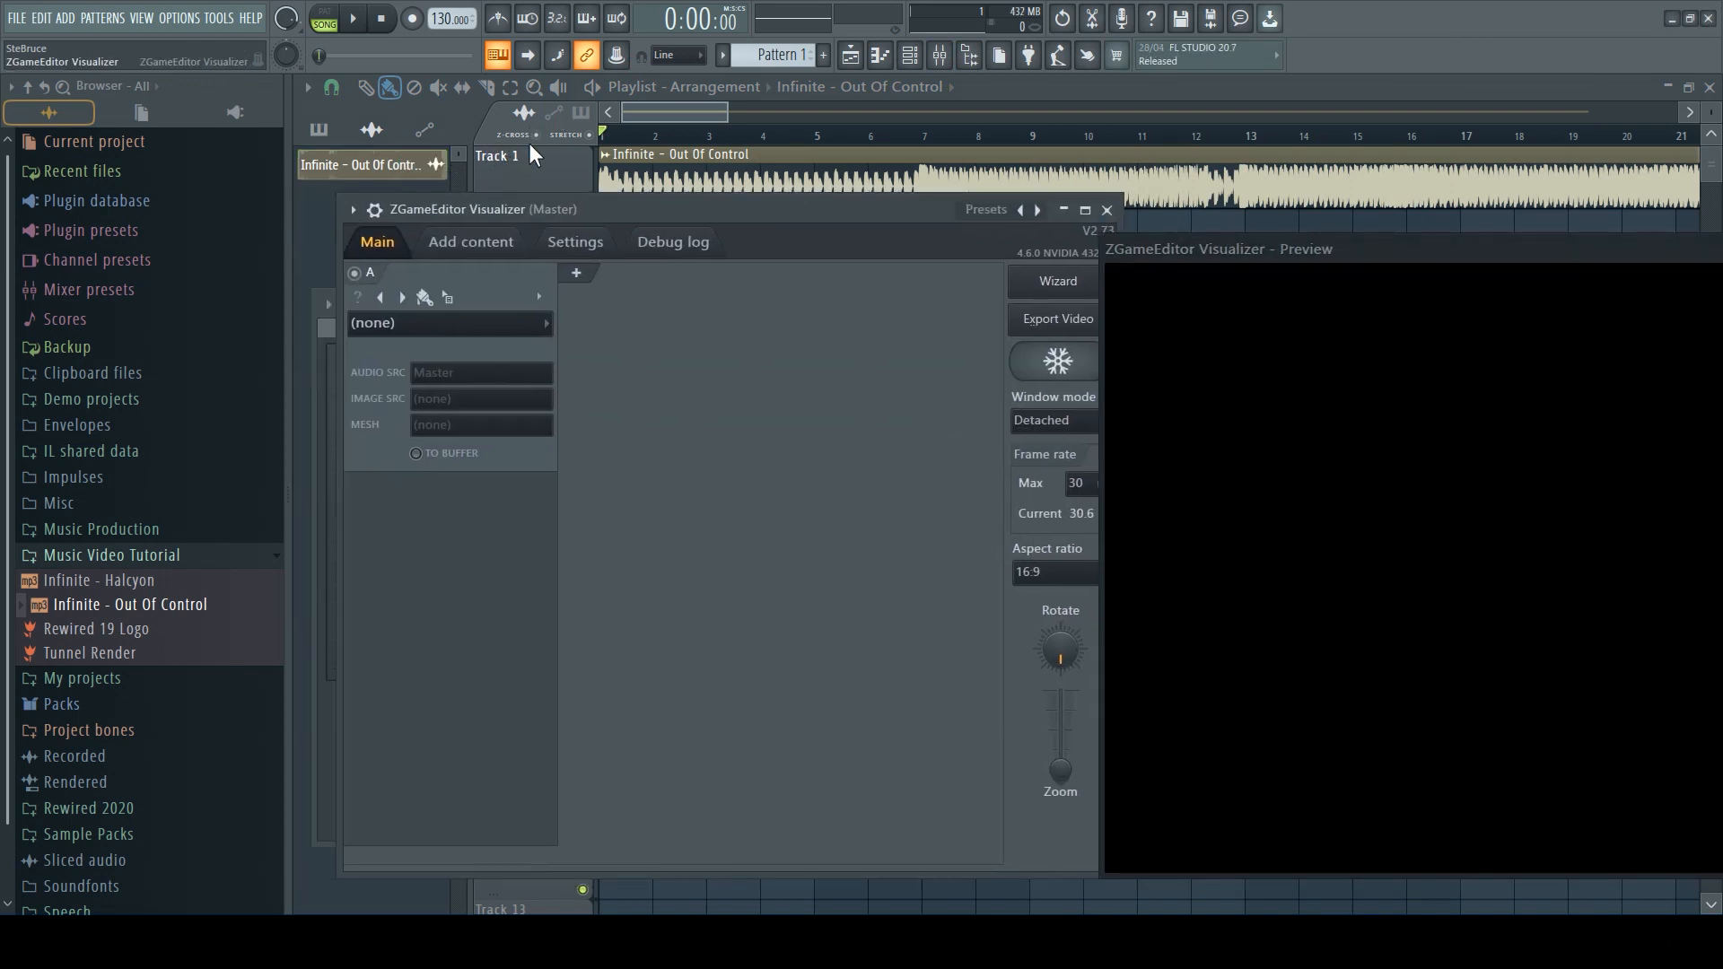
pyautogui.click(354, 210)
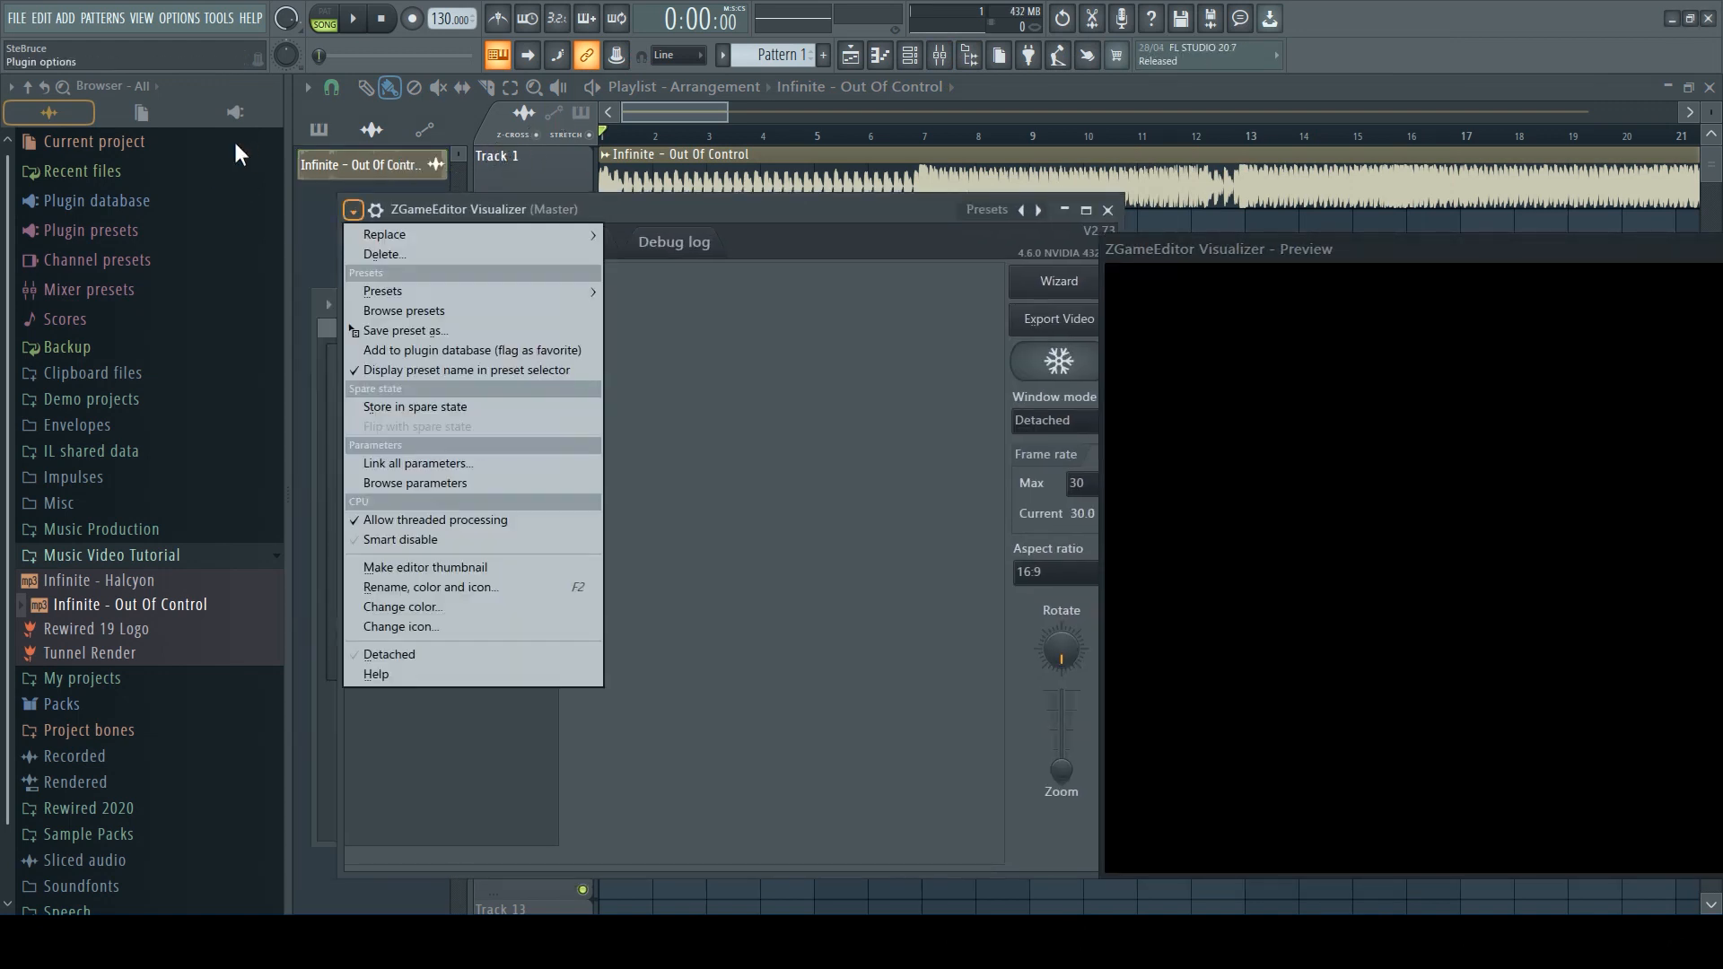
pyautogui.moveTo(400, 606)
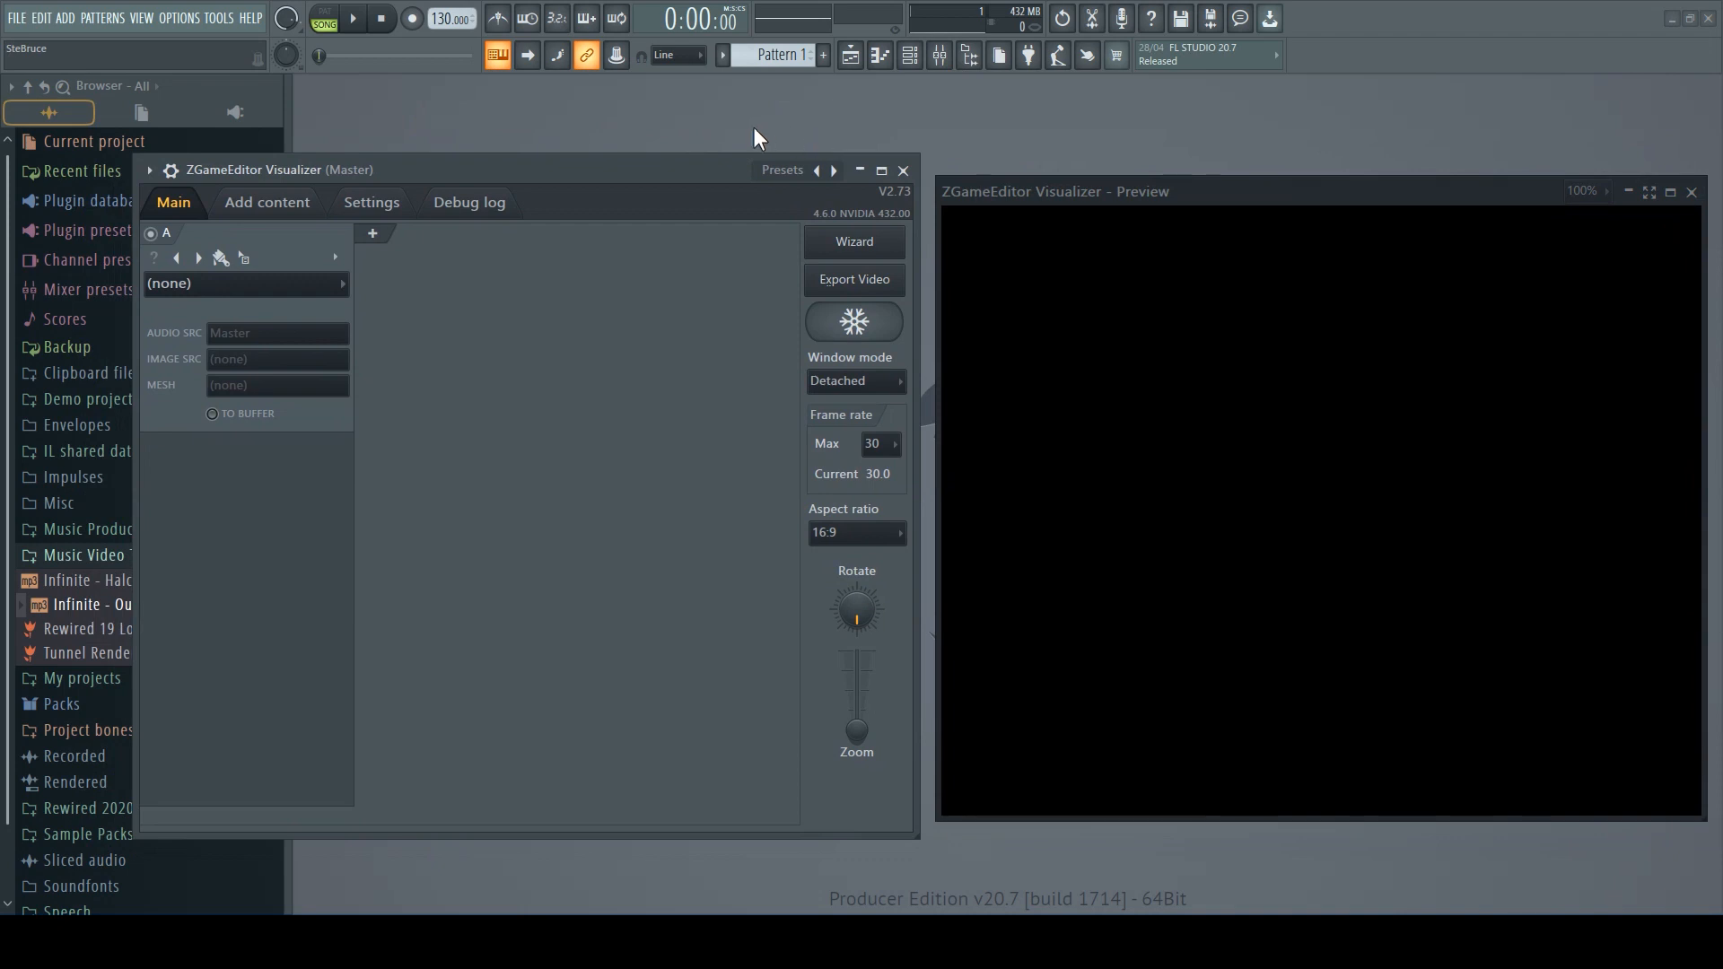
pyautogui.moveTo(239, 23)
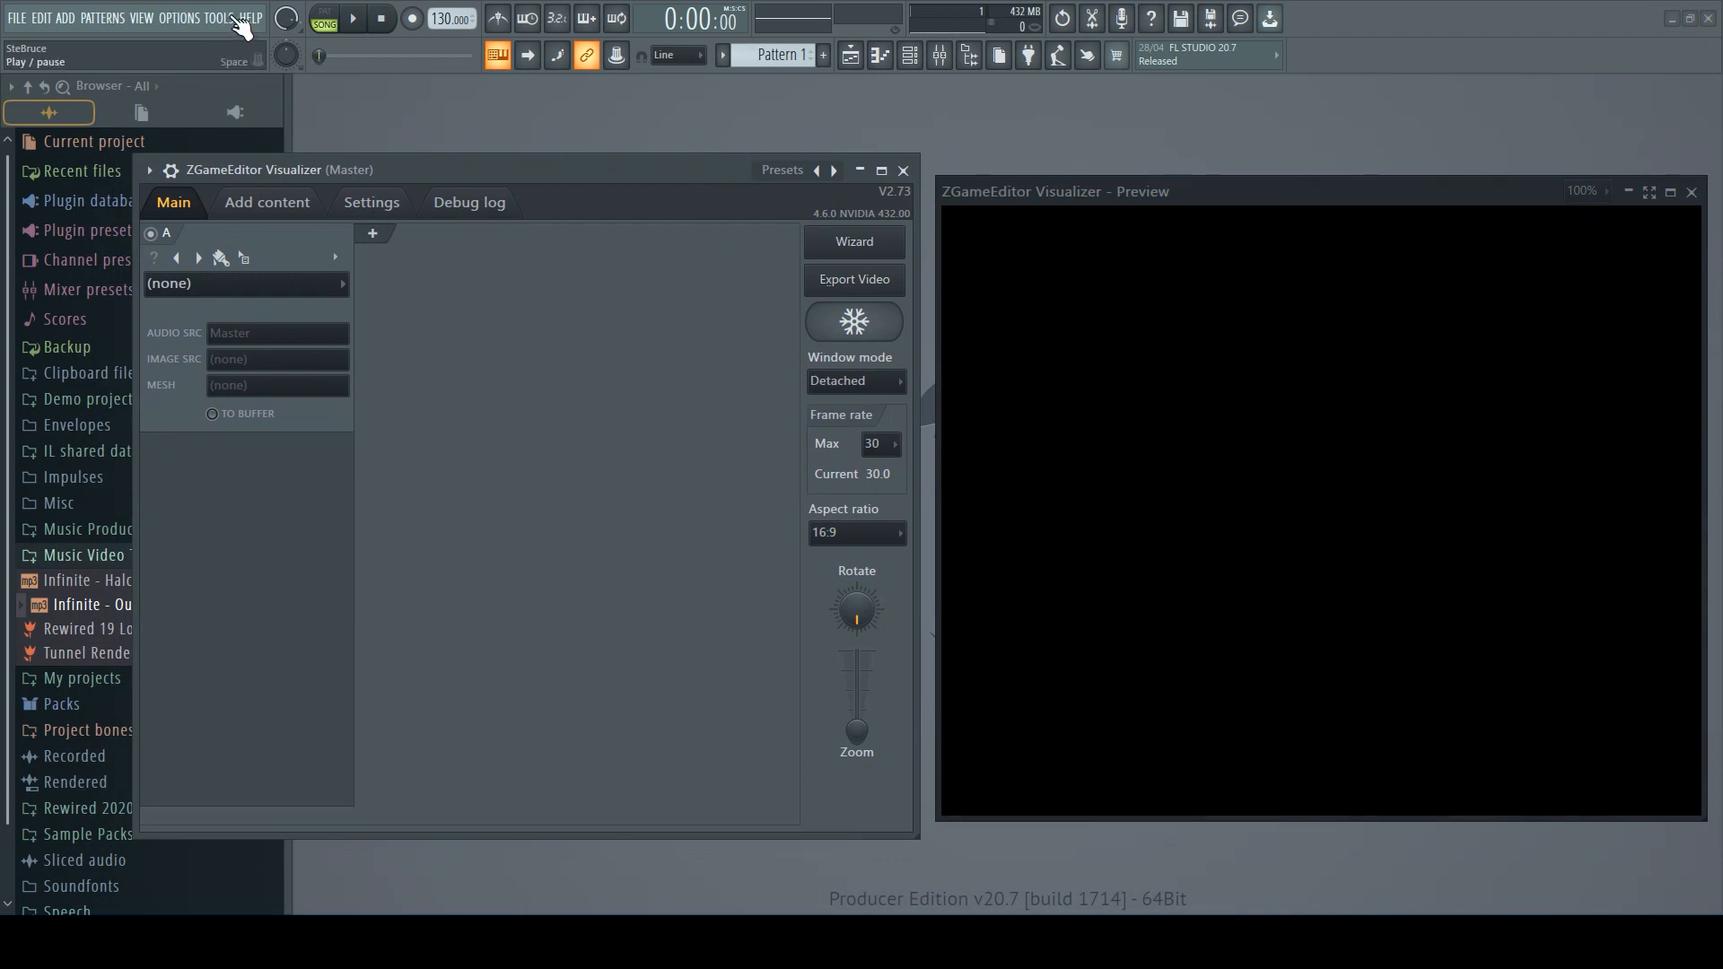
# - Start song playback and launch the visualizer's video wizard with the Stack Trace 03 scene
pyautogui.click(350, 18)
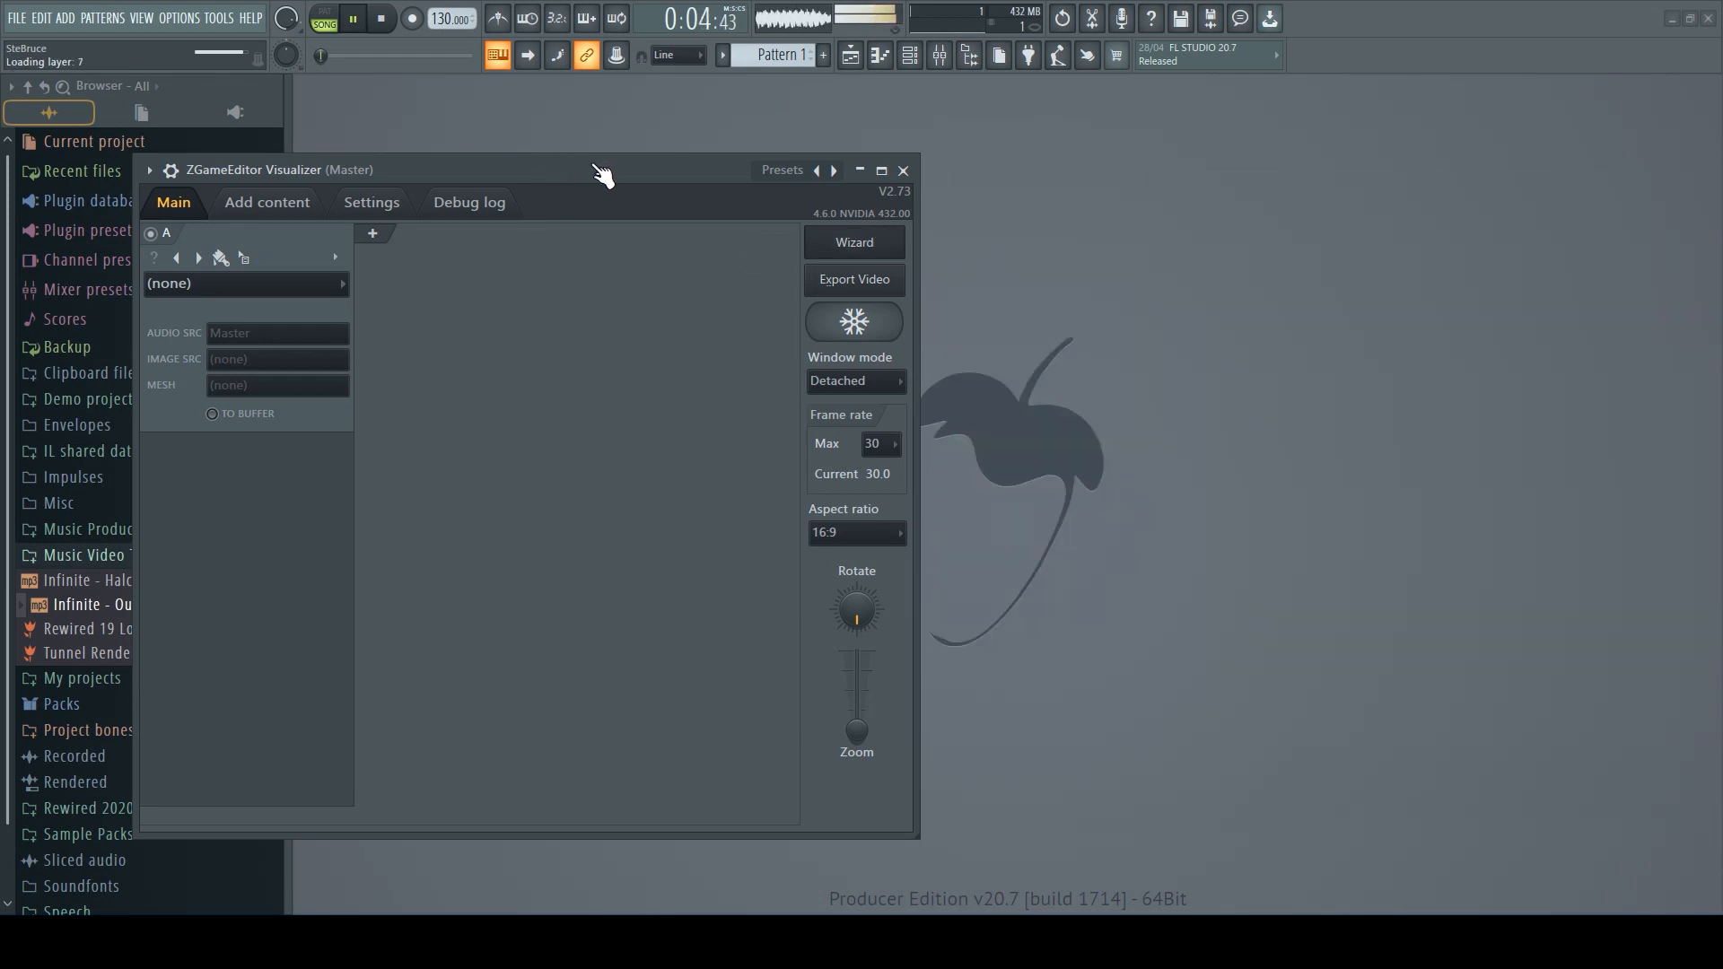
pyautogui.click(854, 243)
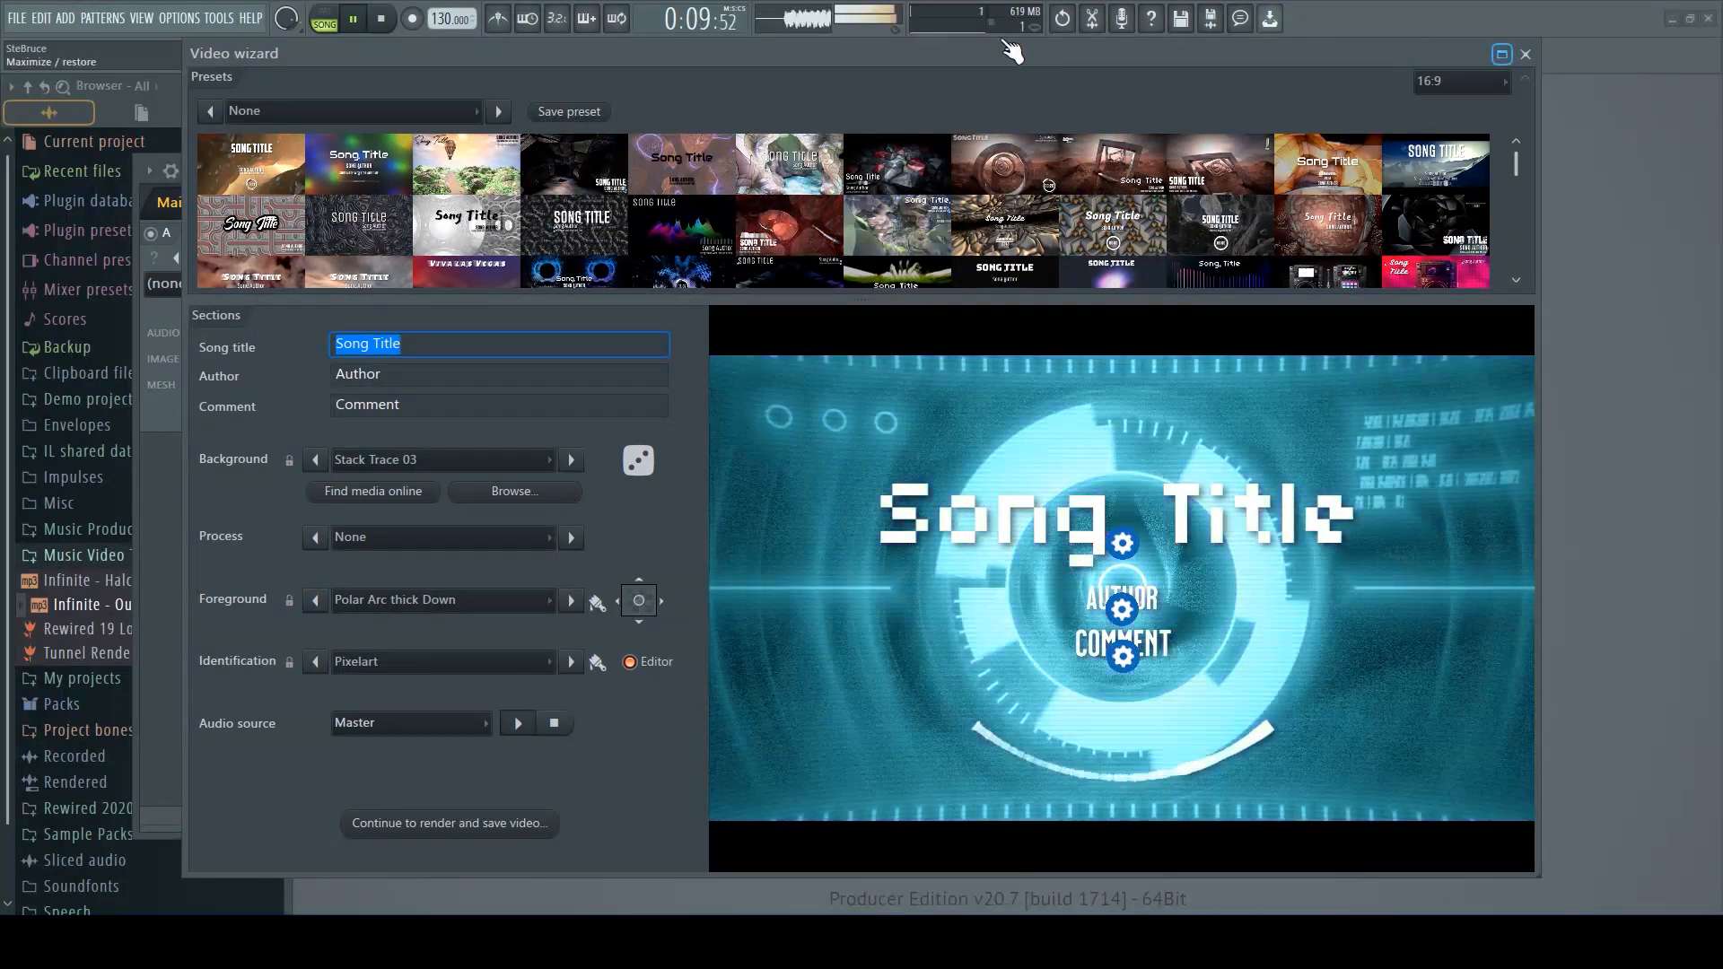
# - Maximize the video wizard and pick the Transparent Isoslices scene with Vignette and Glitchy title
pyautogui.click(1500, 54)
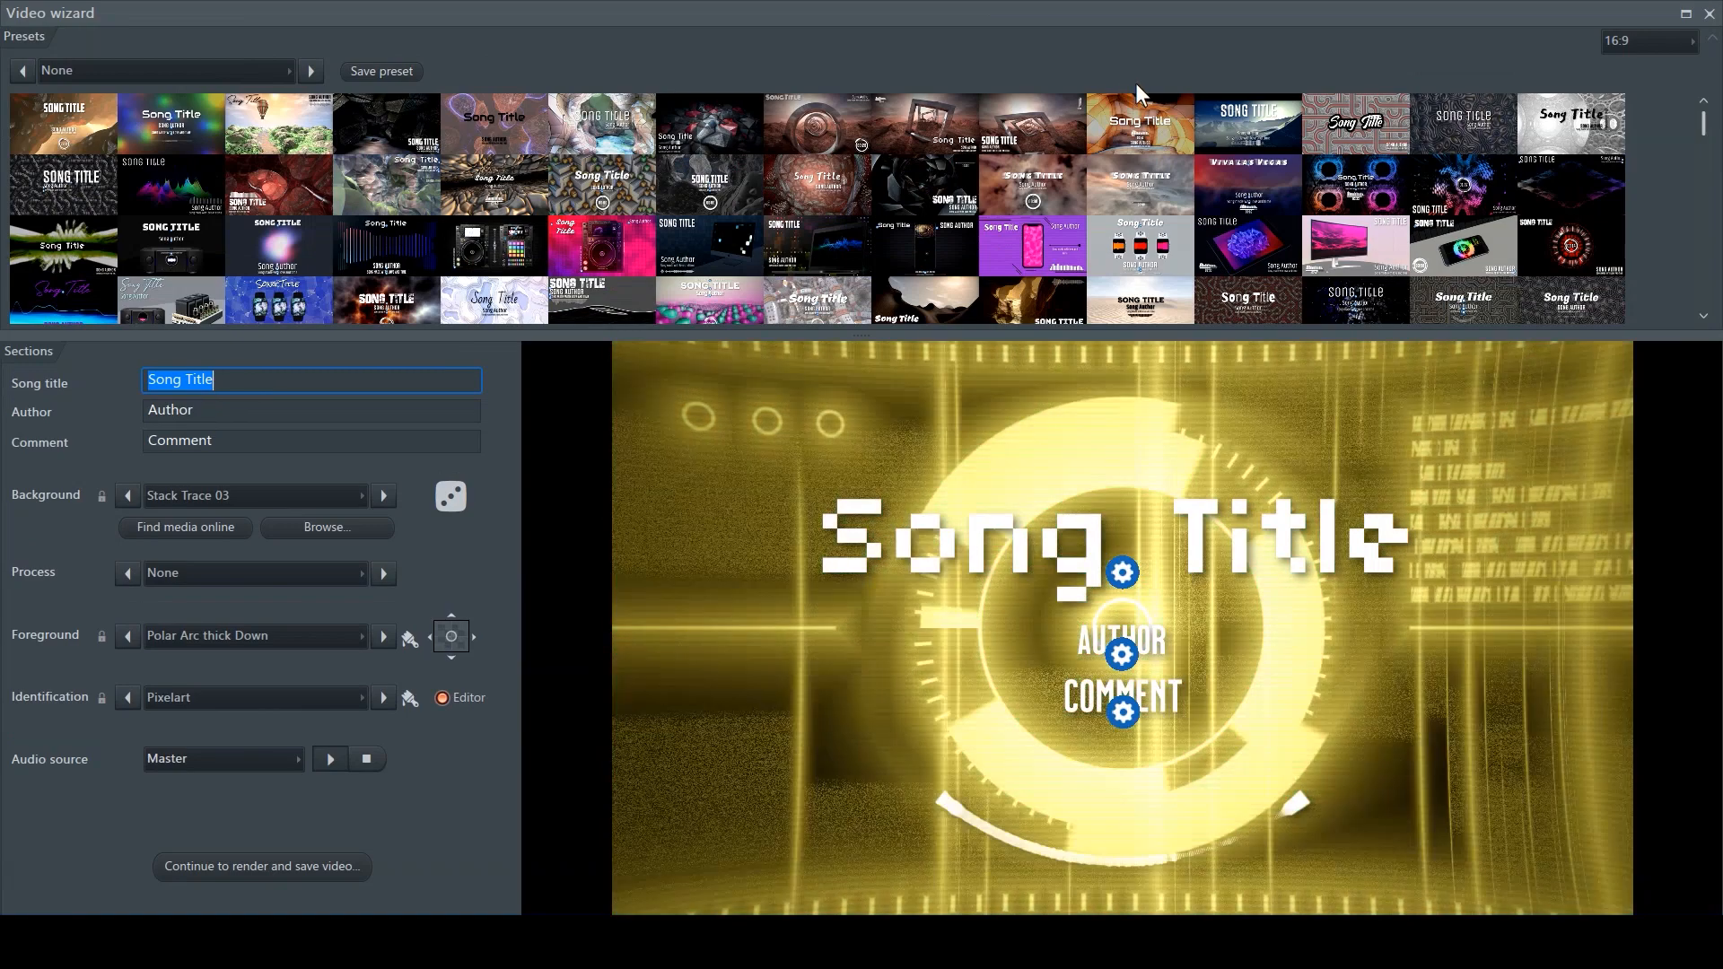
pyautogui.scroll(-3)
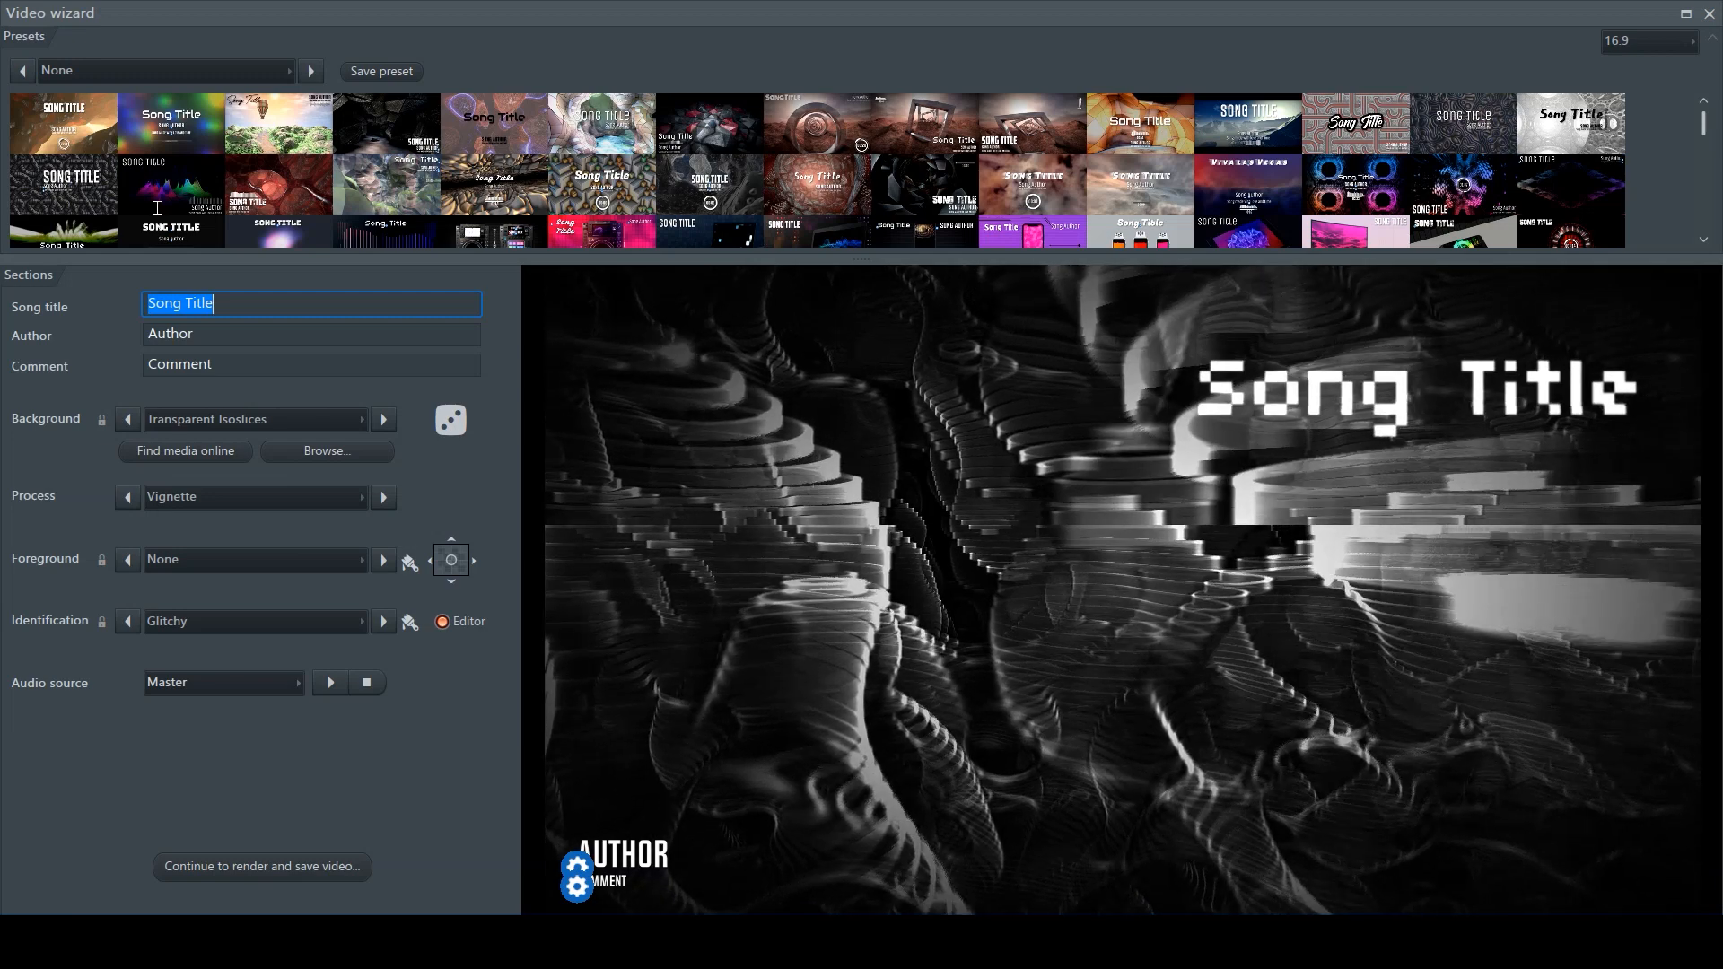
# - Enter song title 'Out Of Control', comment 'Music Video Tutorial' and author 'Infinite' in the wizard fields
pyautogui.write('Out Of CXo')
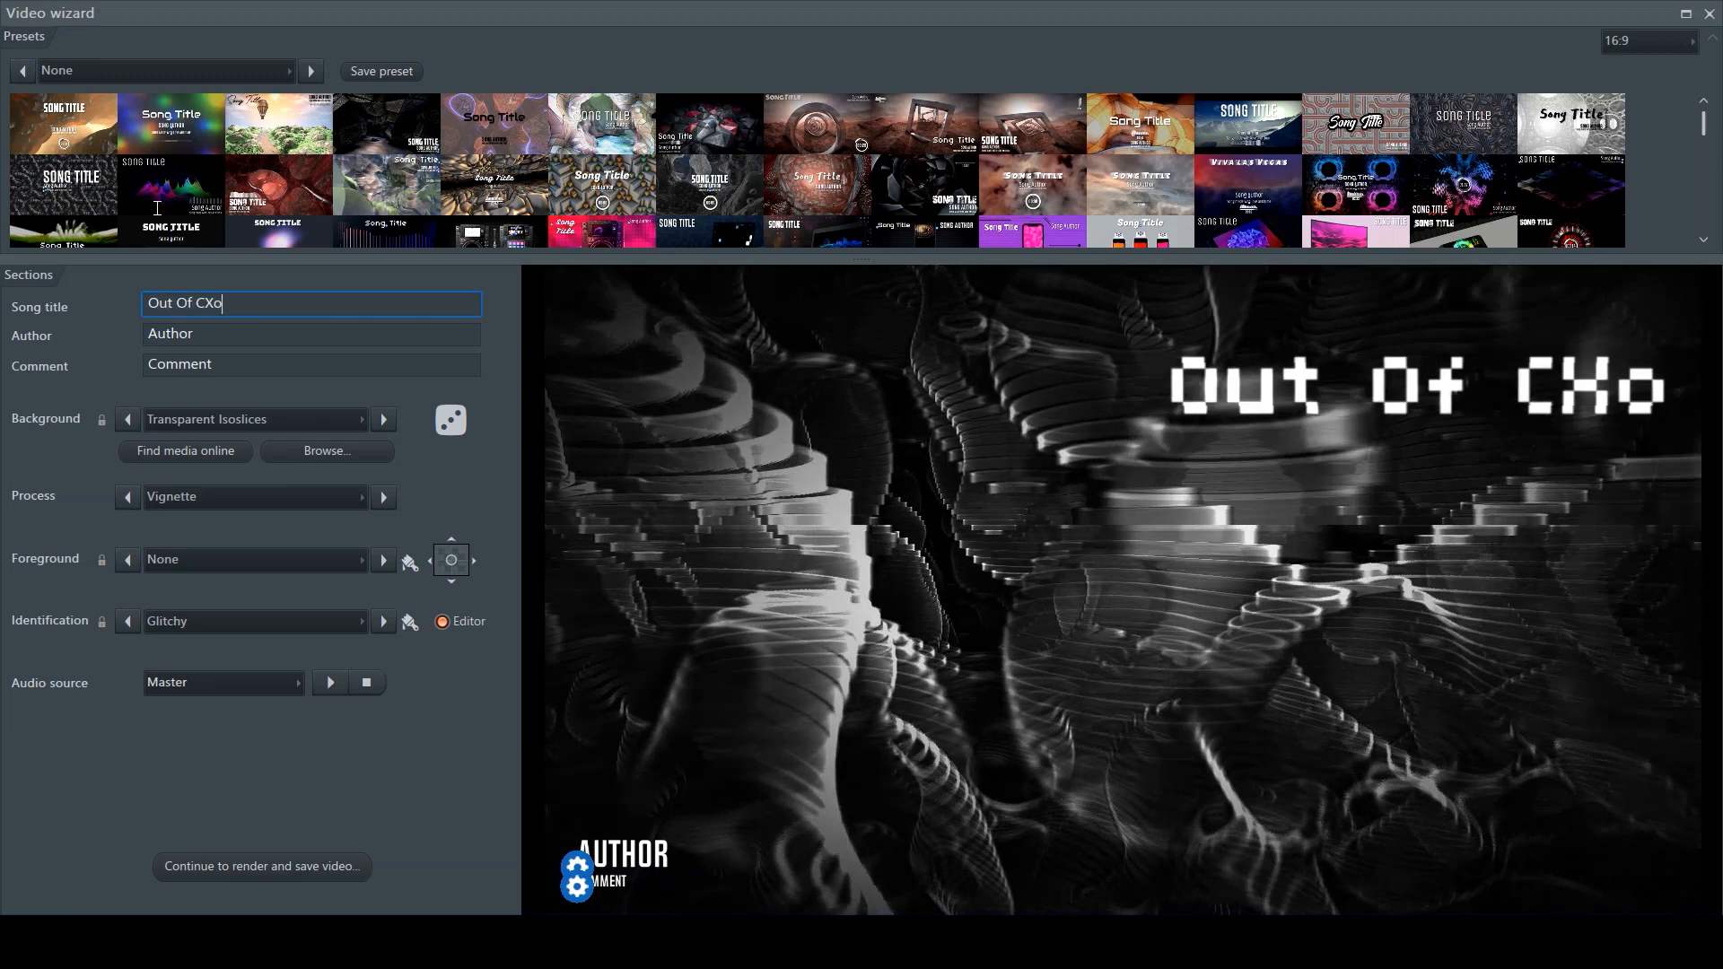
pyautogui.write('Music Video Tutorial')
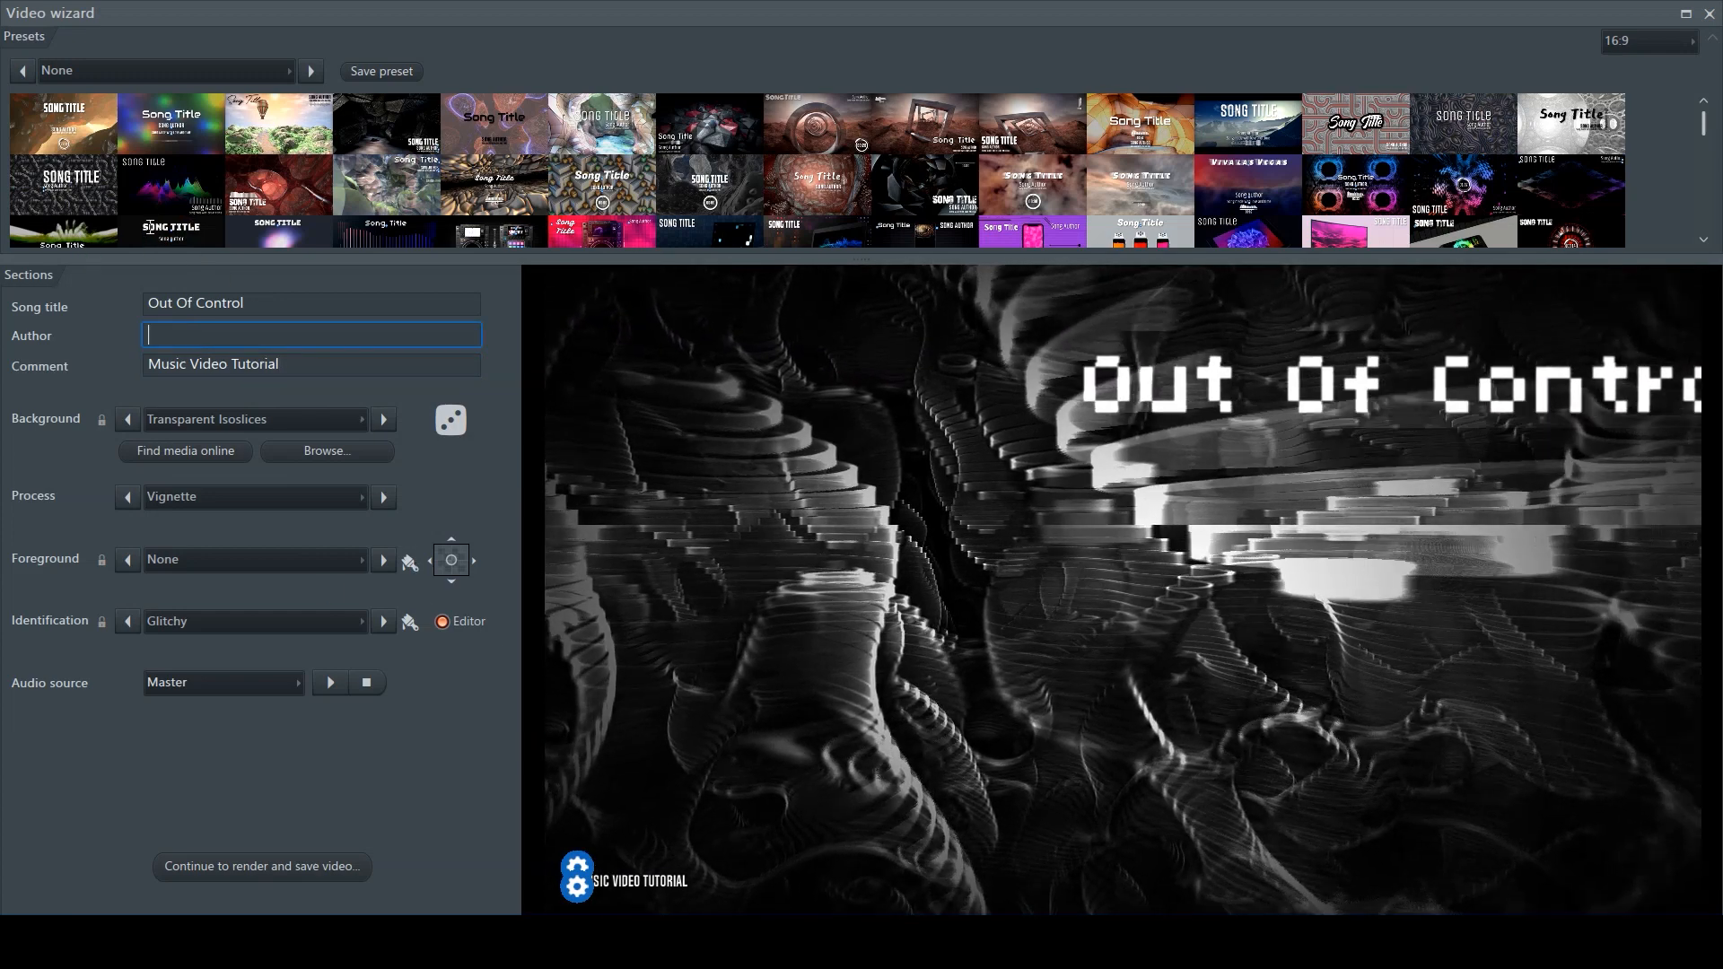
pyautogui.write('Infinite')
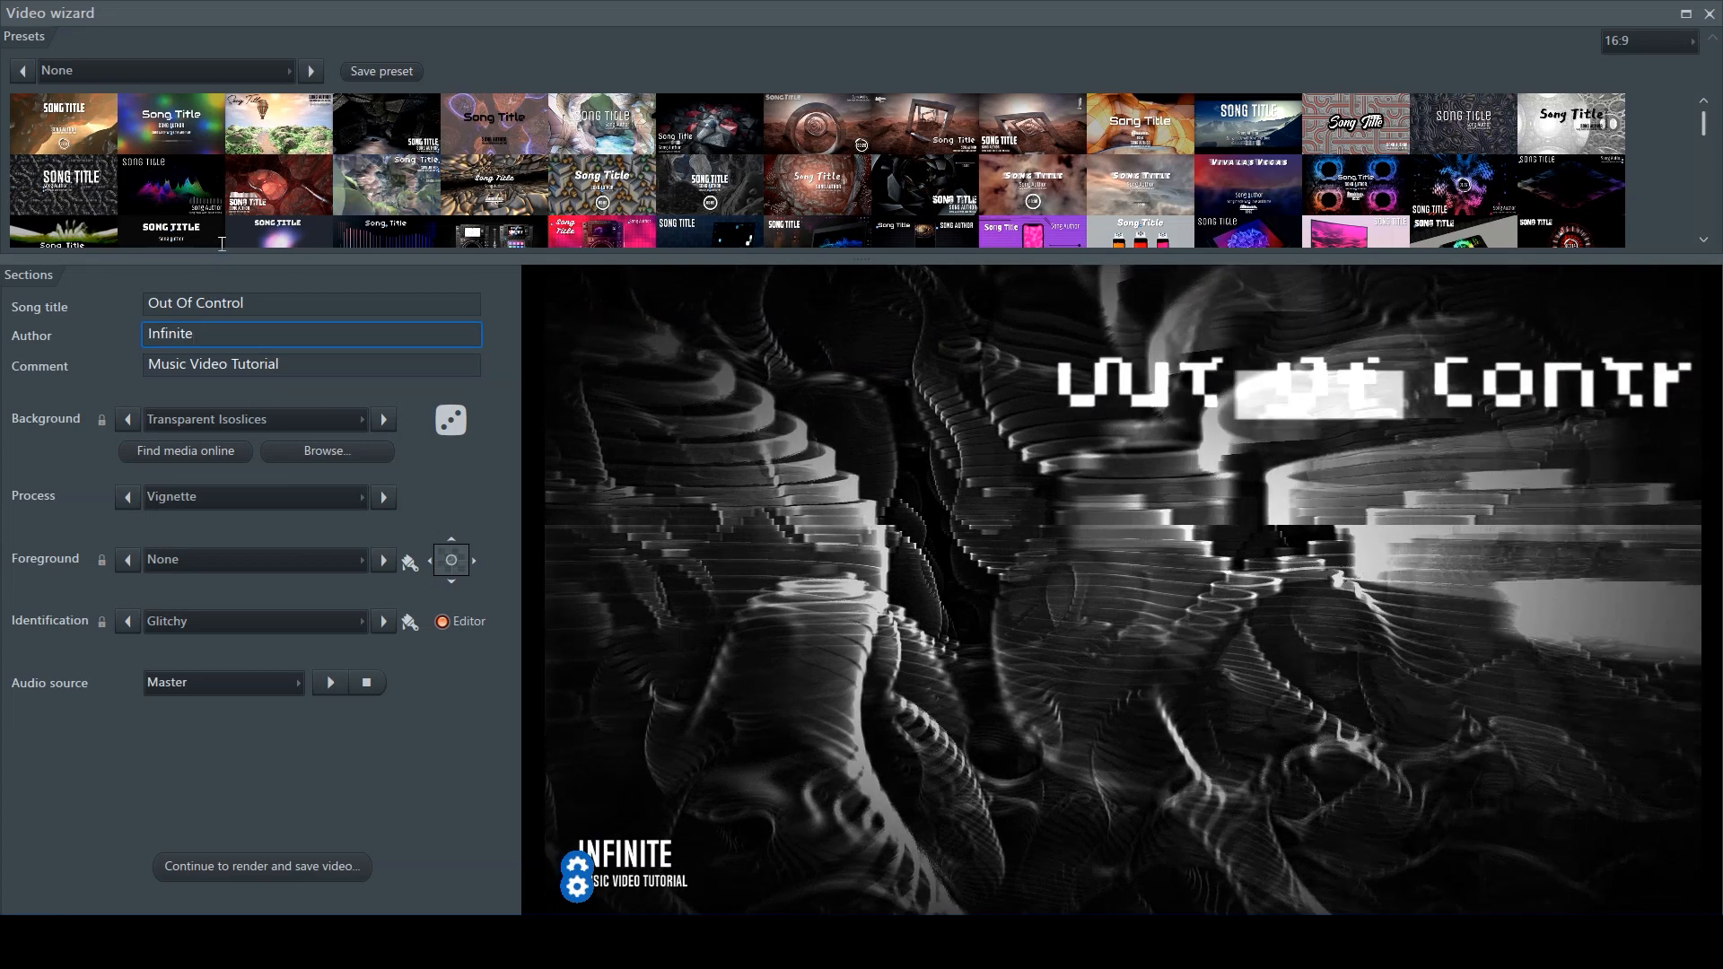
pyautogui.tripleClick(310, 364)
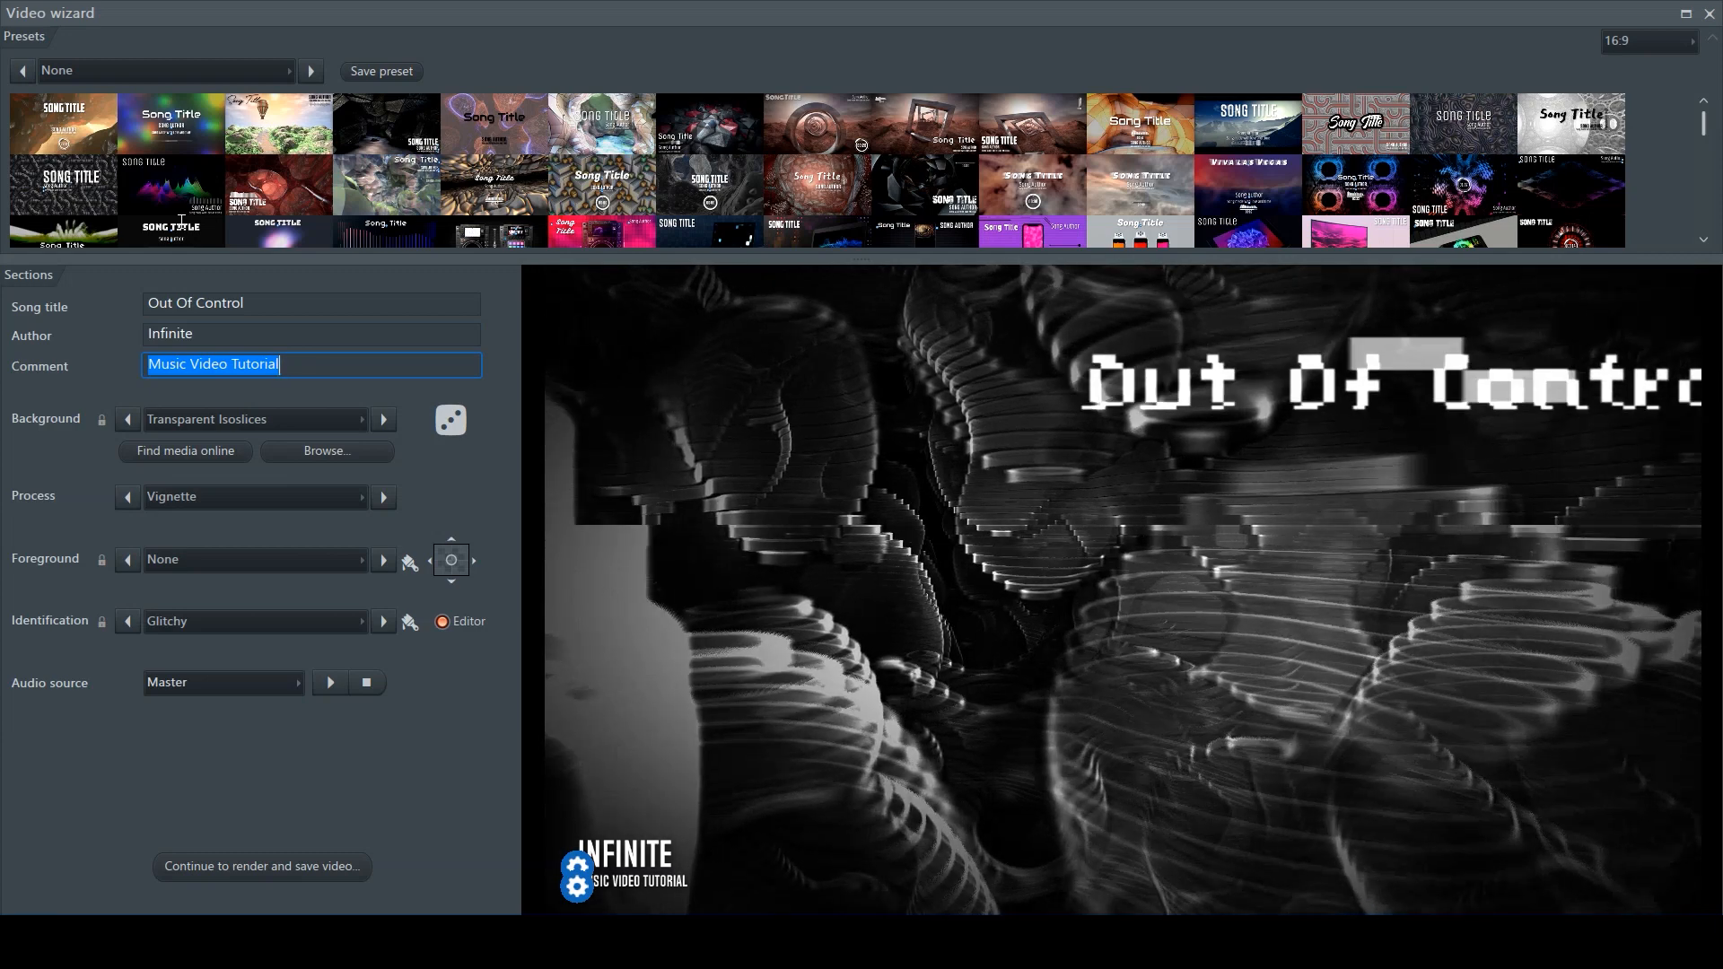
pyautogui.moveTo(518, 445)
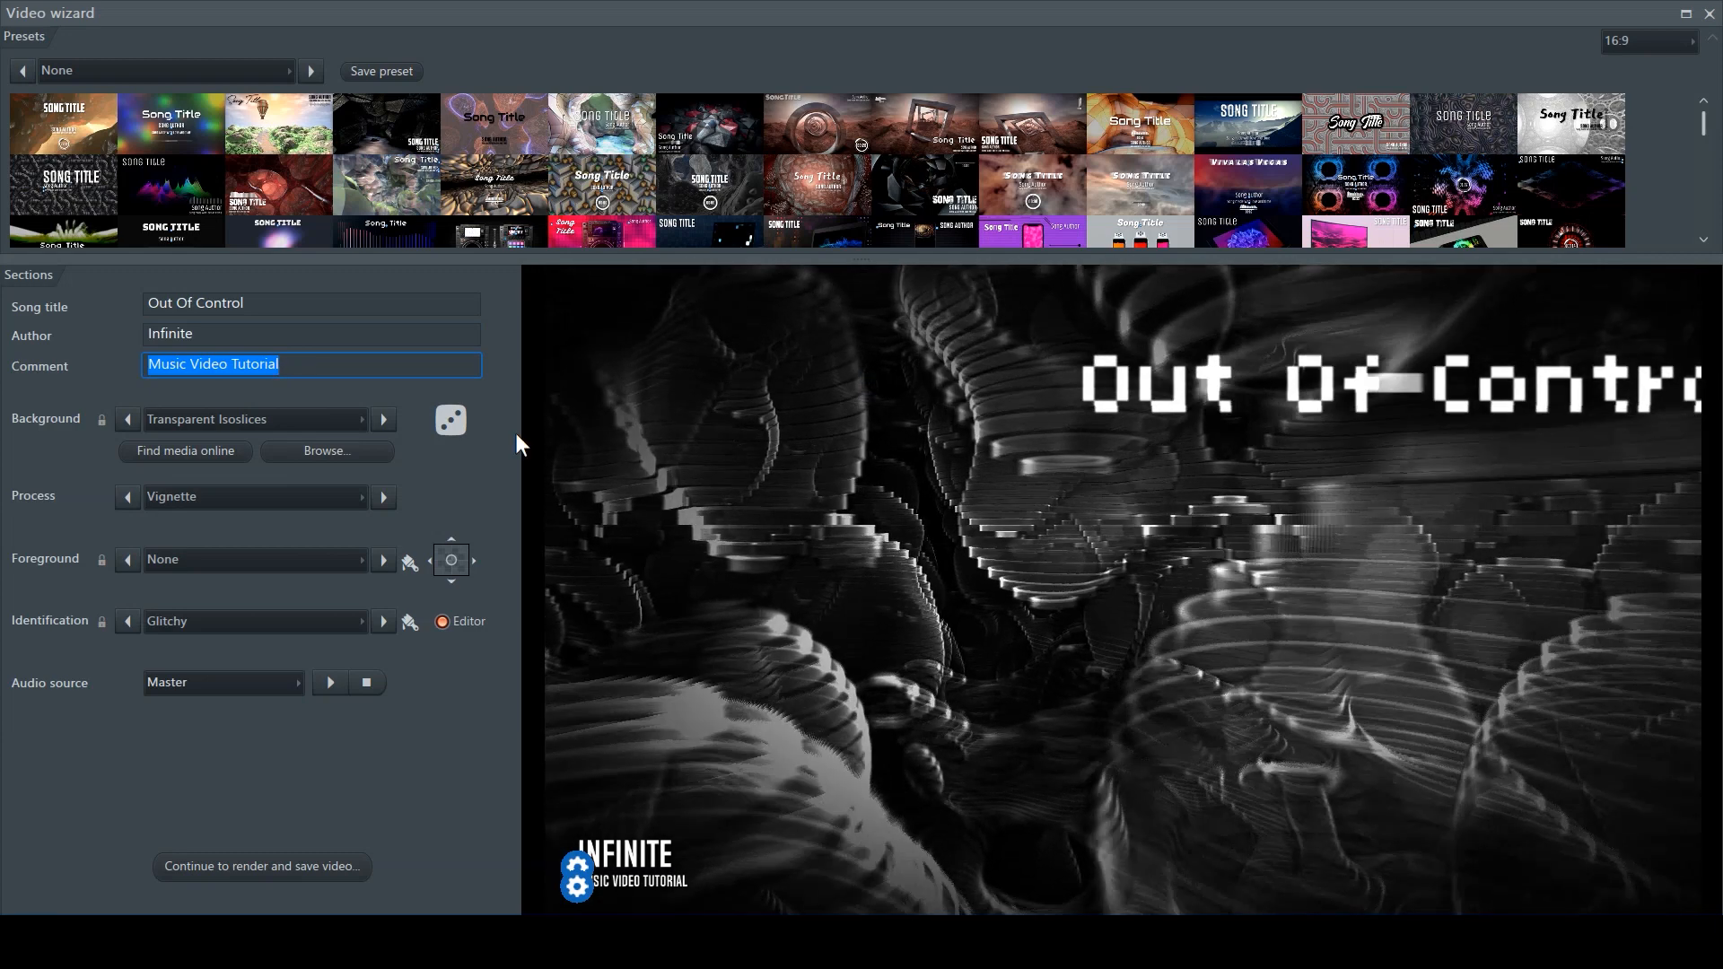
pyautogui.moveTo(1095, 39)
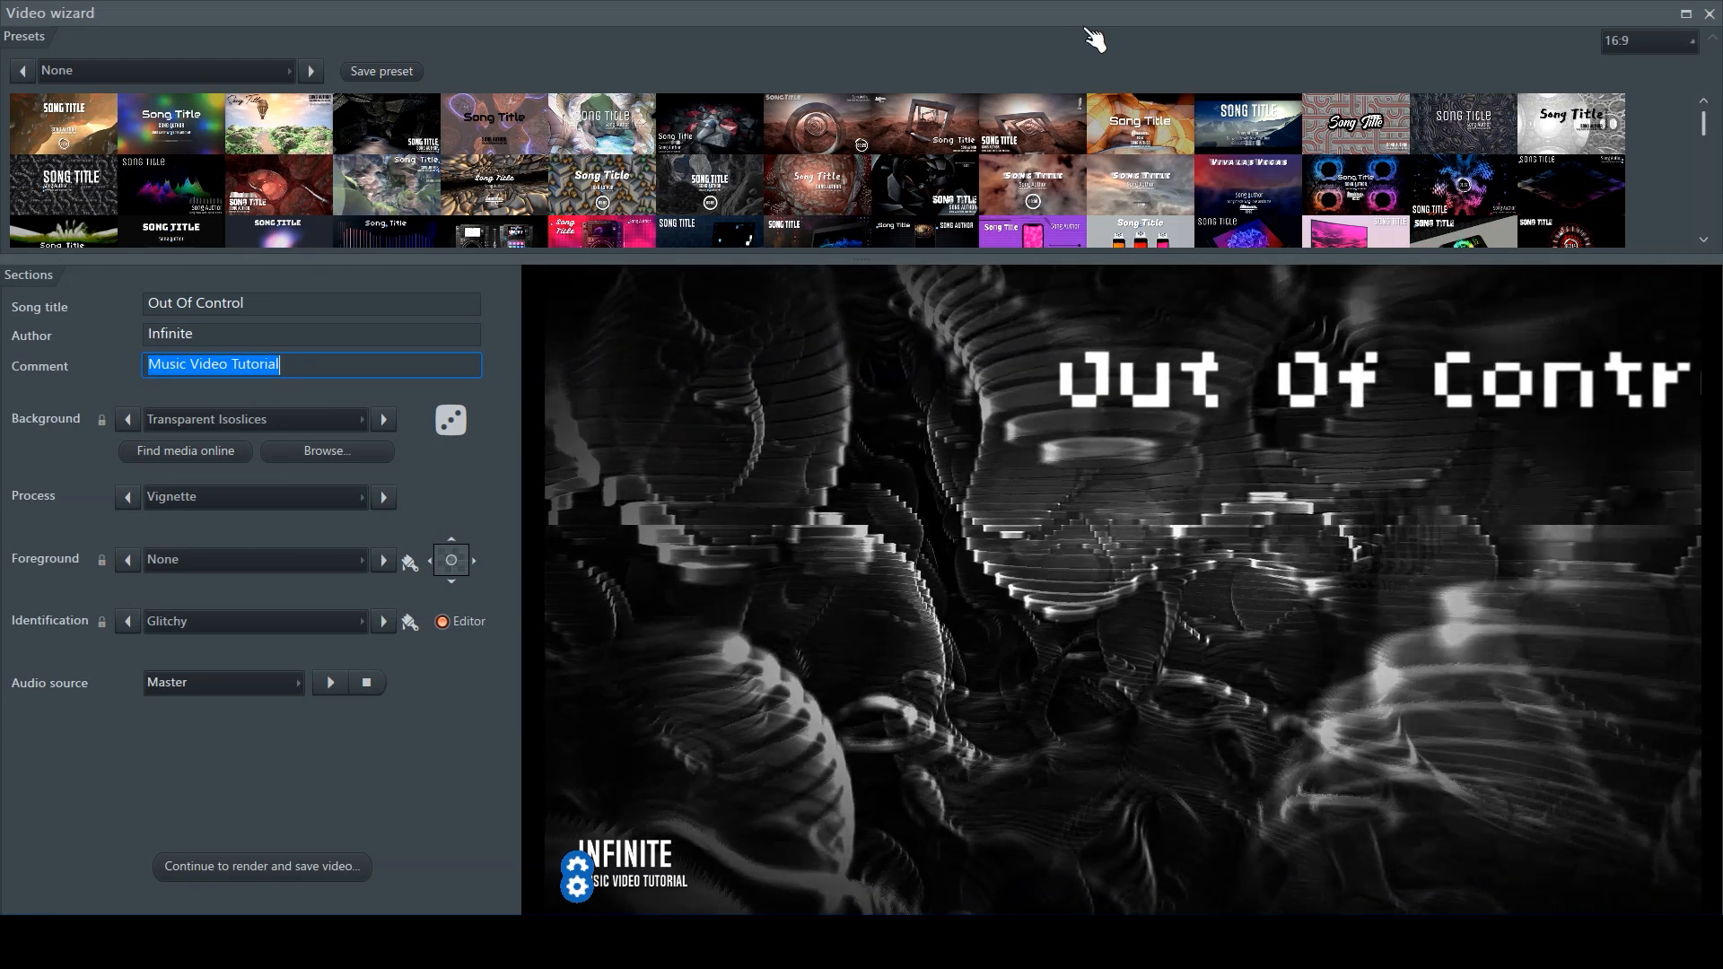
pyautogui.moveTo(845, 355)
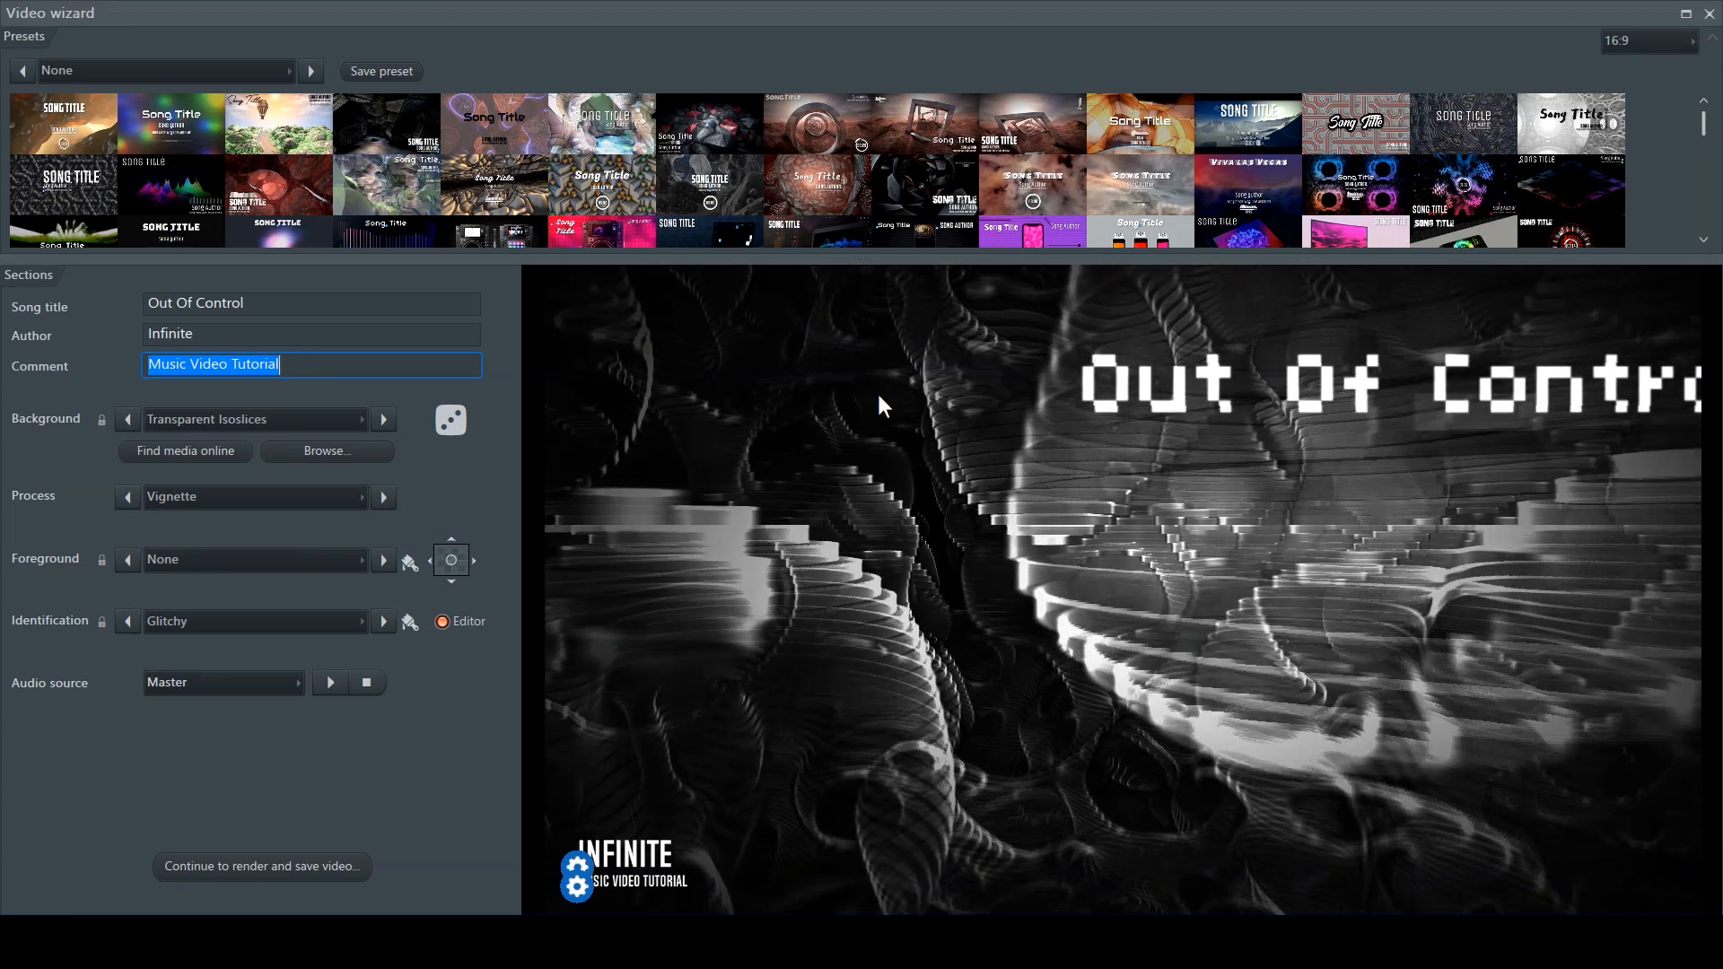
pyautogui.moveTo(756, 452)
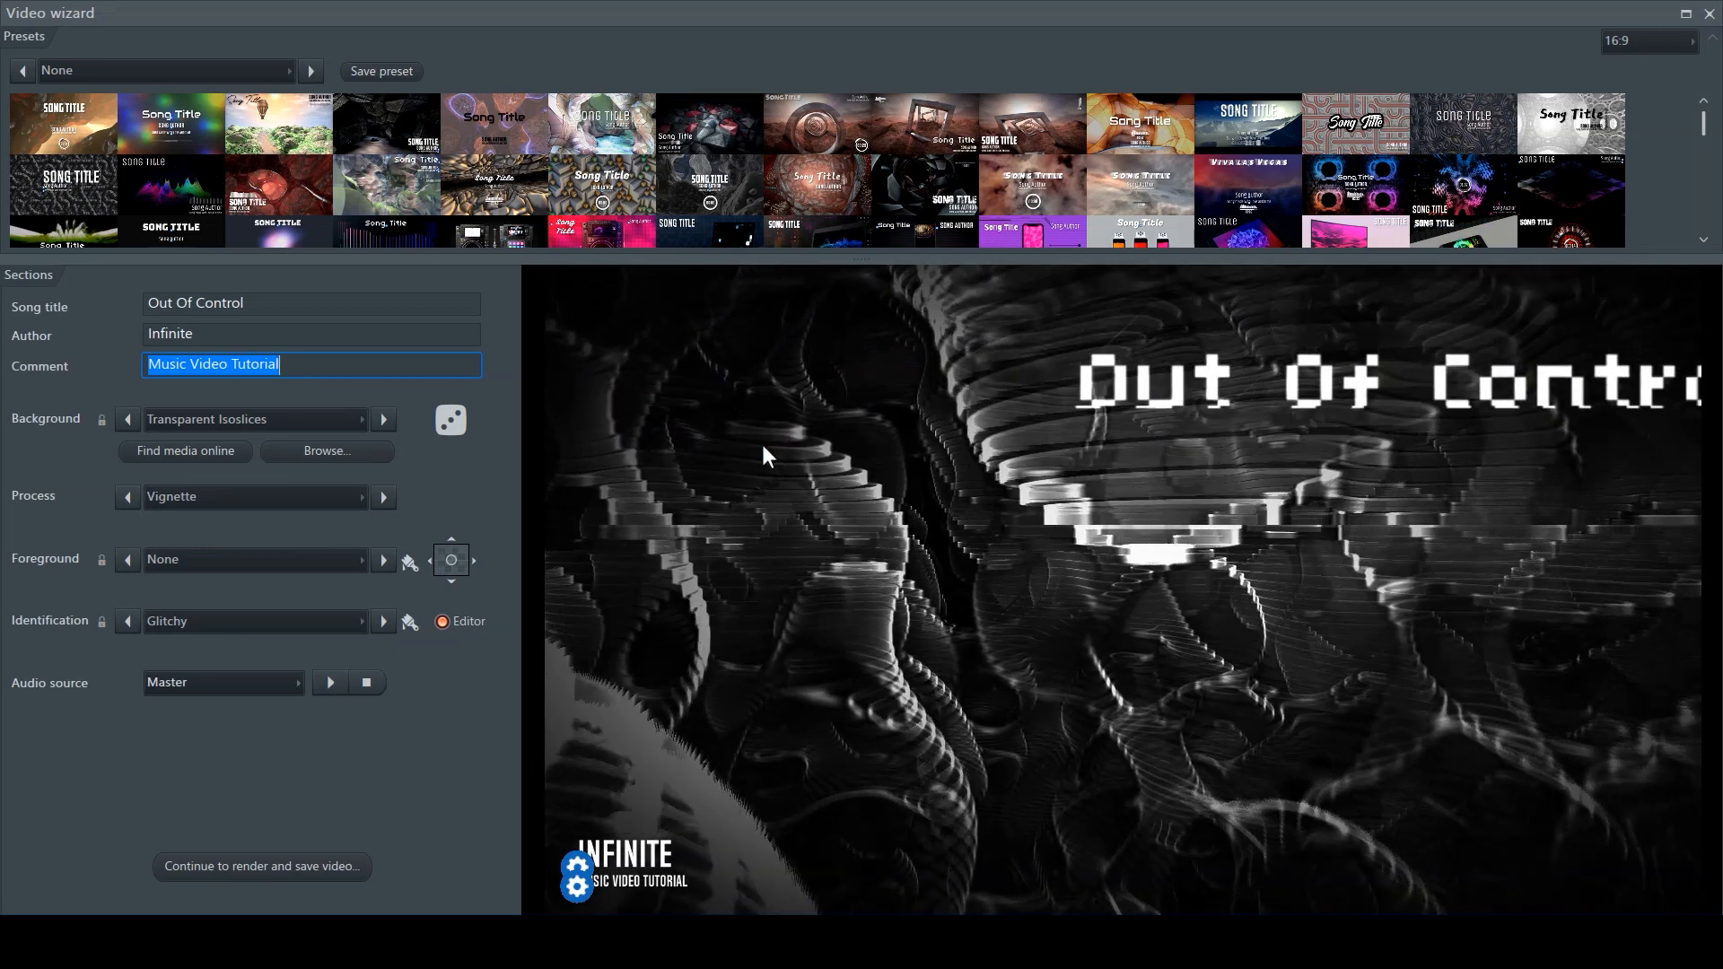
# - Choose the 1:1 aspect ratio so the video preview becomes square
pyautogui.click(1692, 42)
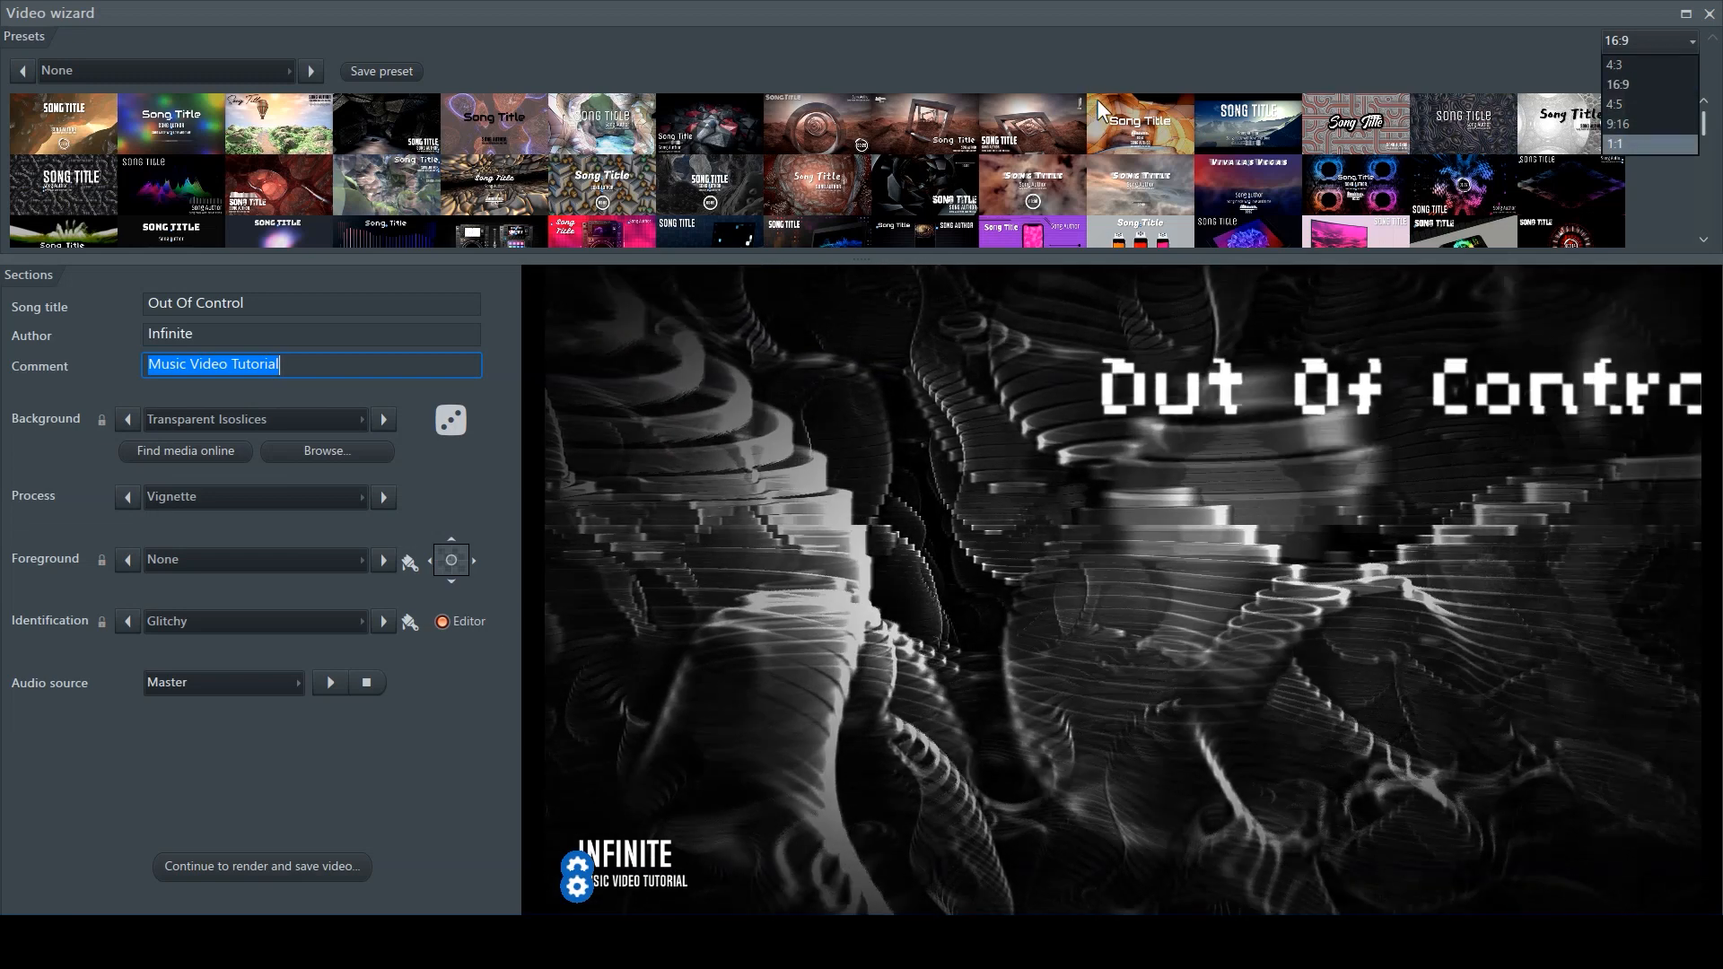
pyautogui.click(1646, 143)
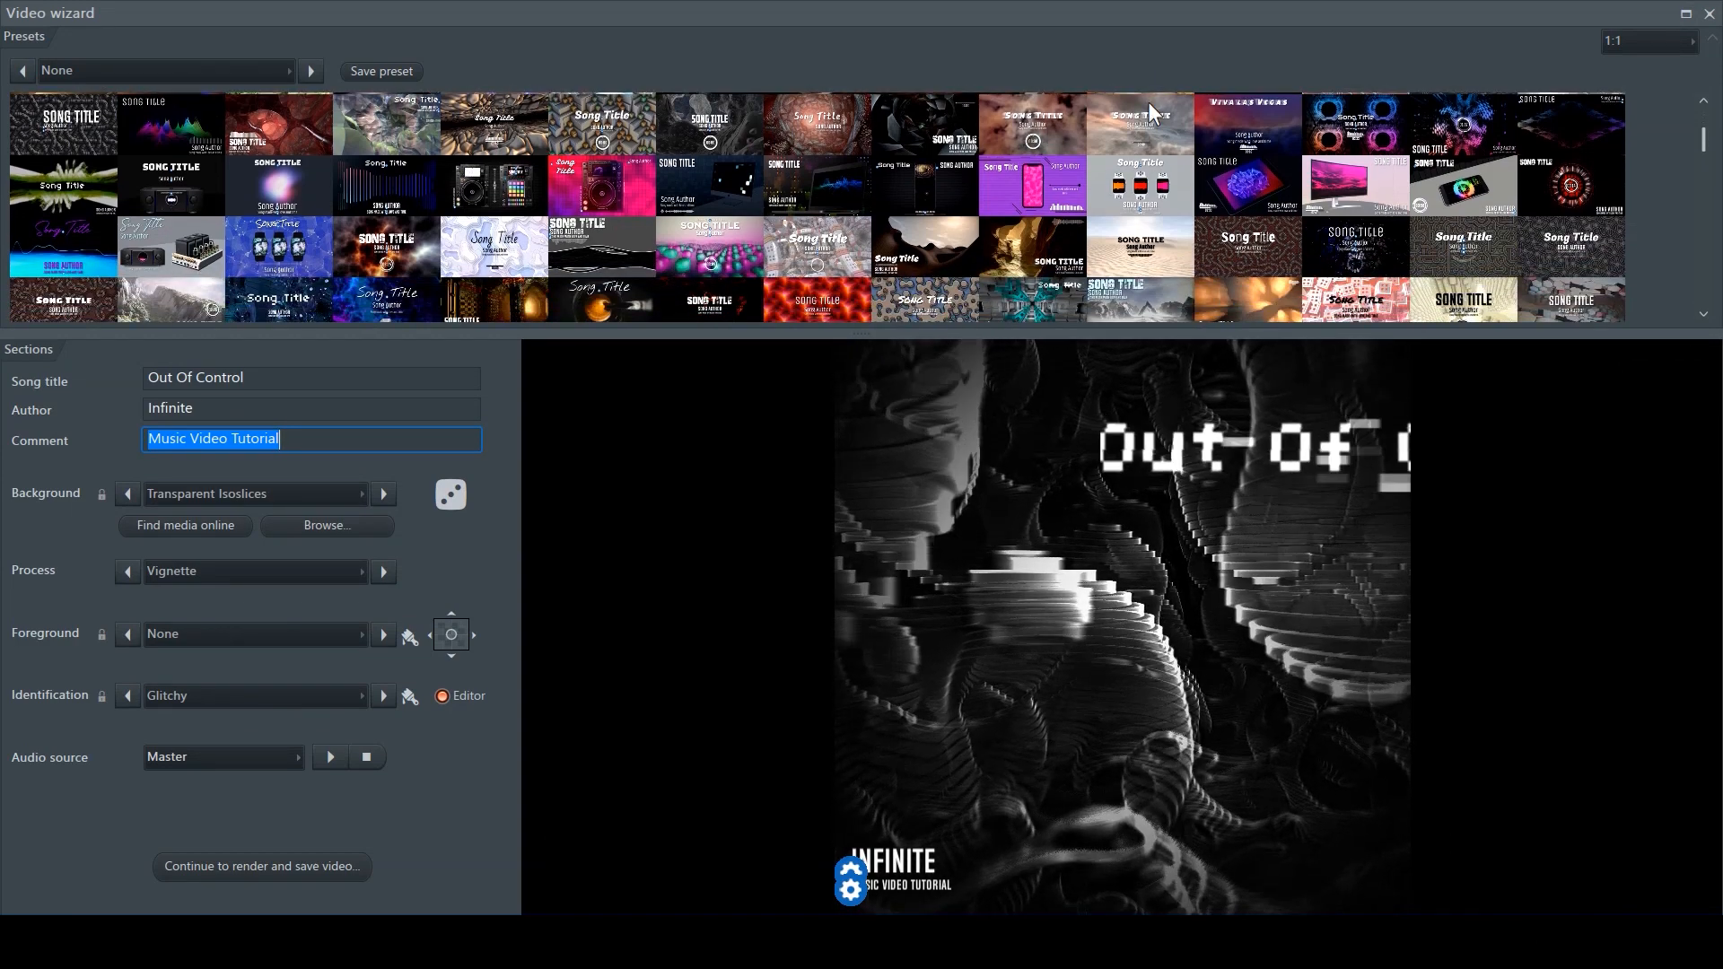
pyautogui.scroll(-3)
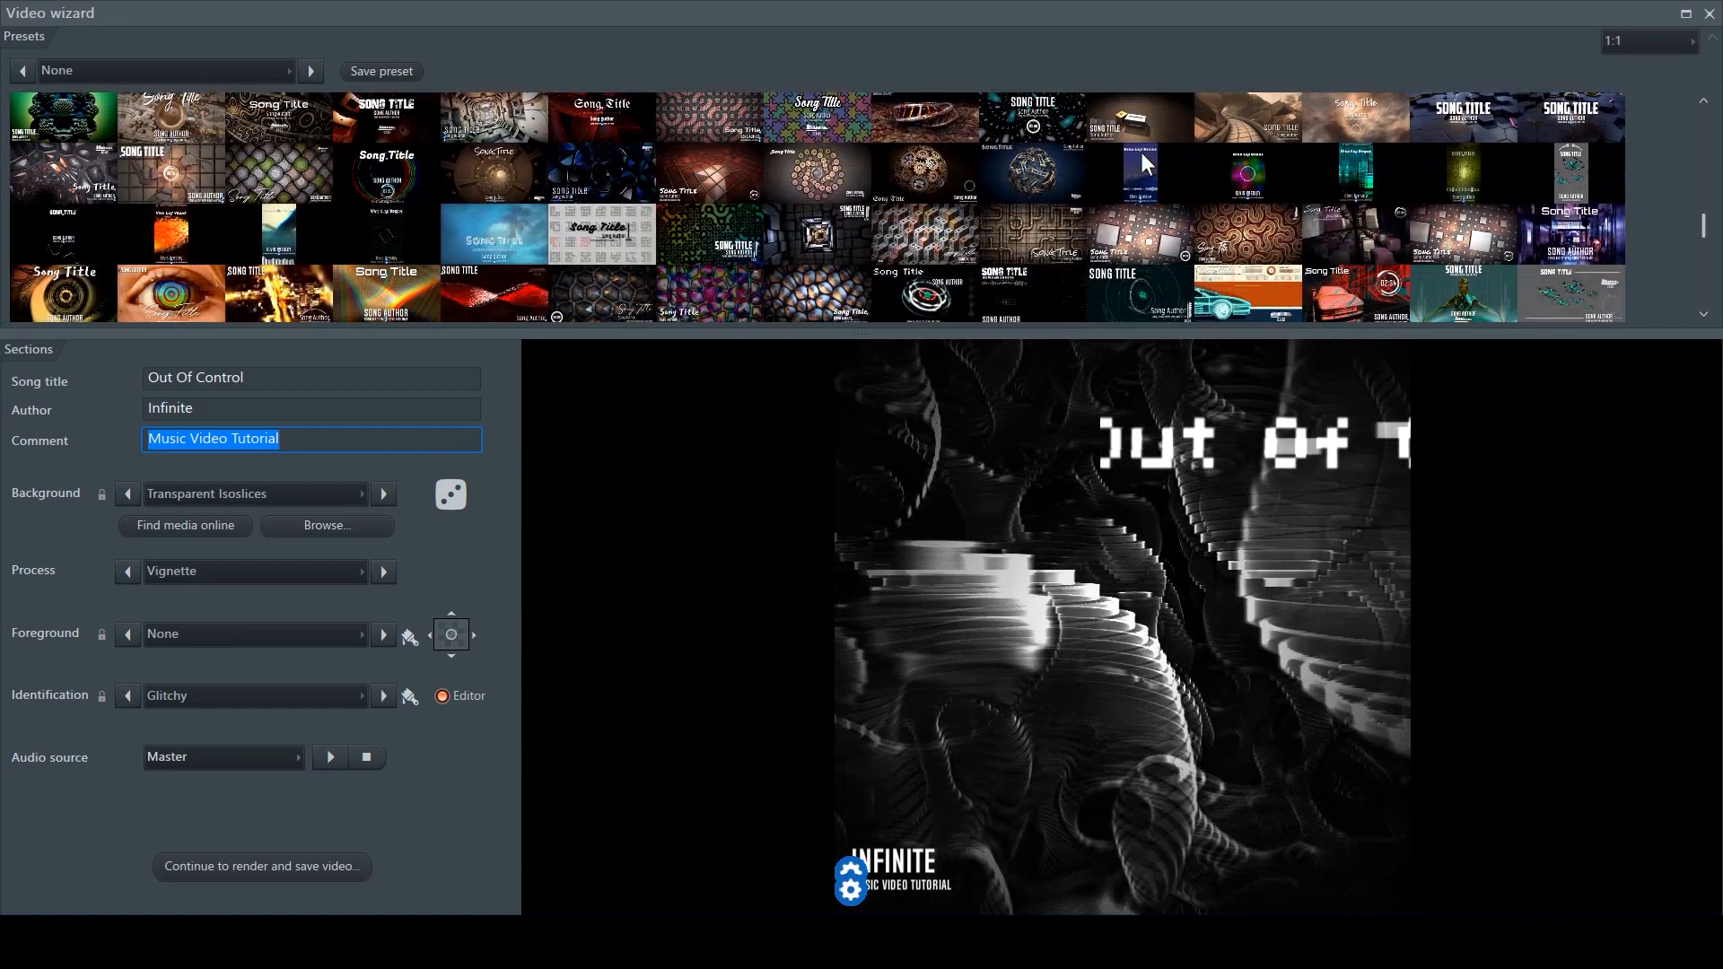
# - Switch the video aspect ratio to 16:9 for a widescreen preview
pyautogui.scroll(-3)
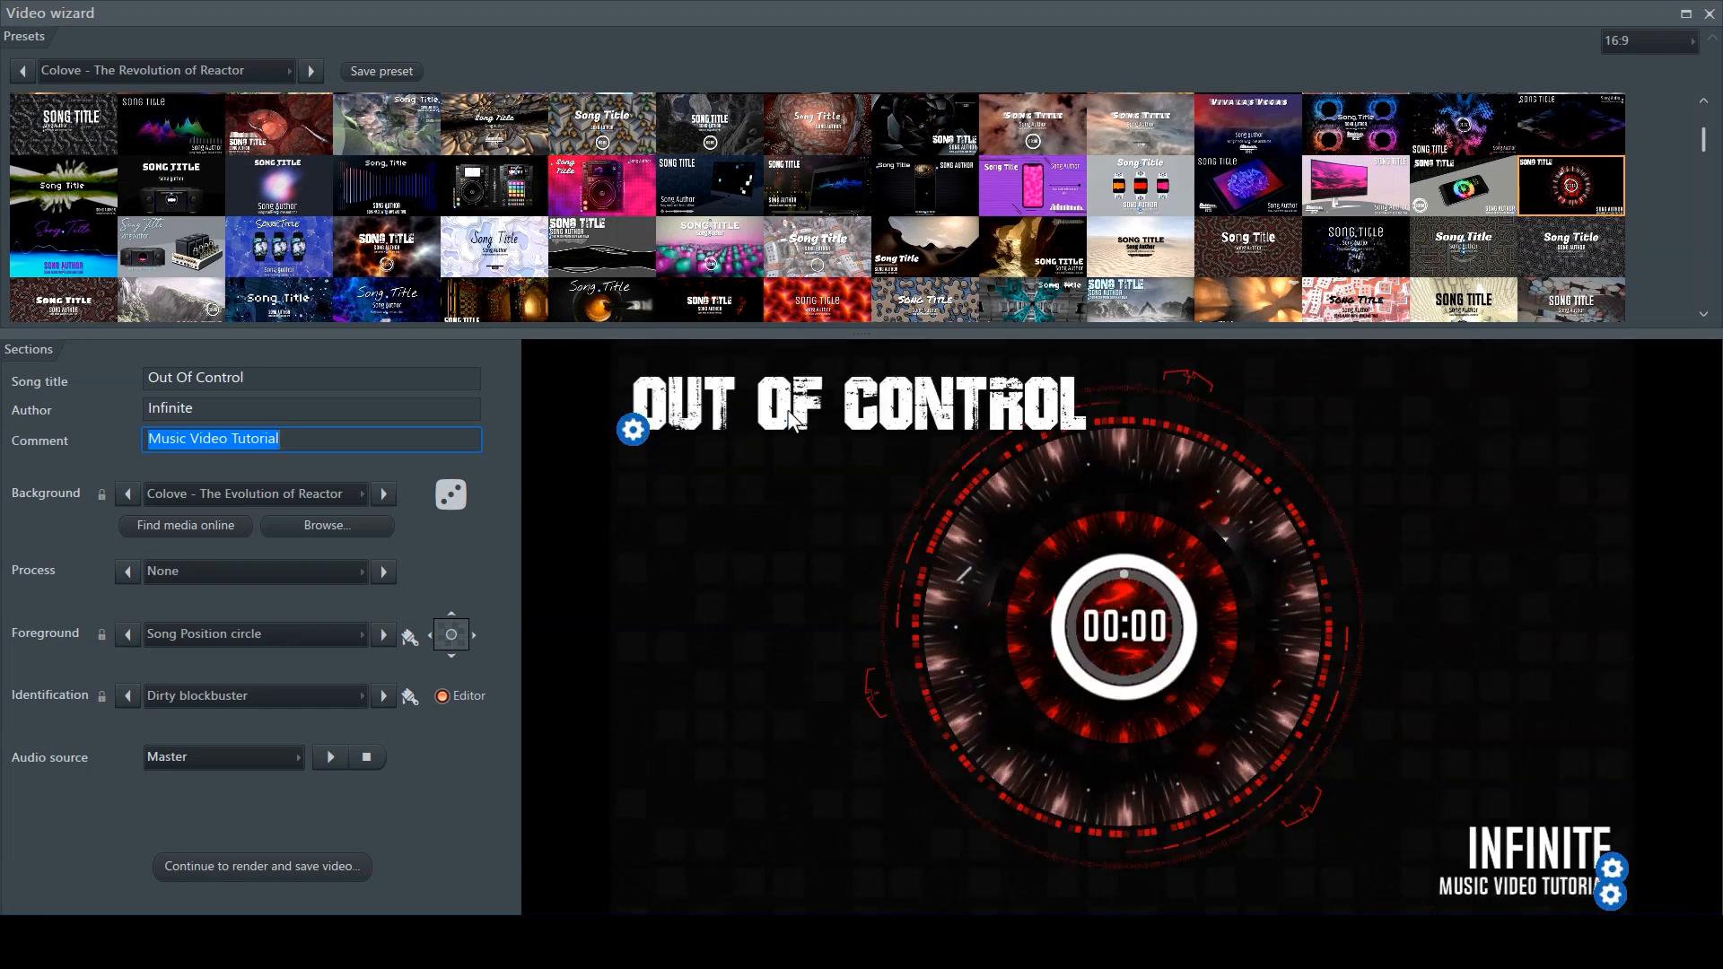
pyautogui.moveTo(1138, 99)
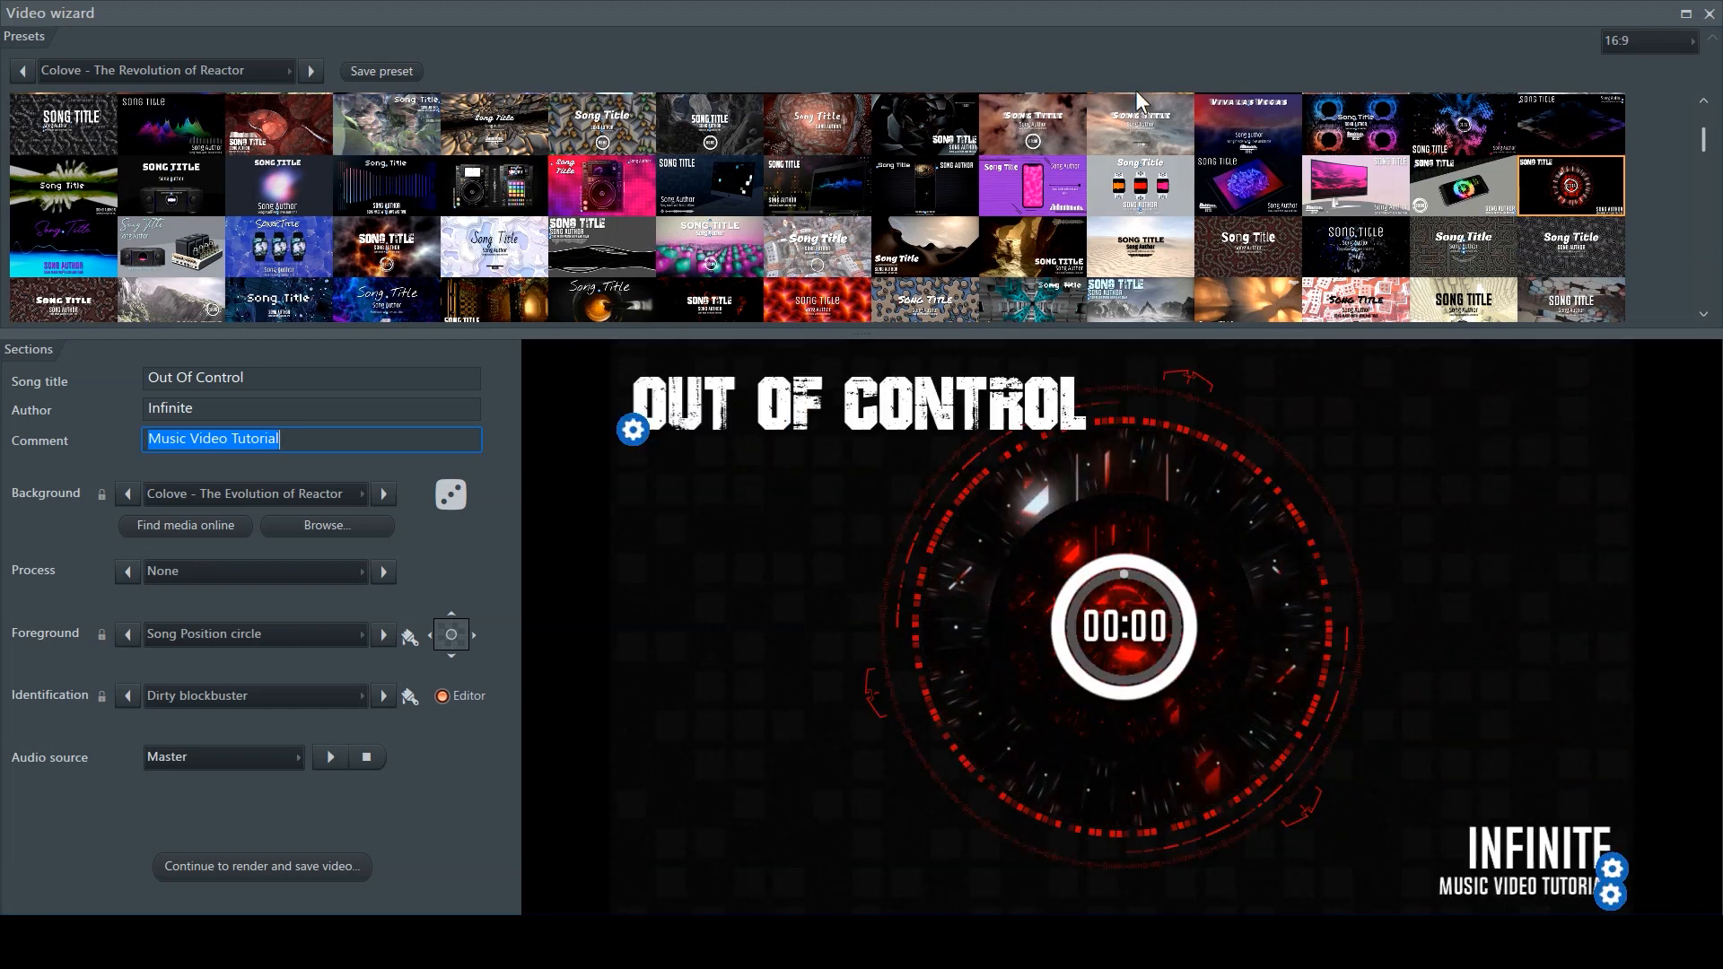
pyautogui.click(1648, 41)
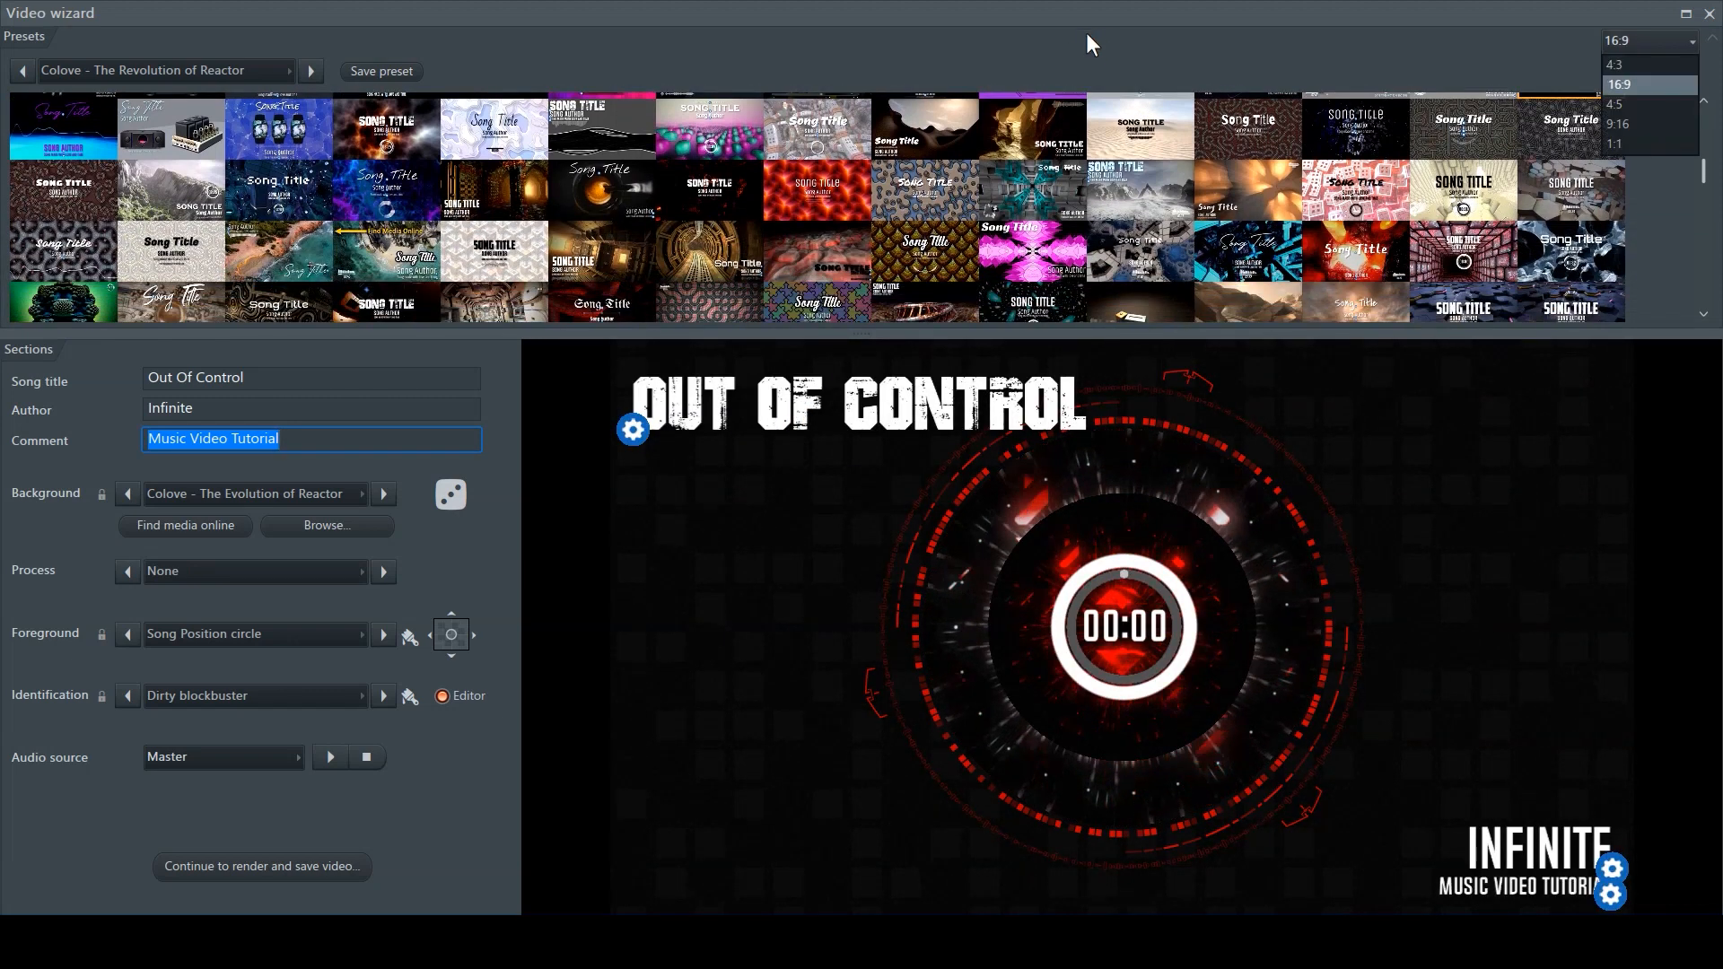
pyautogui.click(1617, 144)
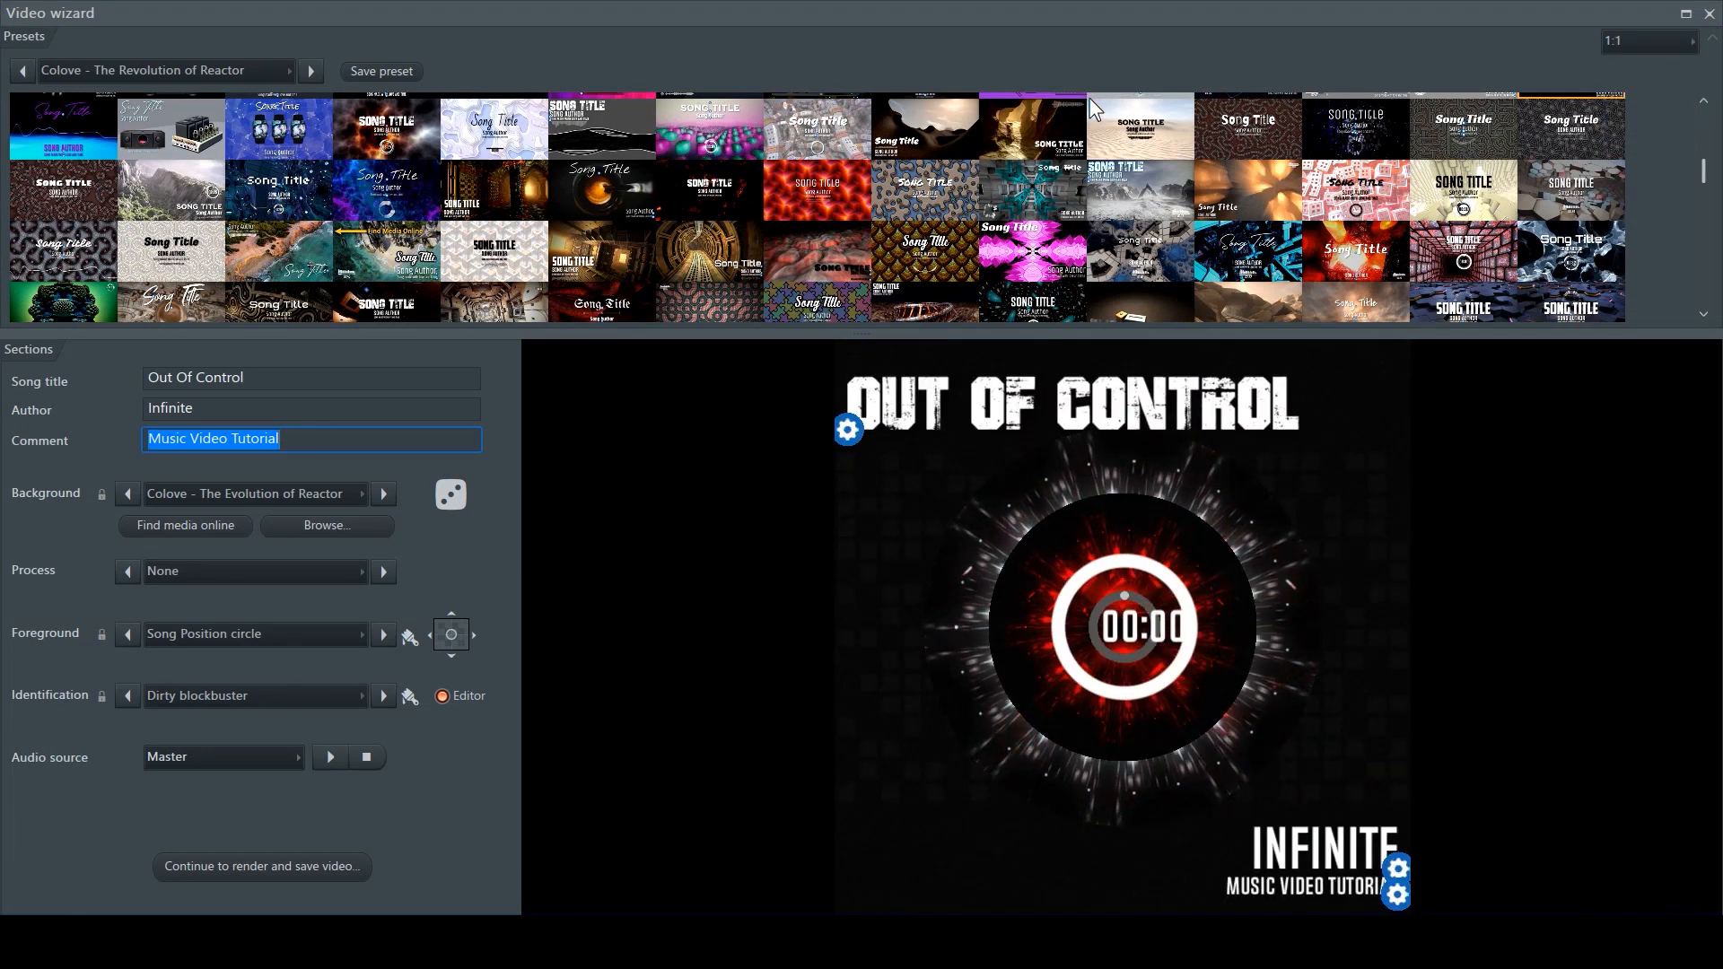
pyautogui.moveTo(1124, 318)
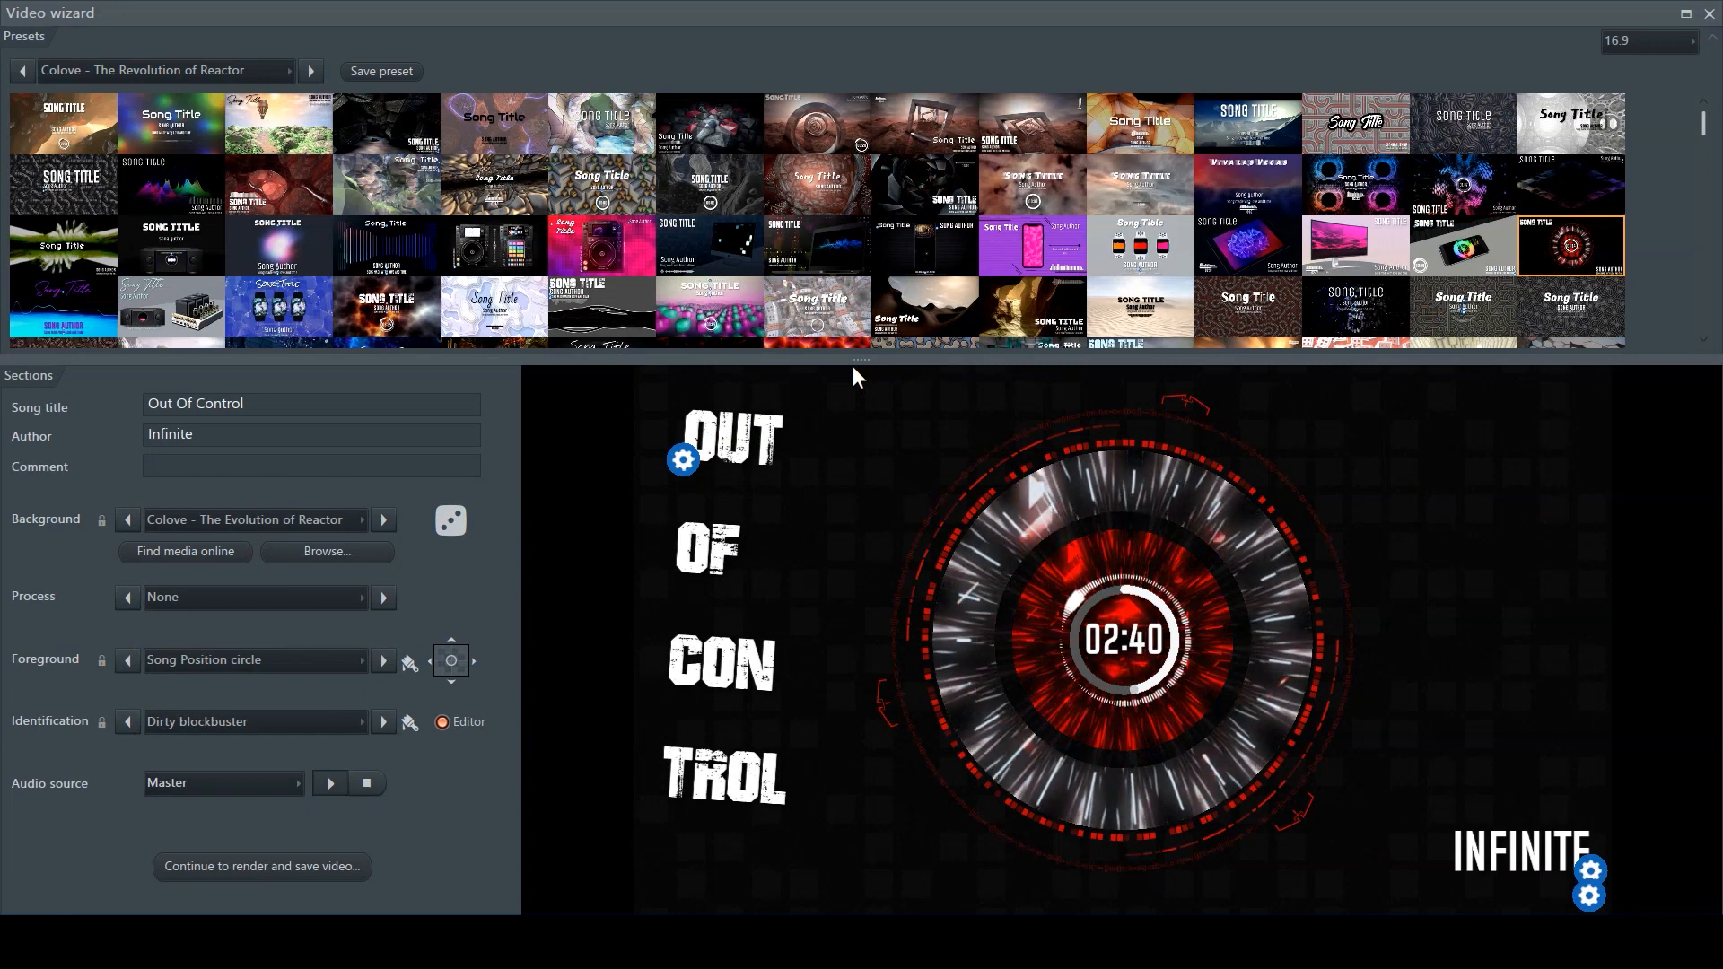
pyautogui.moveTo(438, 424)
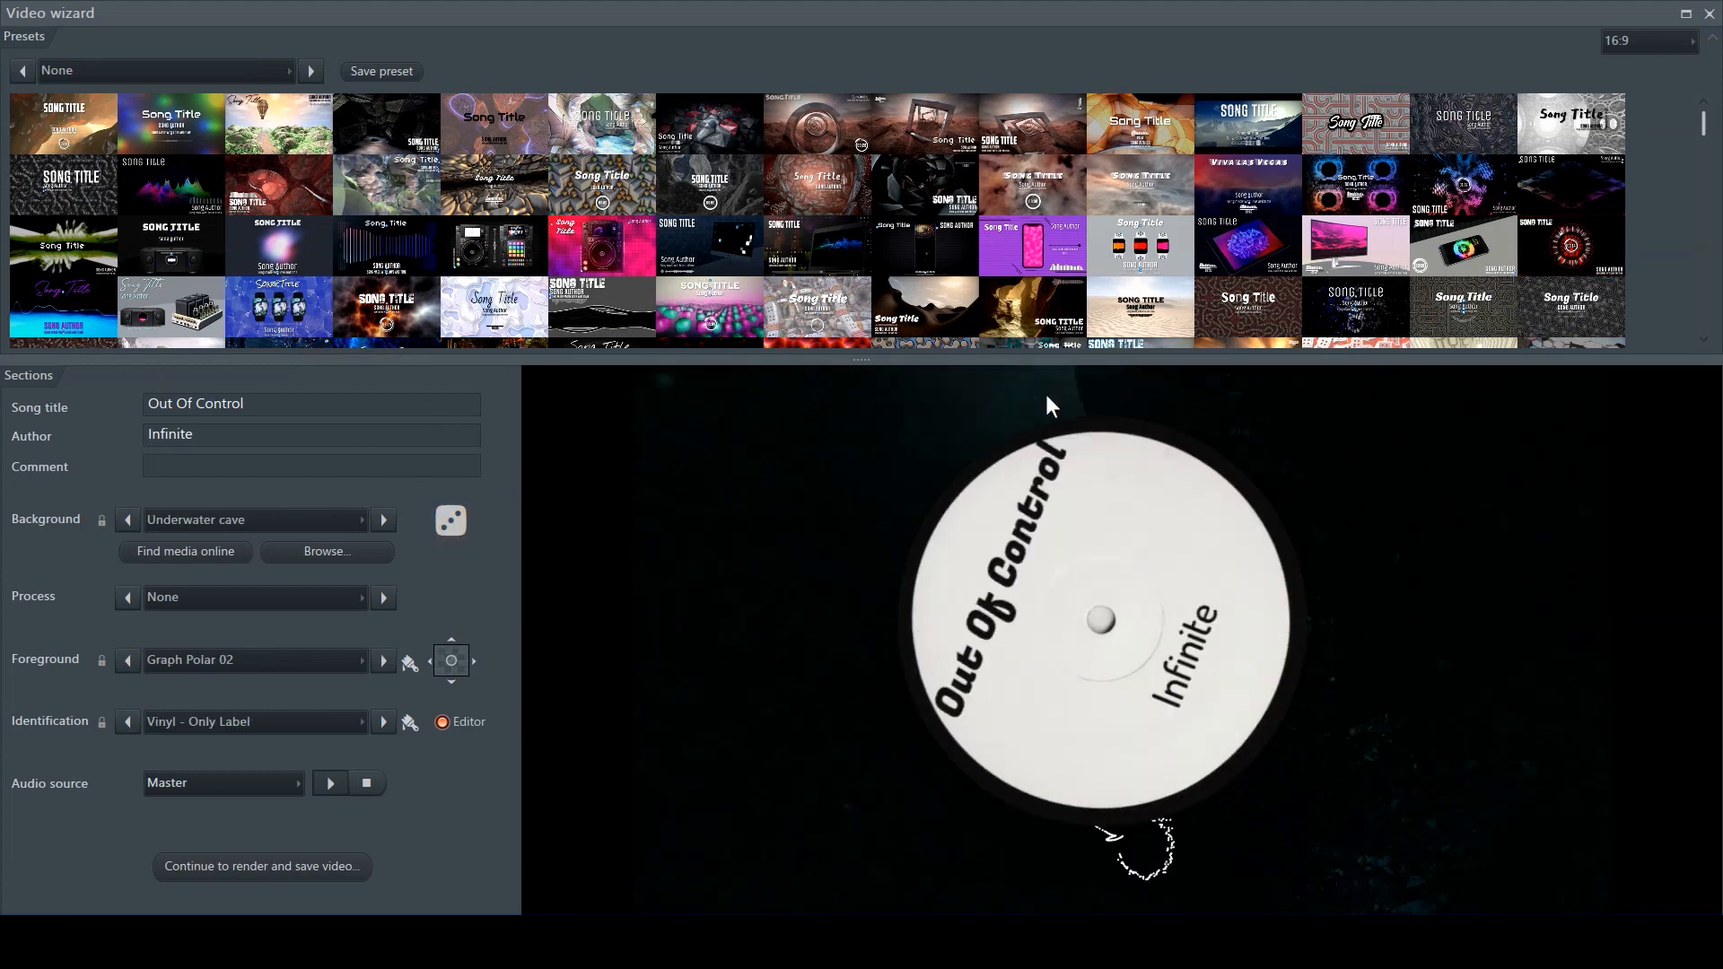
# - Randomize to get the Colove - The Evolution of EQ background with equalizer bars
pyautogui.click(449, 521)
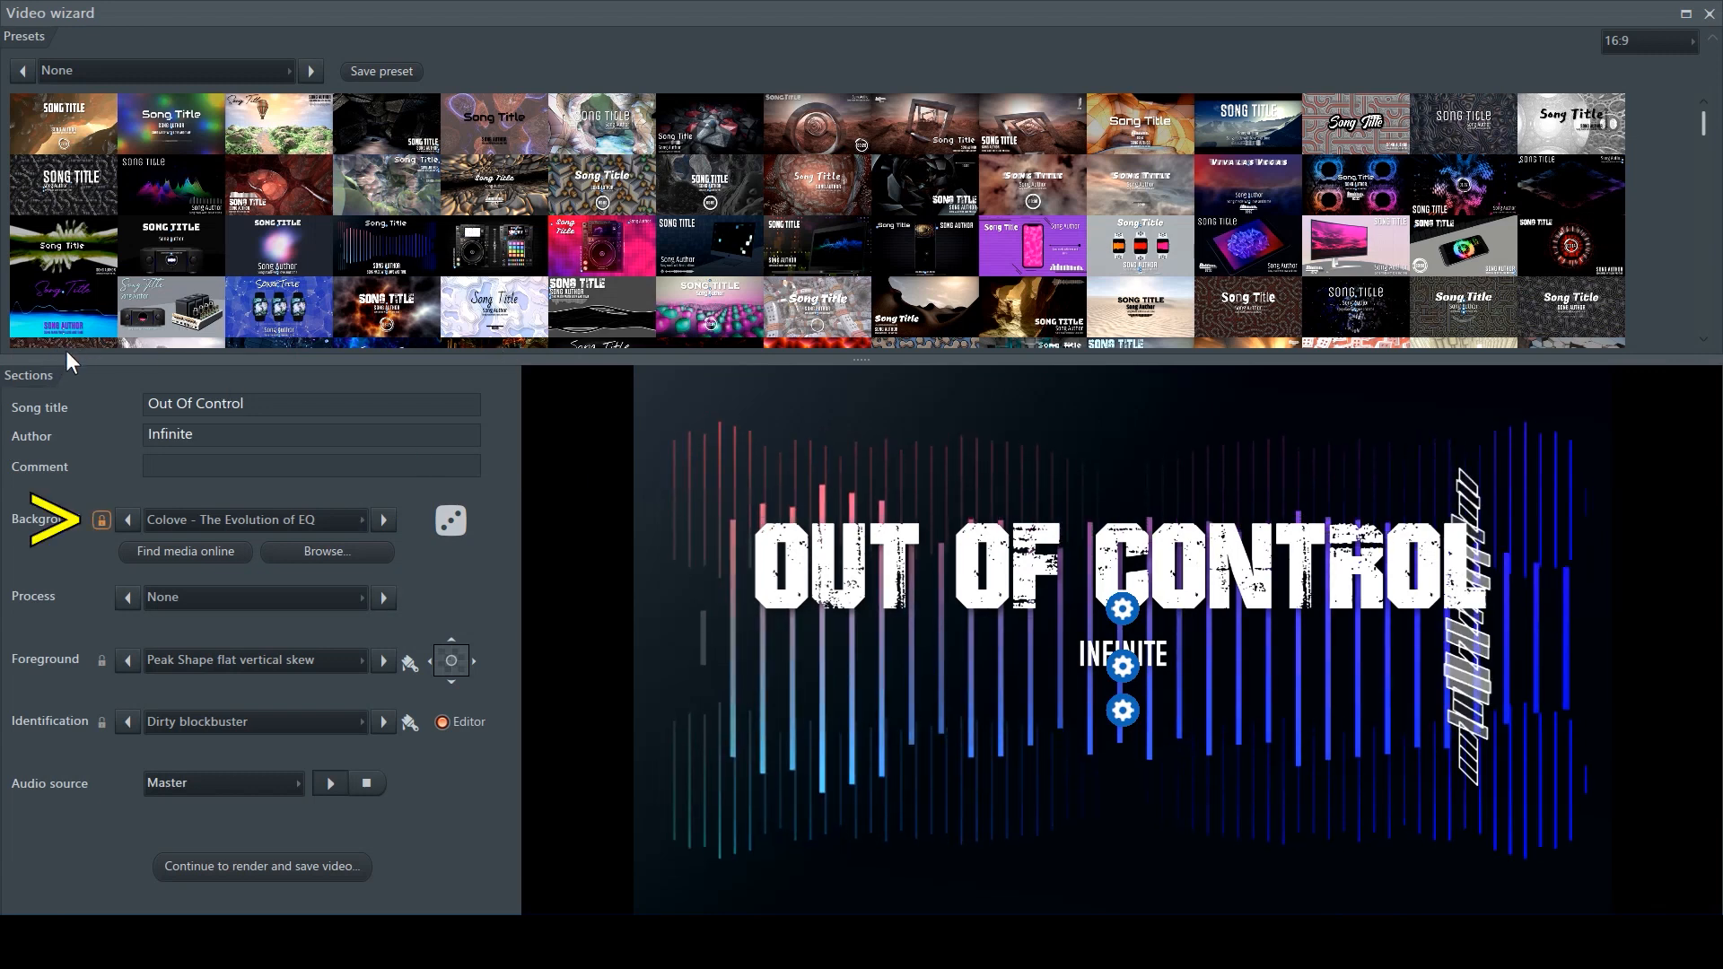
# - Shuffle the unlocked layers, then cycle title lettering styles until a brush-stroke look appears
pyautogui.click(449, 521)
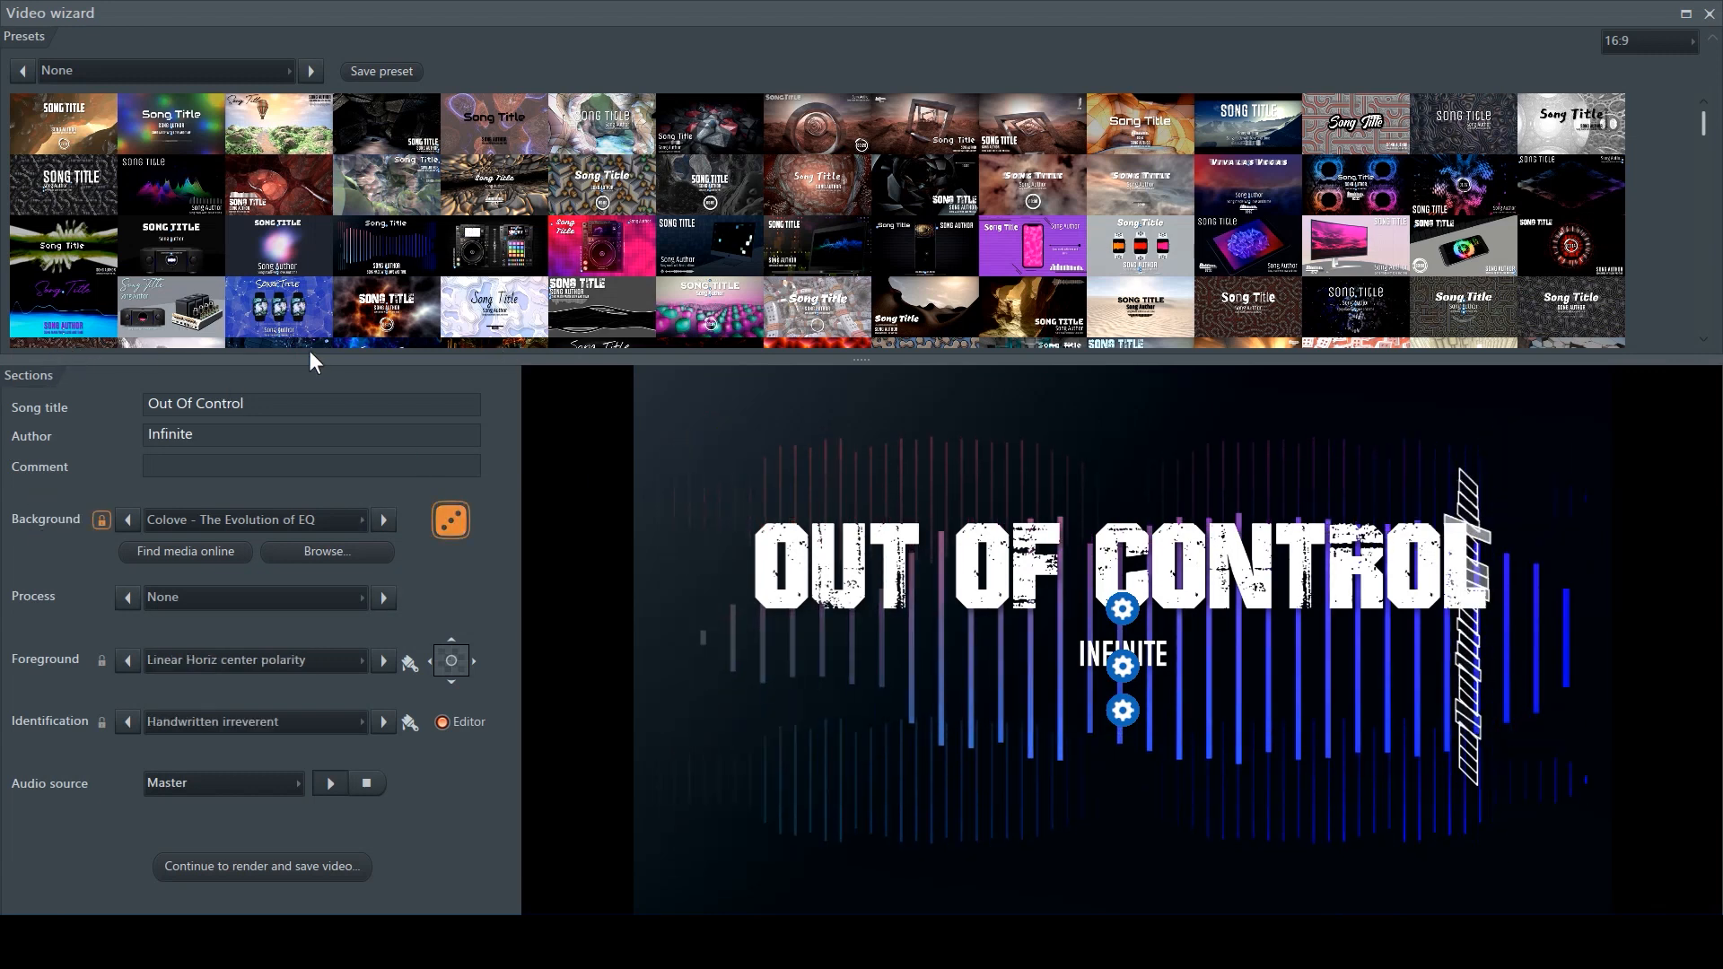
pyautogui.click(449, 521)
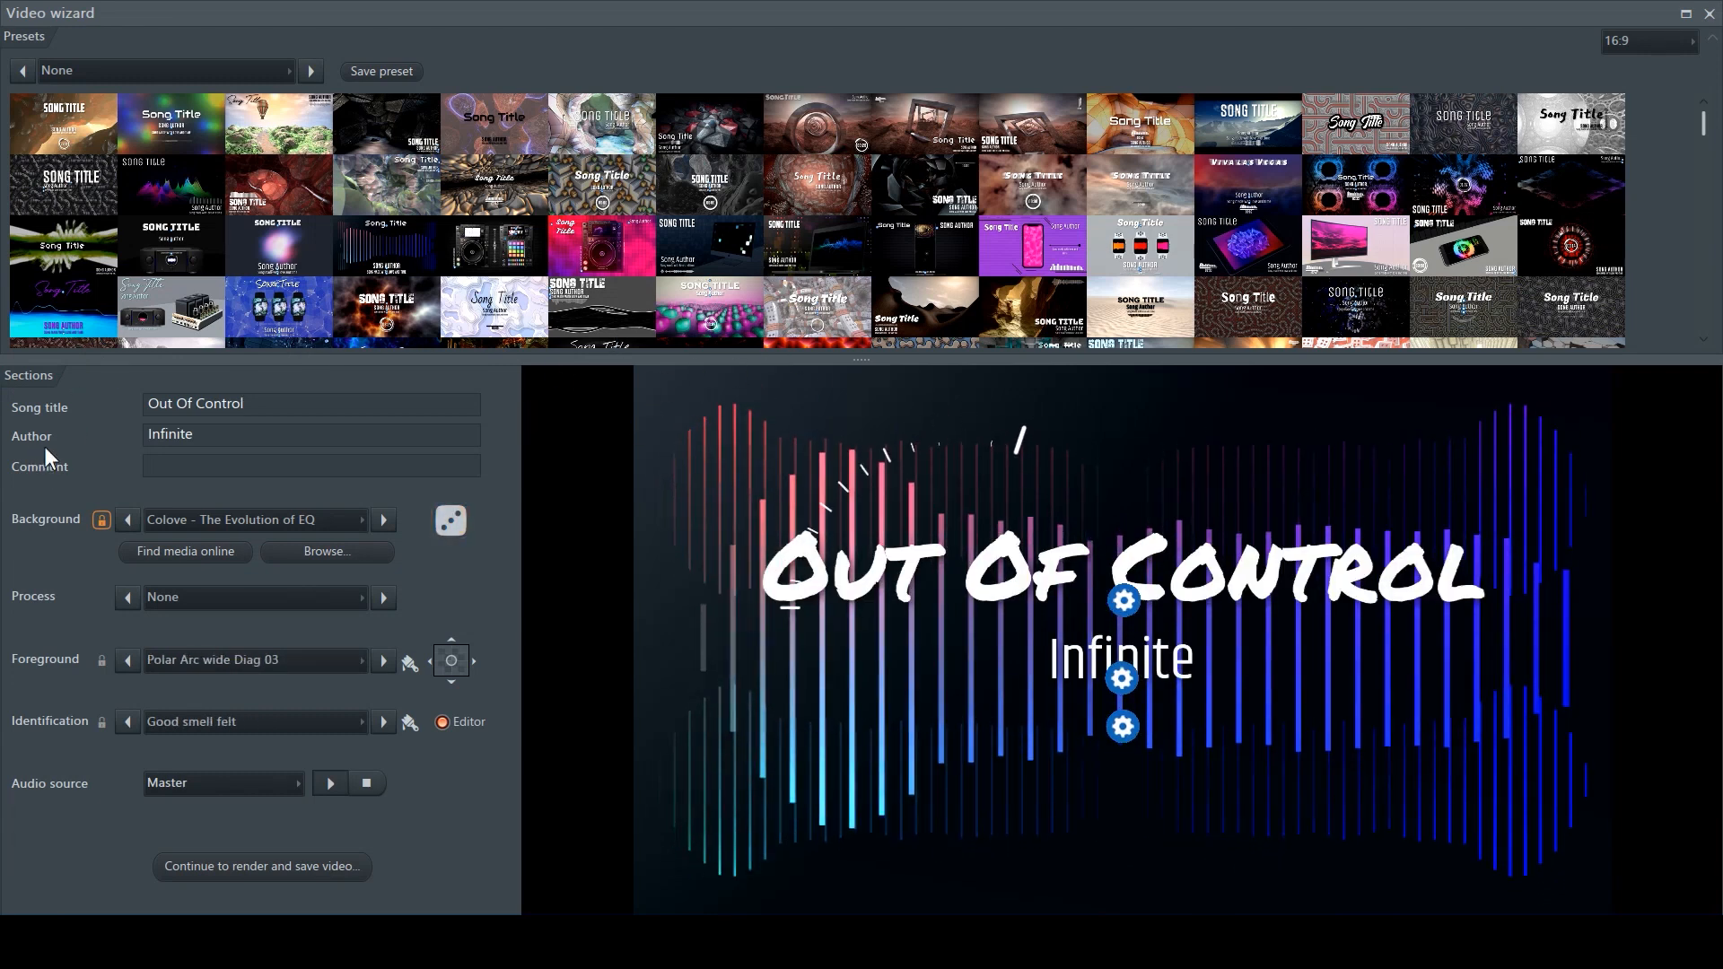
pyautogui.moveTo(730, 402)
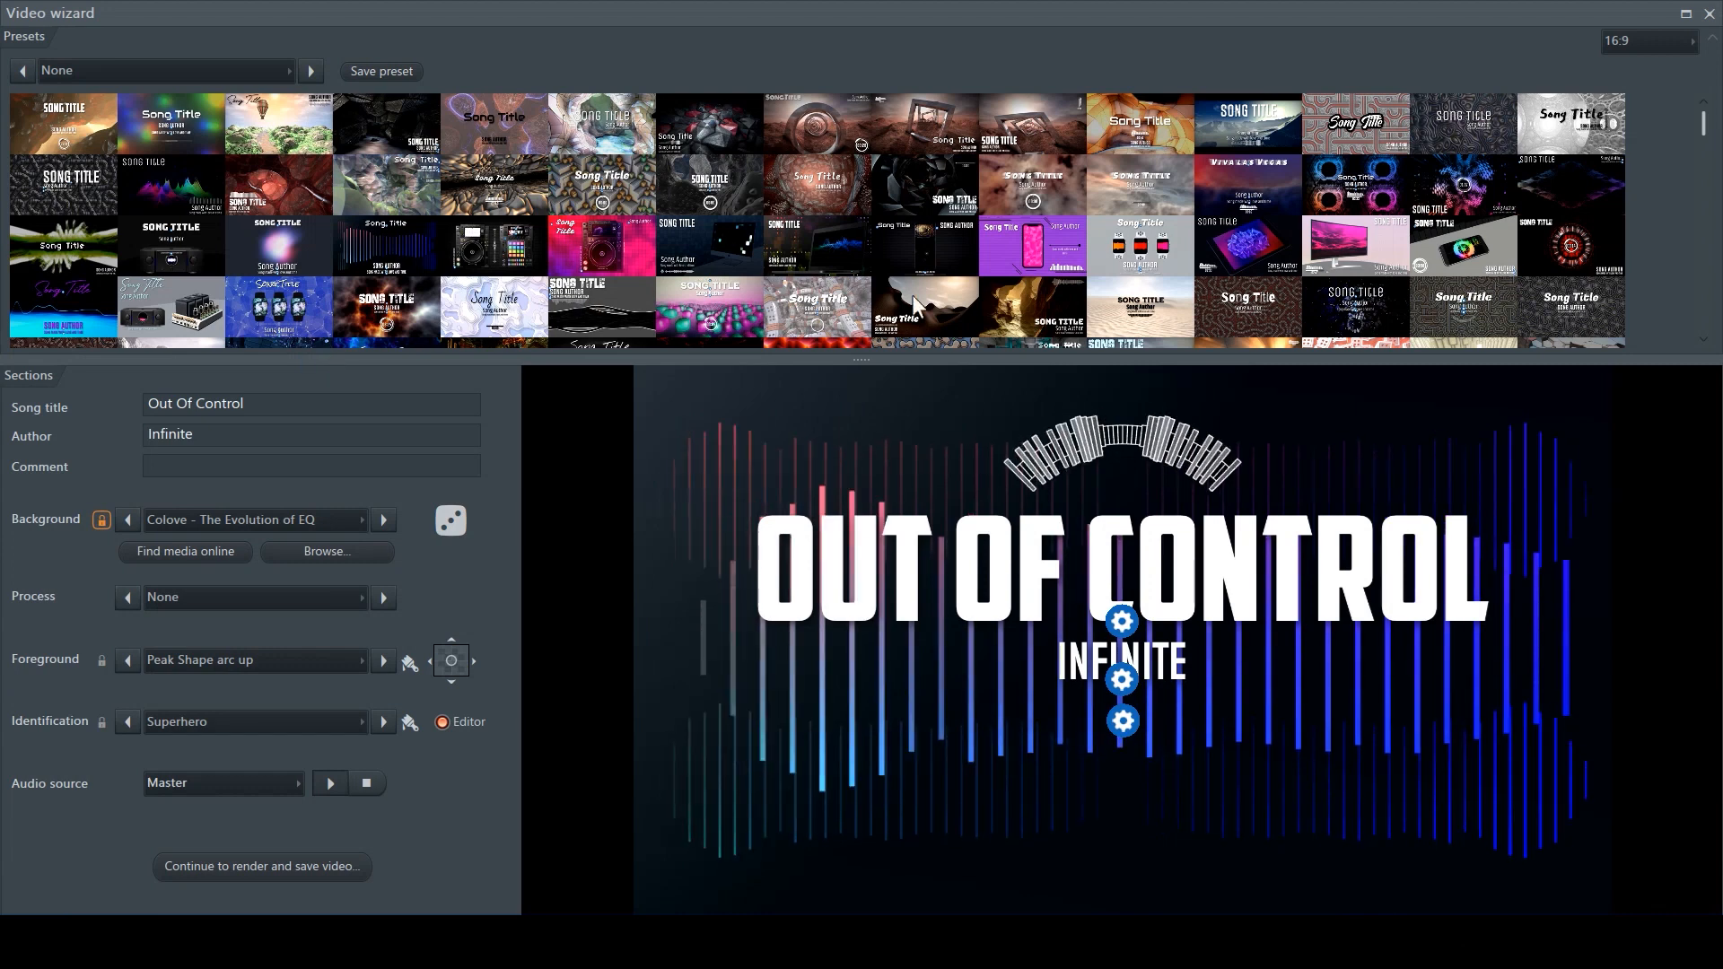
pyautogui.moveTo(731, 291)
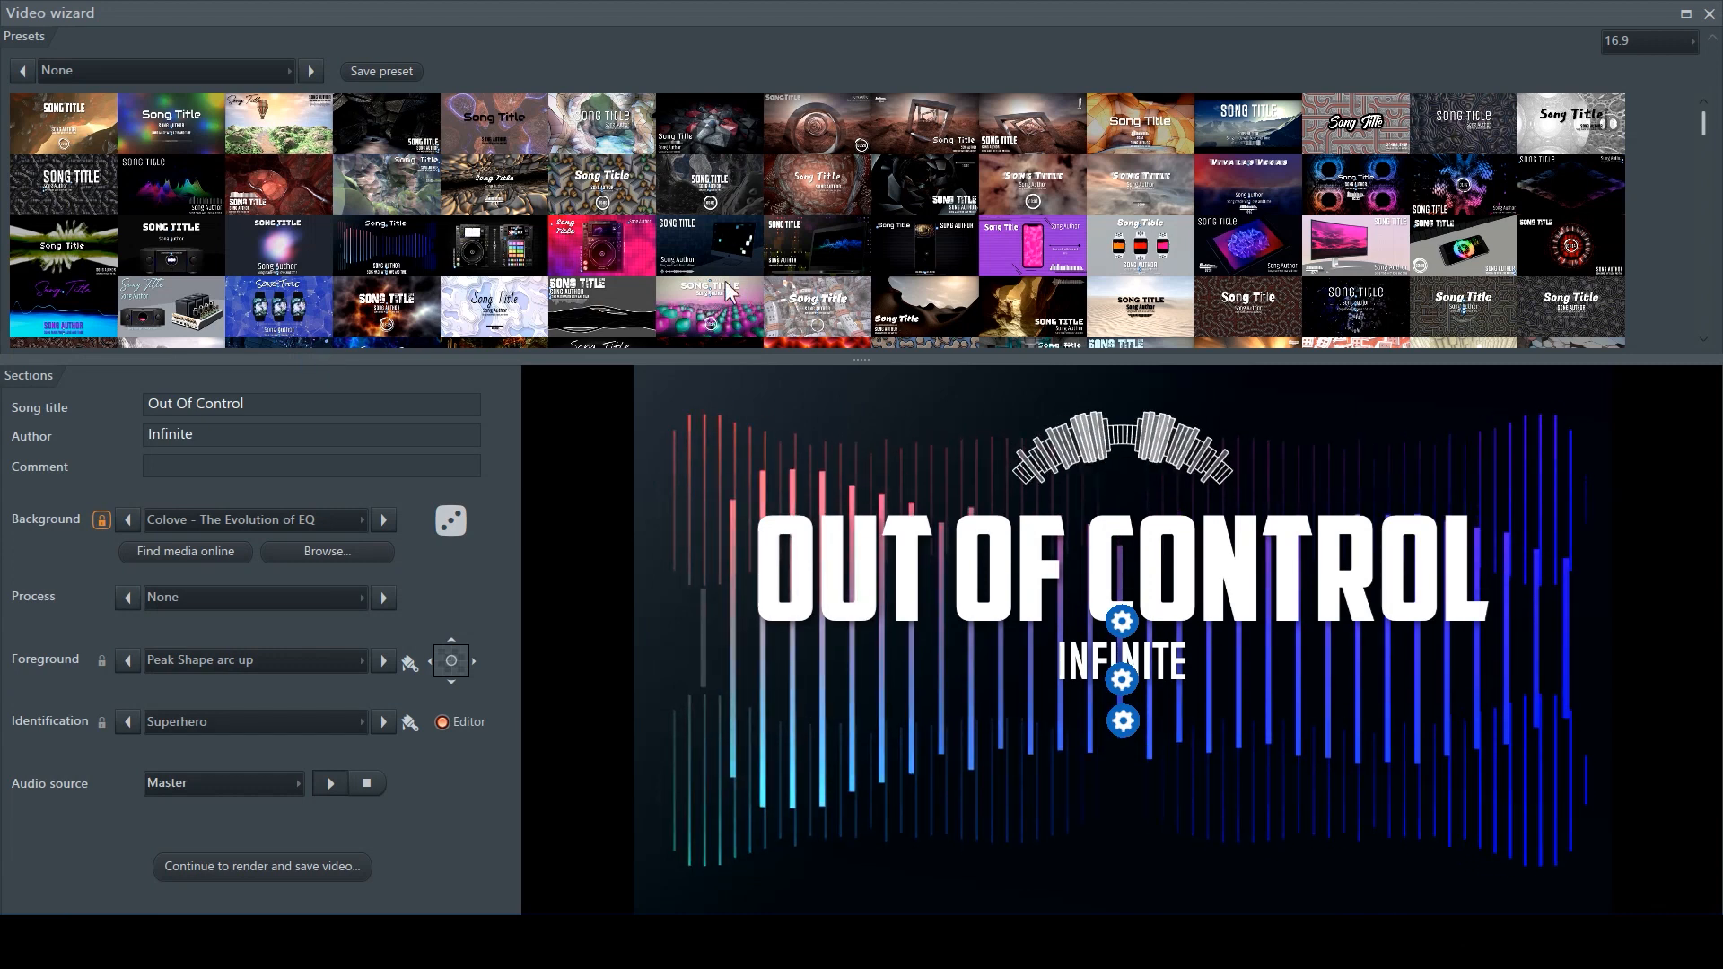
pyautogui.moveTo(838, 402)
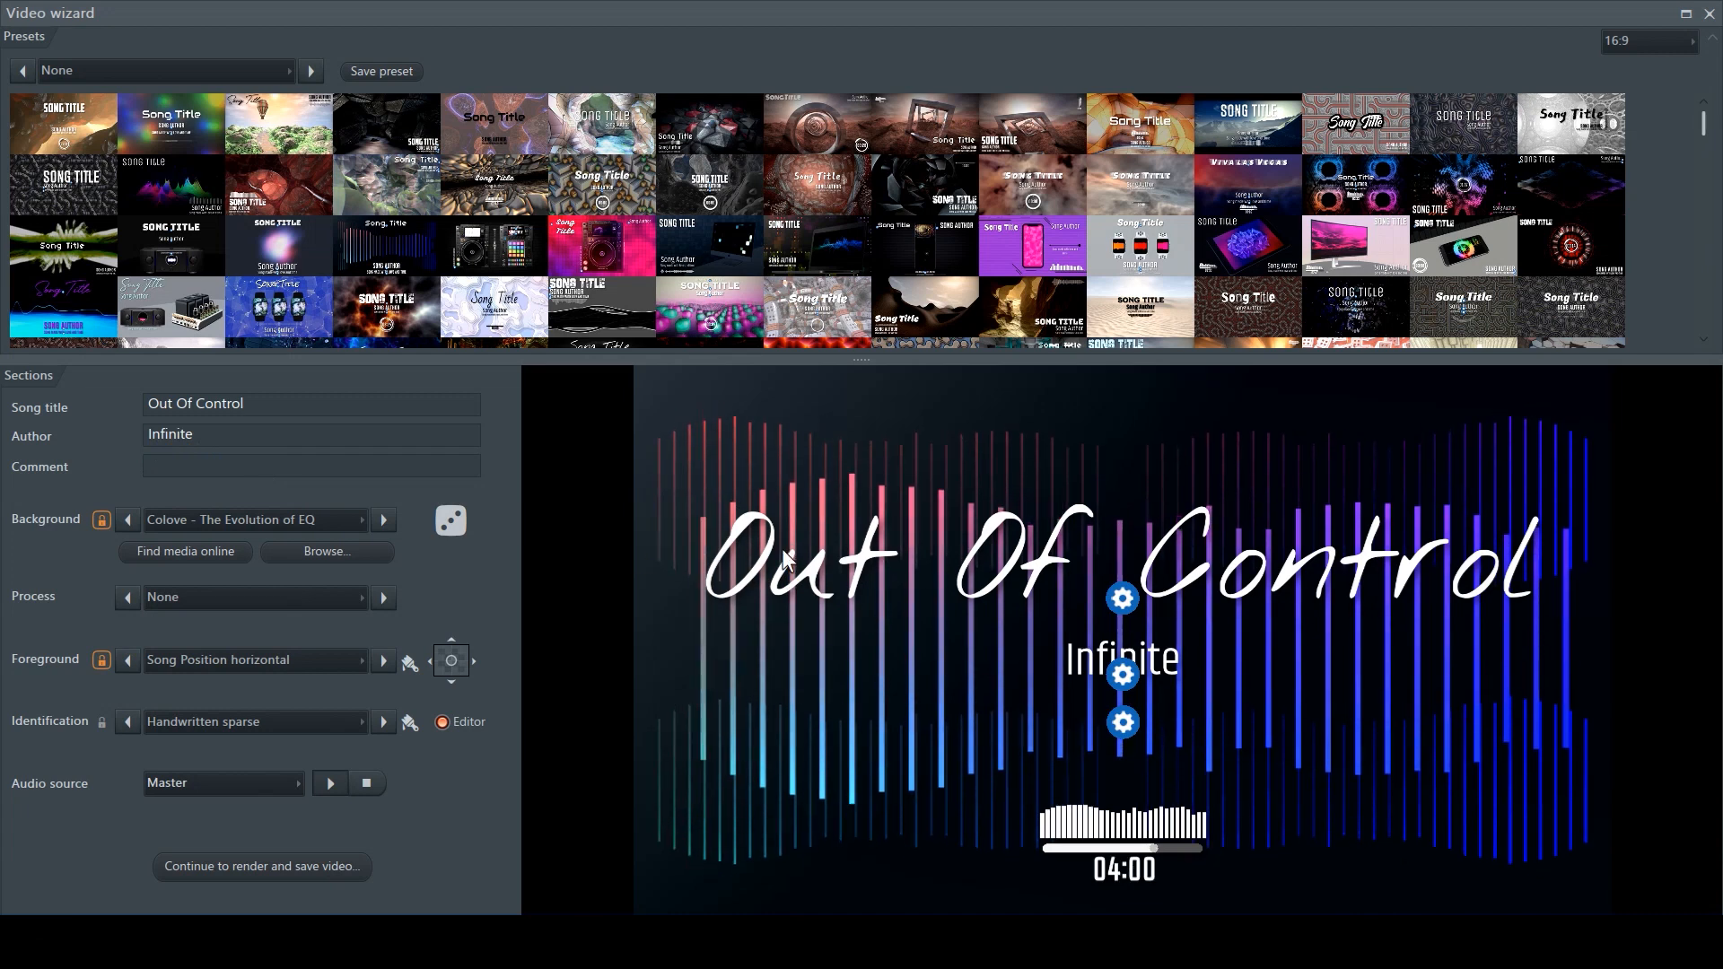
pyautogui.click(383, 721)
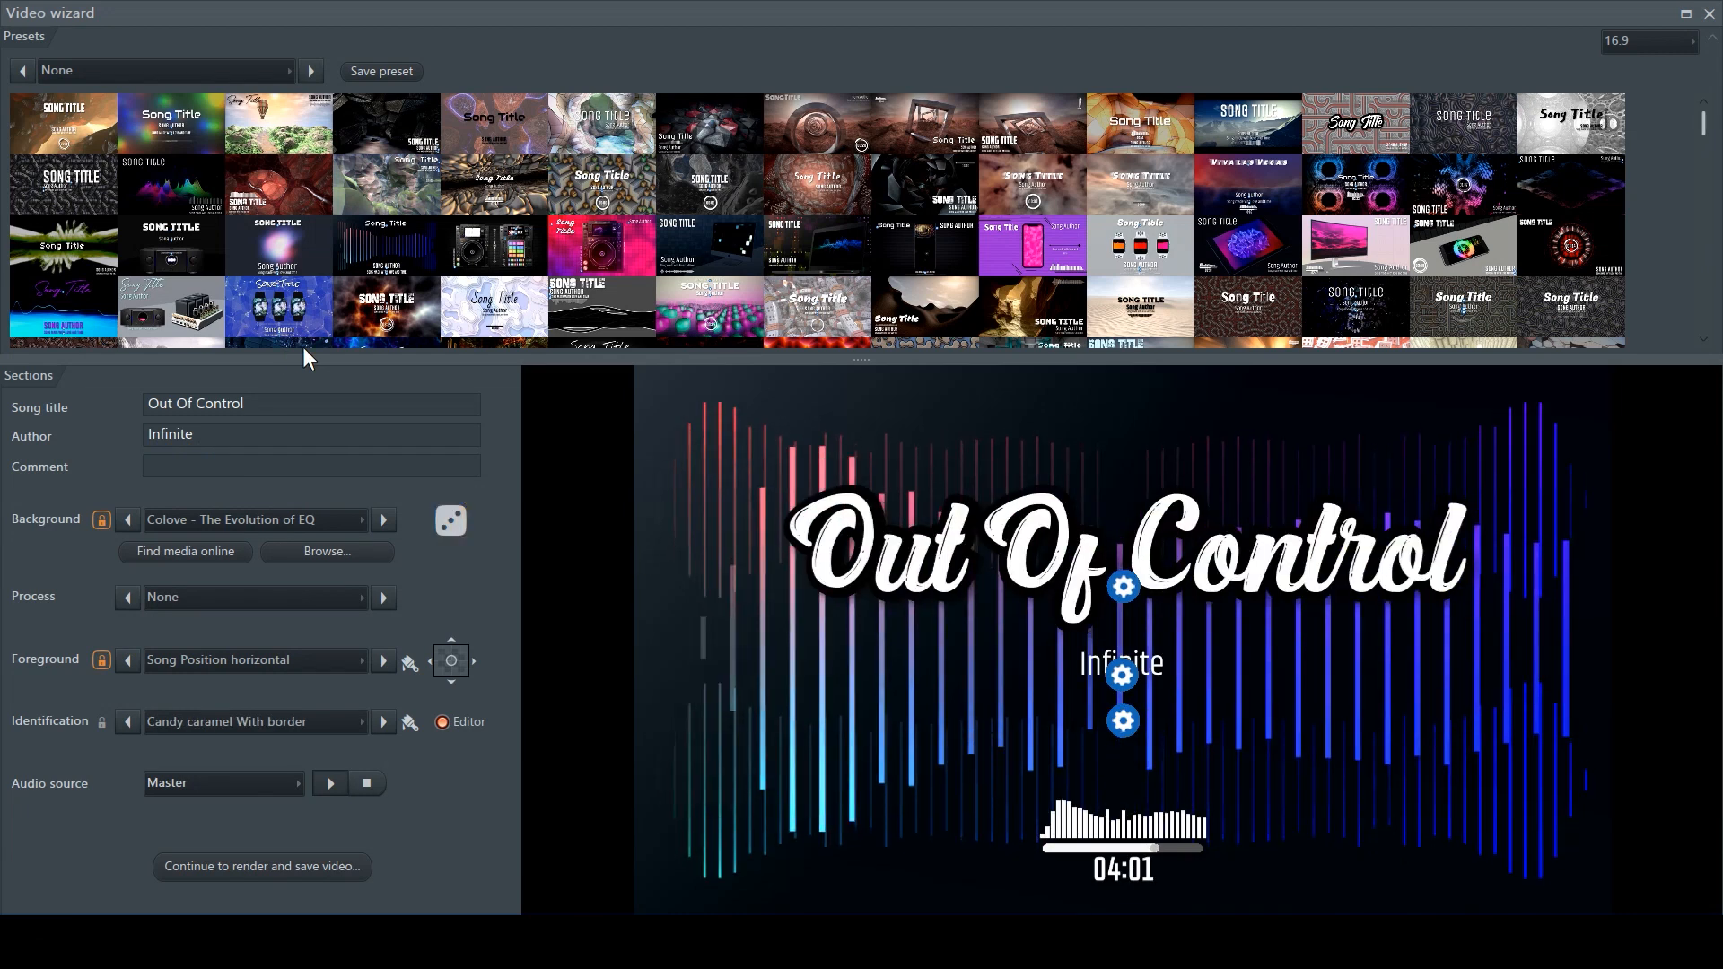
pyautogui.click(382, 722)
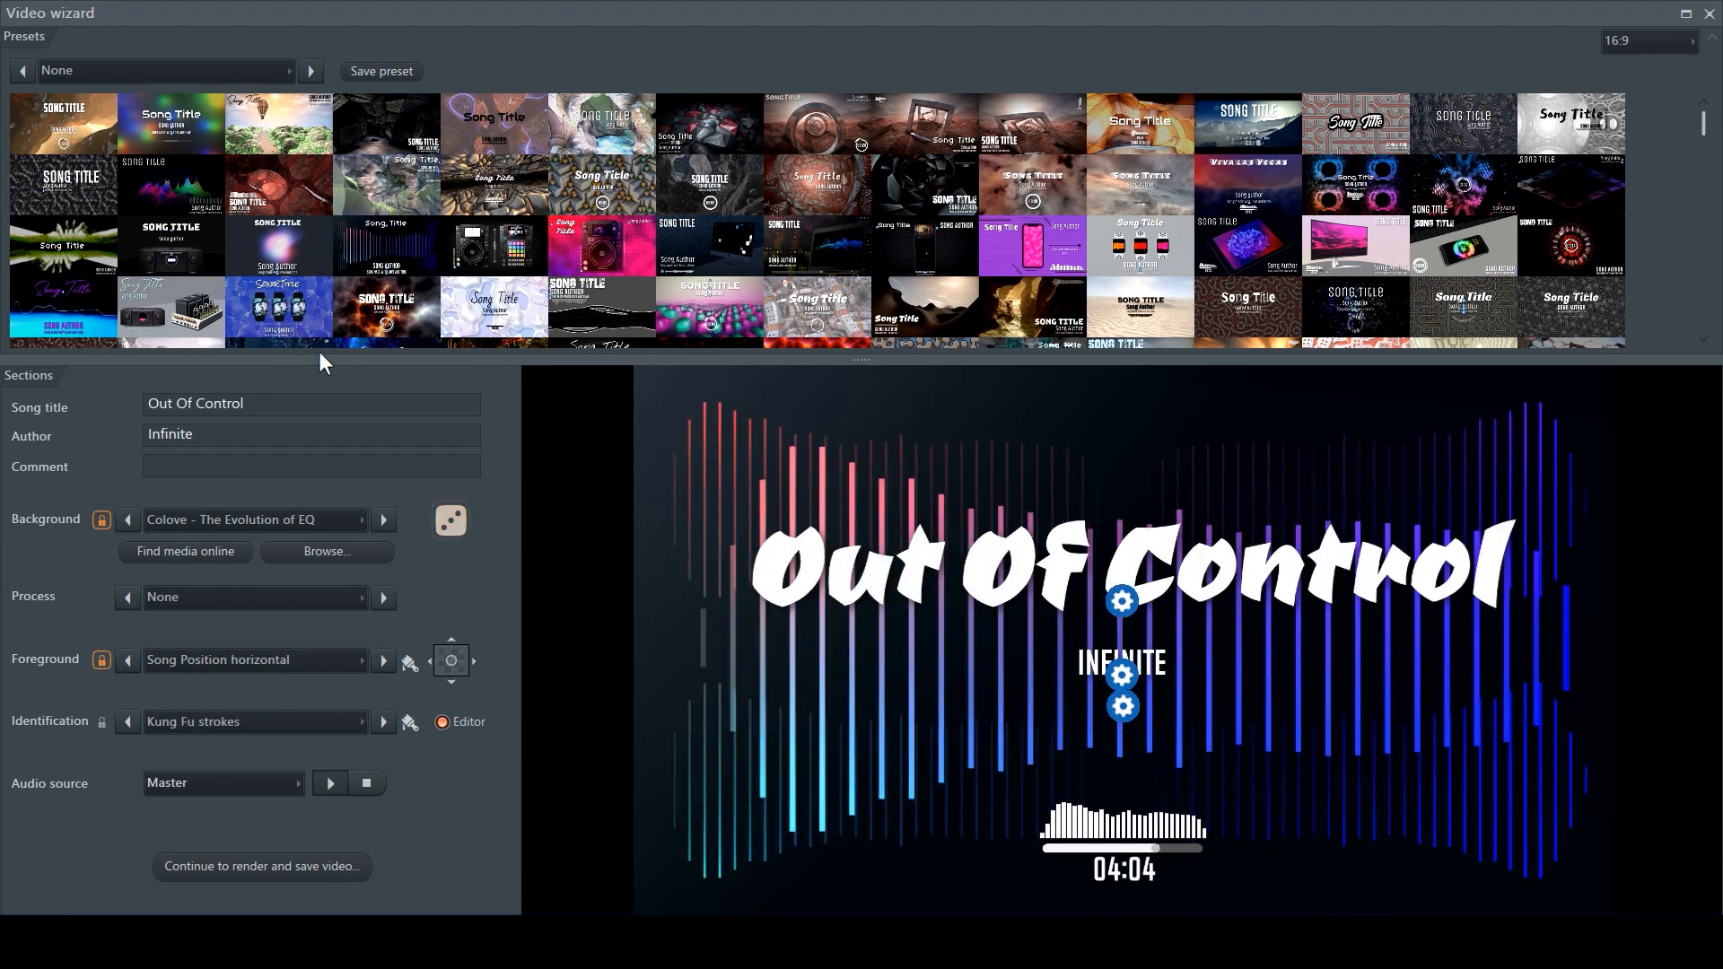
pyautogui.click(384, 721)
pyautogui.write('Music Video Tutorial')
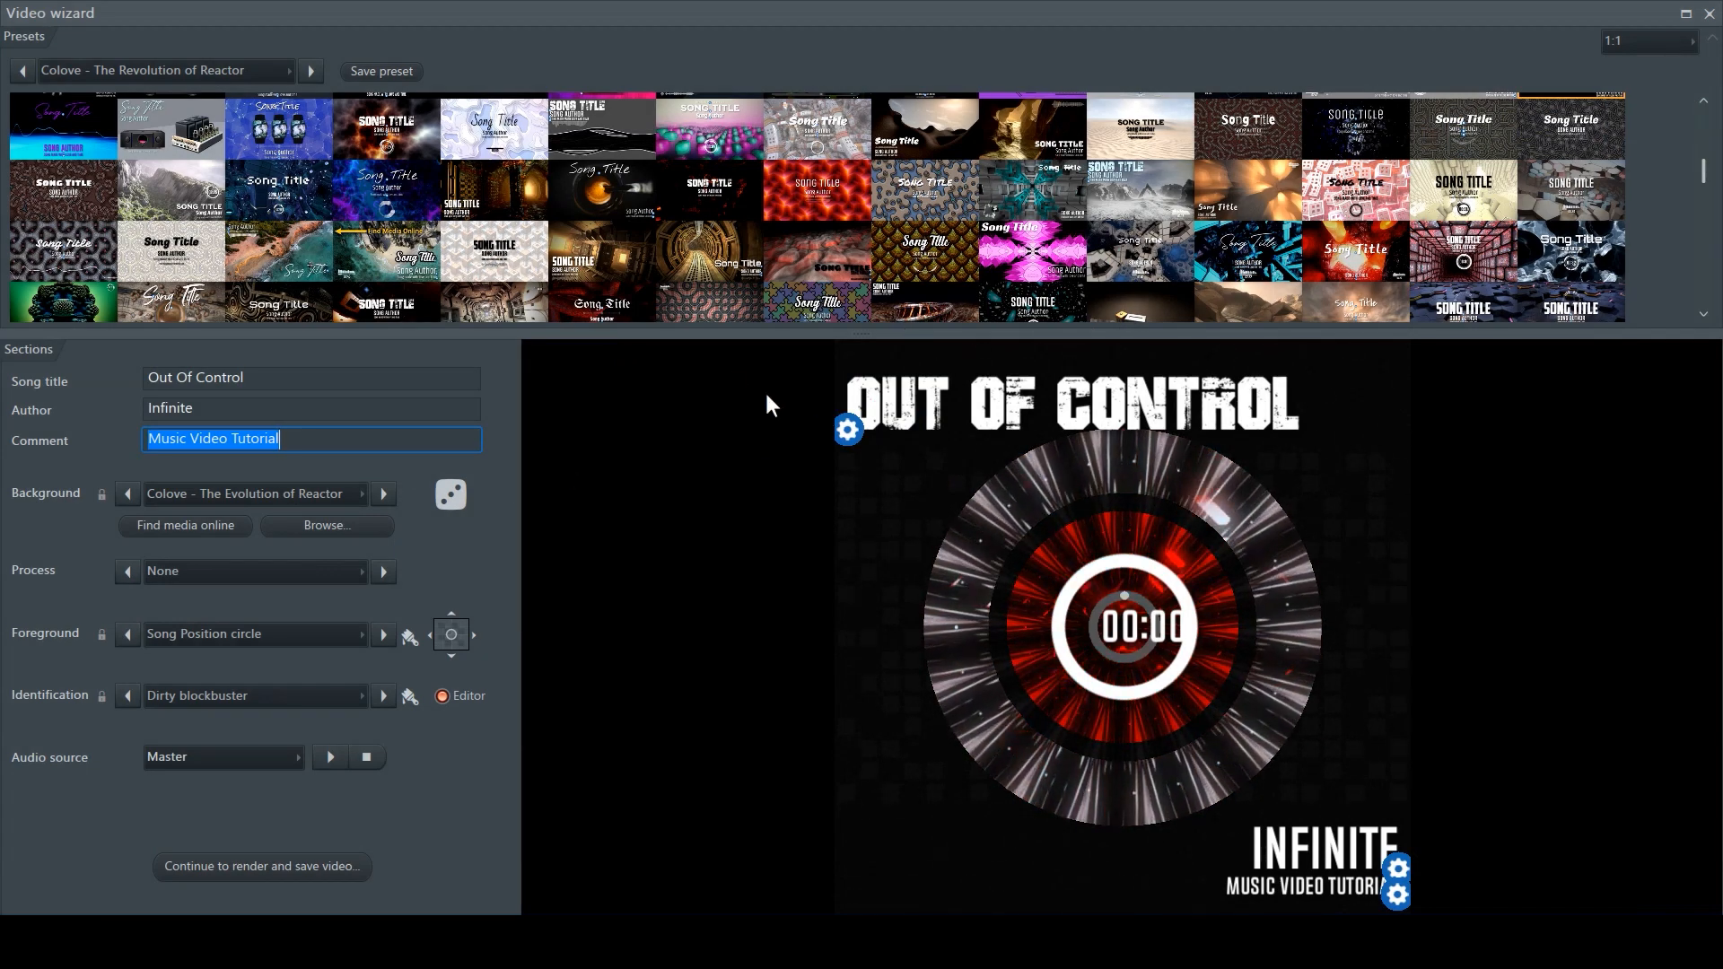
pyautogui.moveTo(646, 393)
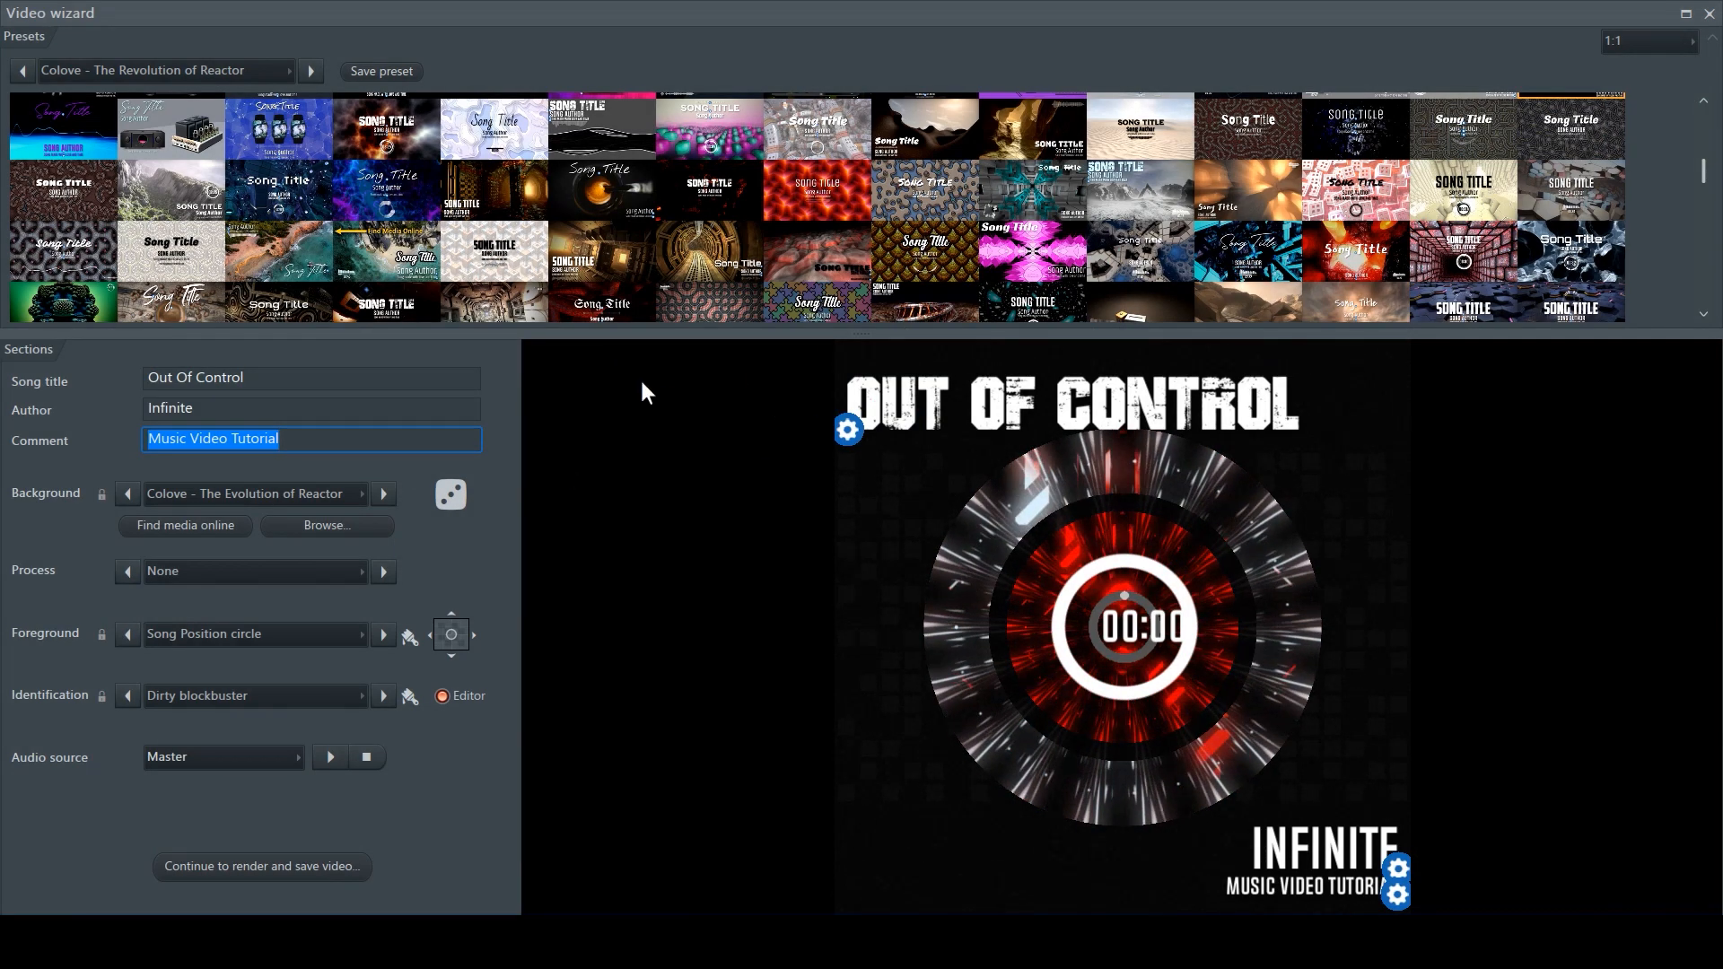
pyautogui.moveTo(571, 291)
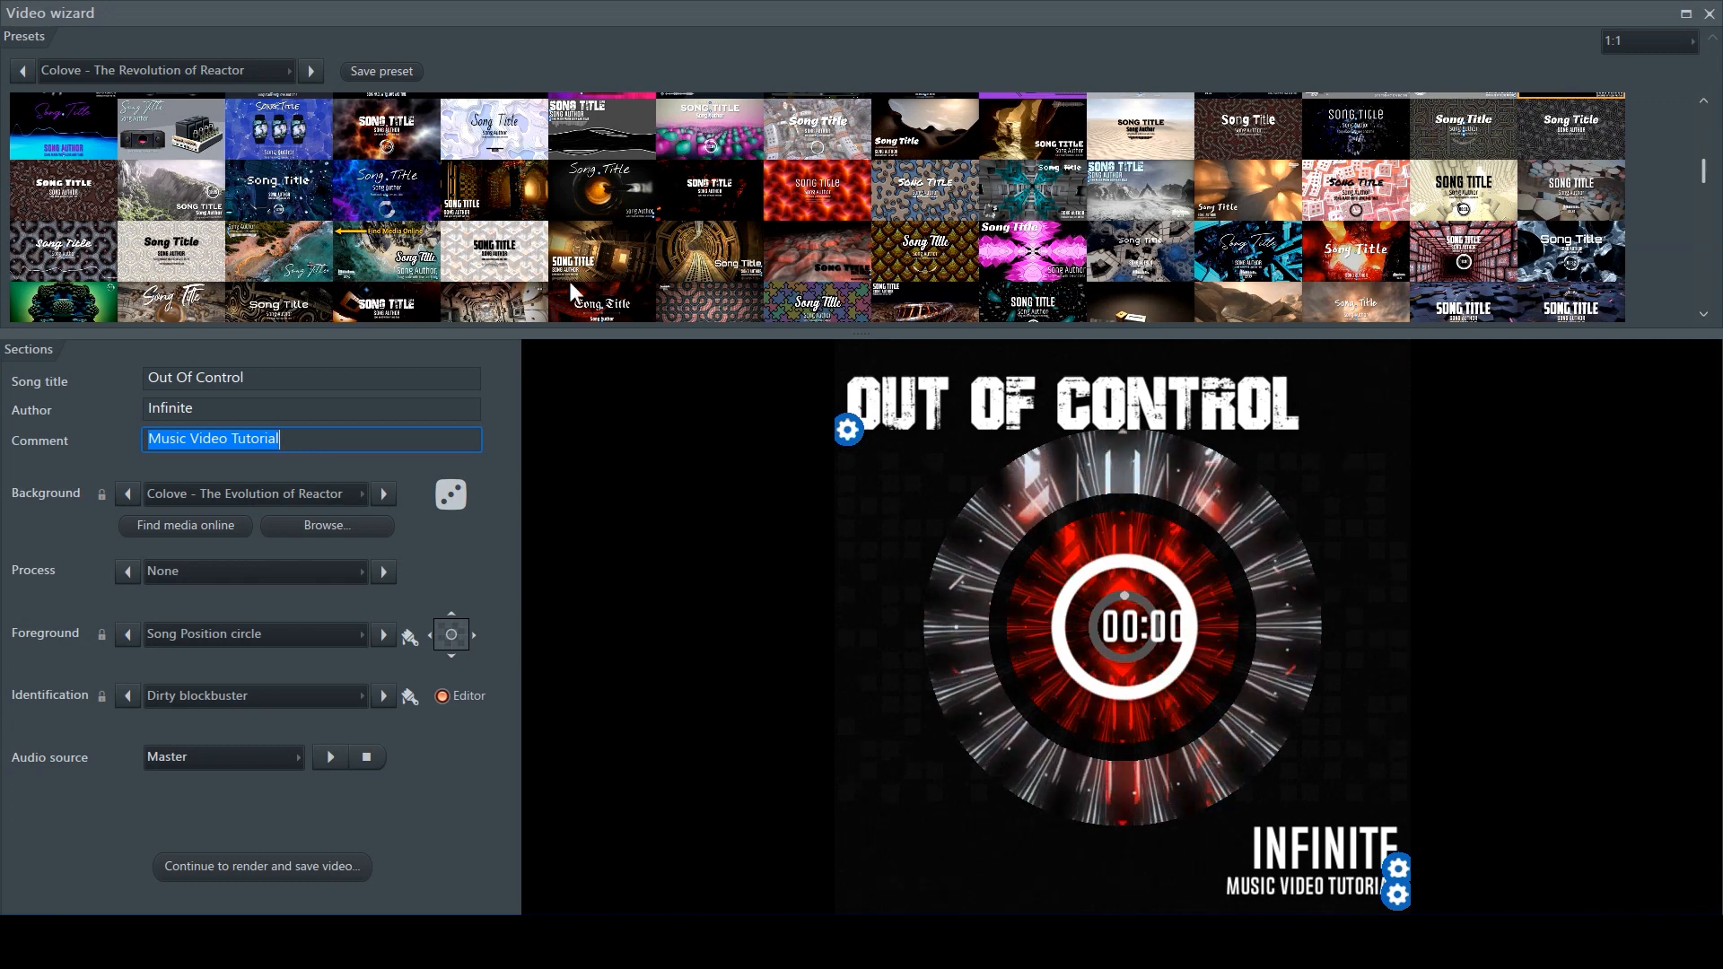
pyautogui.moveTo(673, 385)
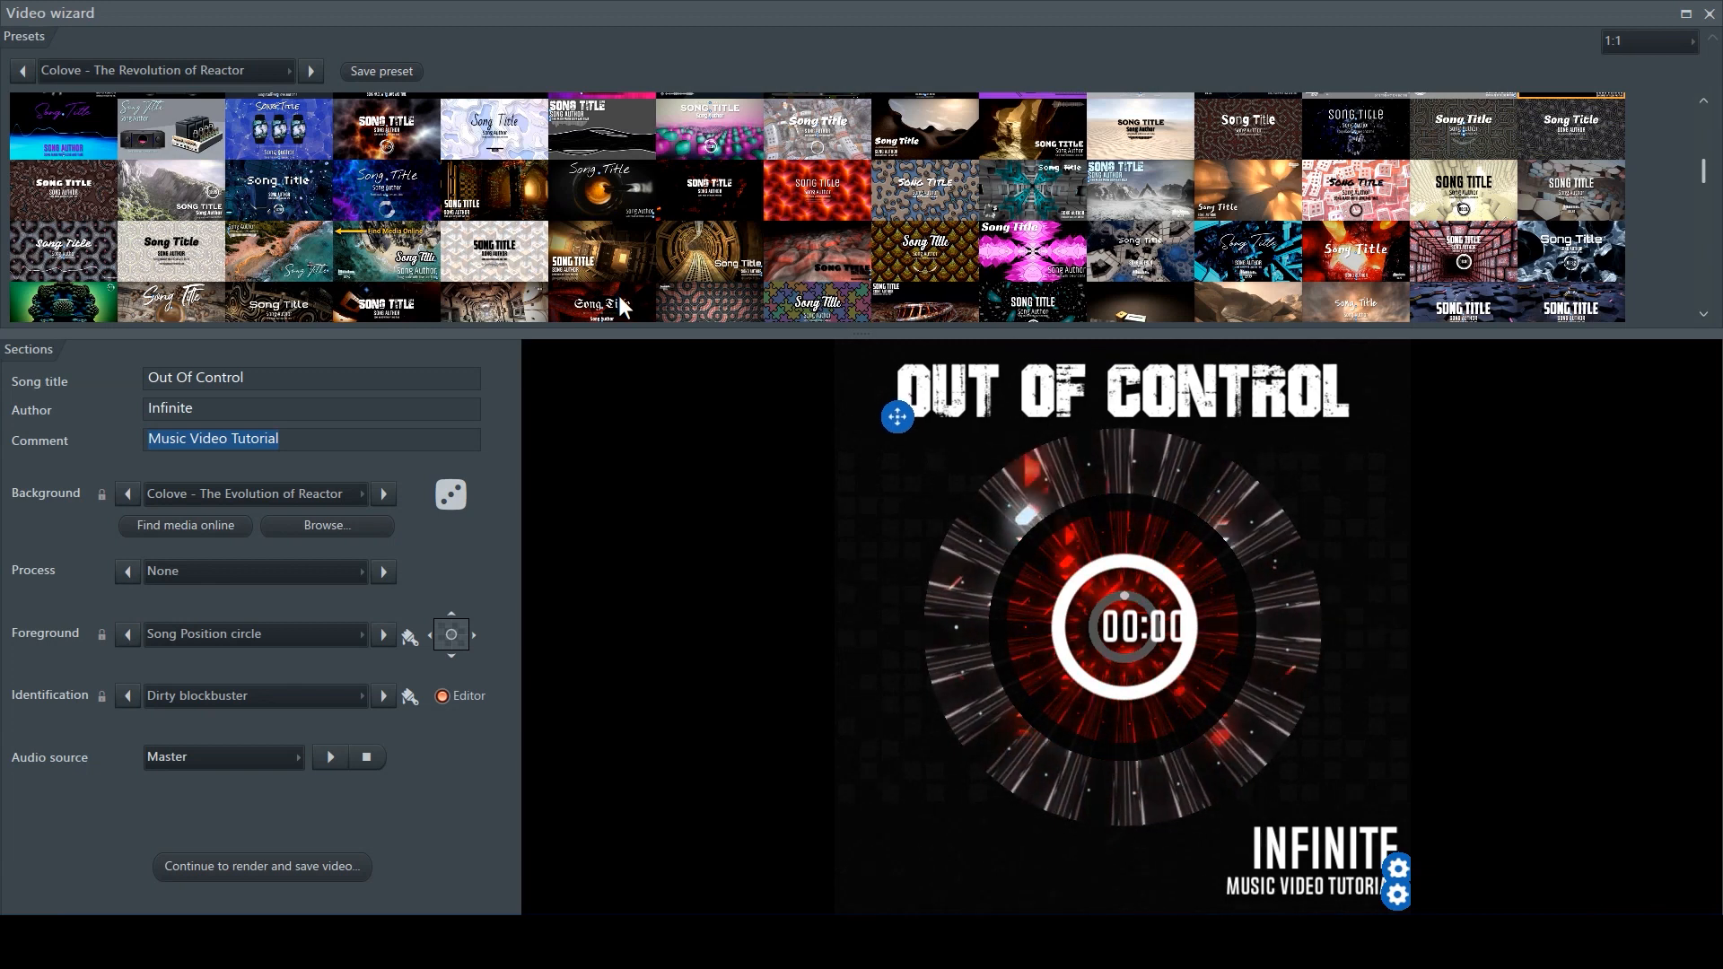
pyautogui.moveTo(655, 443)
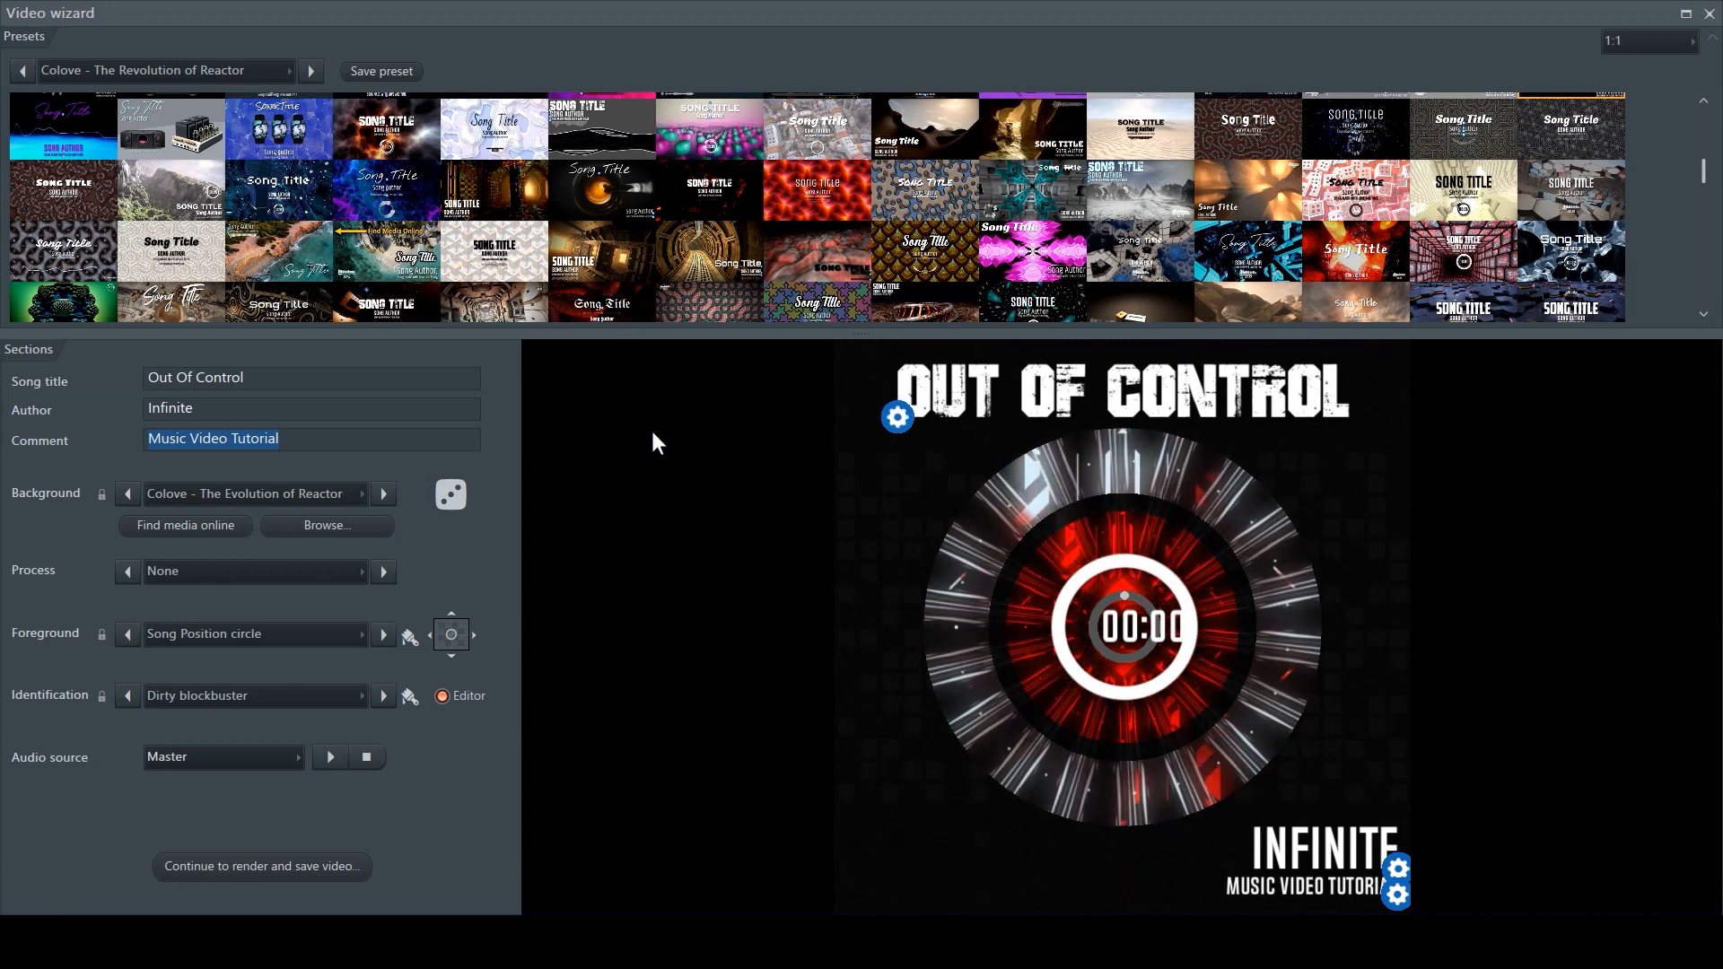
pyautogui.moveTo(756, 222)
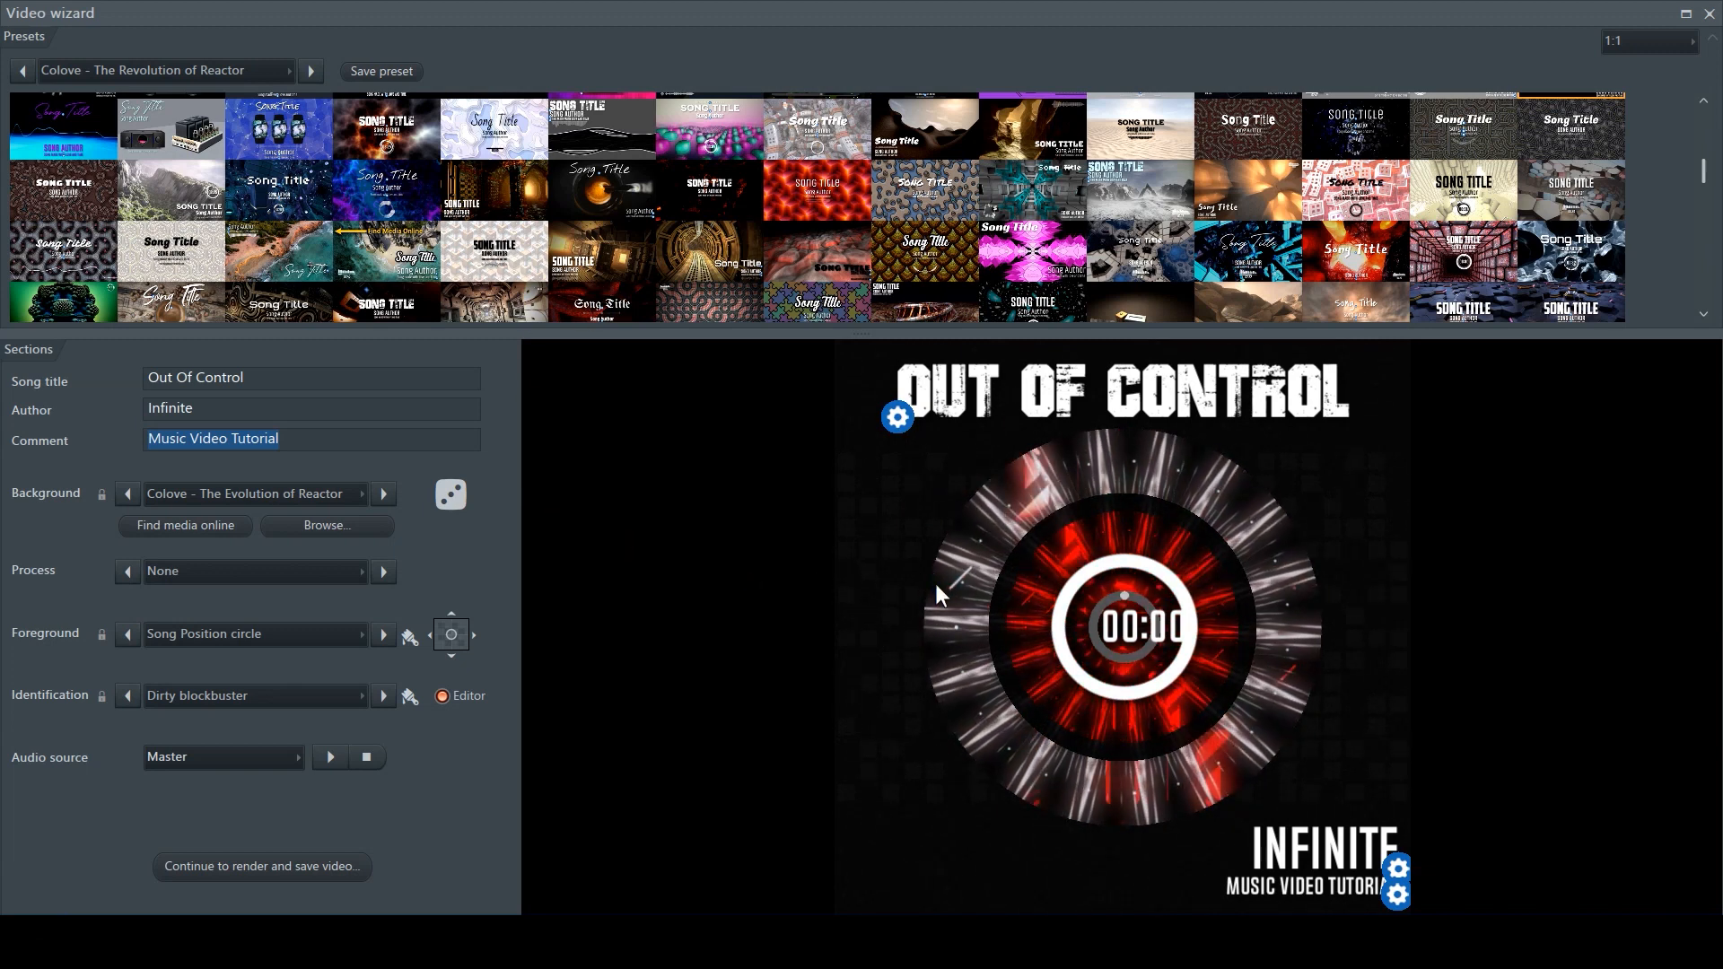
pyautogui.moveTo(313, 481)
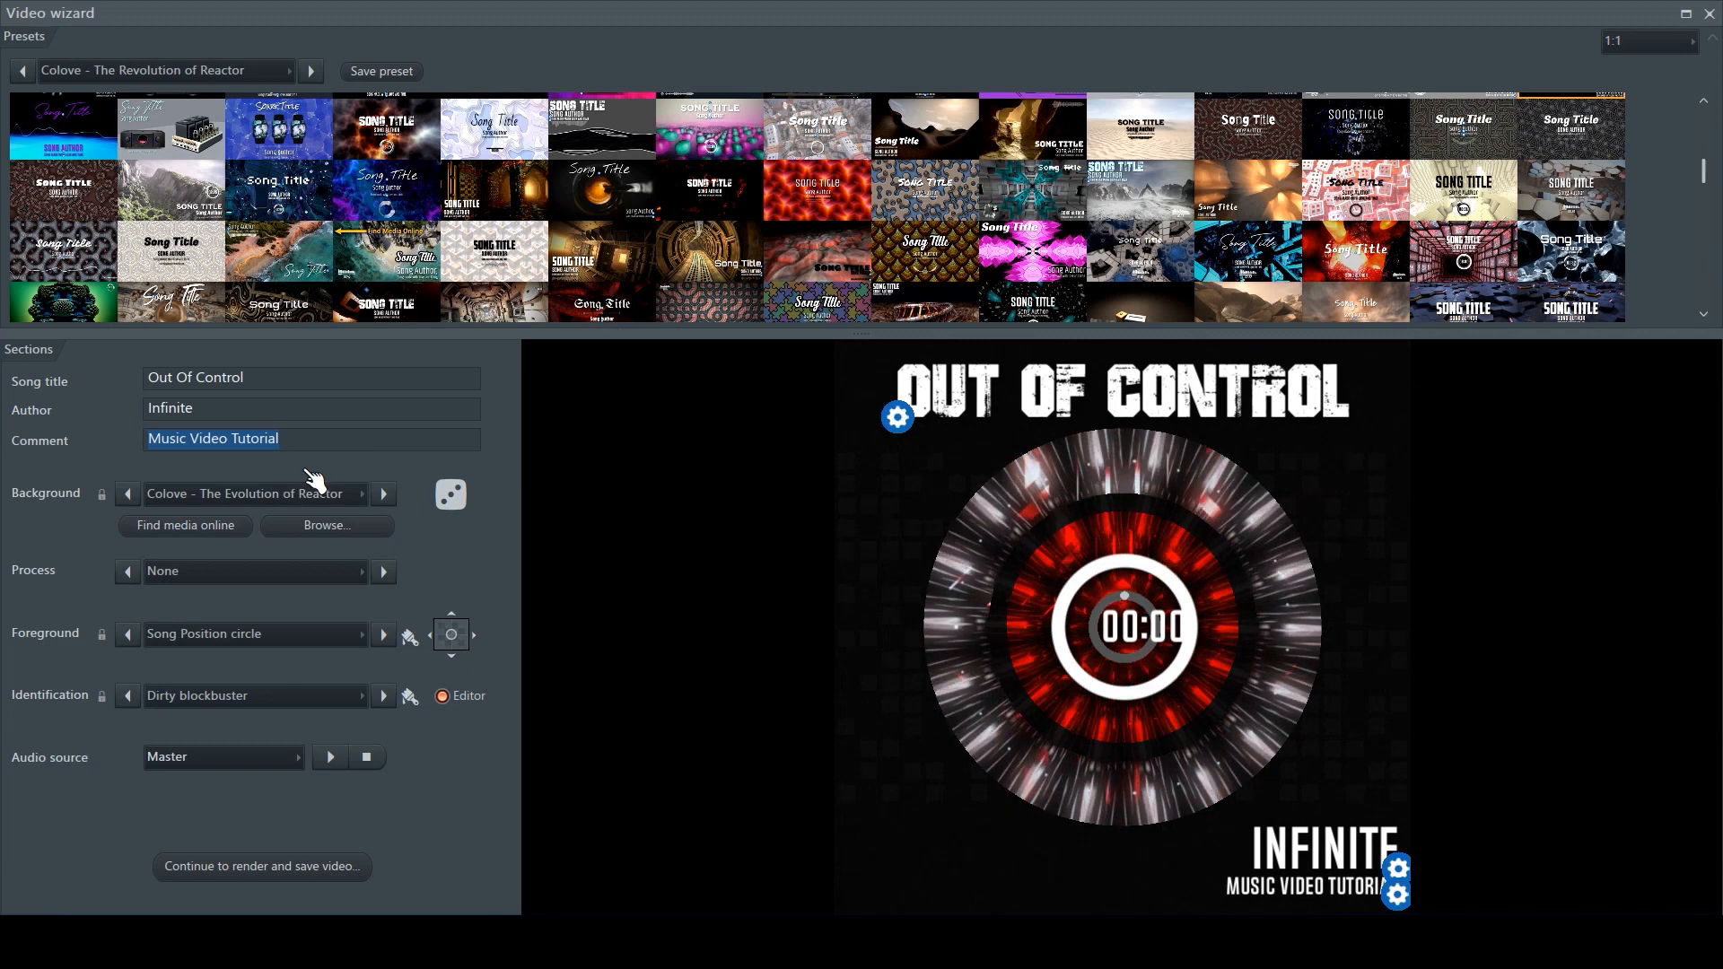
pyautogui.moveTo(312, 481)
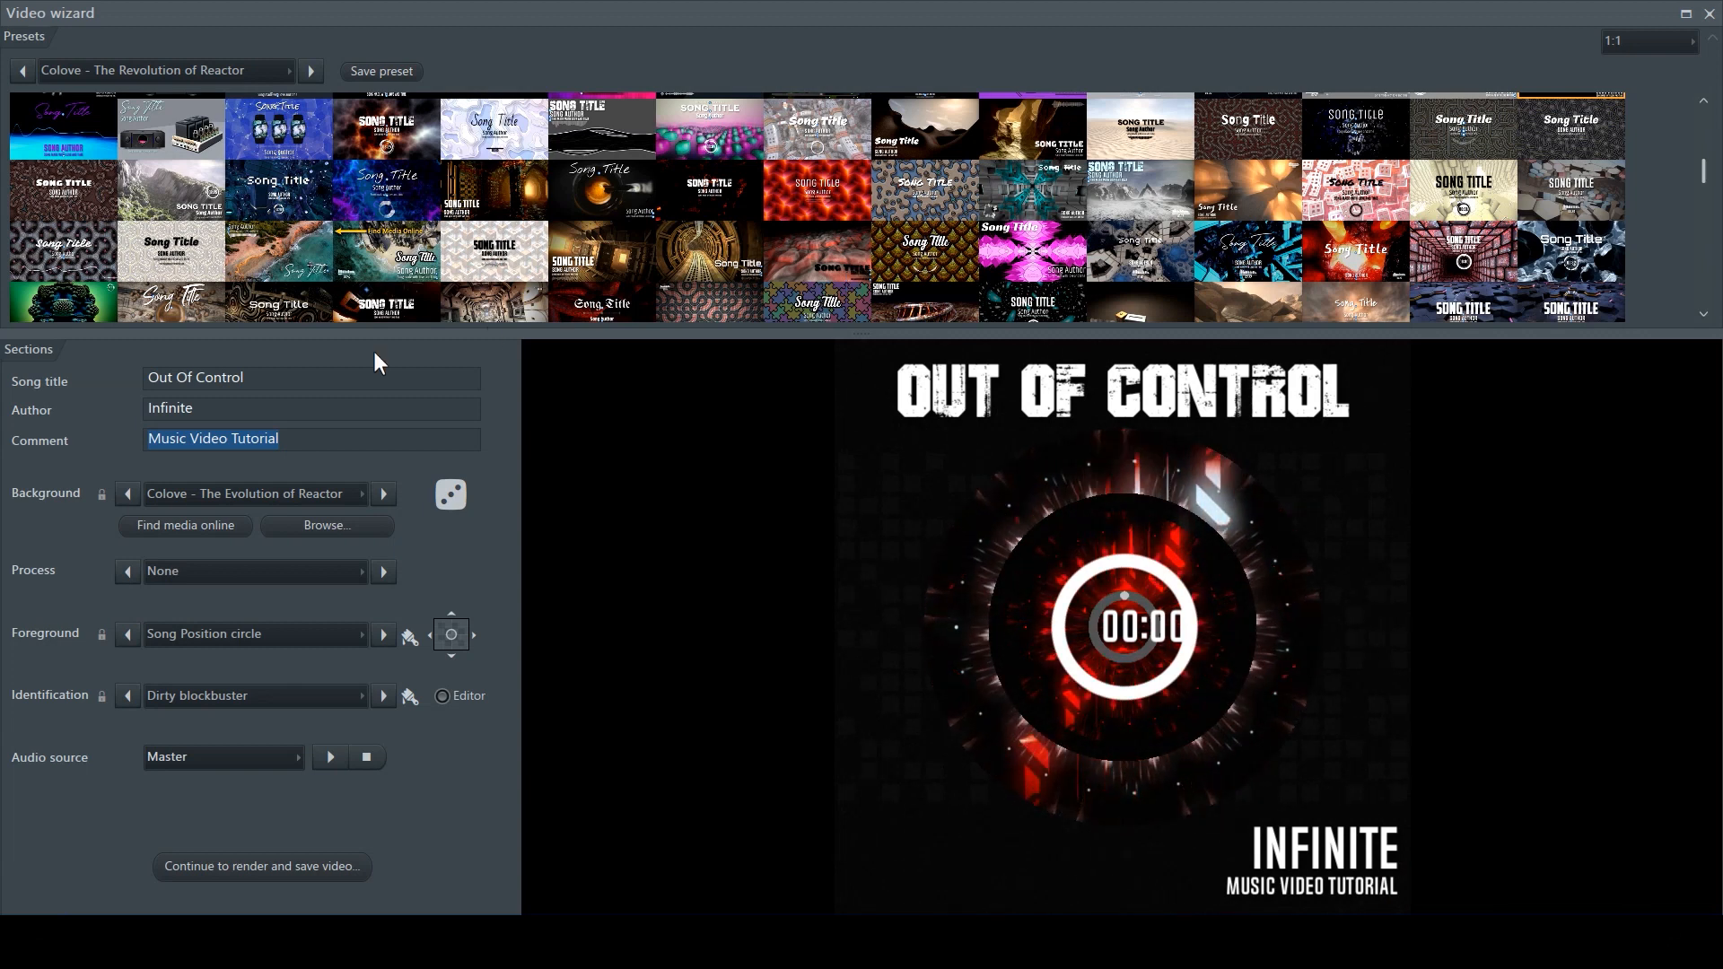
pyautogui.moveTo(757, 414)
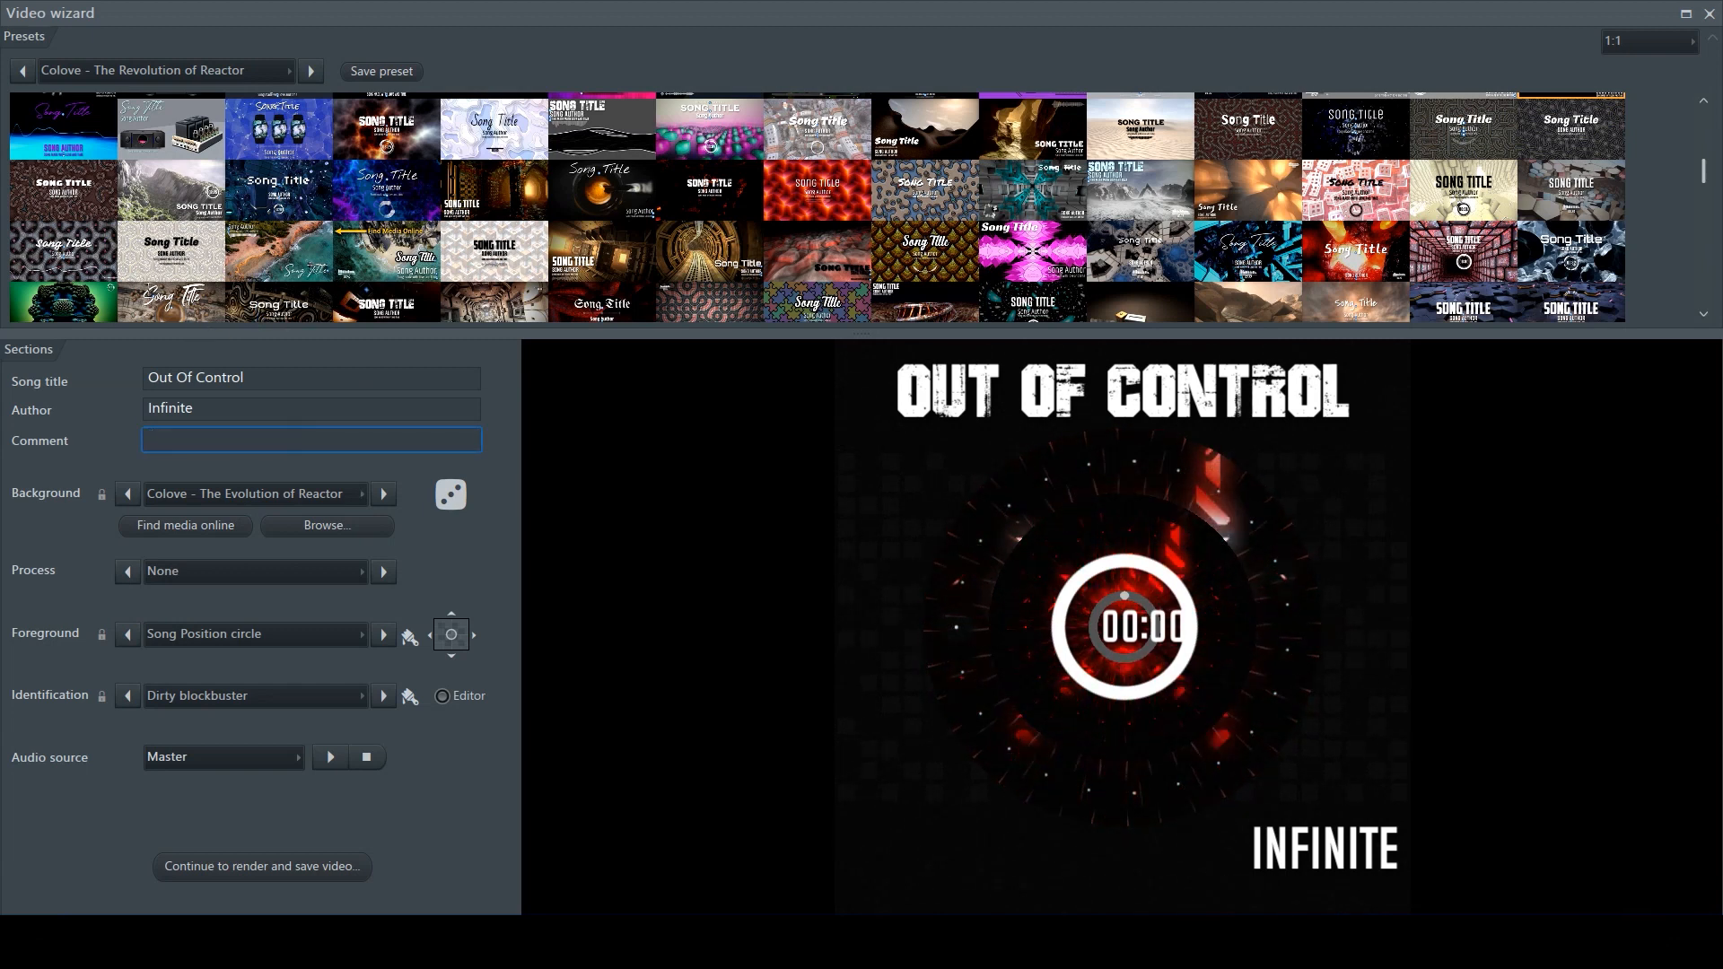
# - Retype the Comment field as 'Music Video Tutorial'
pyautogui.write('Music Video Tutorial')
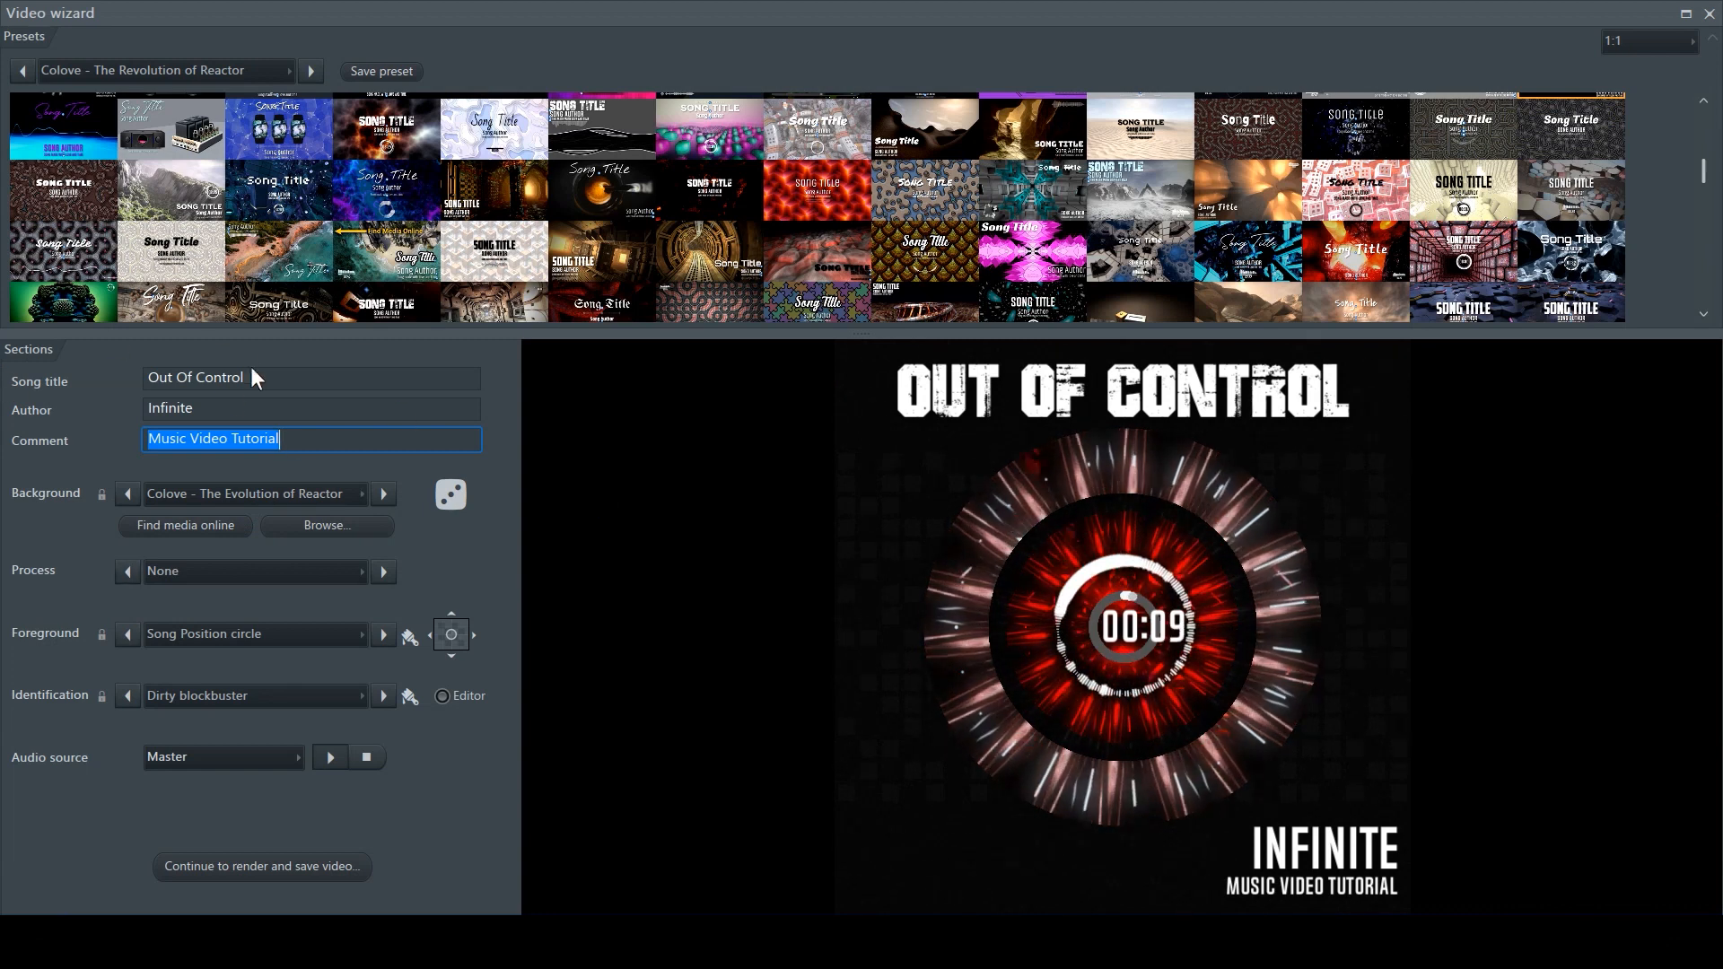
pyautogui.moveTo(619, 612)
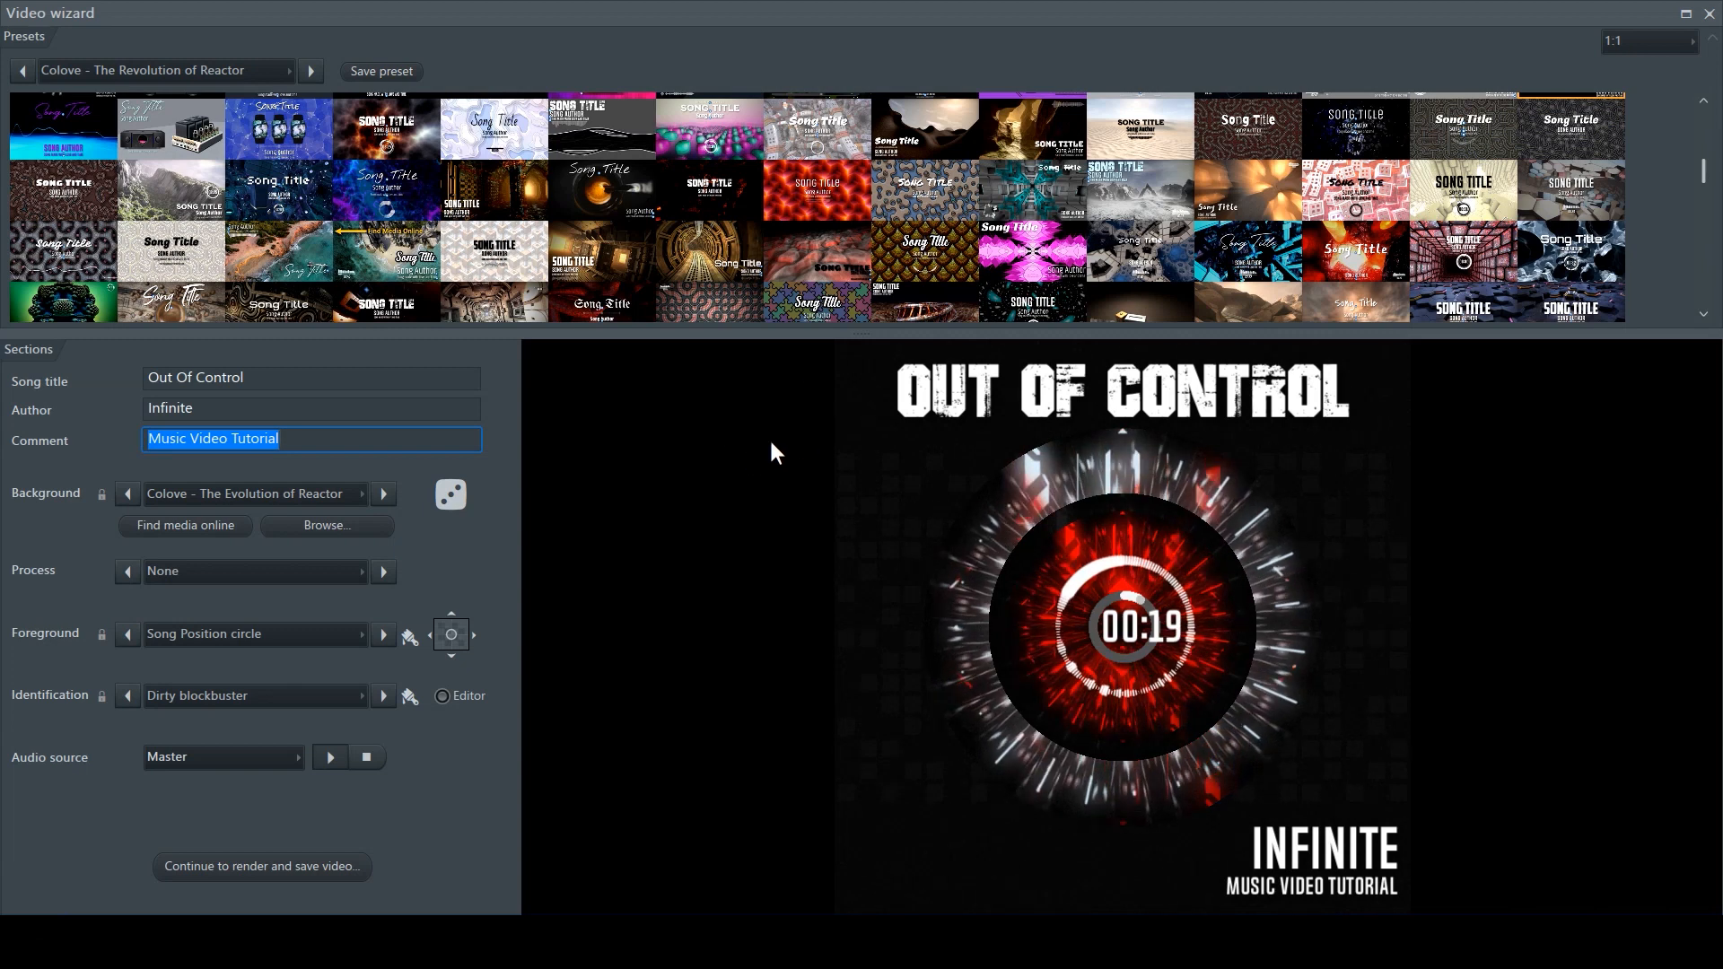
pyautogui.moveTo(110, 427)
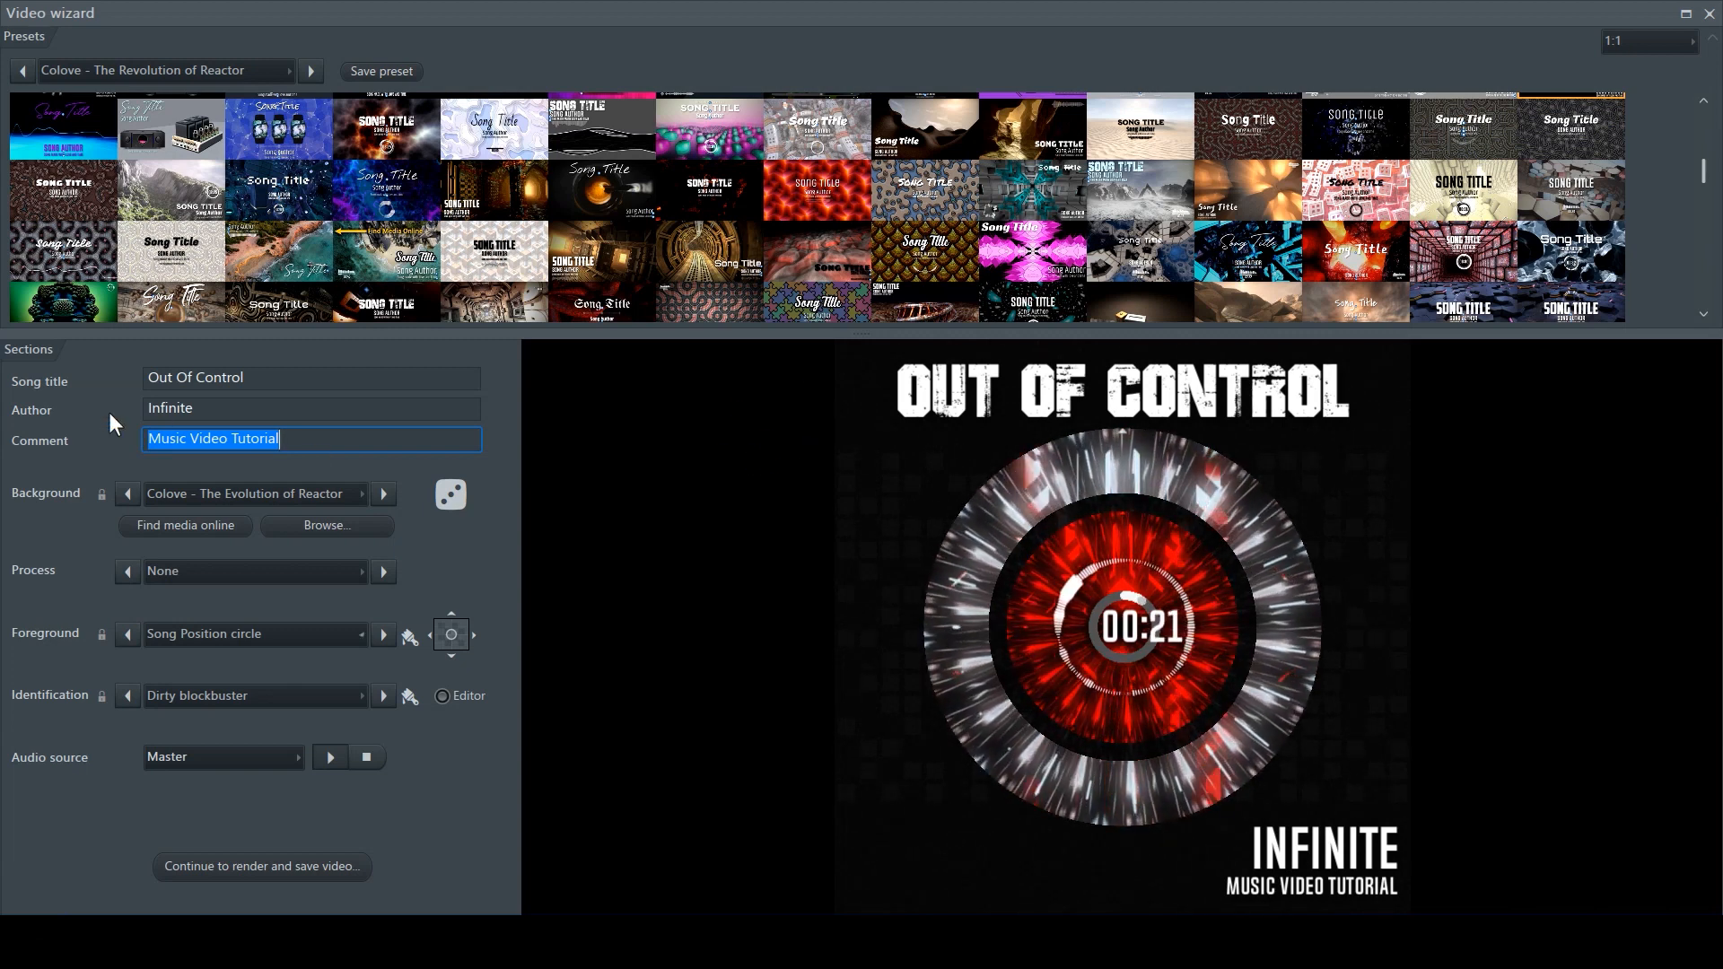
# - Cycle foreground presets through Peak Shape arc, flat, full circle and half circle variants to half circle down
pyautogui.click(382, 634)
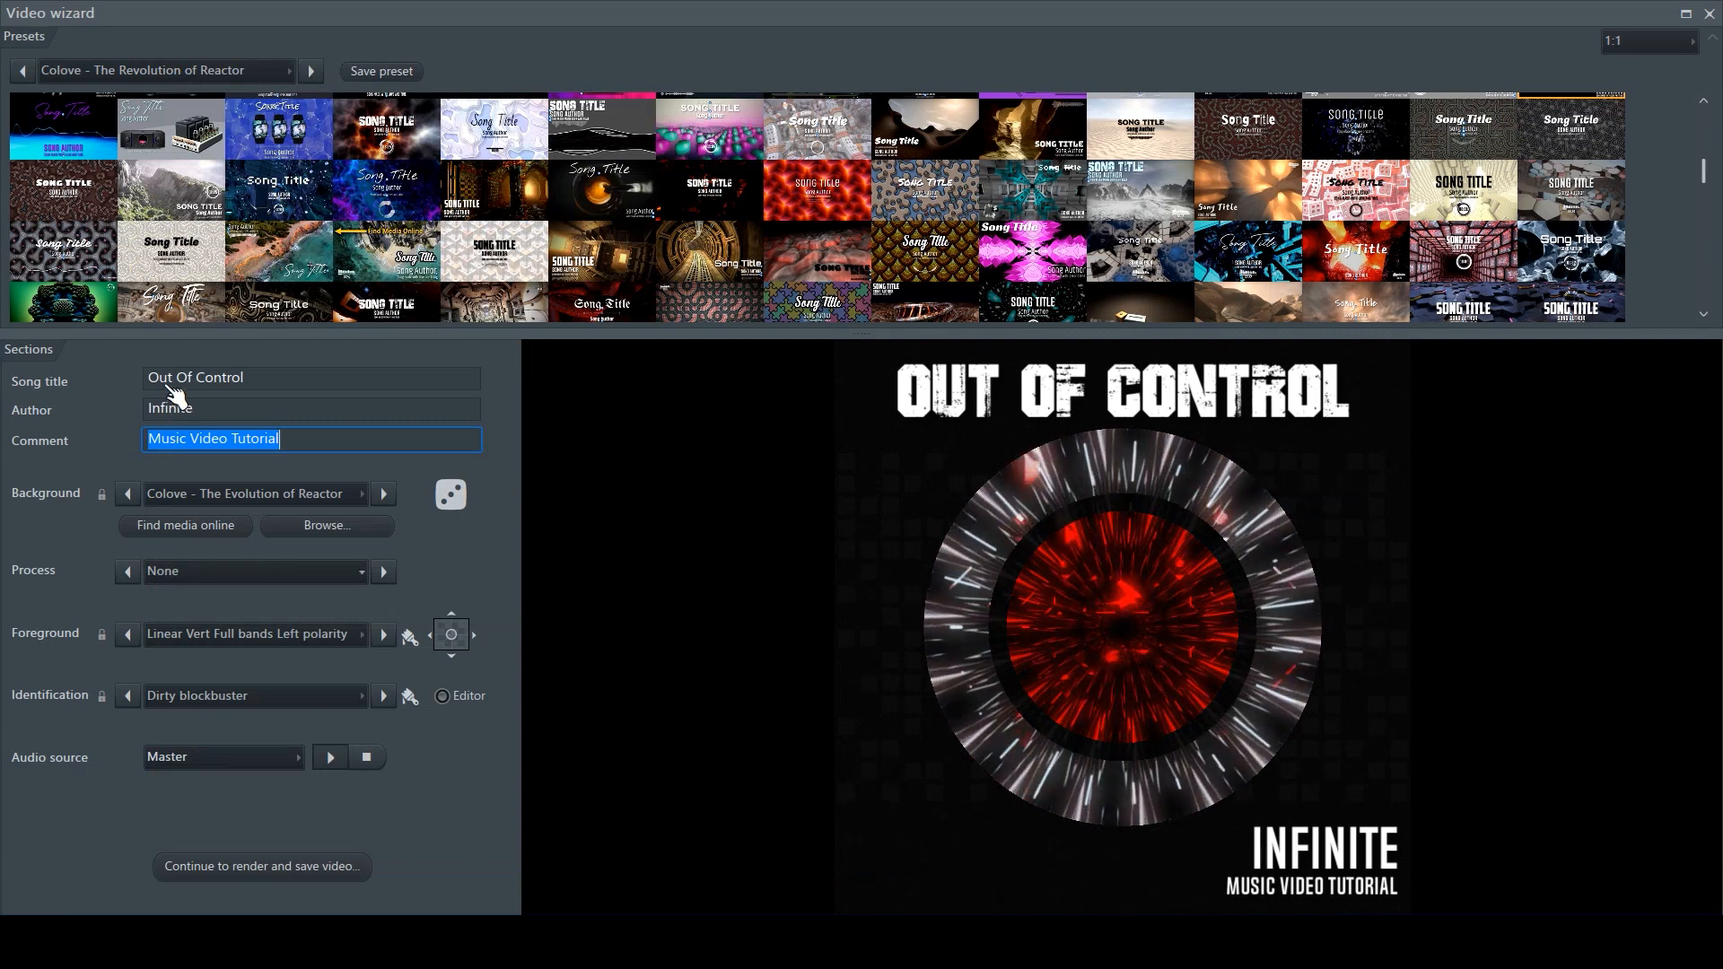
pyautogui.click(126, 633)
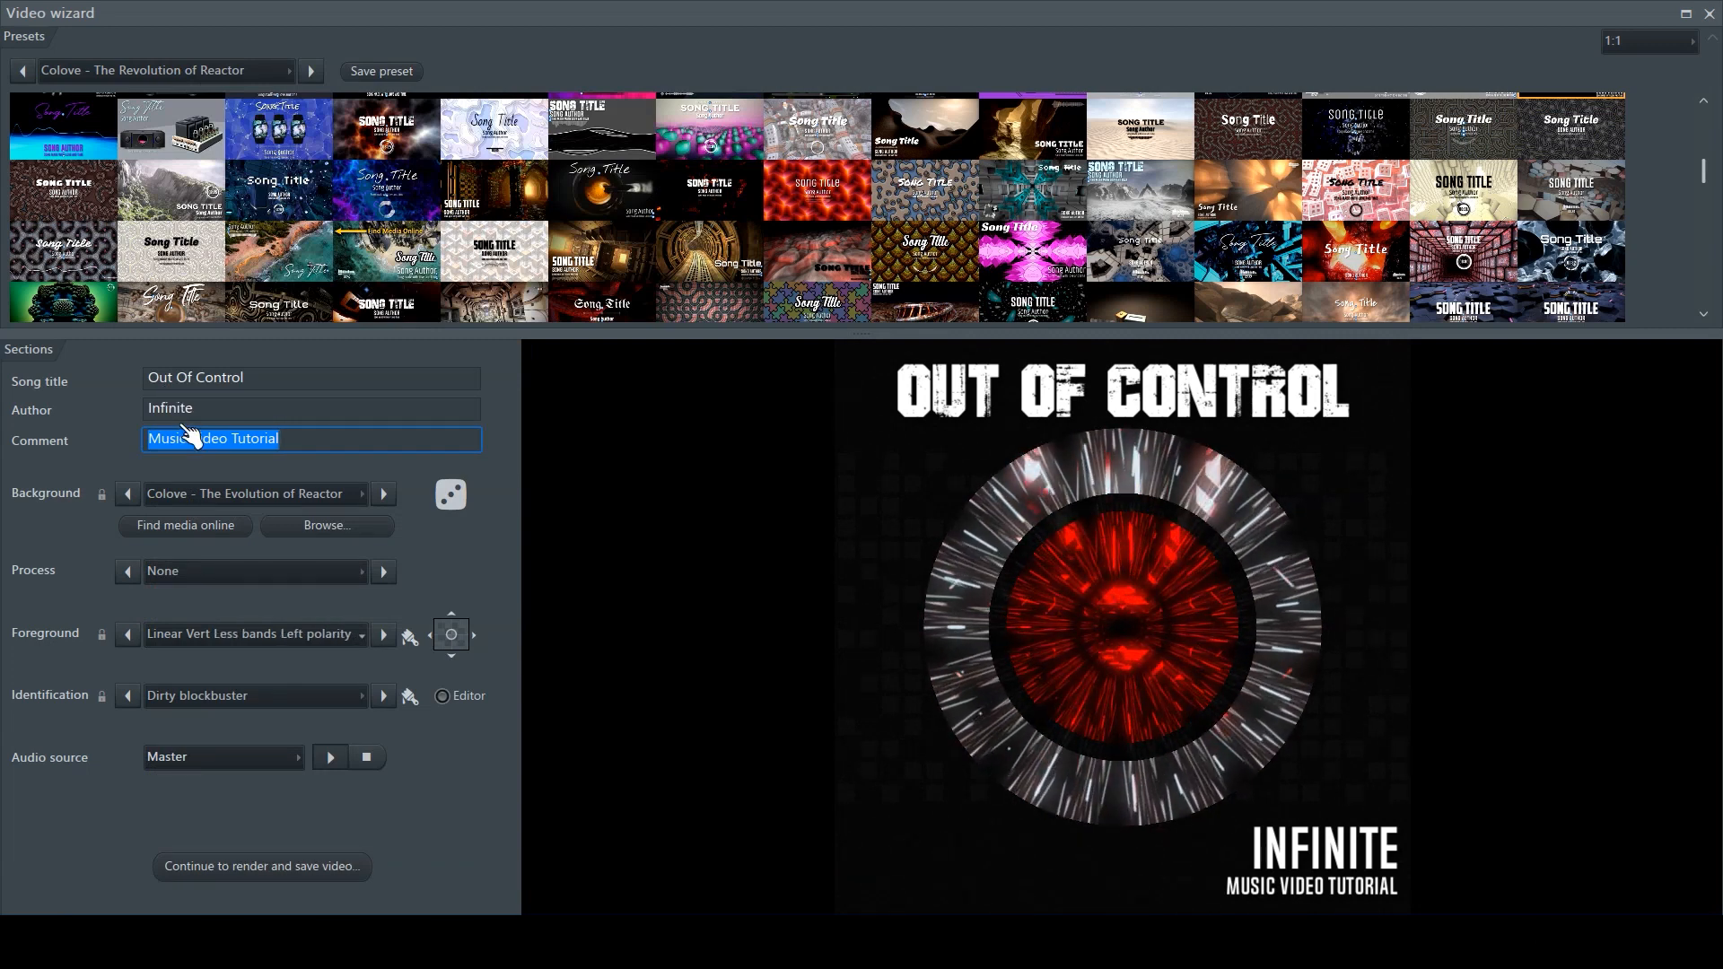
pyautogui.click(382, 633)
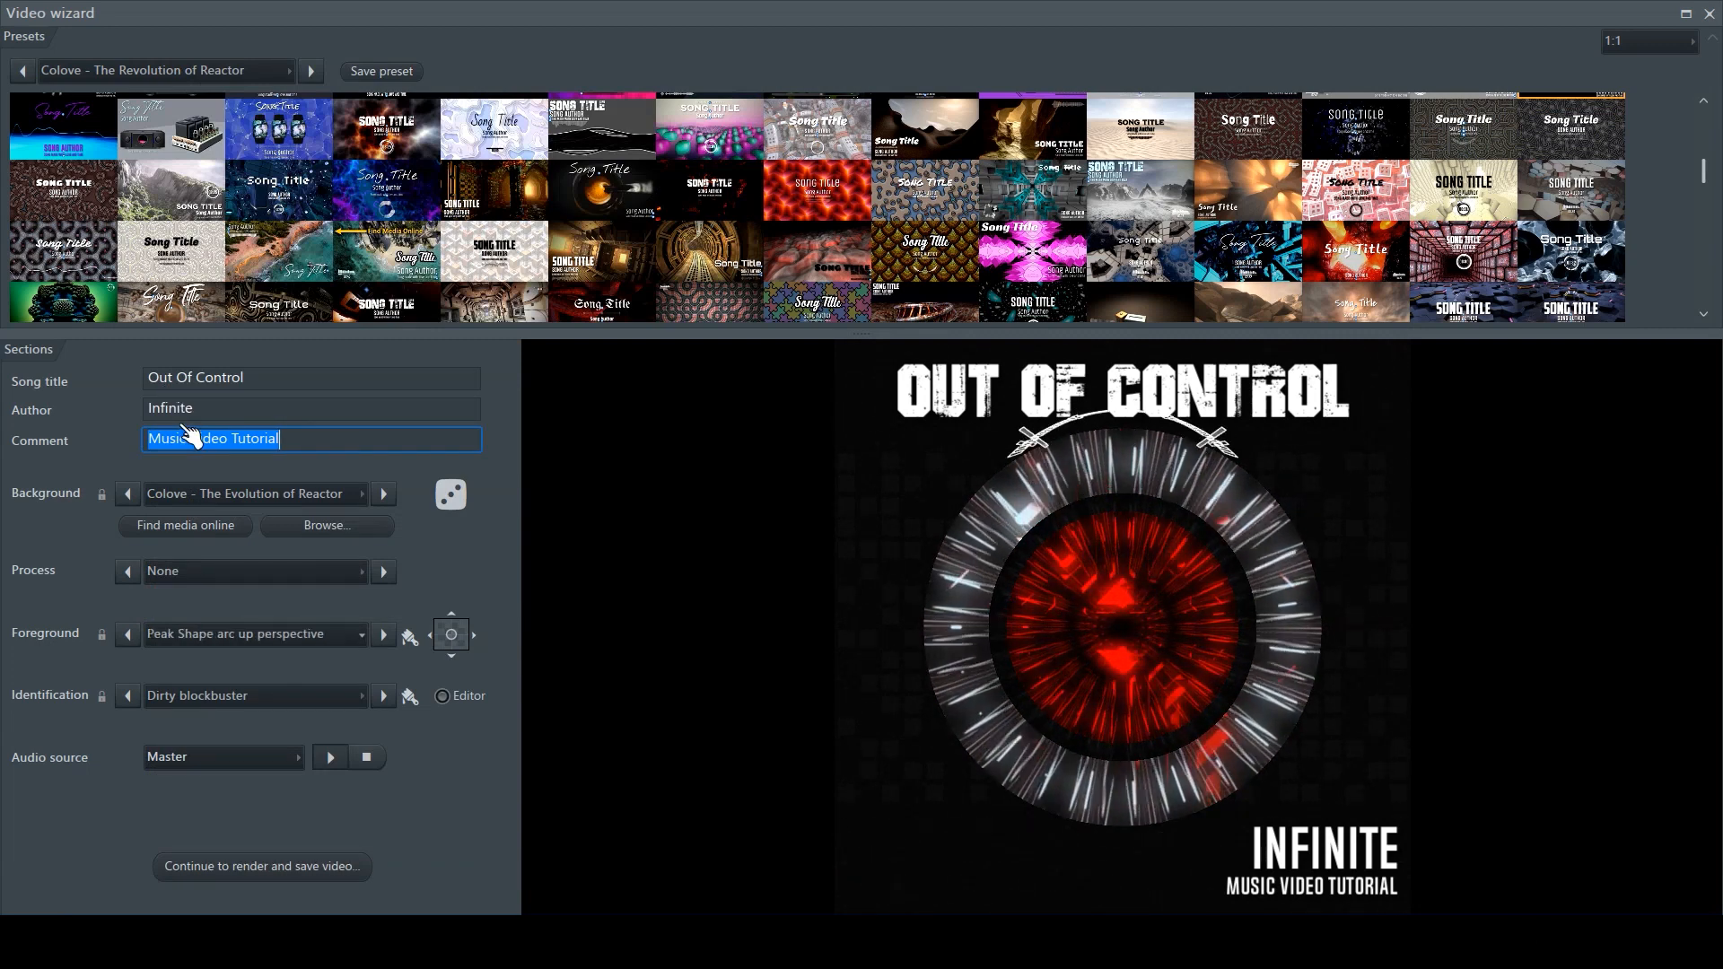
pyautogui.click(125, 634)
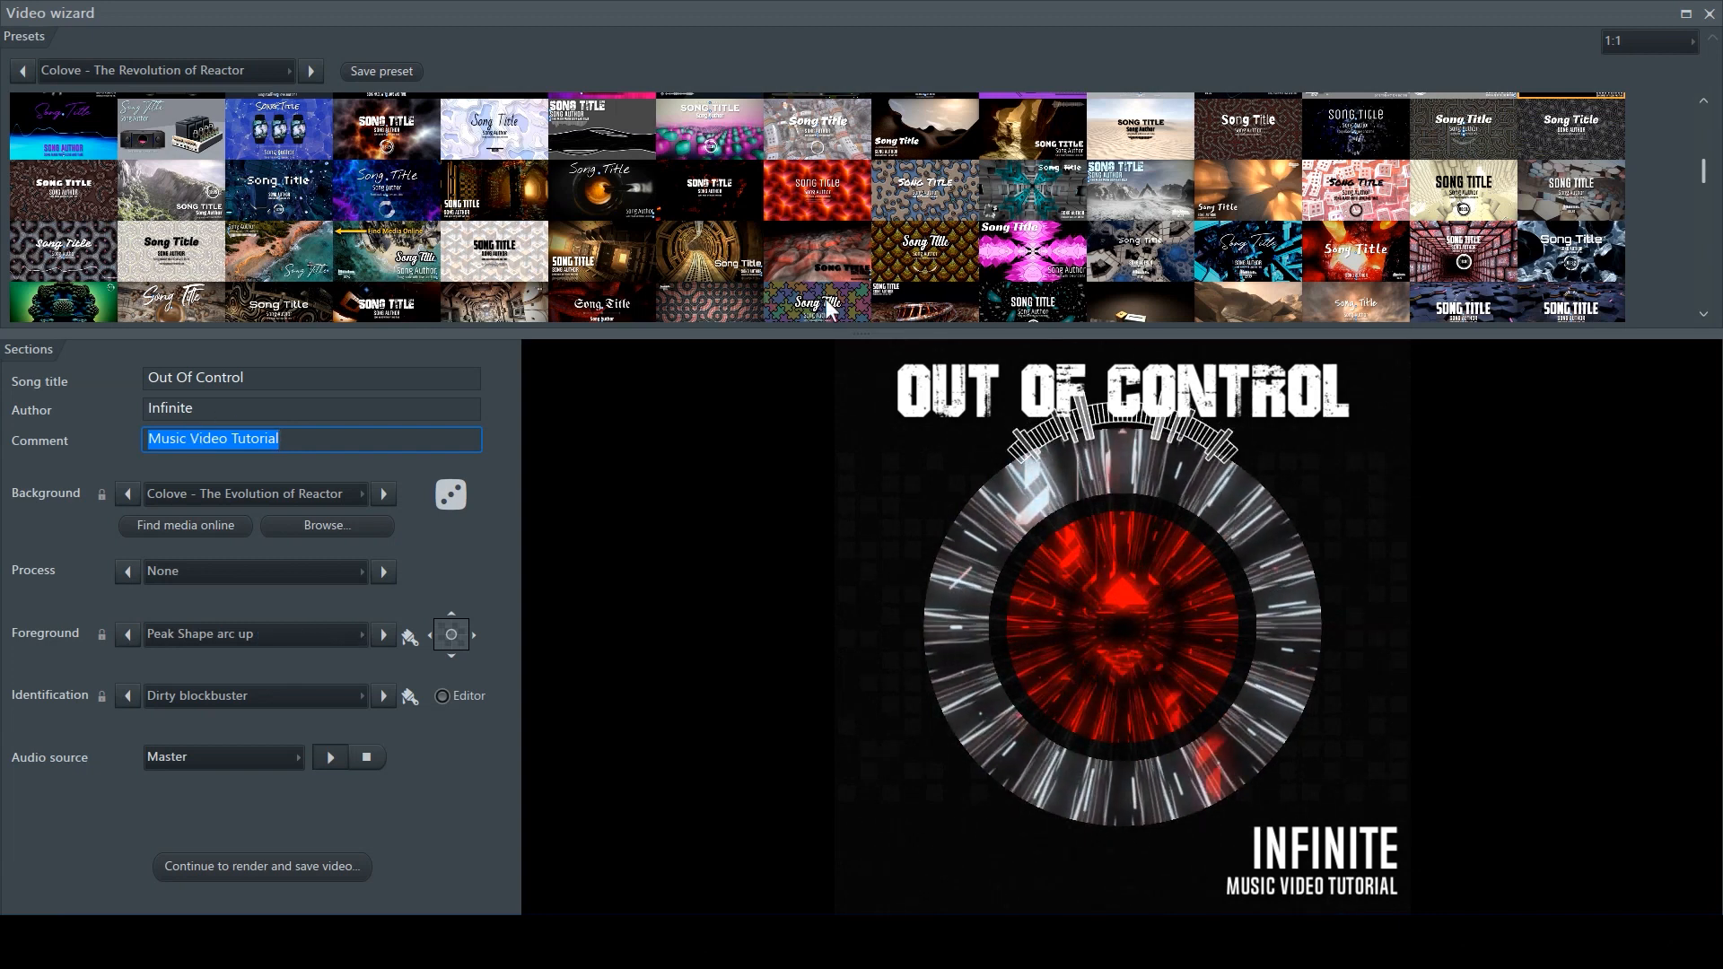
pyautogui.click(382, 634)
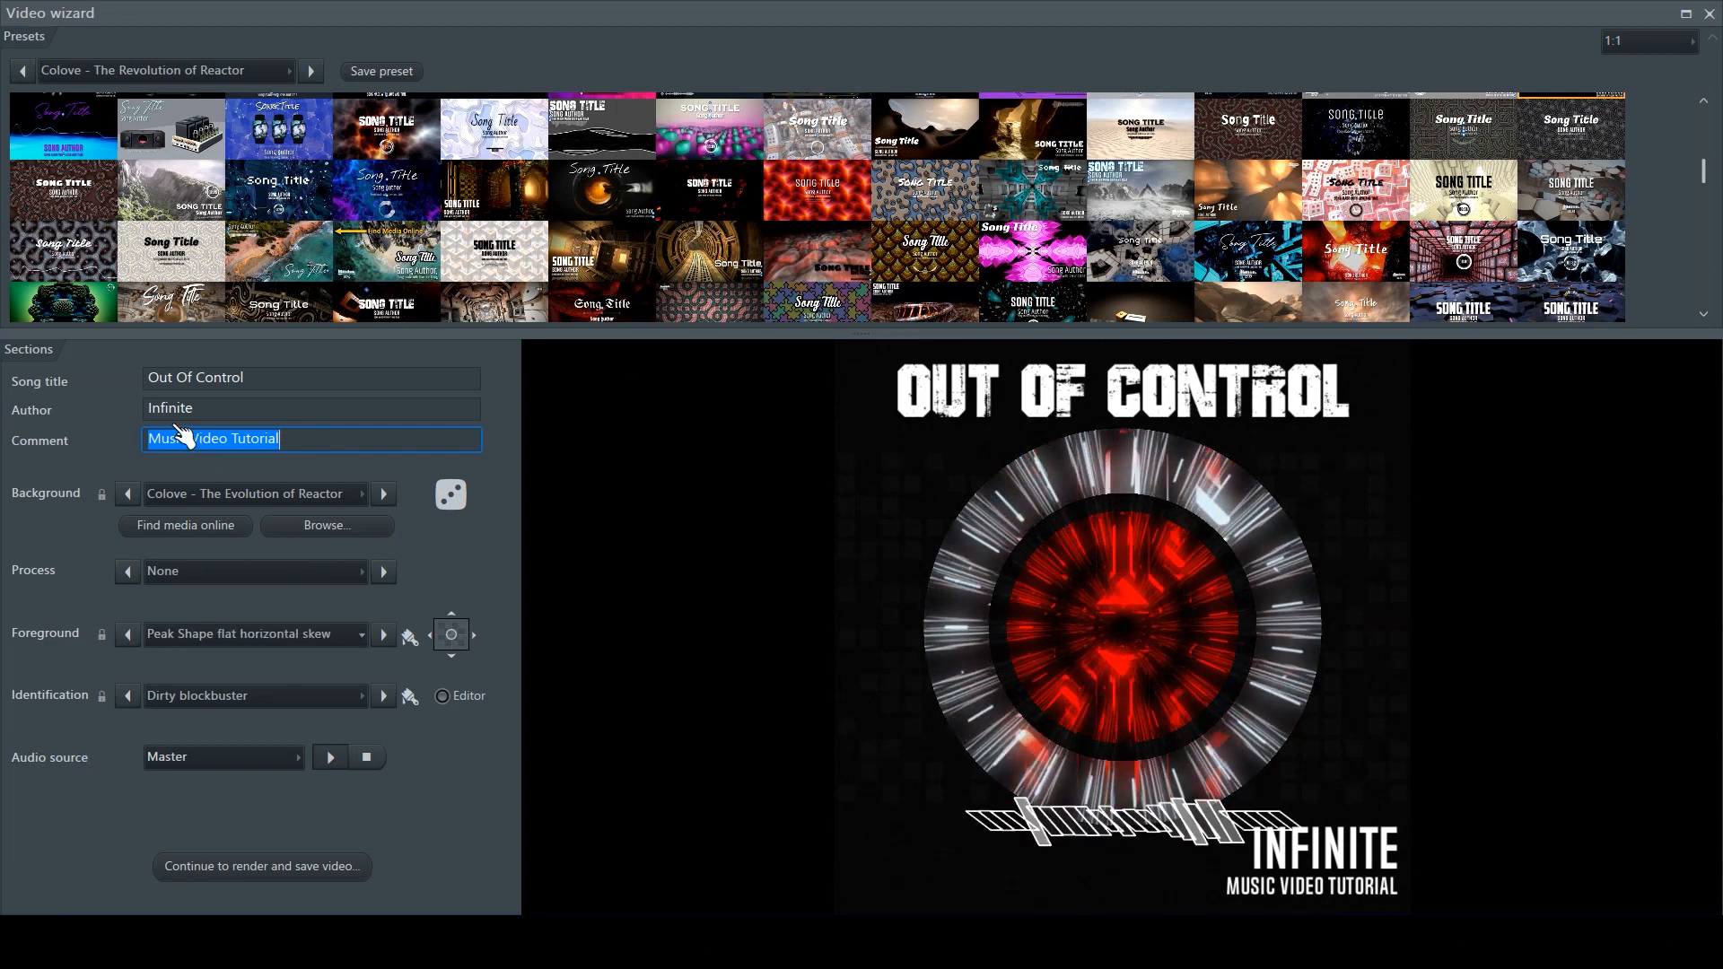
pyautogui.click(382, 636)
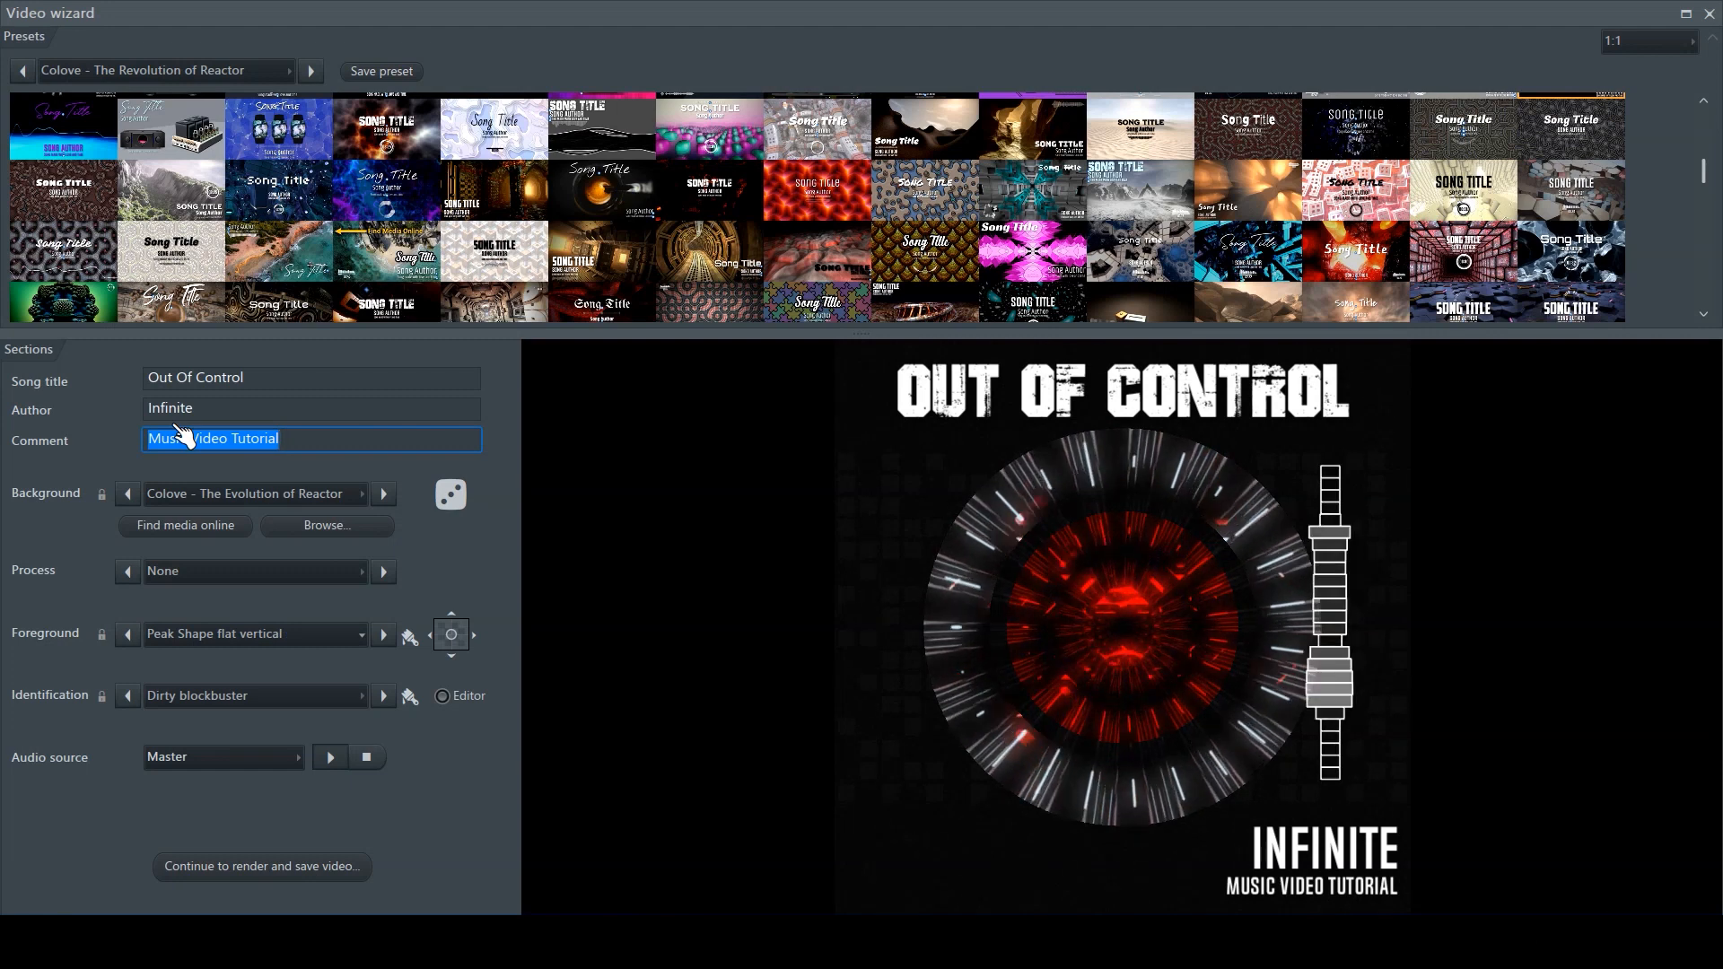
pyautogui.click(383, 634)
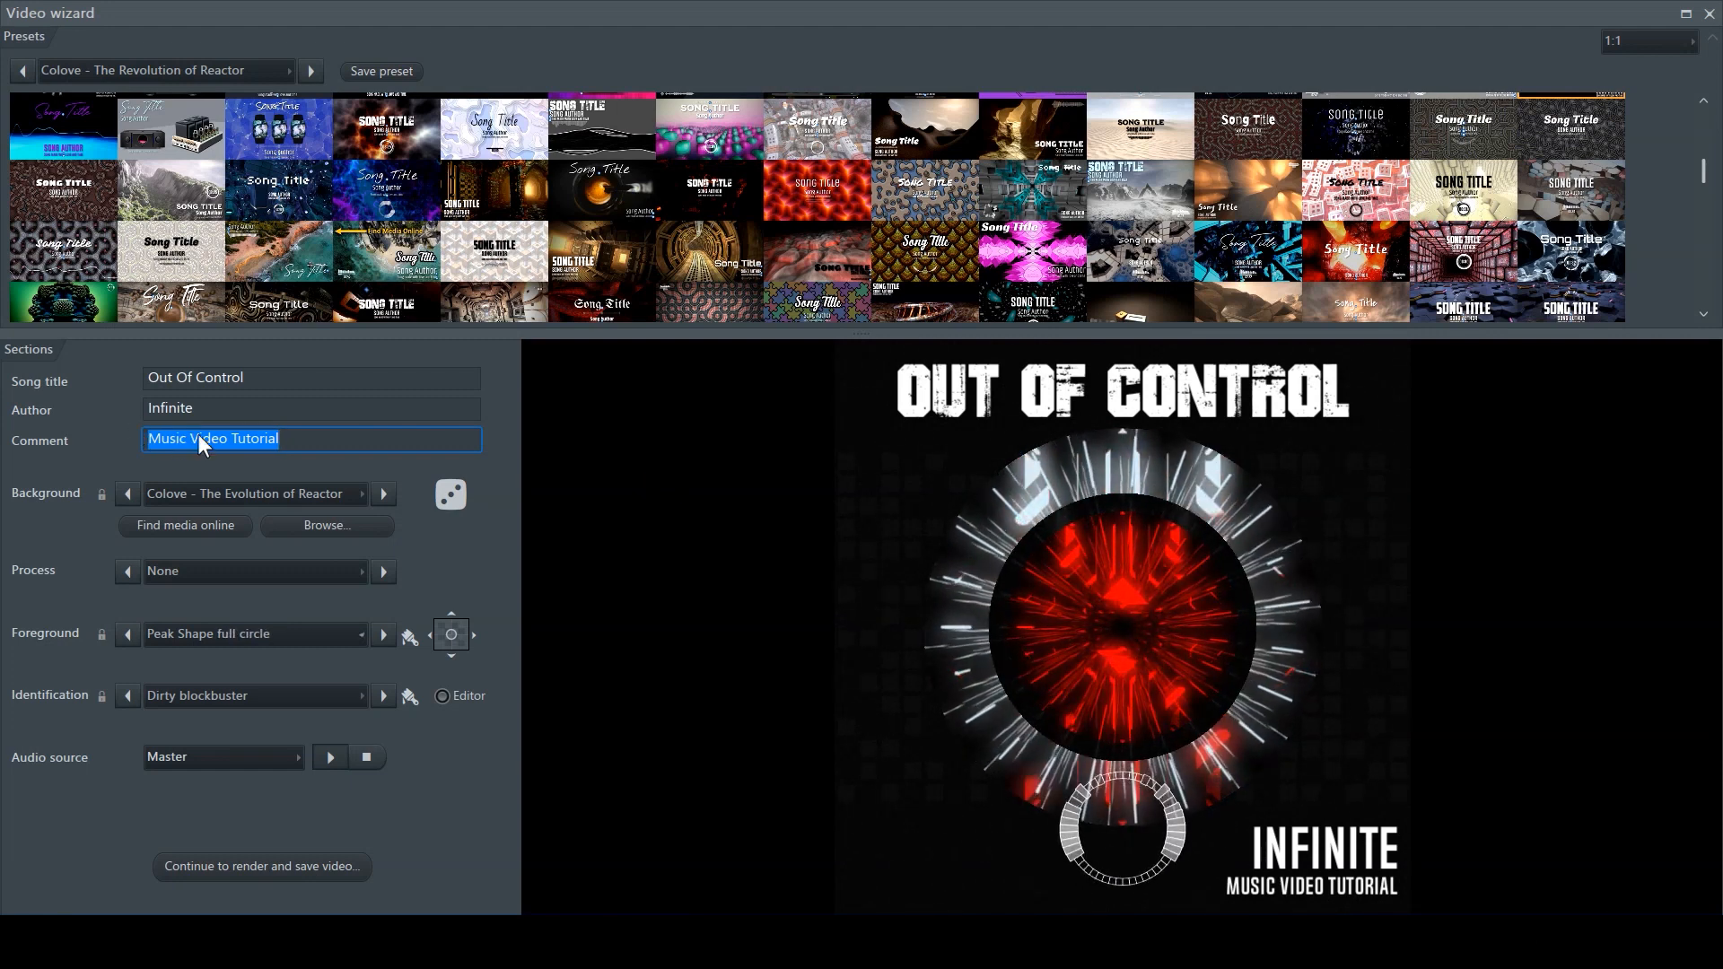
pyautogui.click(382, 633)
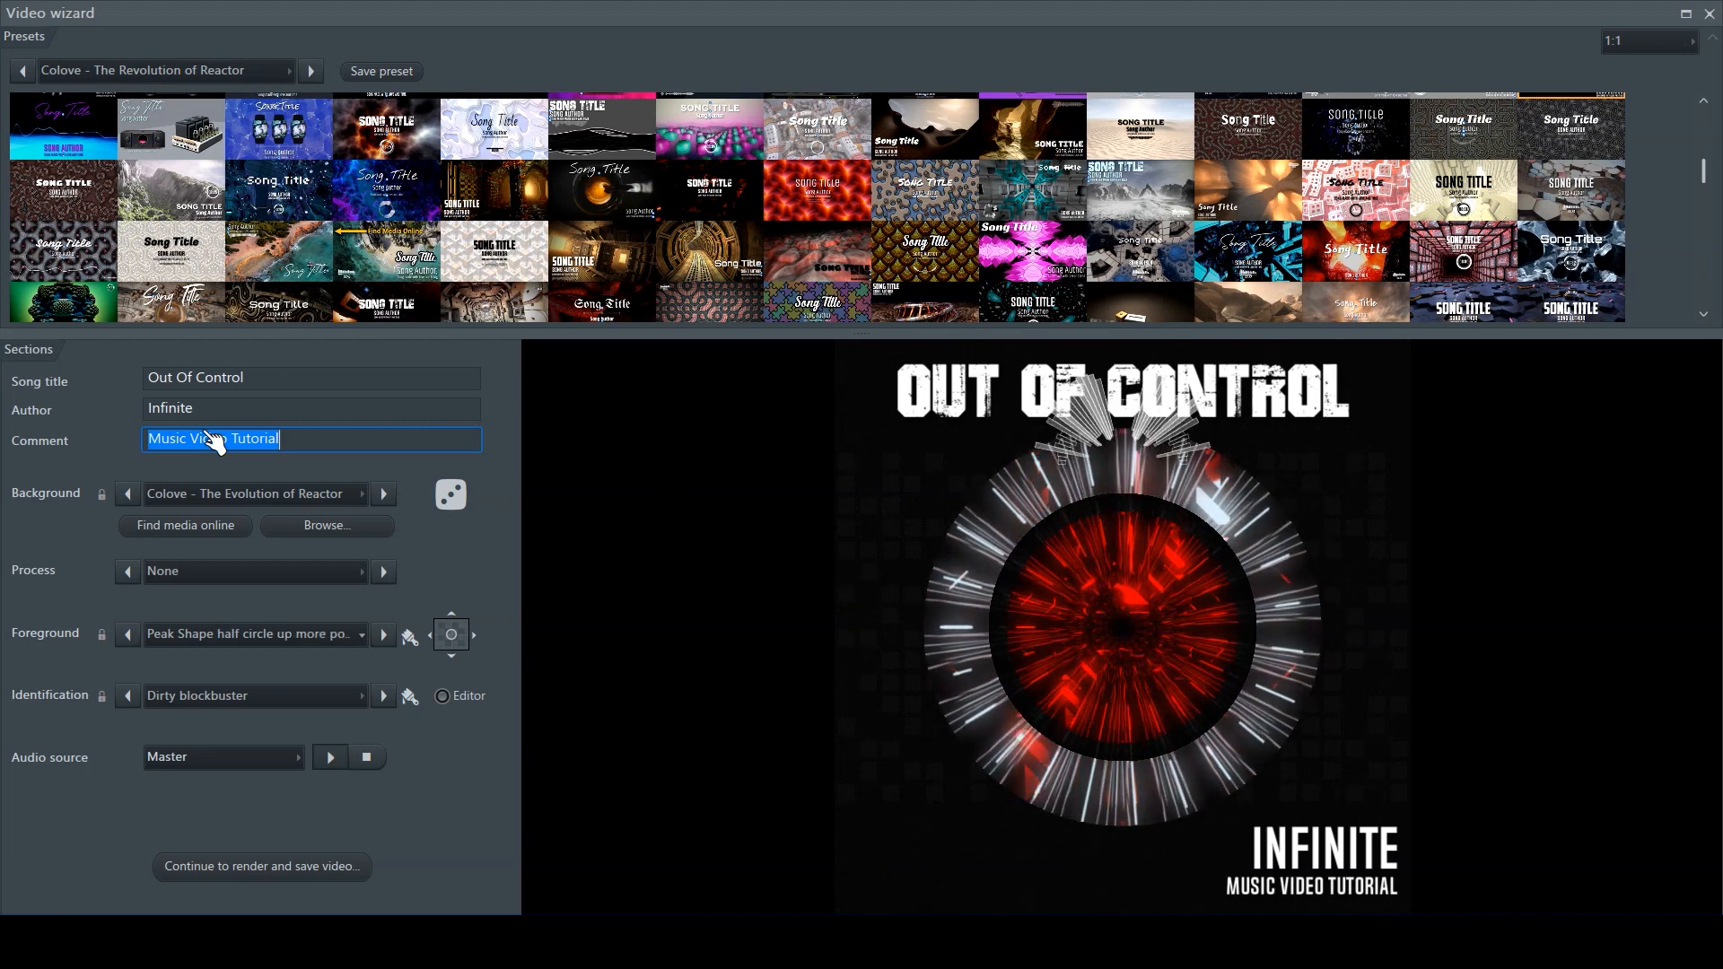
pyautogui.click(384, 634)
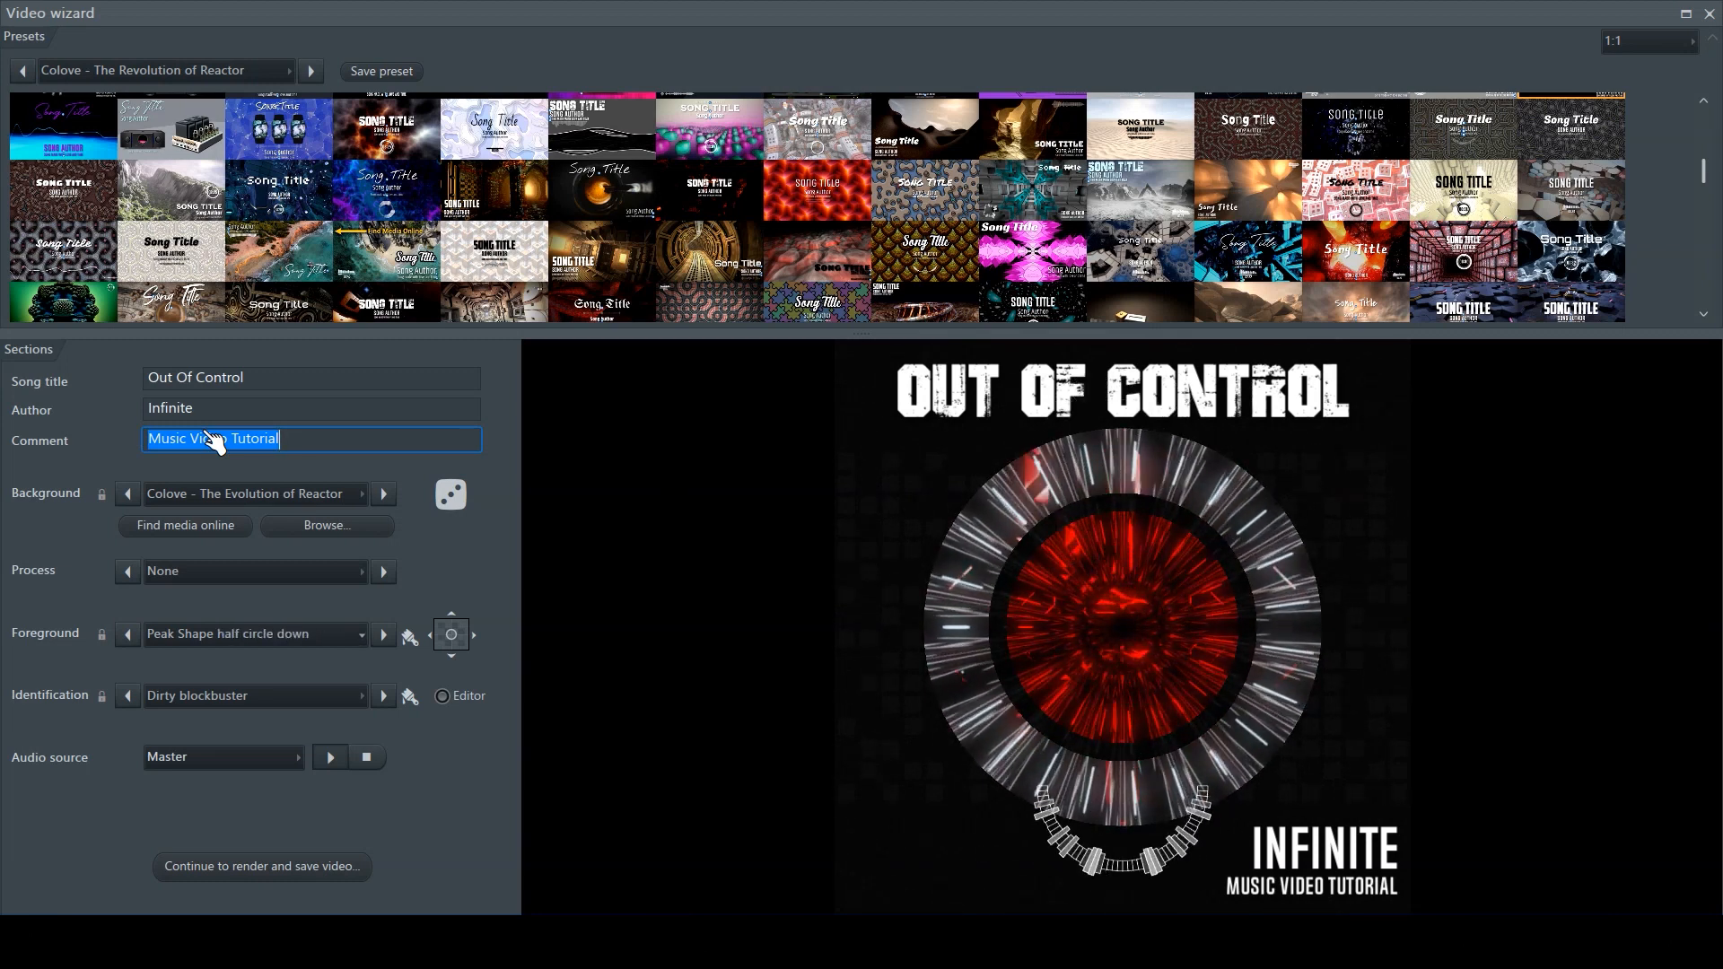
pyautogui.click(382, 634)
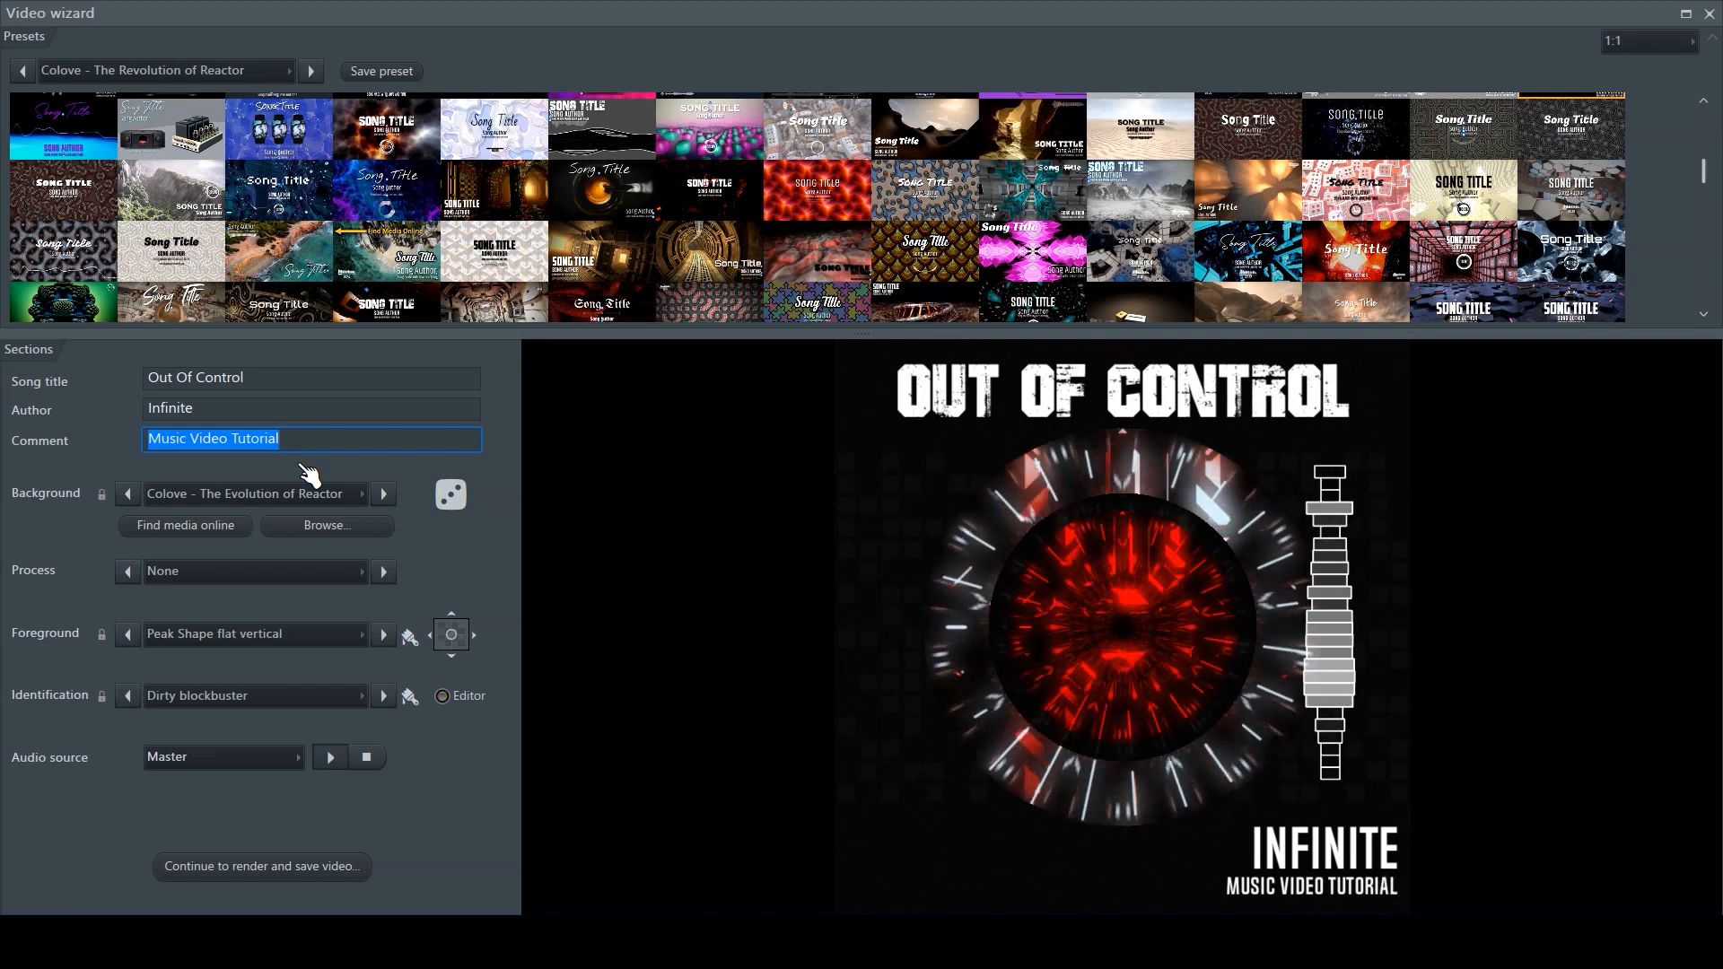
pyautogui.moveTo(305, 427)
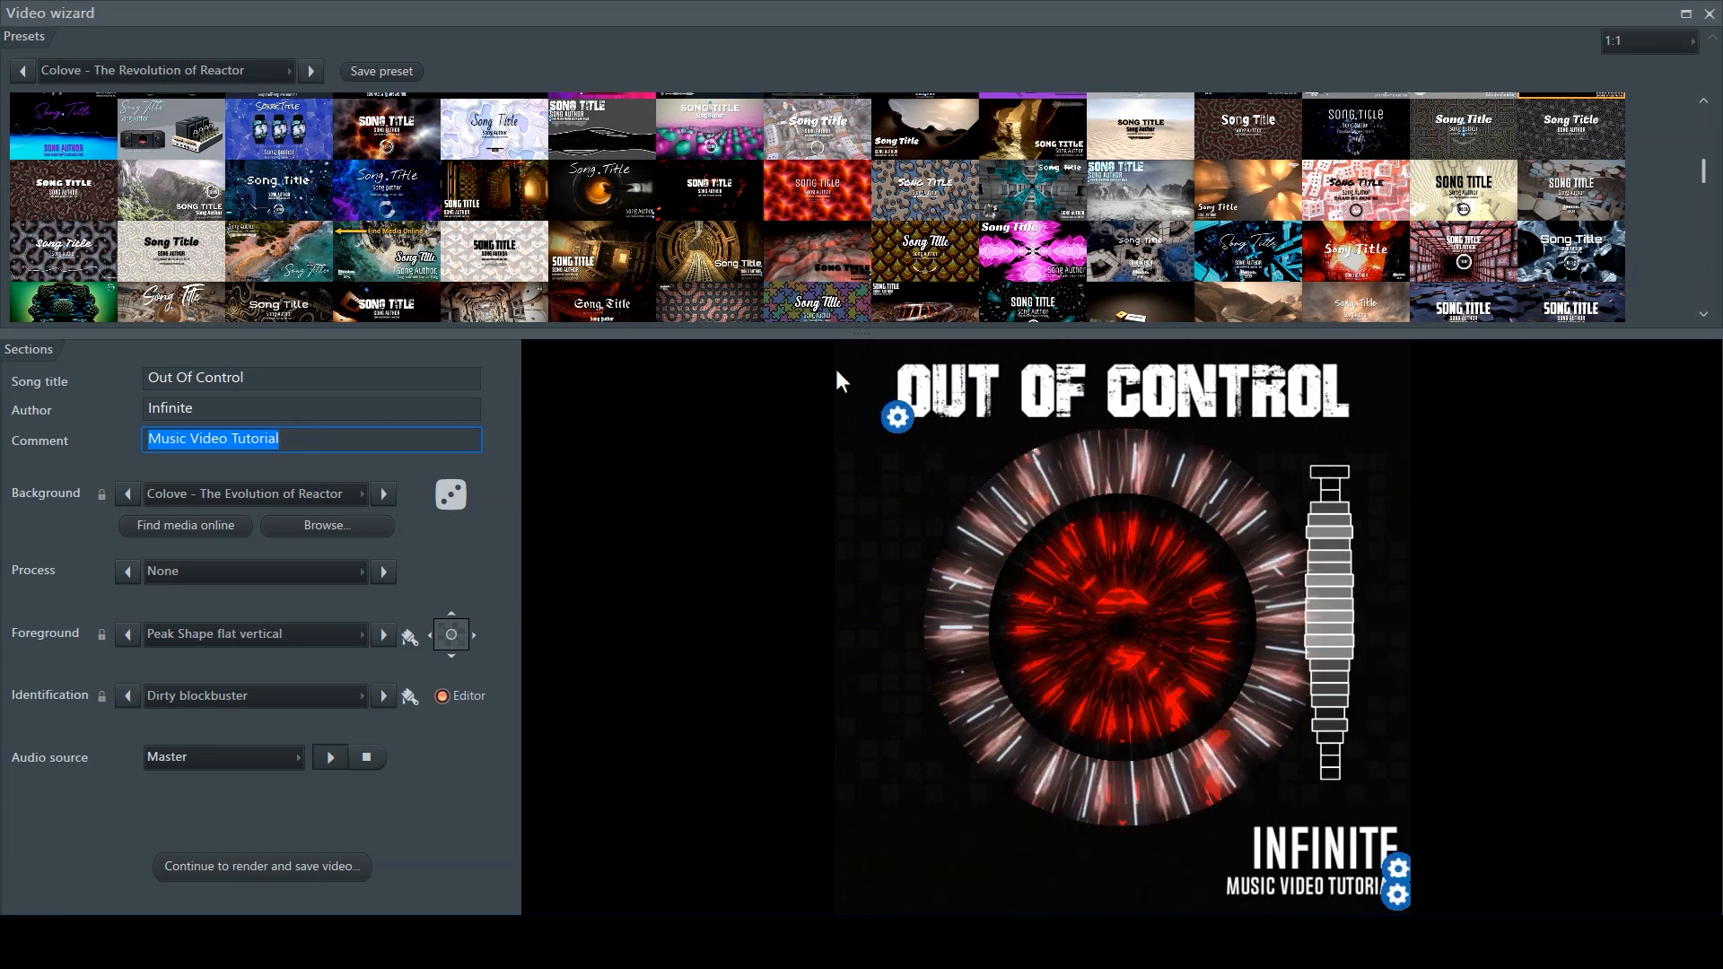
pyautogui.moveTo(735, 389)
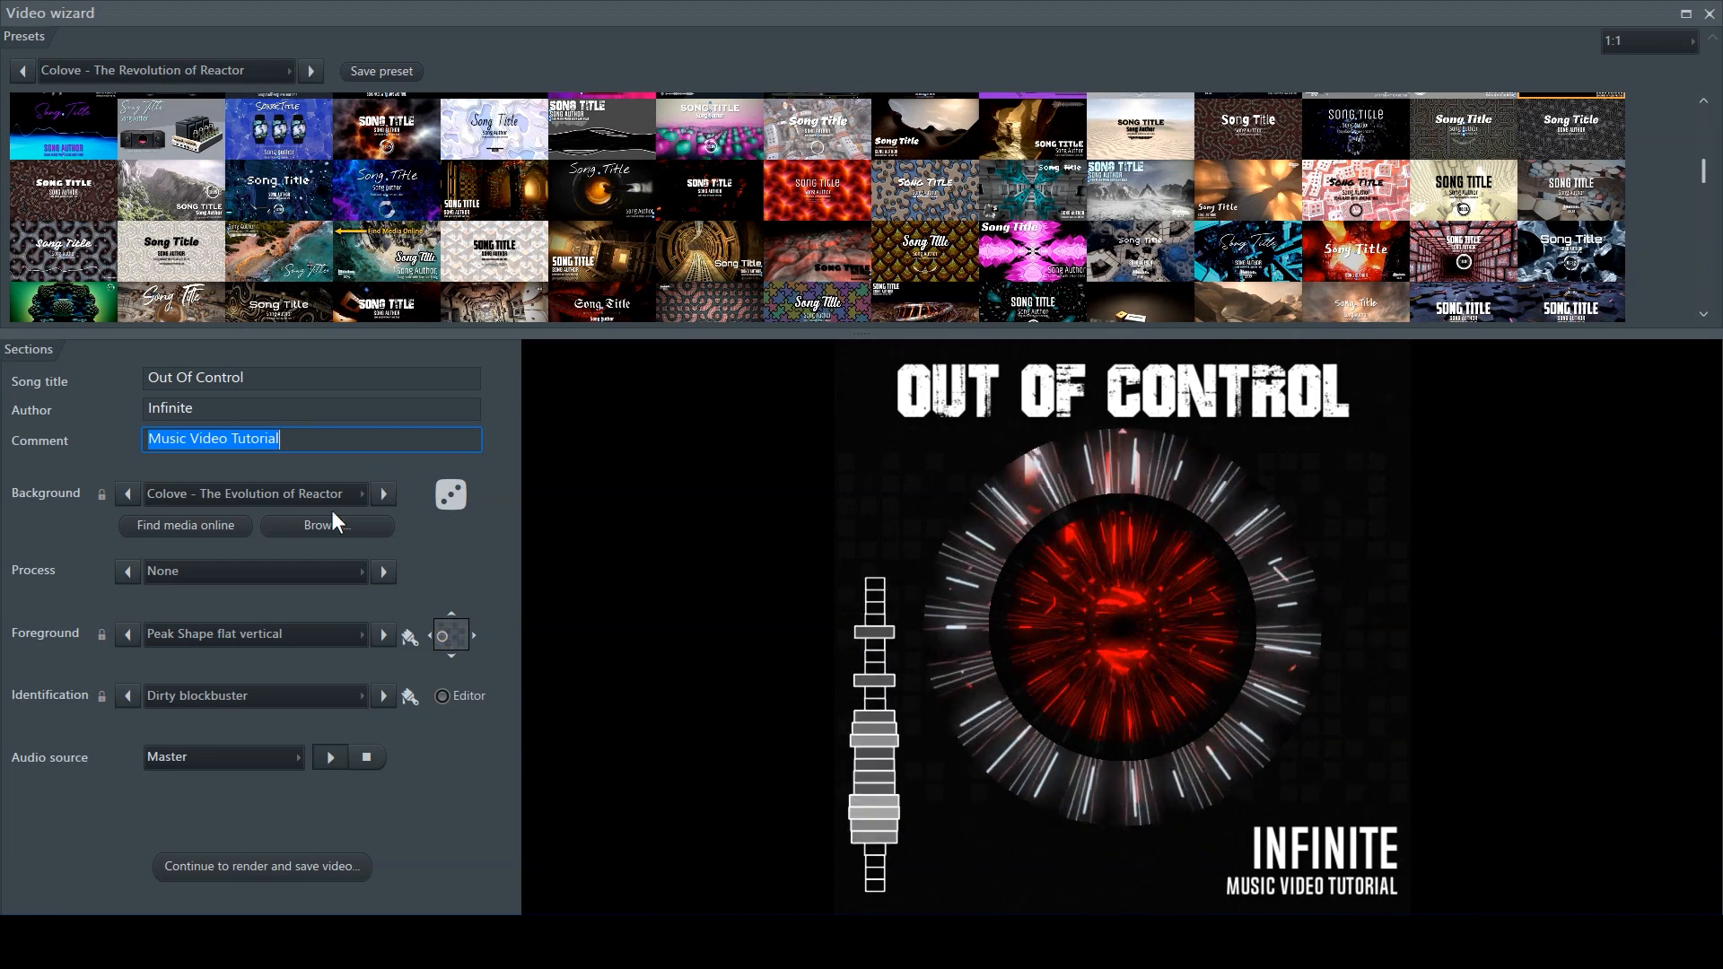
pyautogui.moveTo(182, 488)
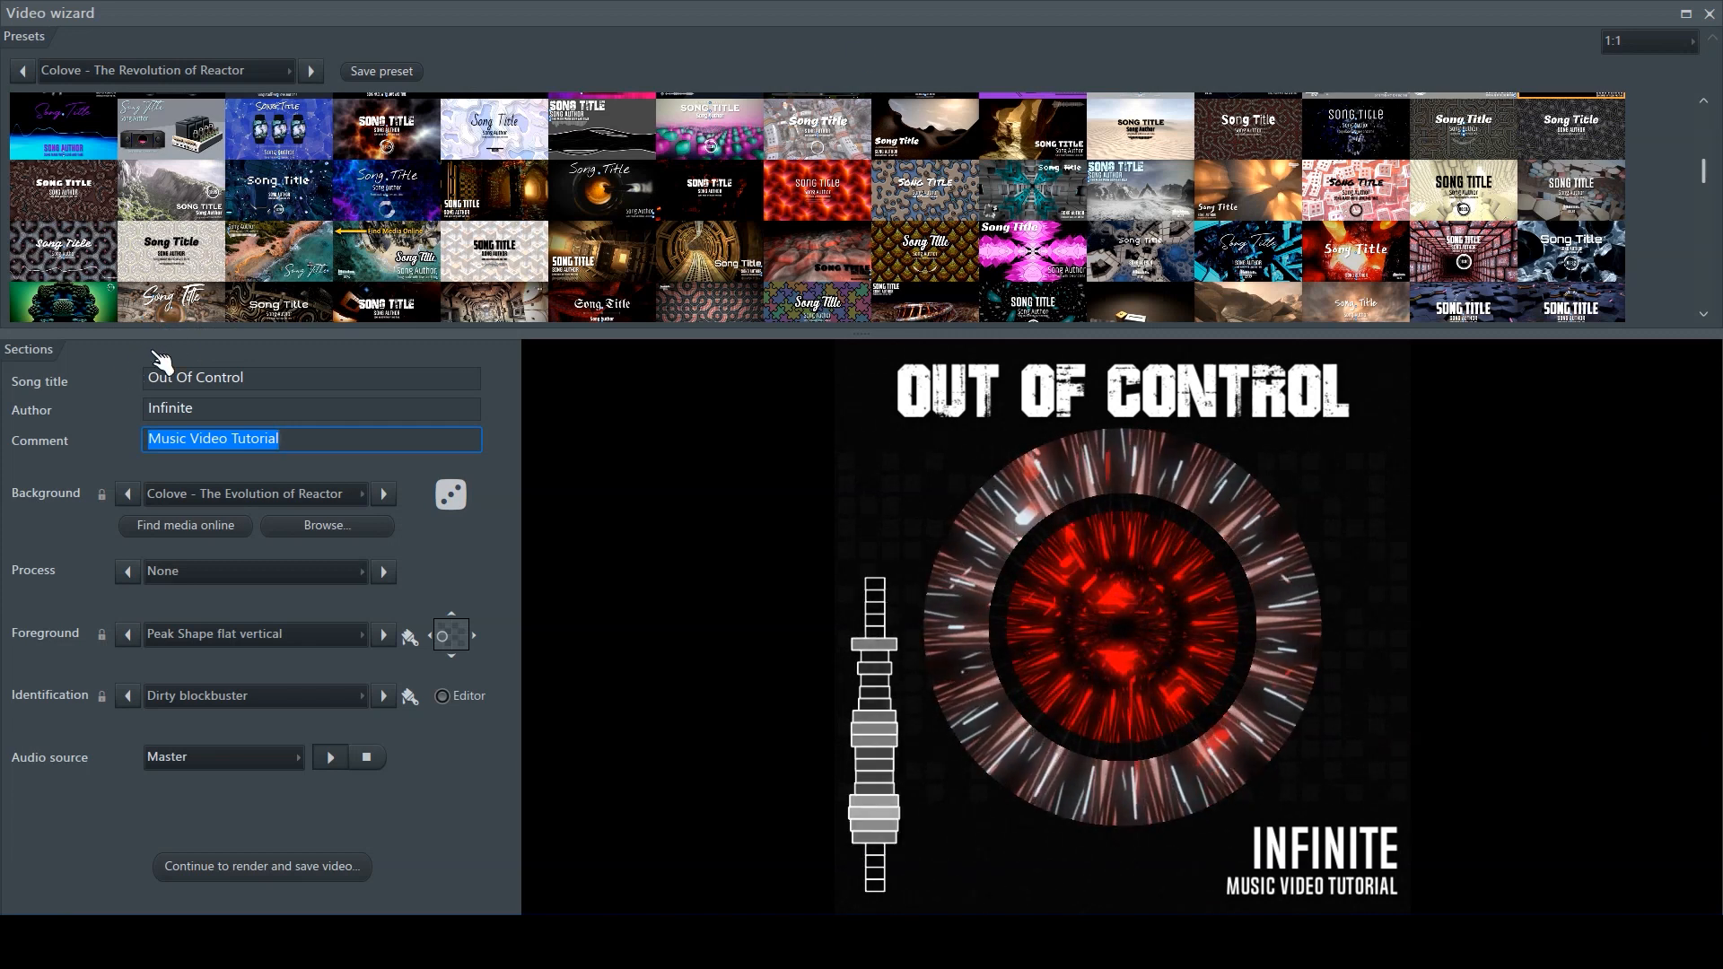
# - Cancel the local background file picker and browse the Pexels free photo gallery online instead
pyautogui.click(326, 525)
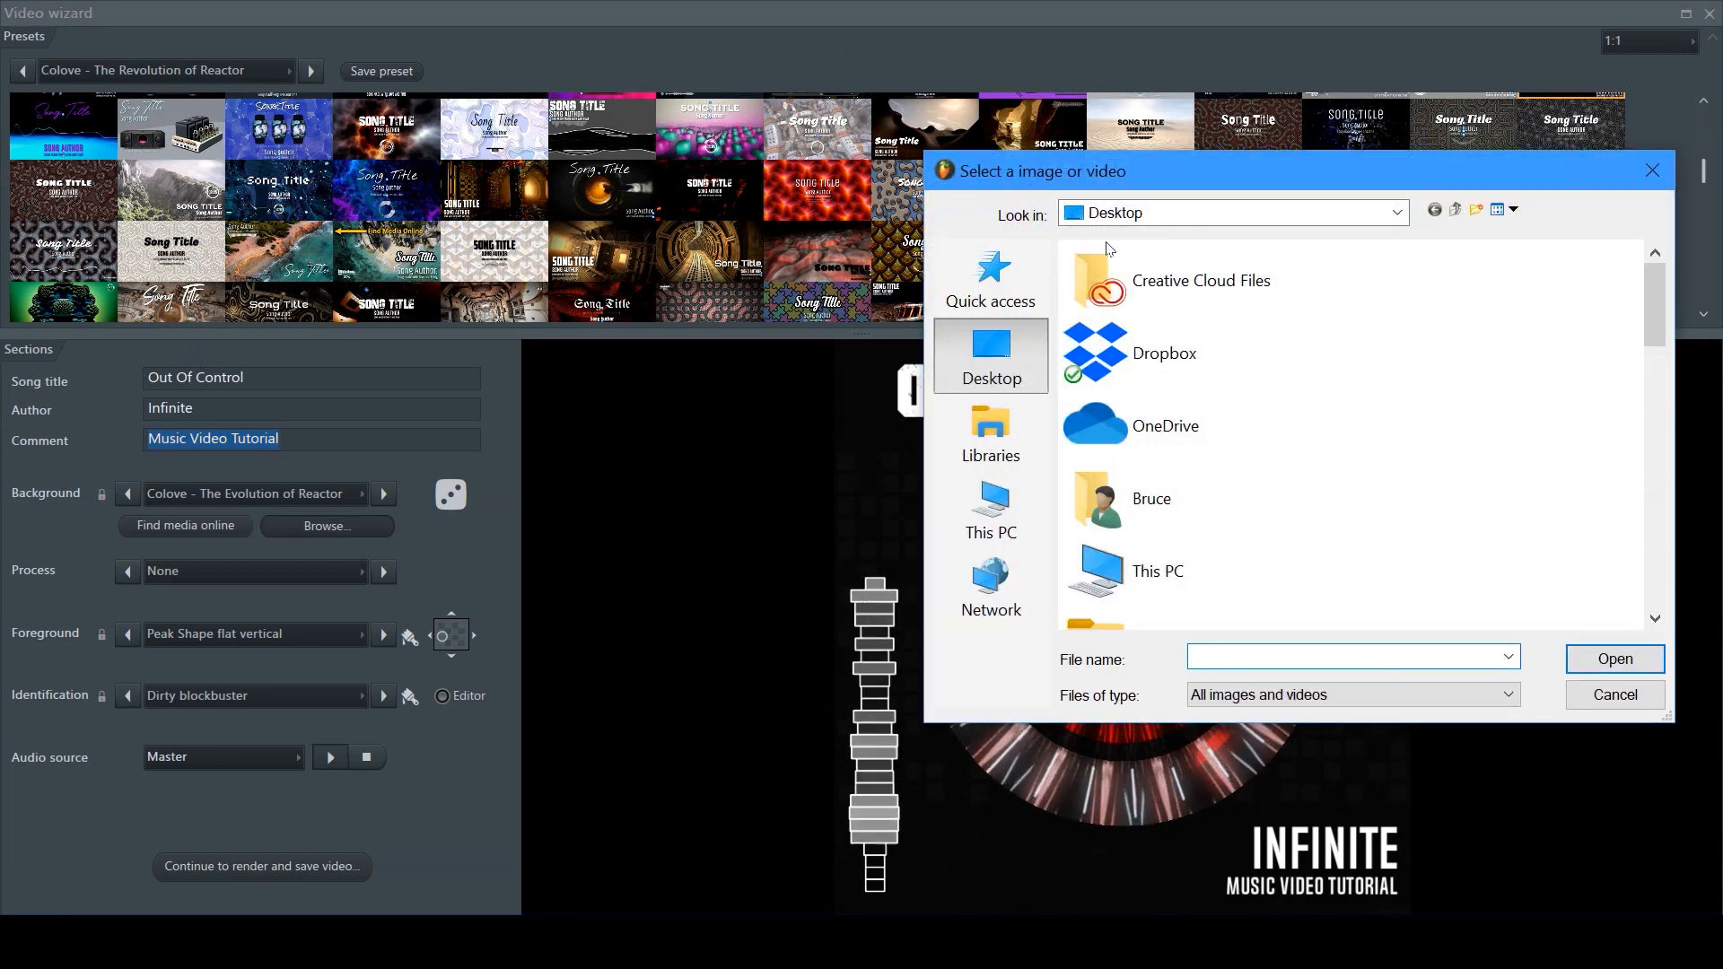
pyautogui.click(1613, 694)
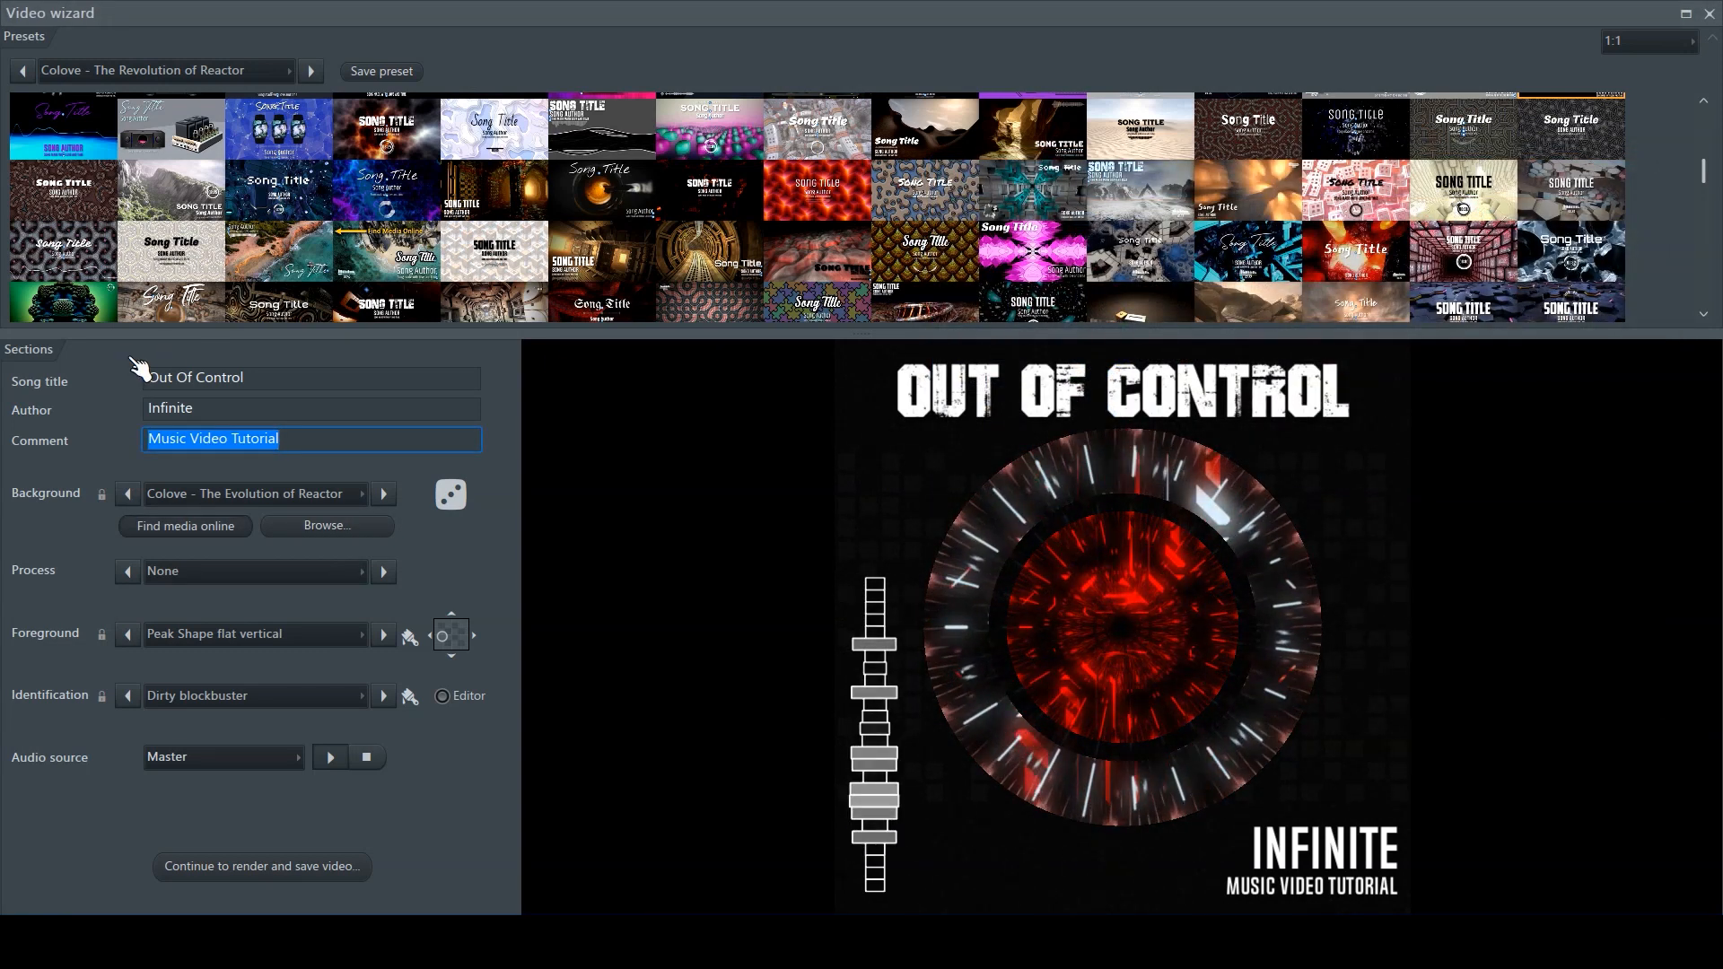
pyautogui.click(185, 526)
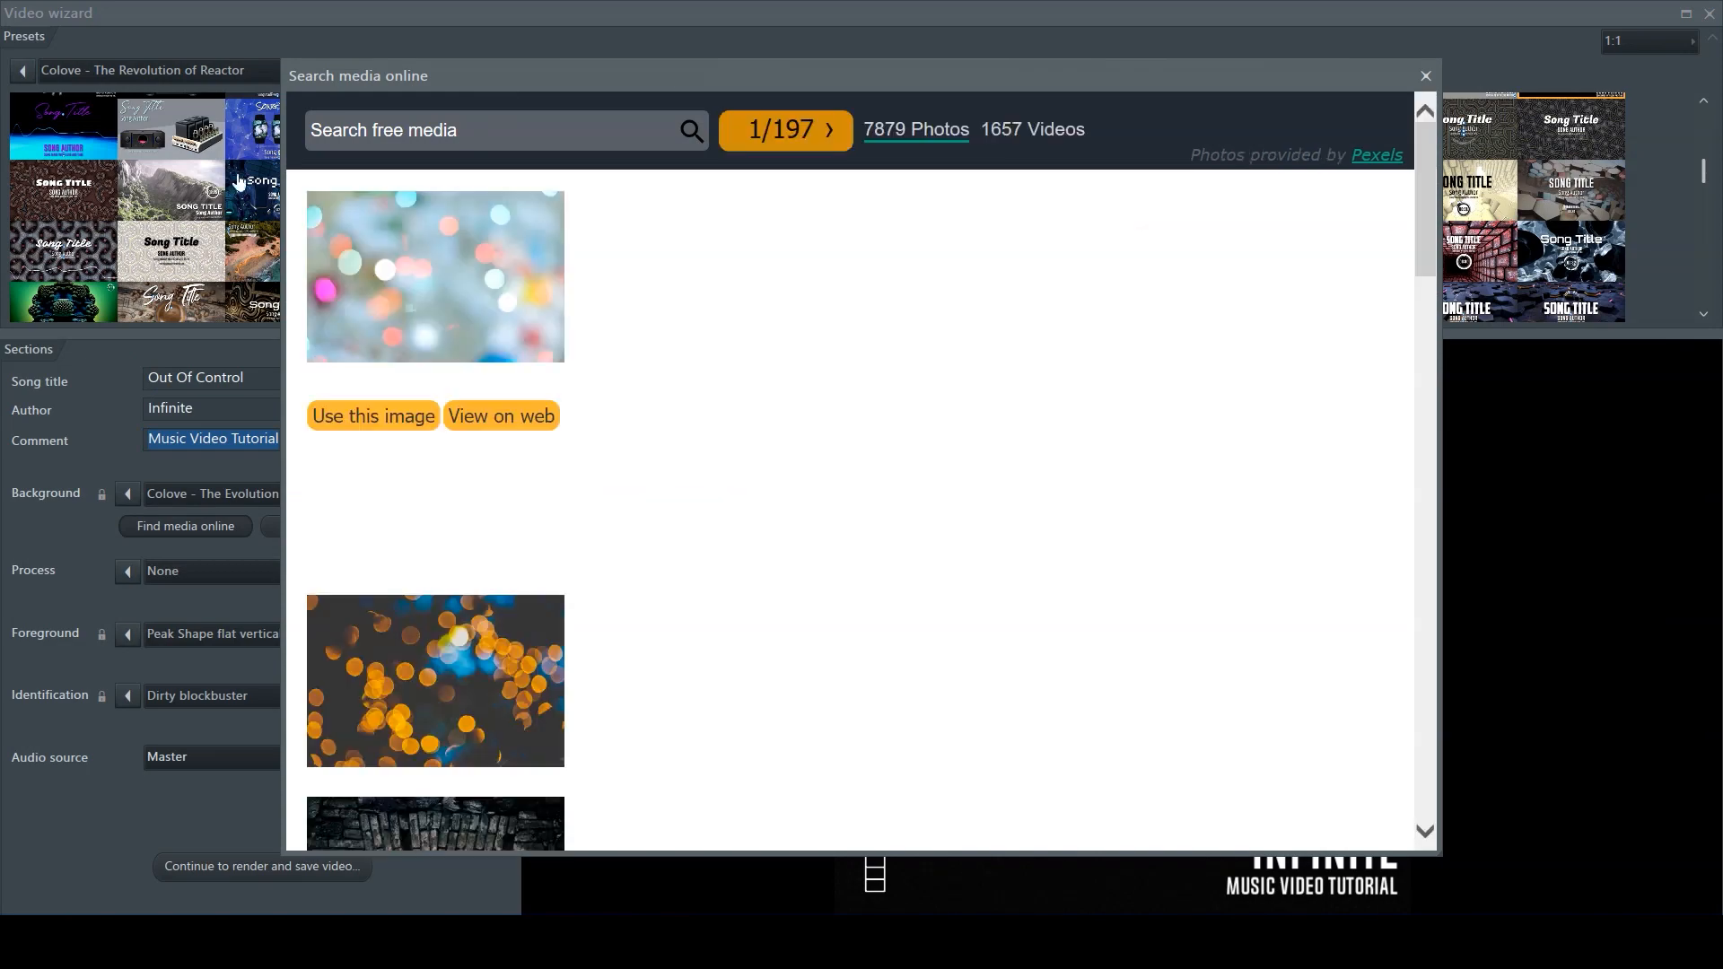
pyautogui.scroll(-3)
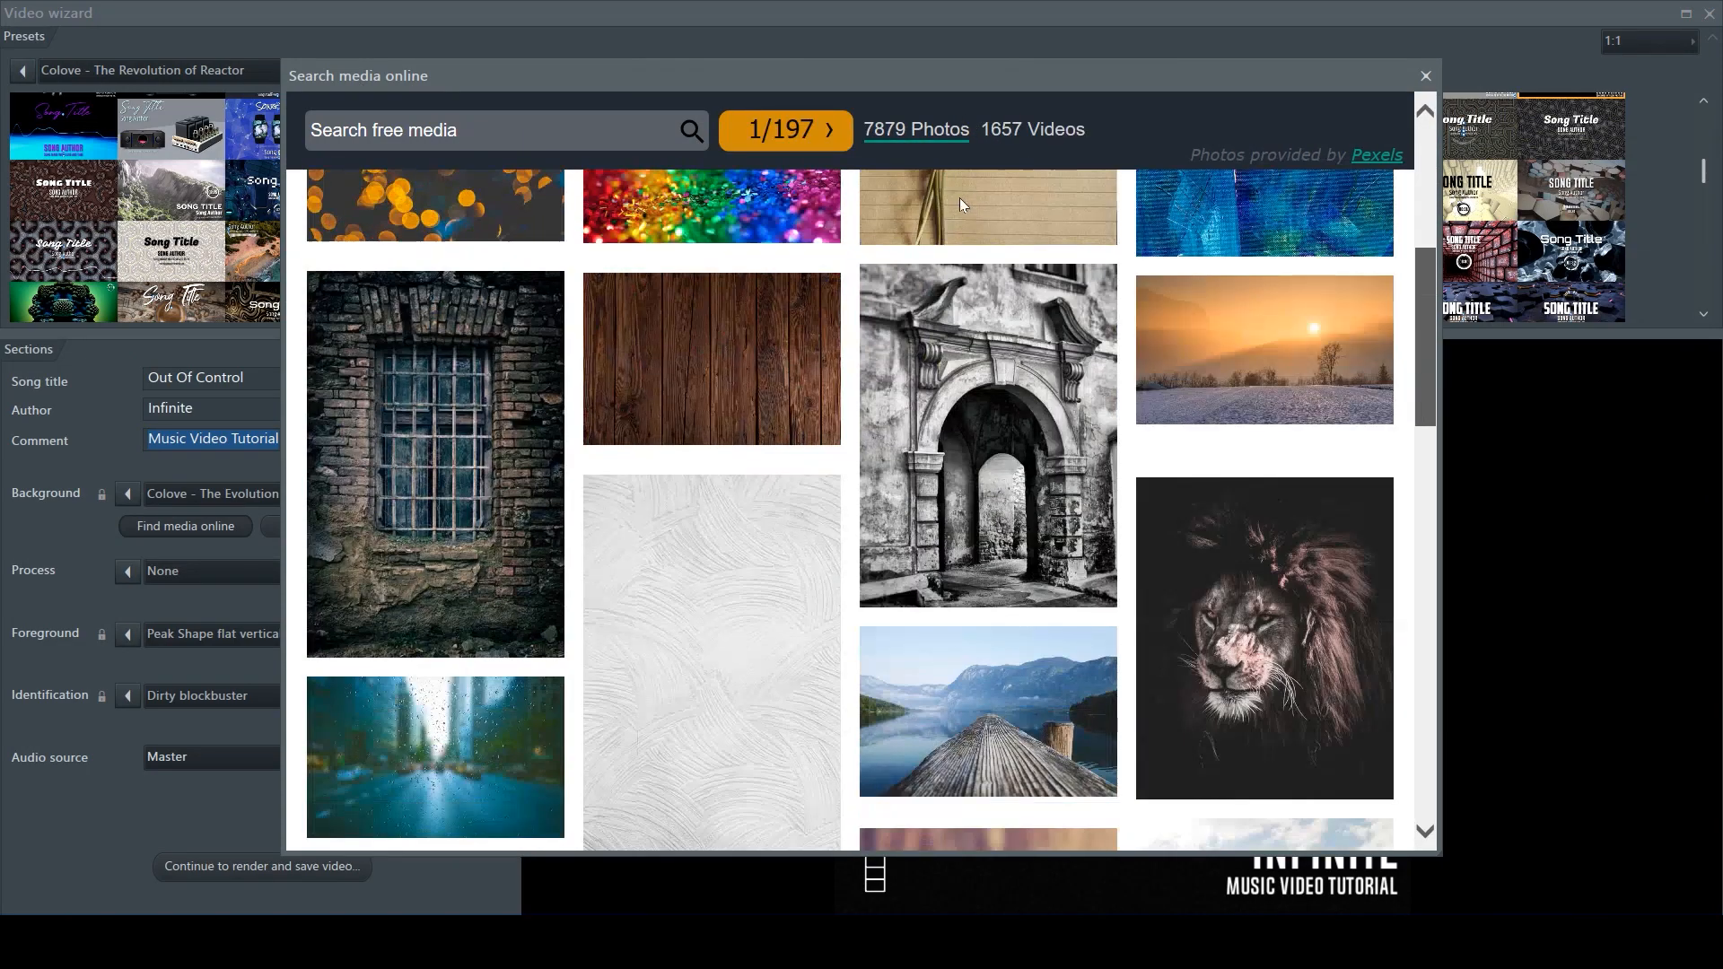
pyautogui.scroll(3)
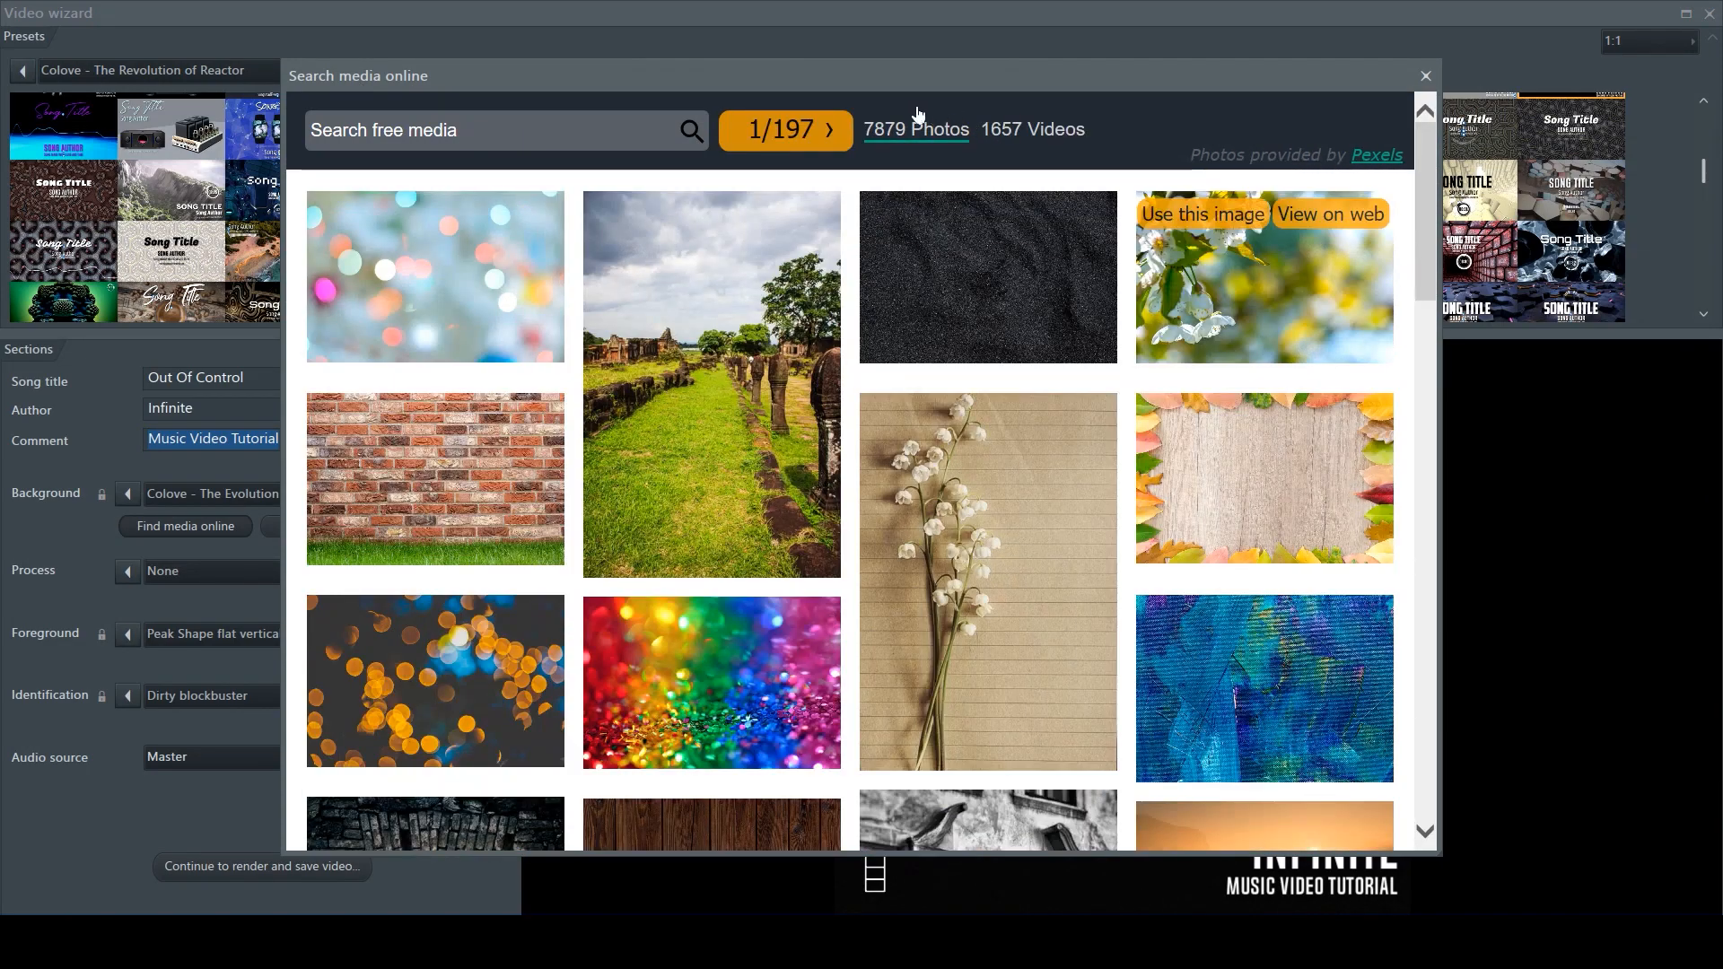
pyautogui.scroll(-3)
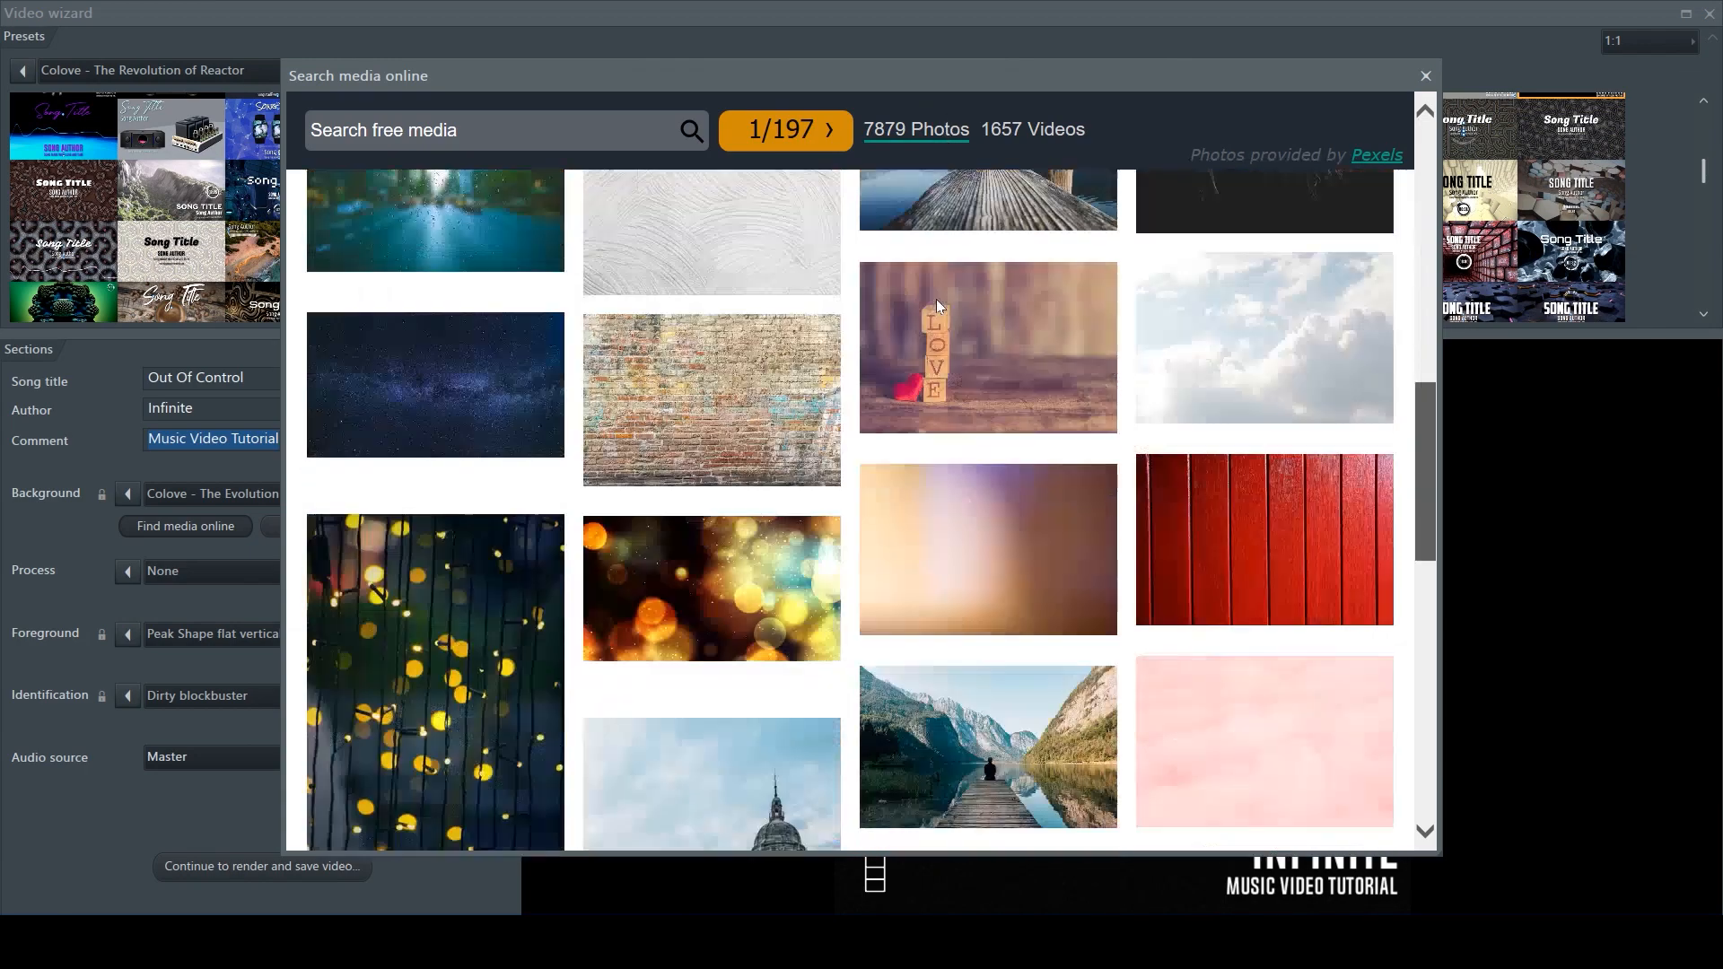
pyautogui.scroll(-3)
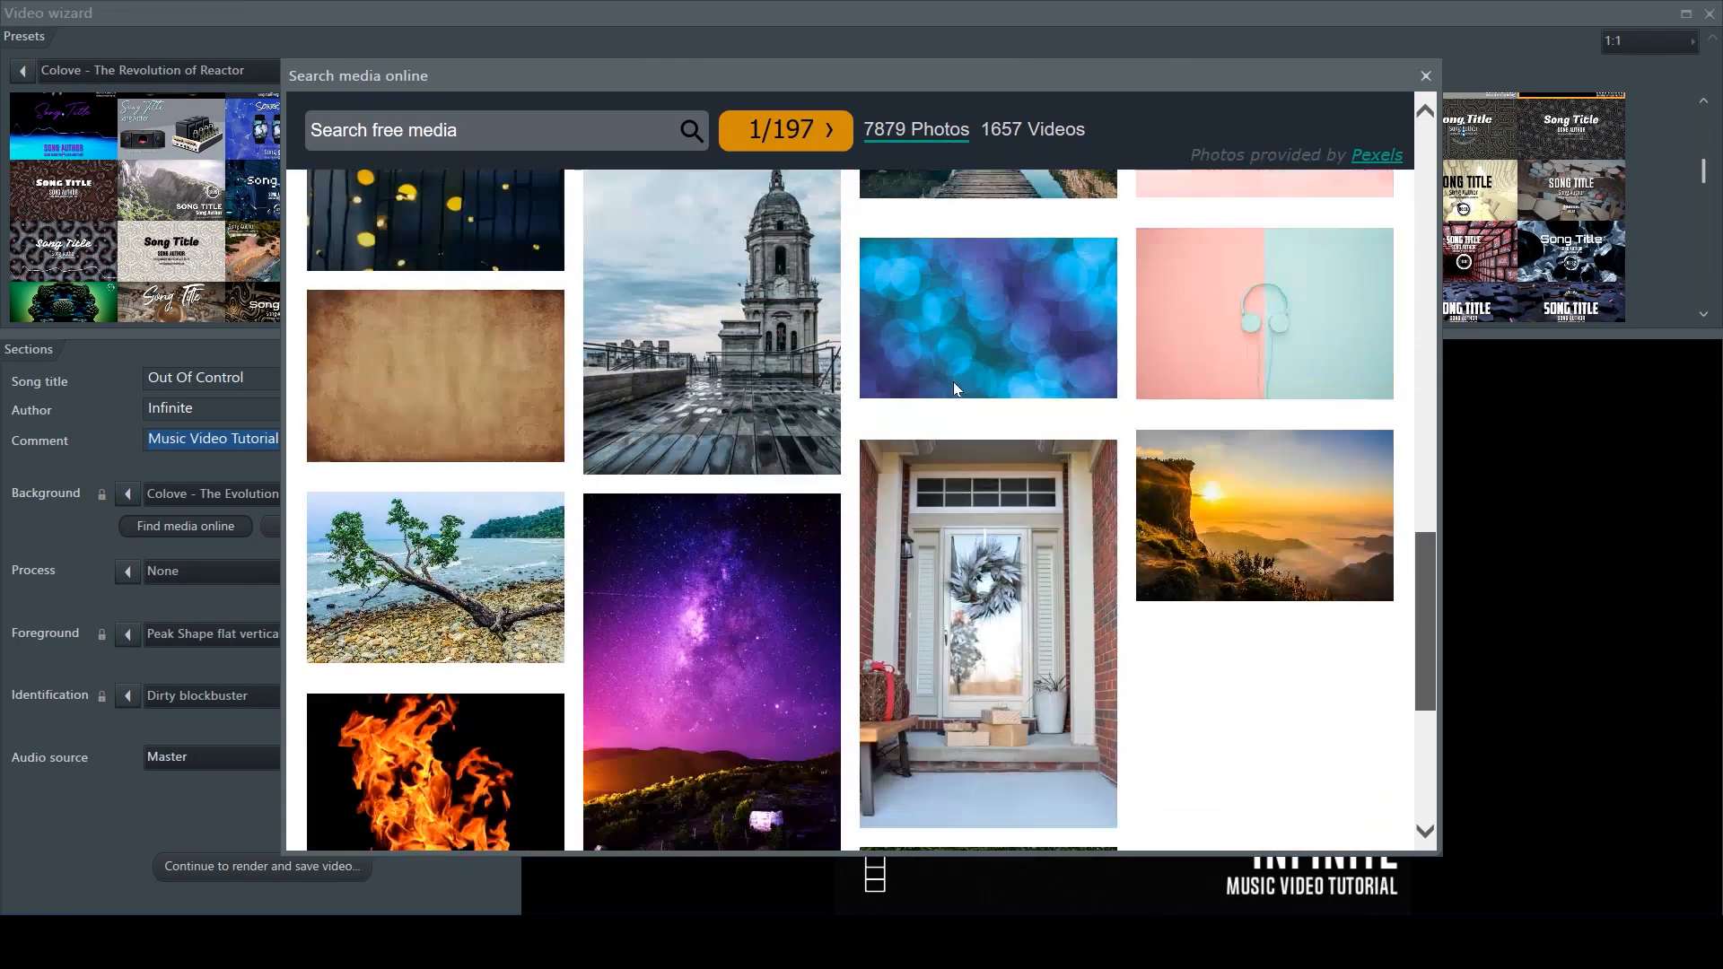
# - Close the Search media online window without picking a photo
pyautogui.click(1425, 76)
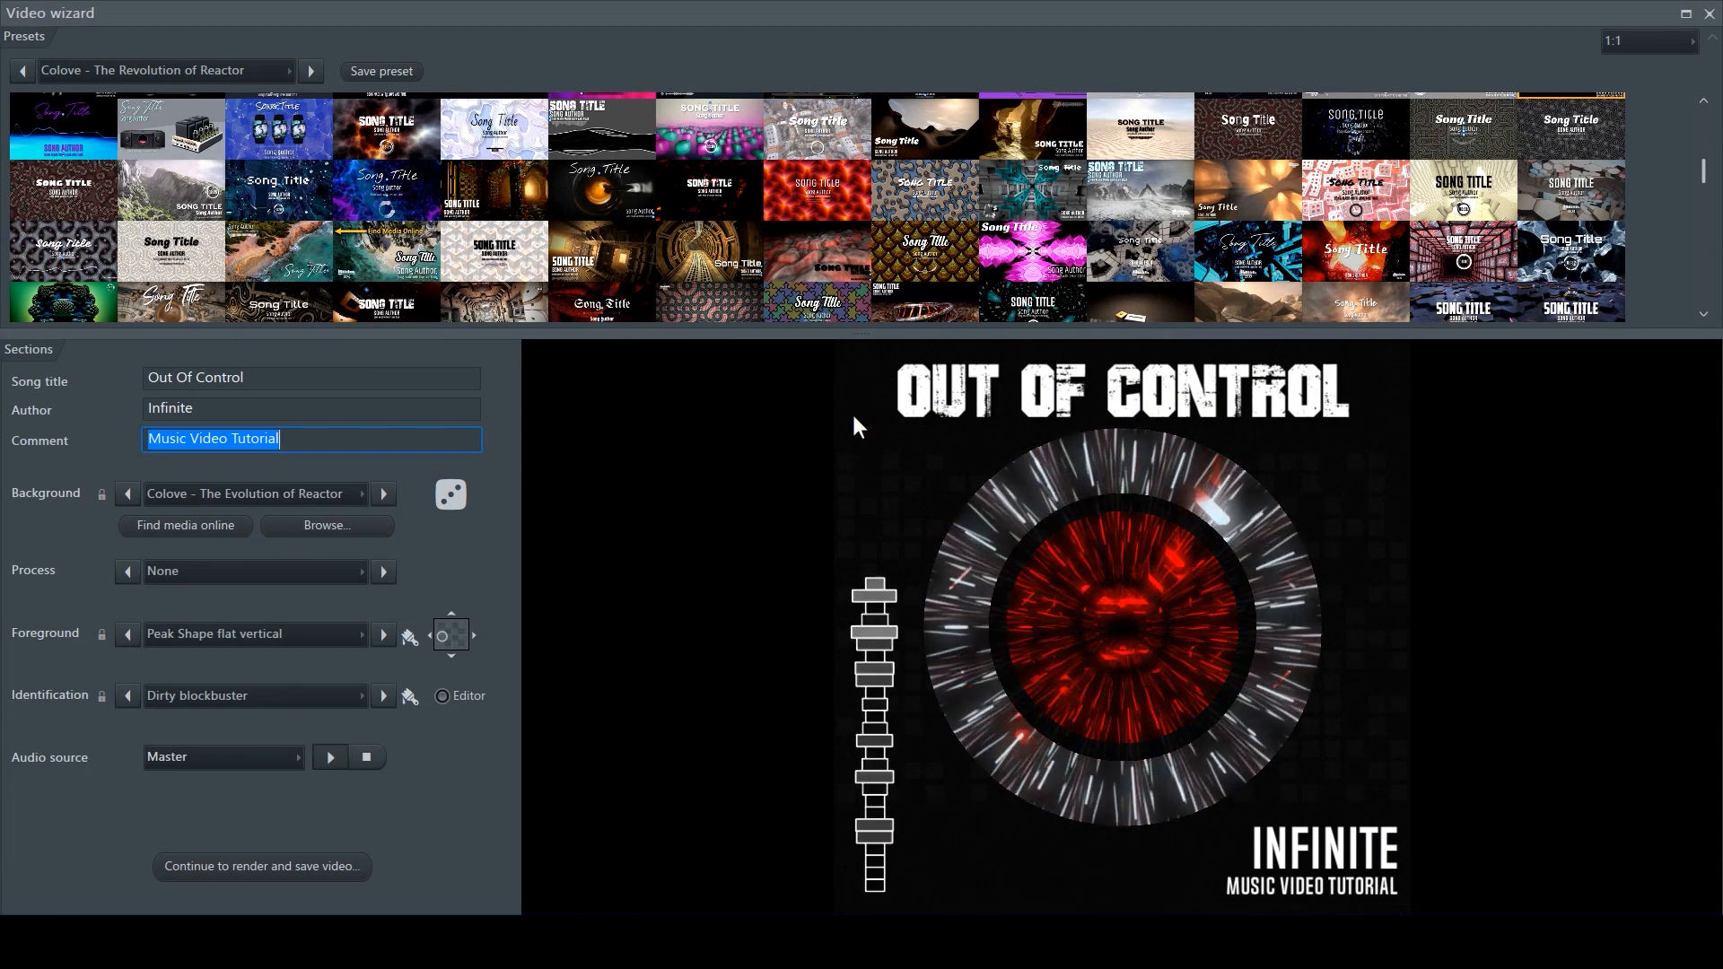
pyautogui.moveTo(783, 346)
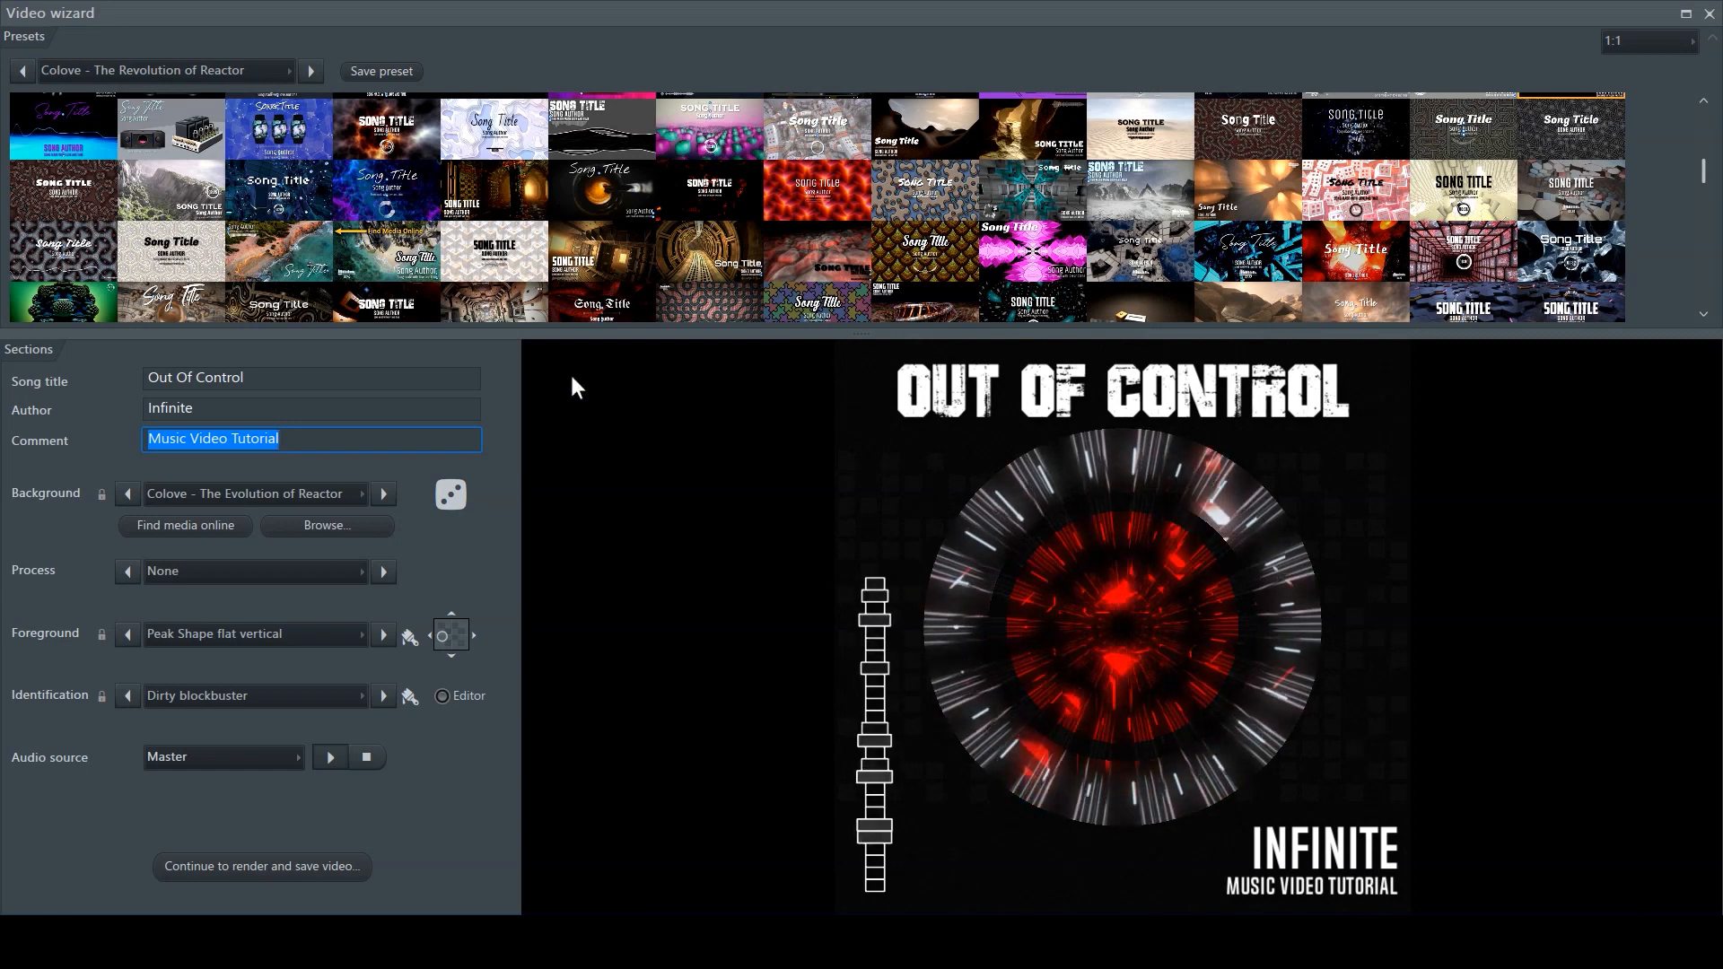
pyautogui.moveTo(756, 356)
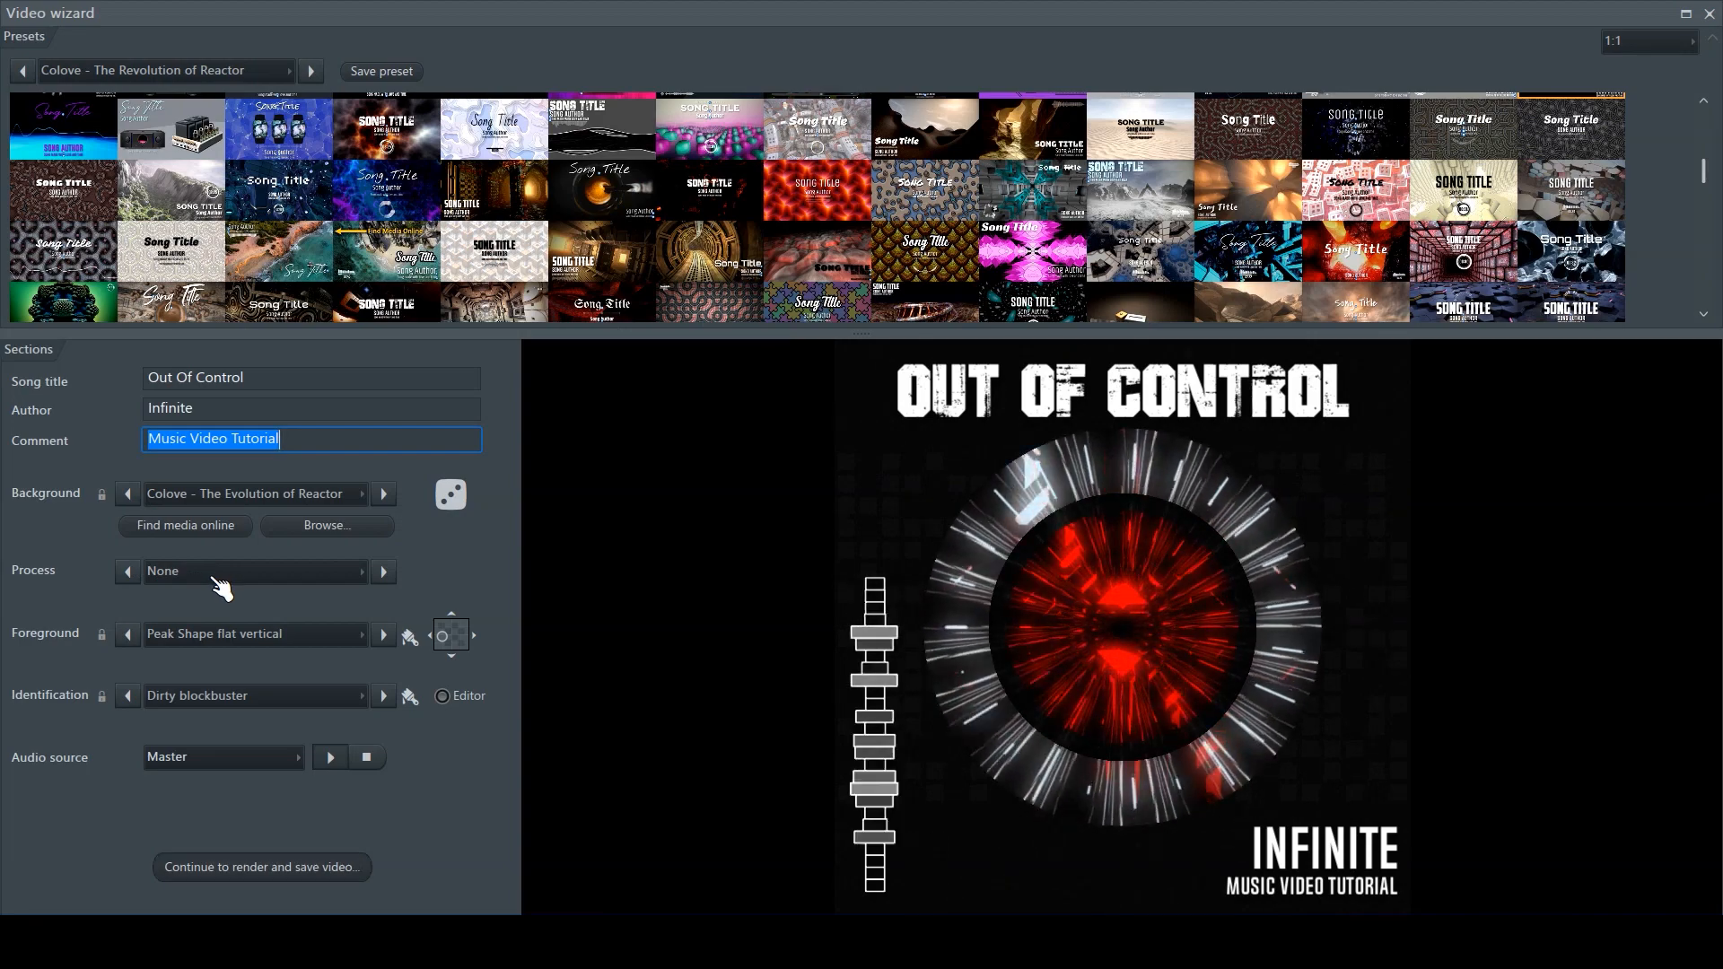
# - Try the YouTube HD, Insta Stories, Facebook Story and Facebook HD presets, settle on YouTube 5K and reveal advanced settings
pyautogui.click(262, 867)
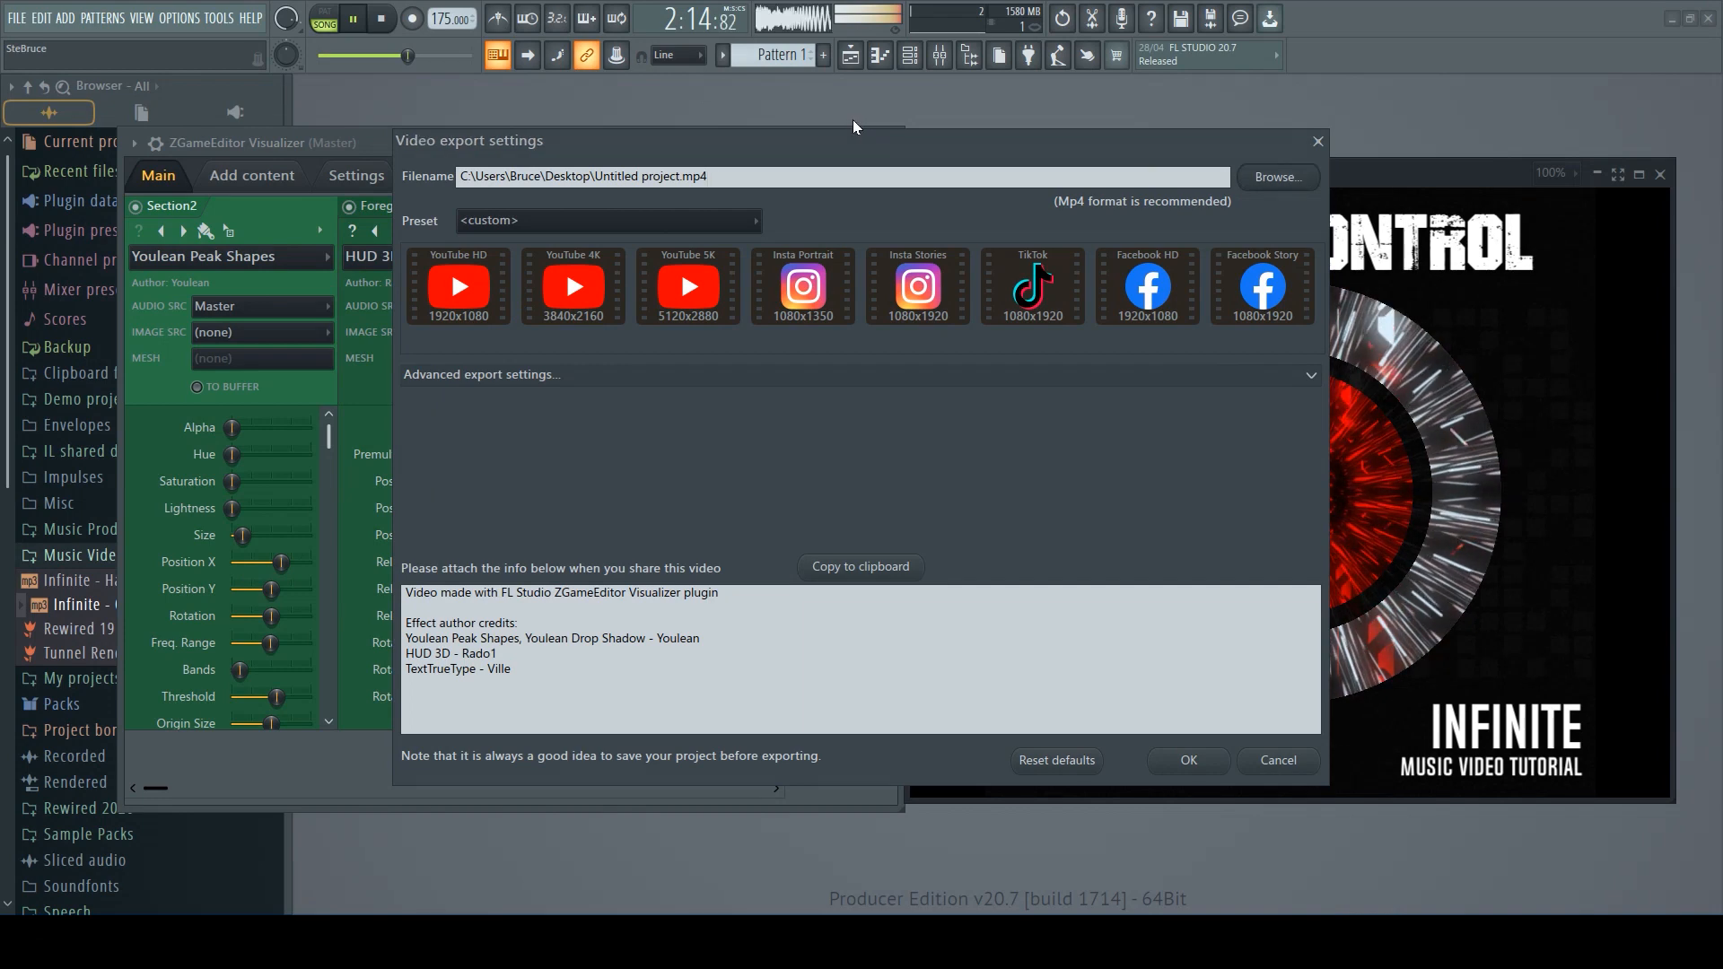
pyautogui.moveTo(439, 120)
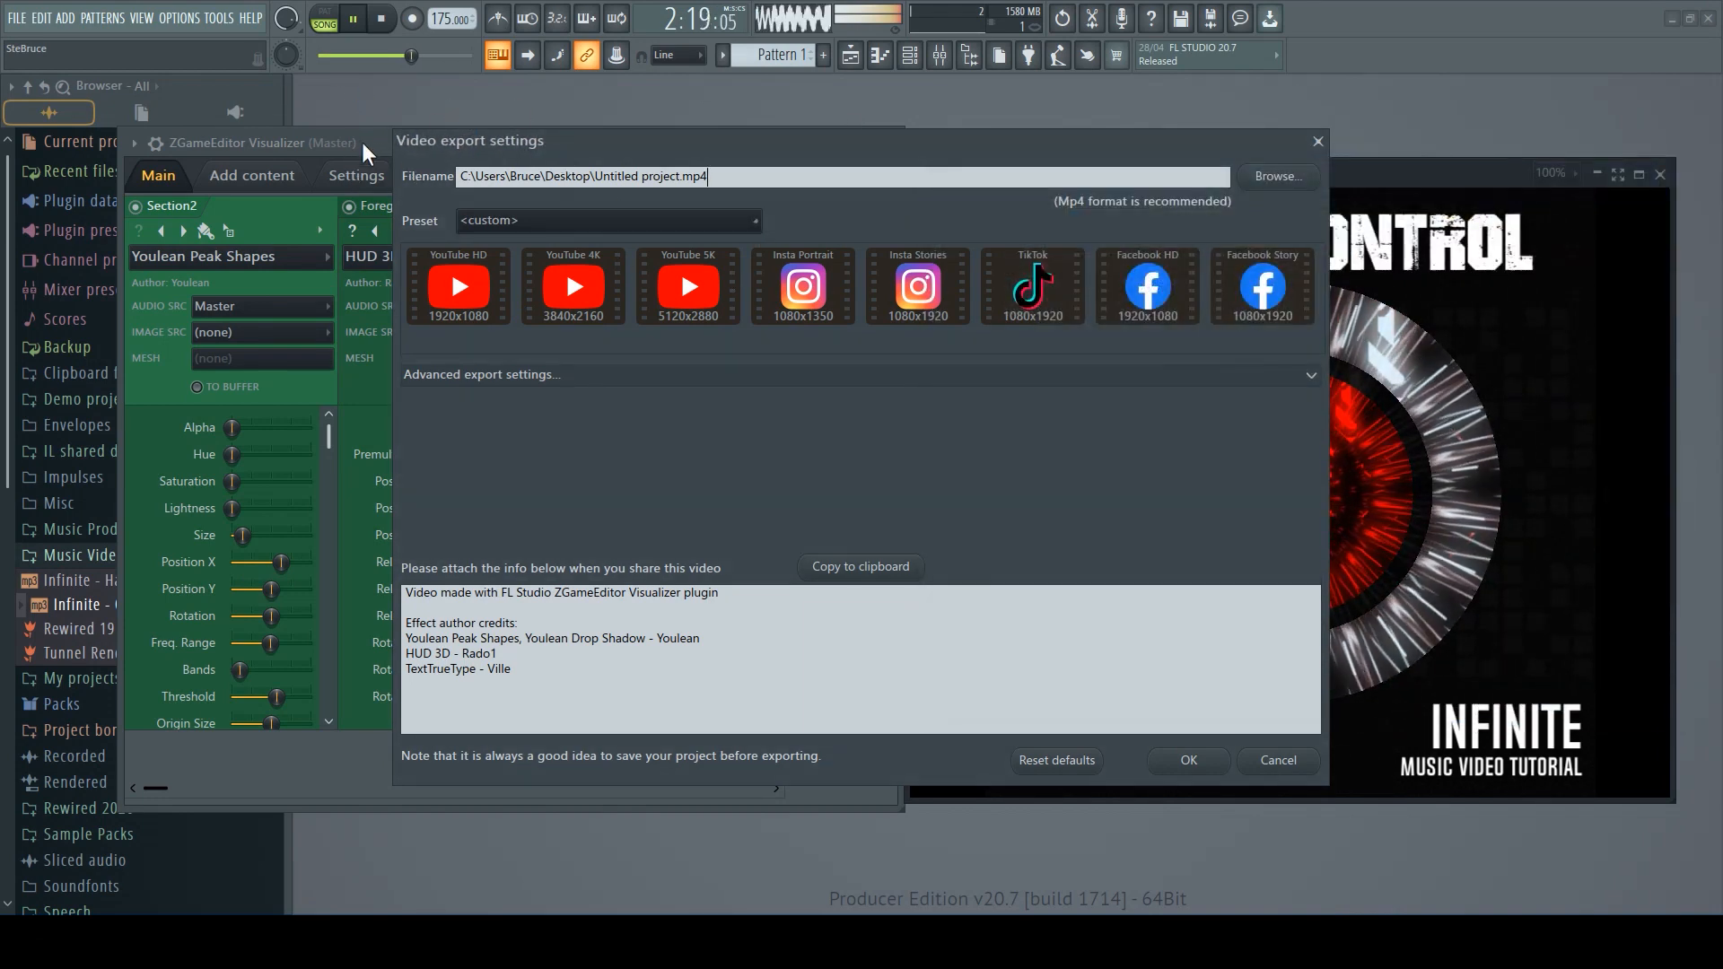
pyautogui.click(458, 286)
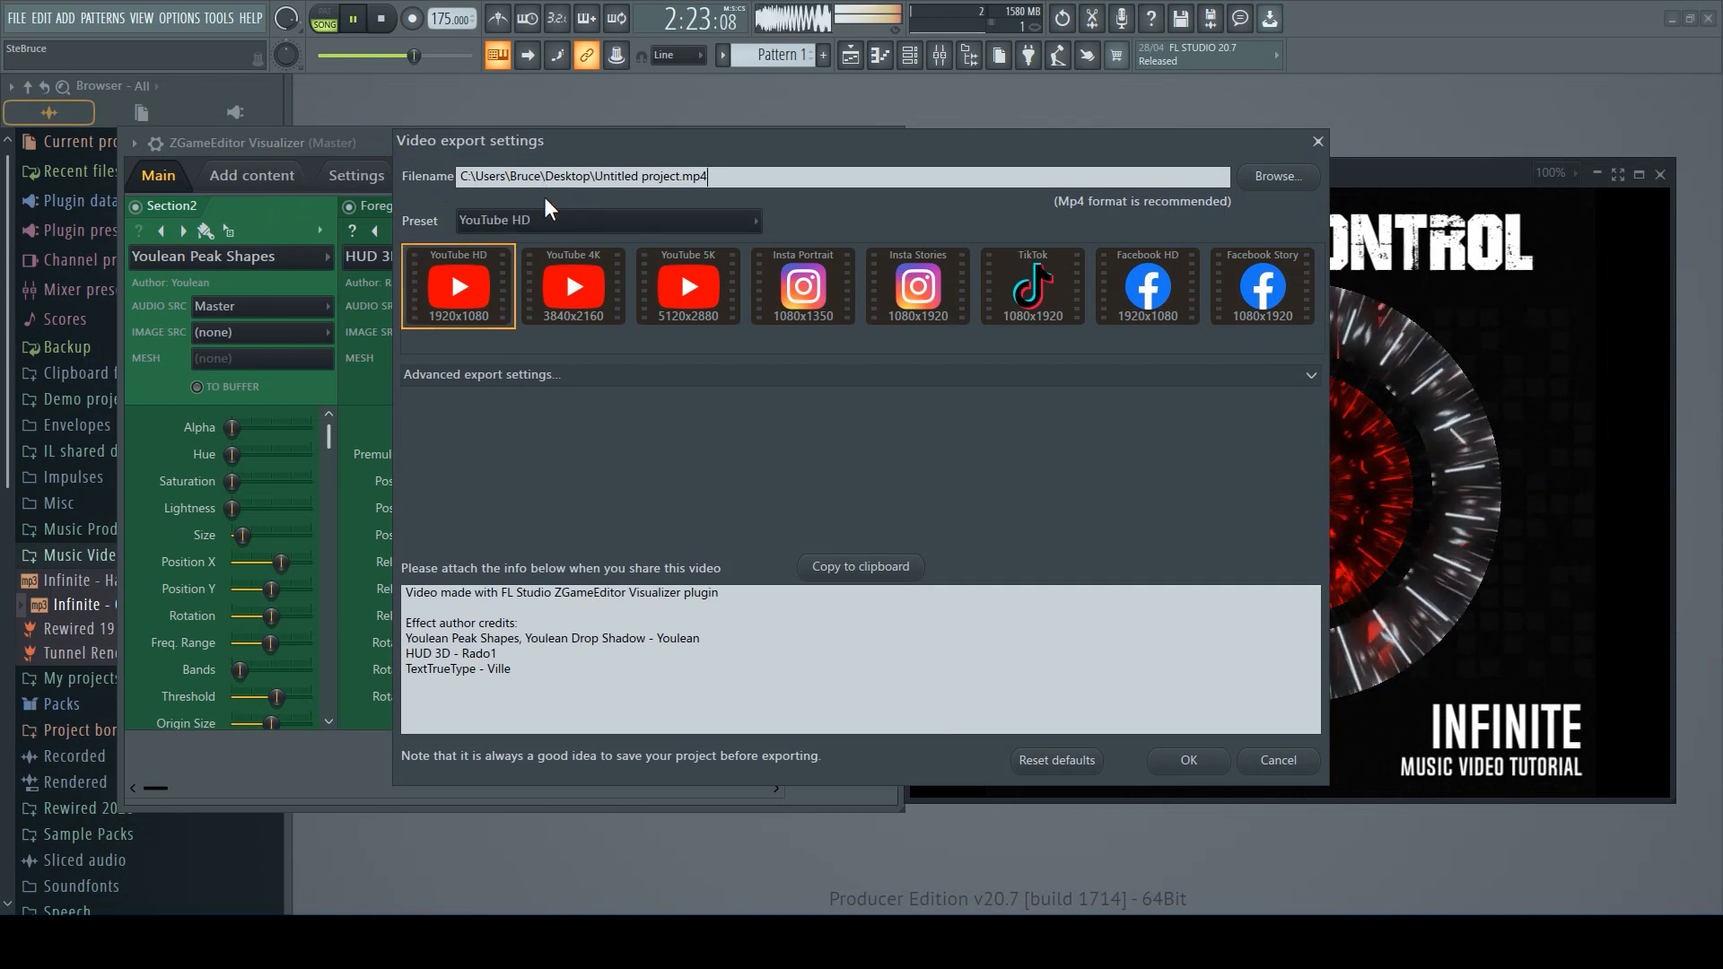
pyautogui.click(917, 285)
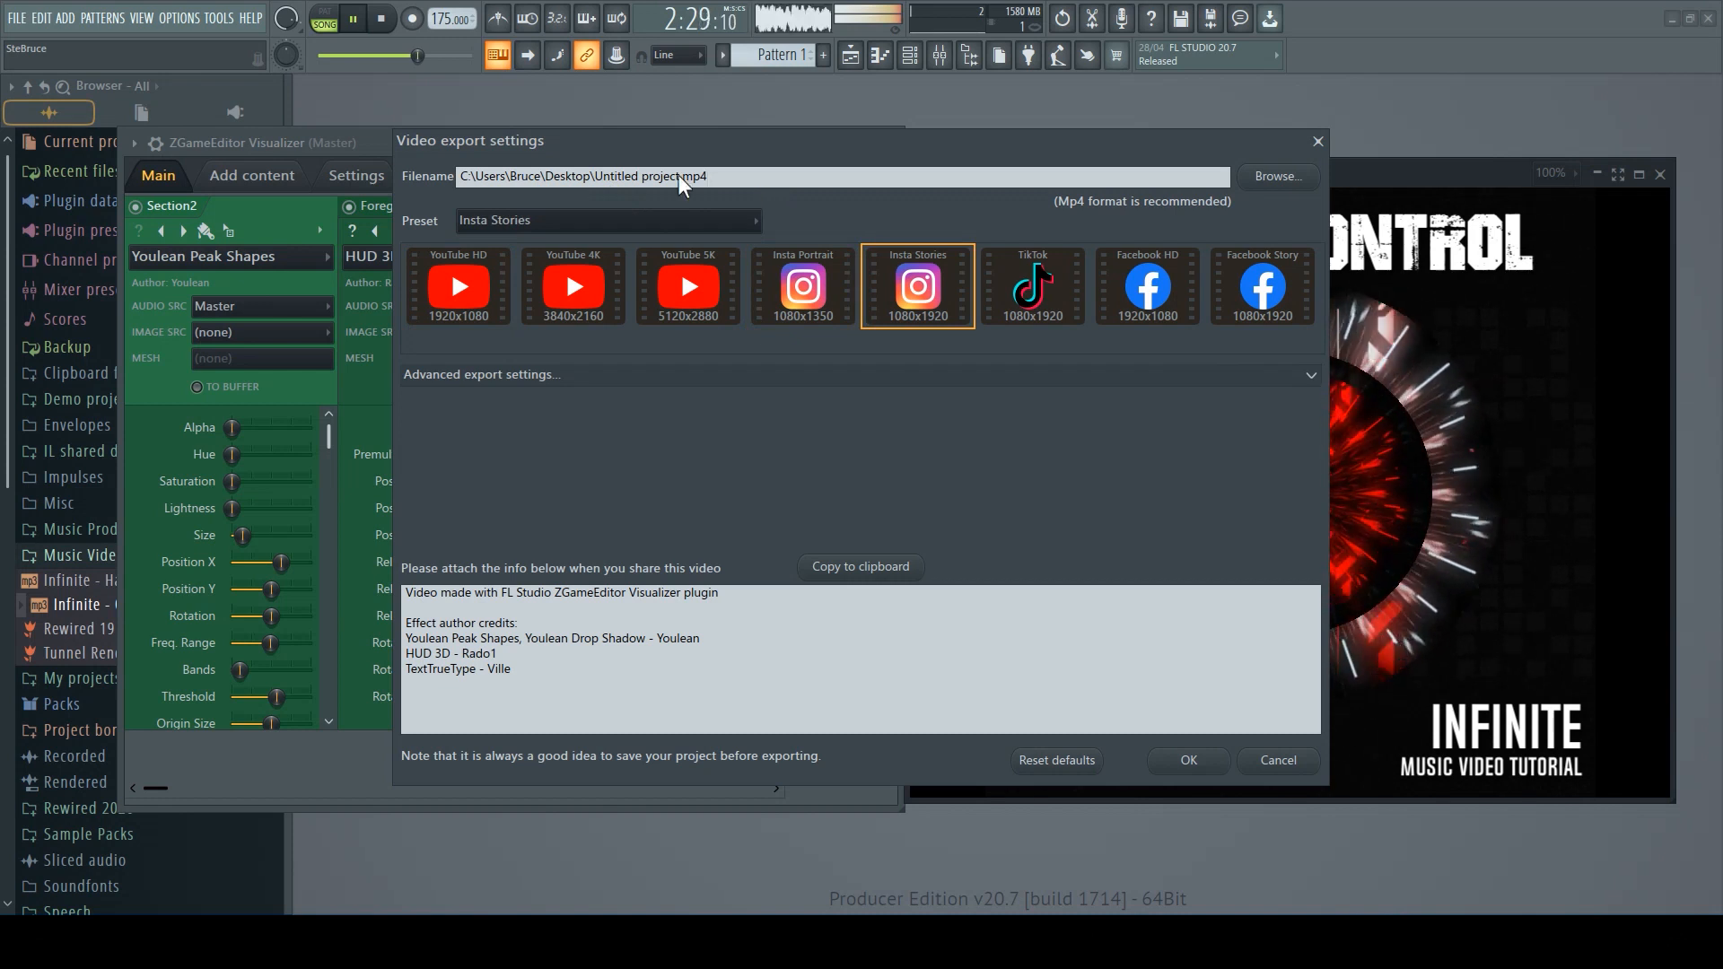
pyautogui.click(1260, 286)
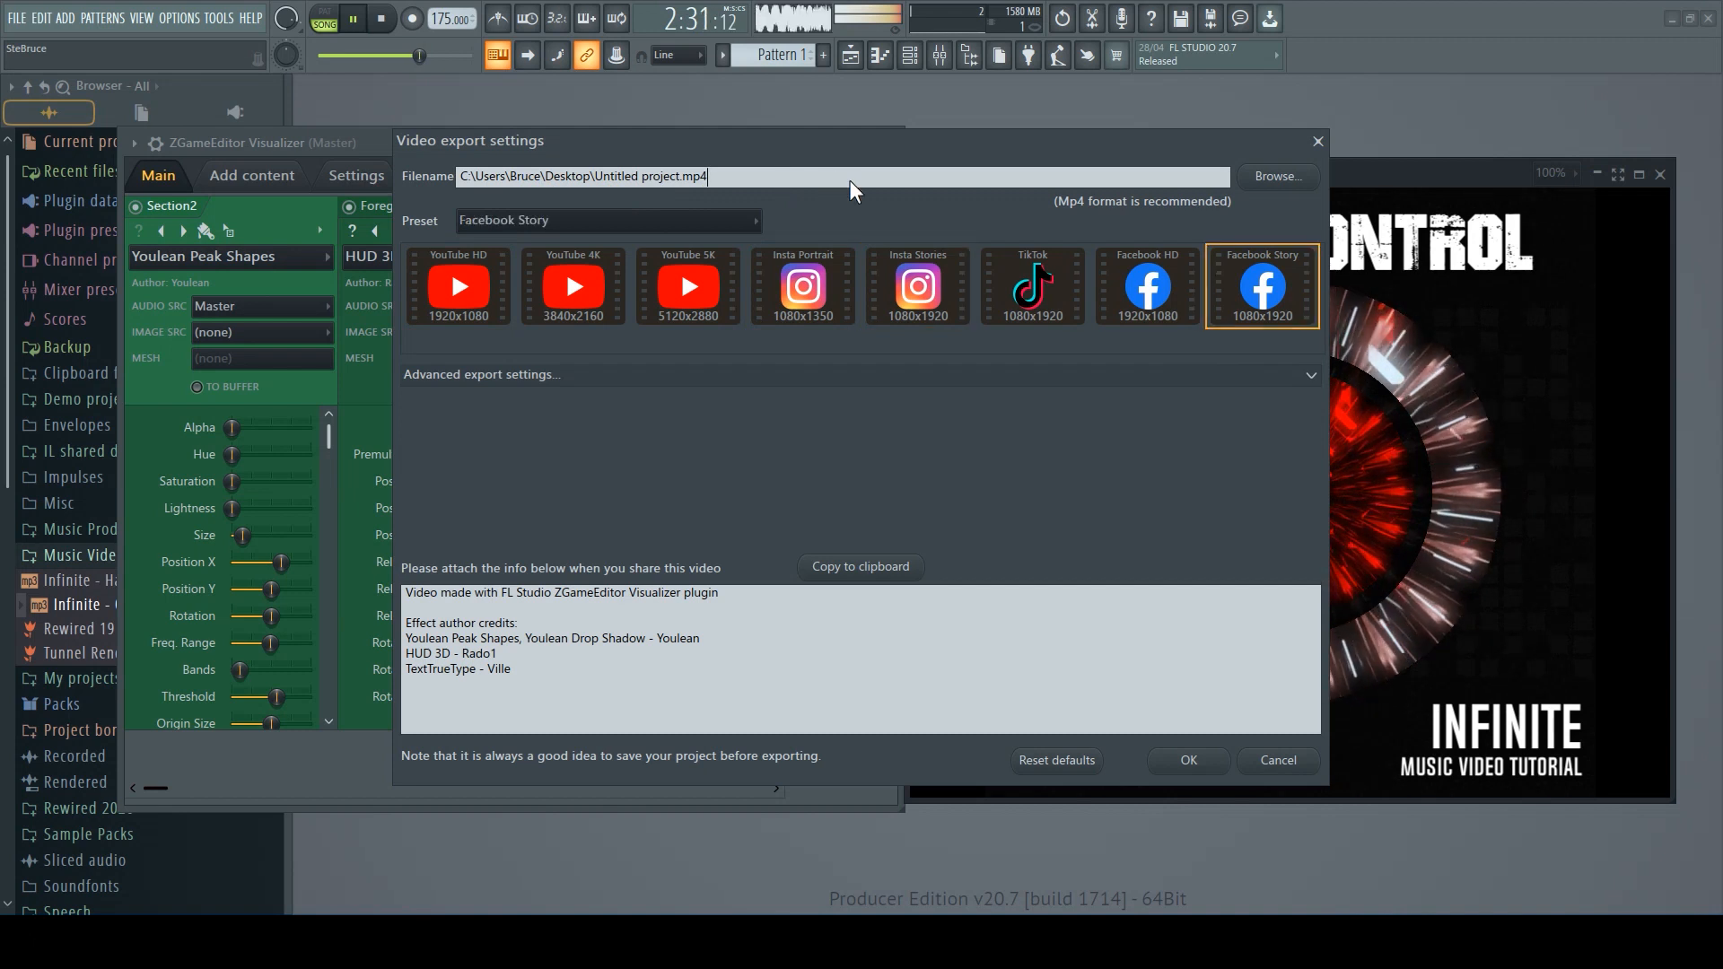
pyautogui.moveTo(712, 242)
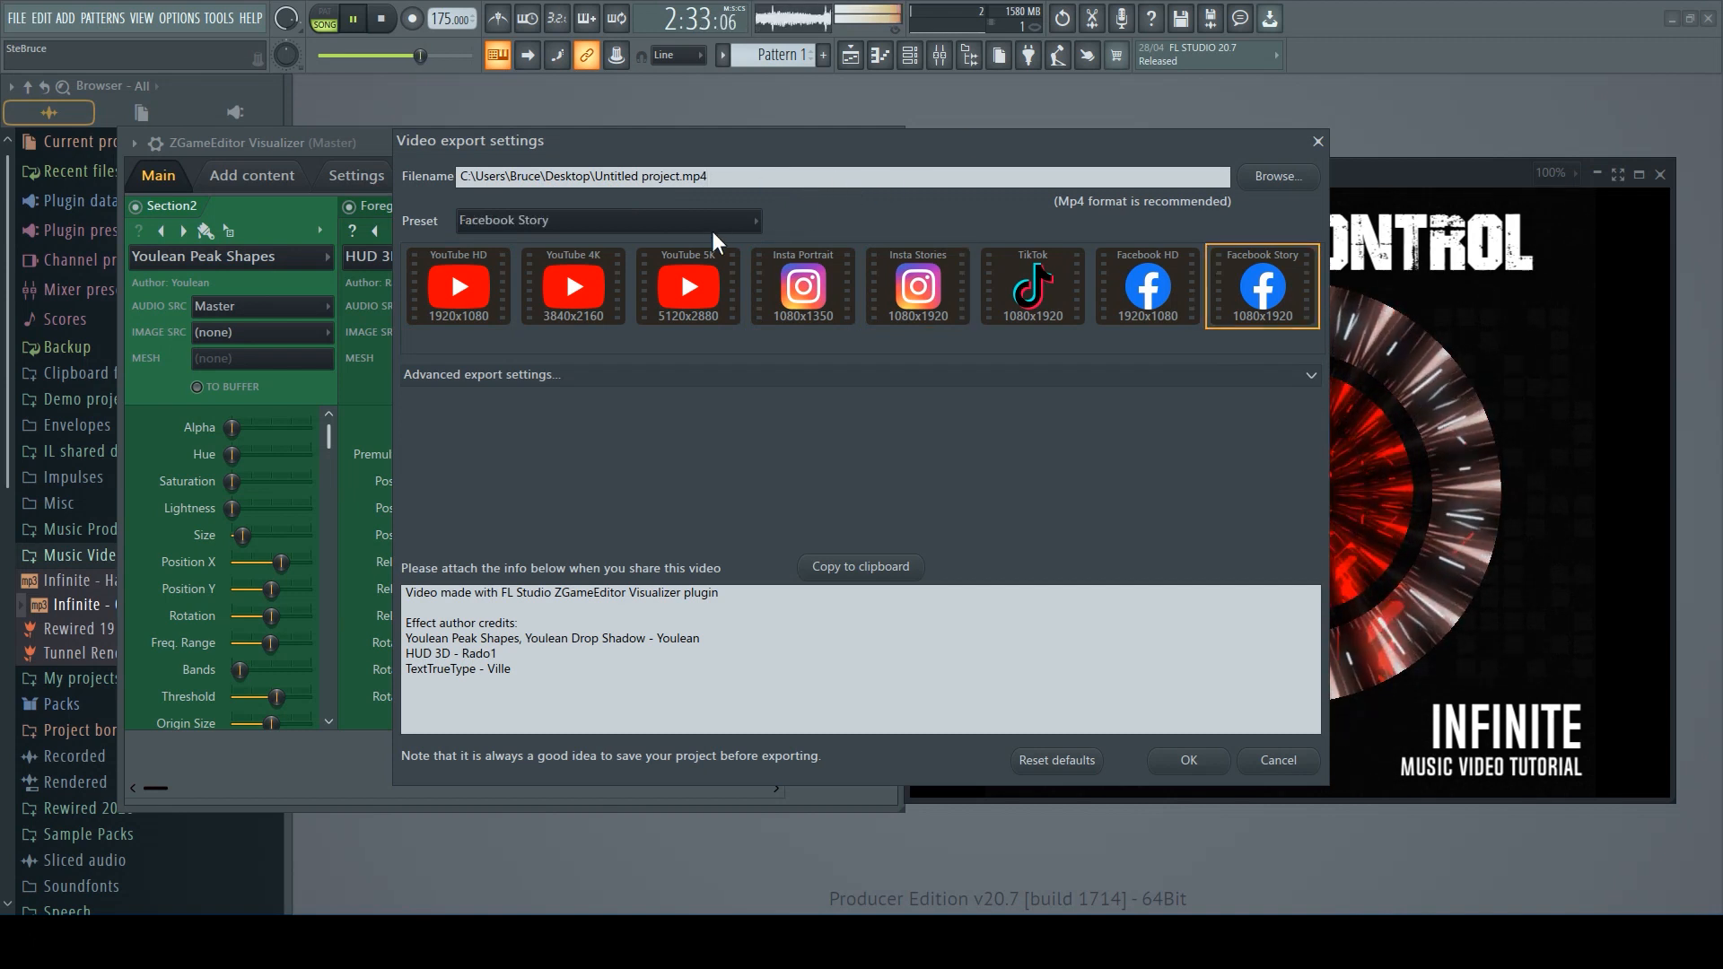
pyautogui.click(1145, 285)
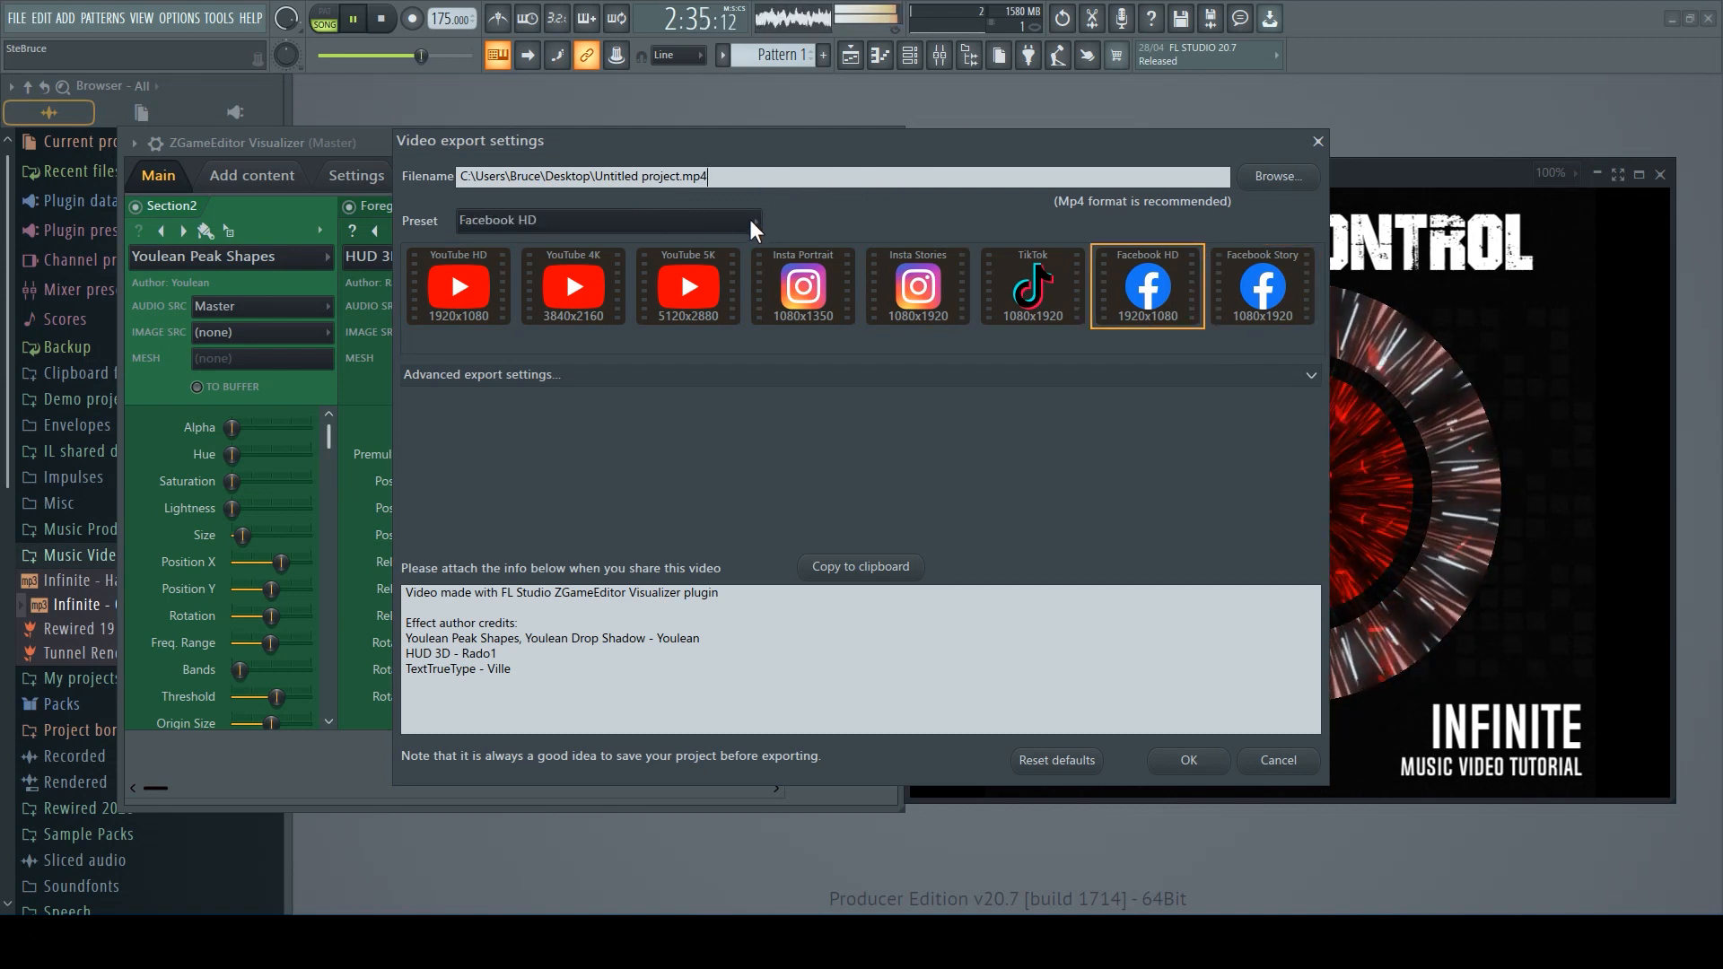
pyautogui.moveTo(414, 203)
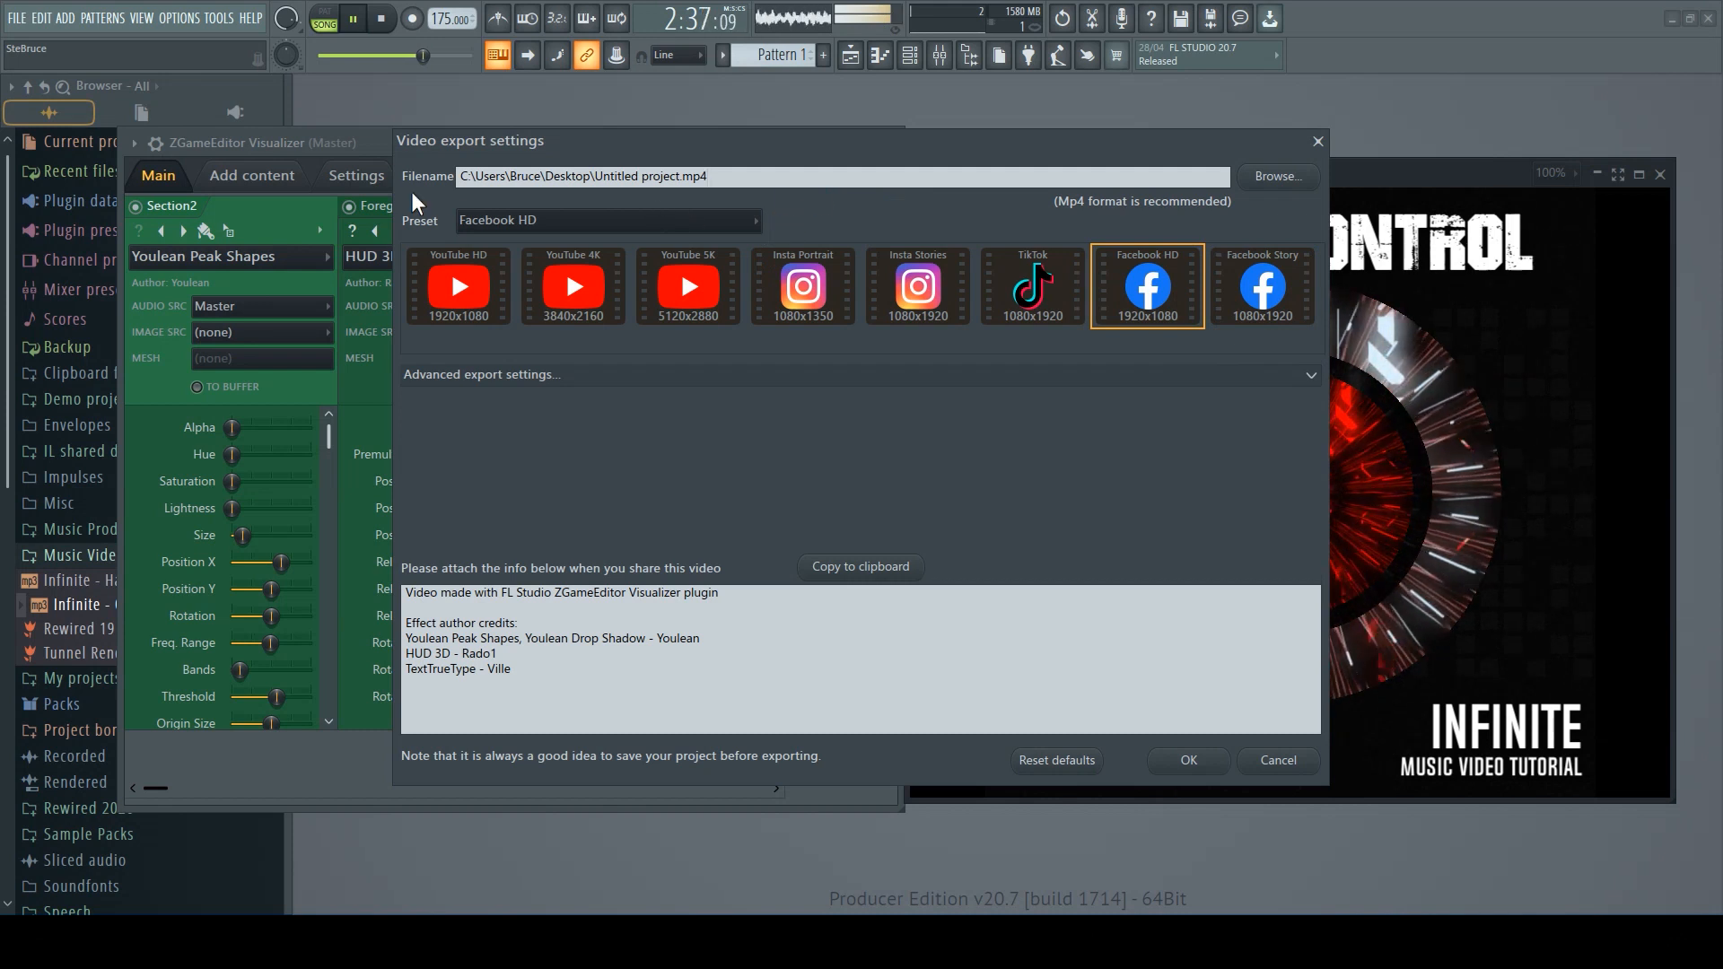
pyautogui.click(687, 286)
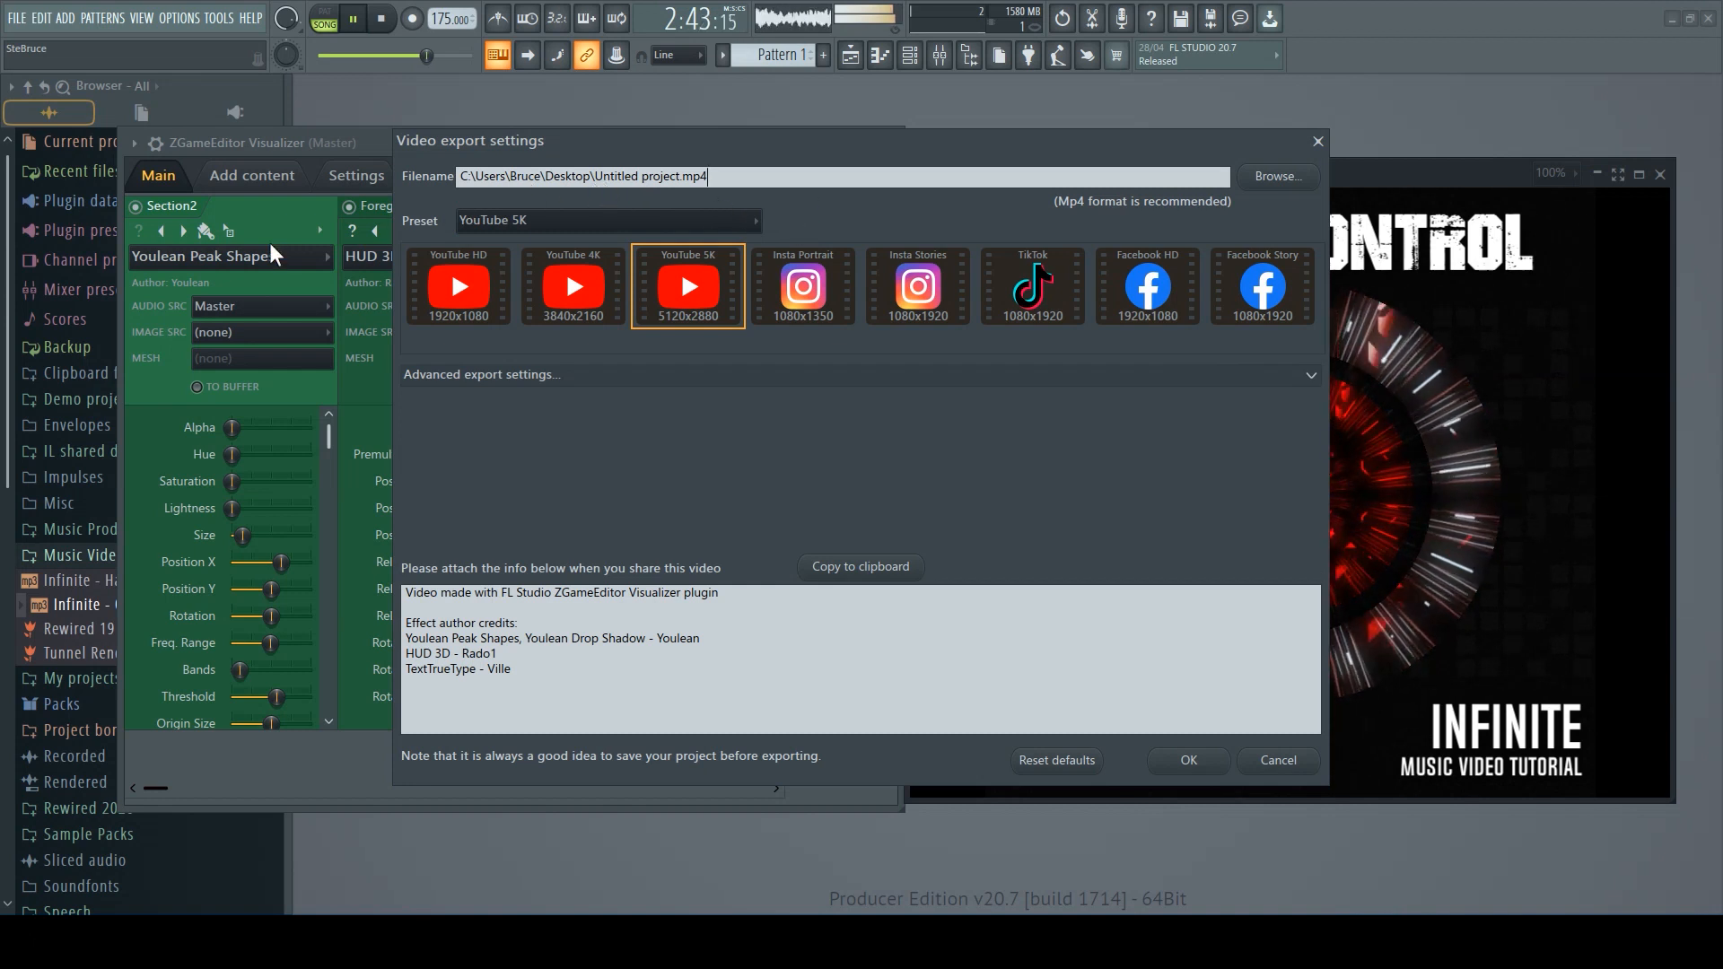
pyautogui.click(481, 374)
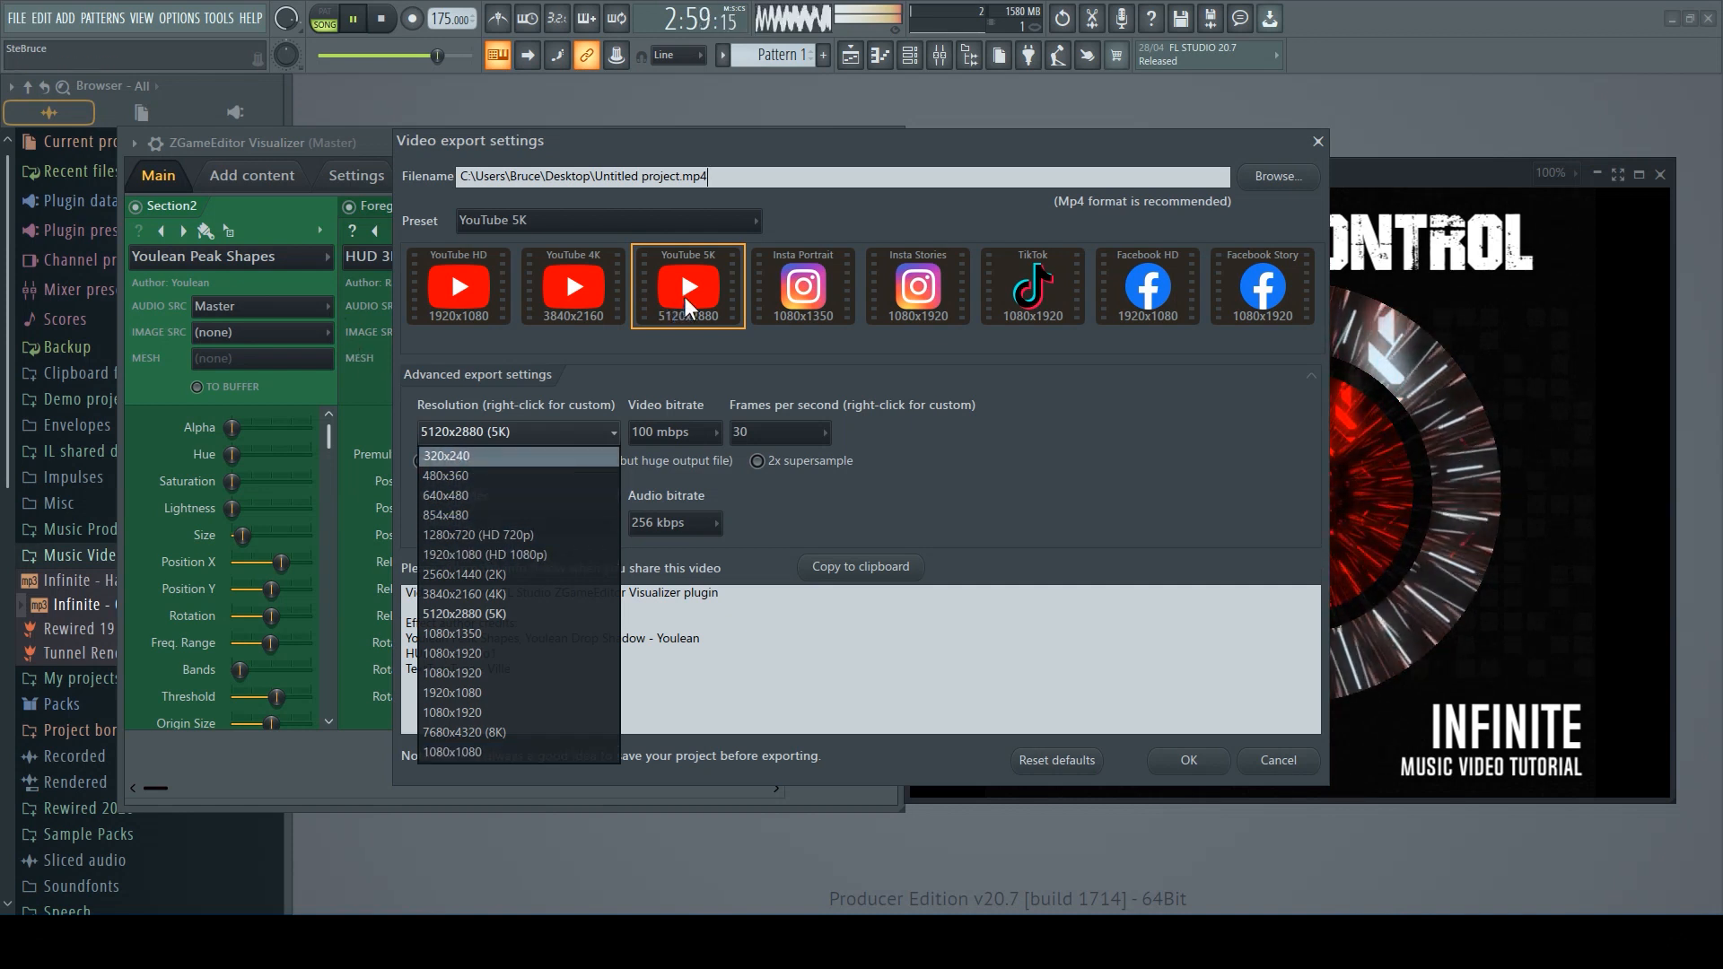
# - Start a custom export resolution entry in place of 5120x2880, typing '1000'
pyautogui.click(463, 614)
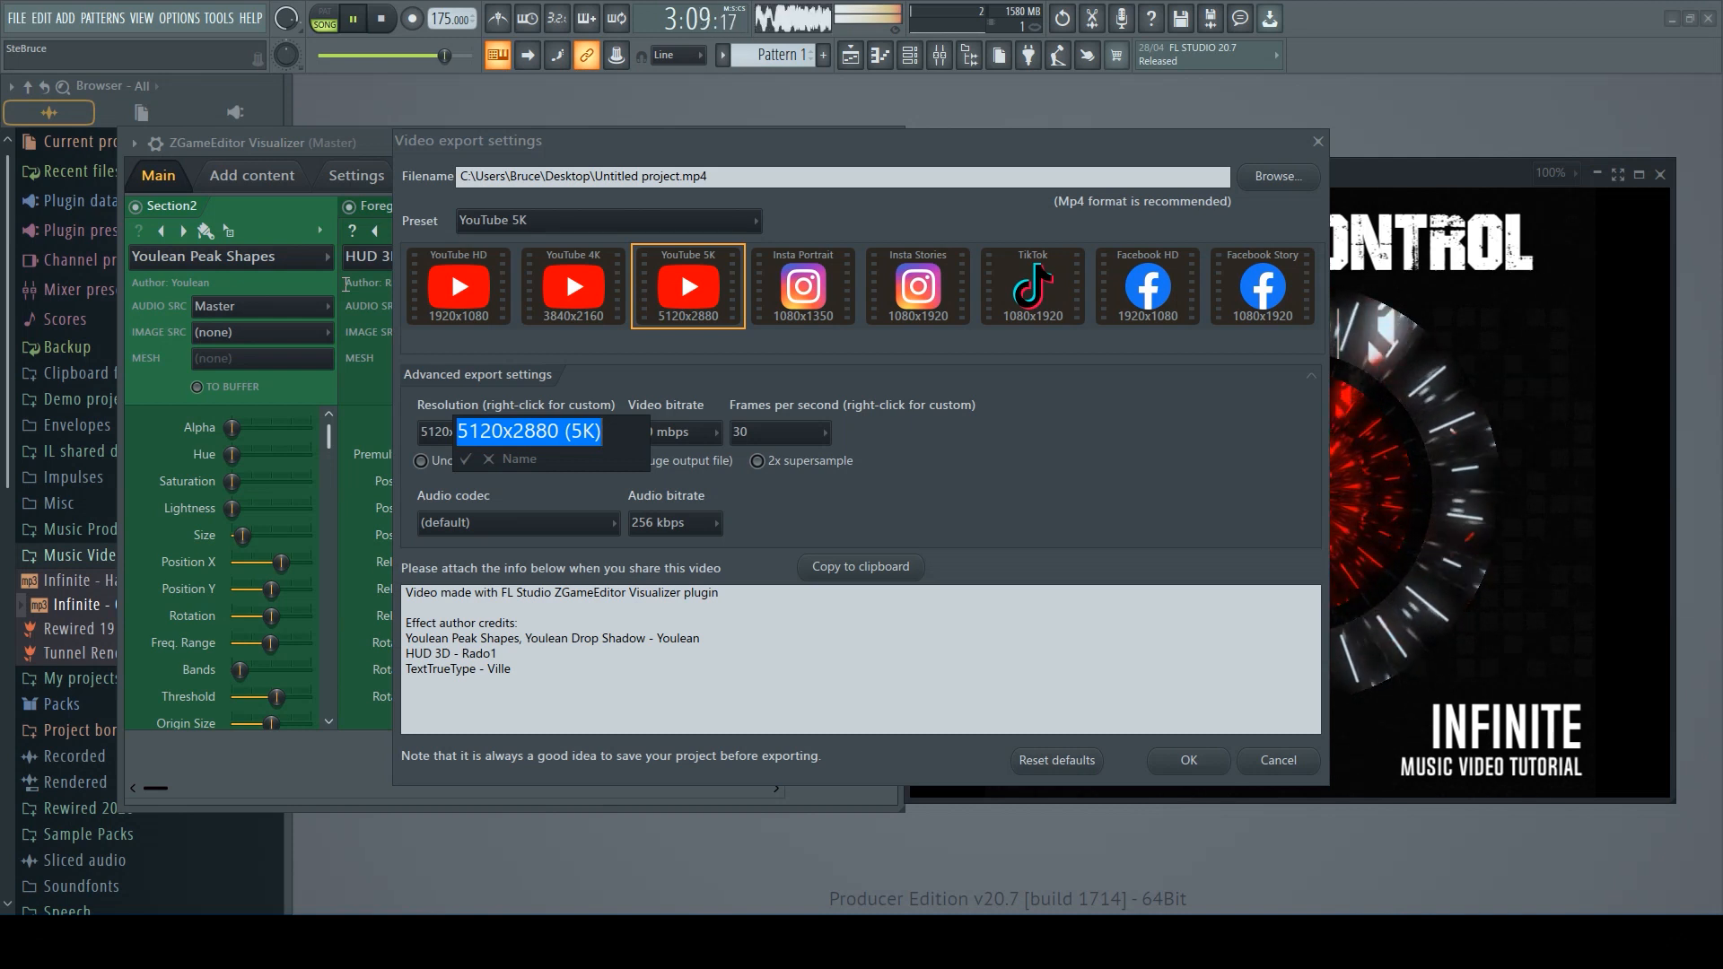
pyautogui.write('1000')
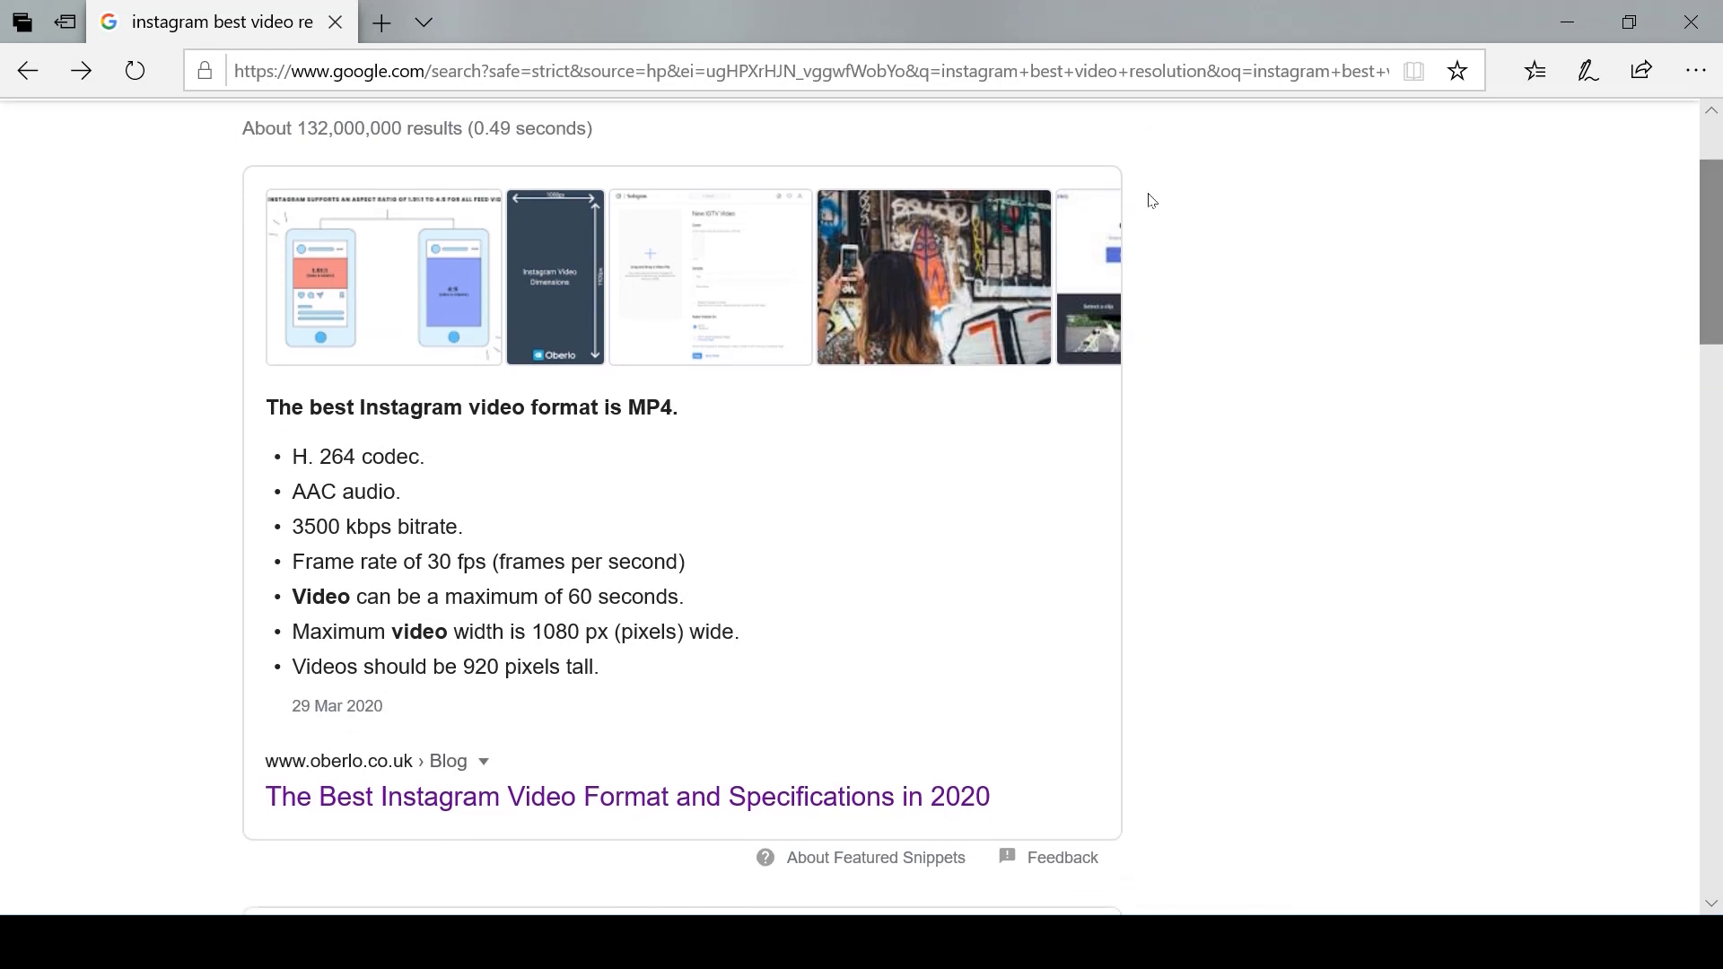
pyautogui.moveTo(811, 305)
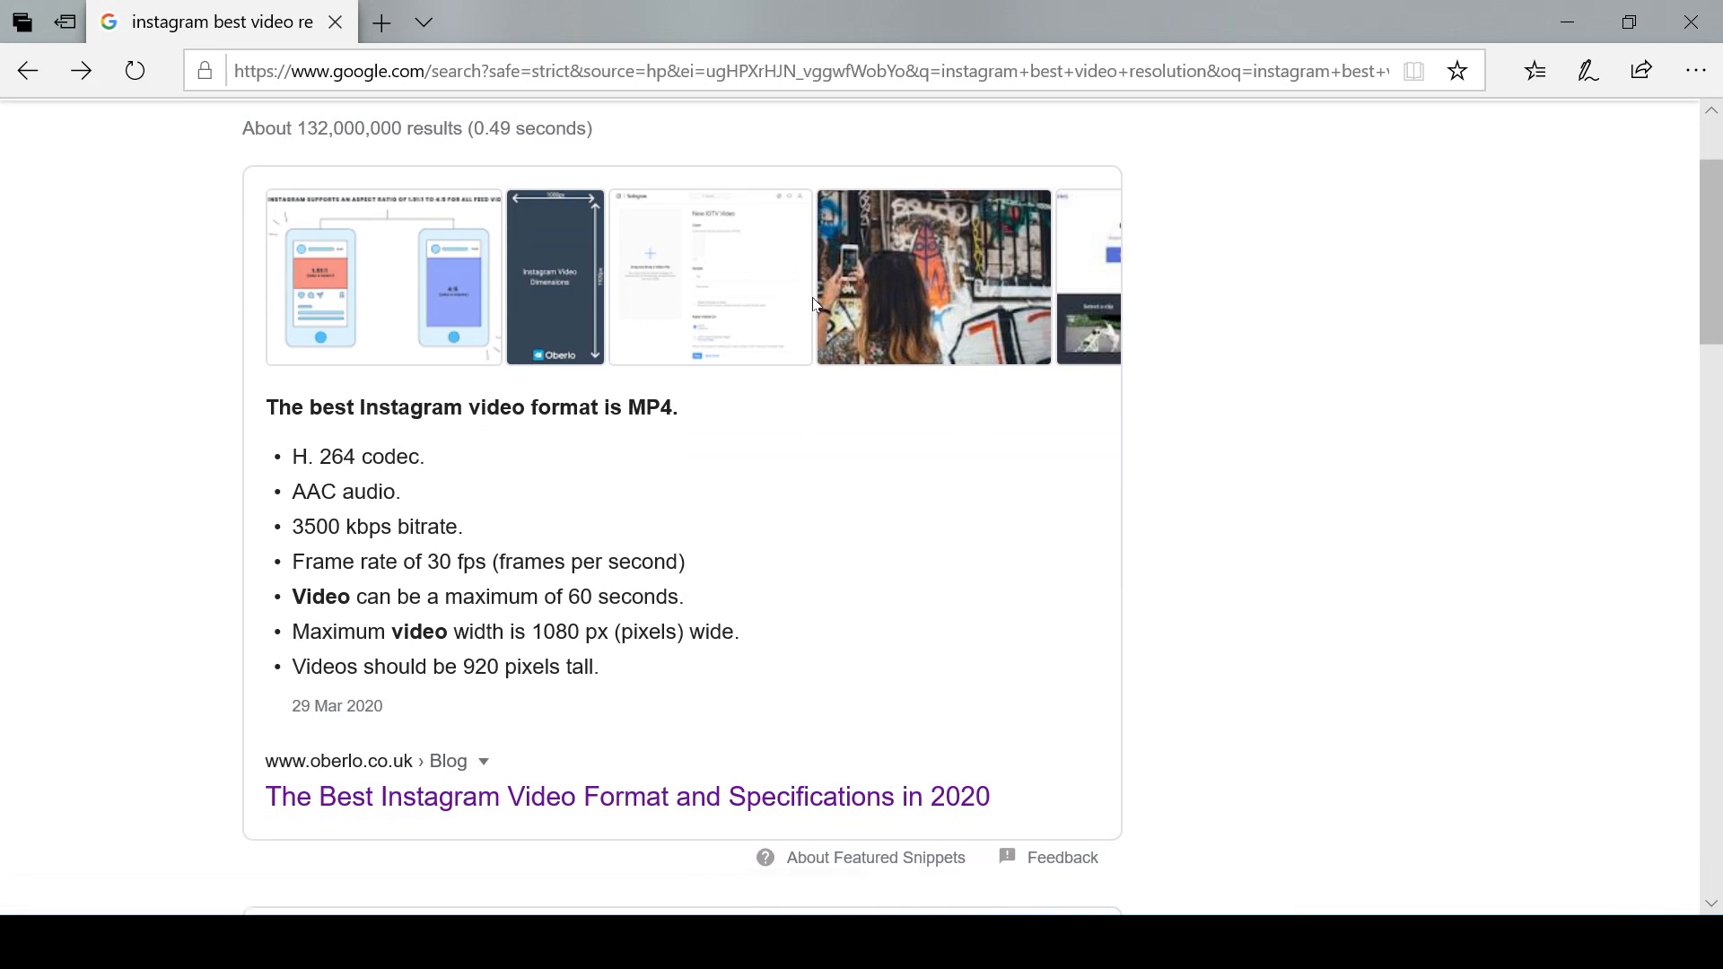
pyautogui.moveTo(522, 381)
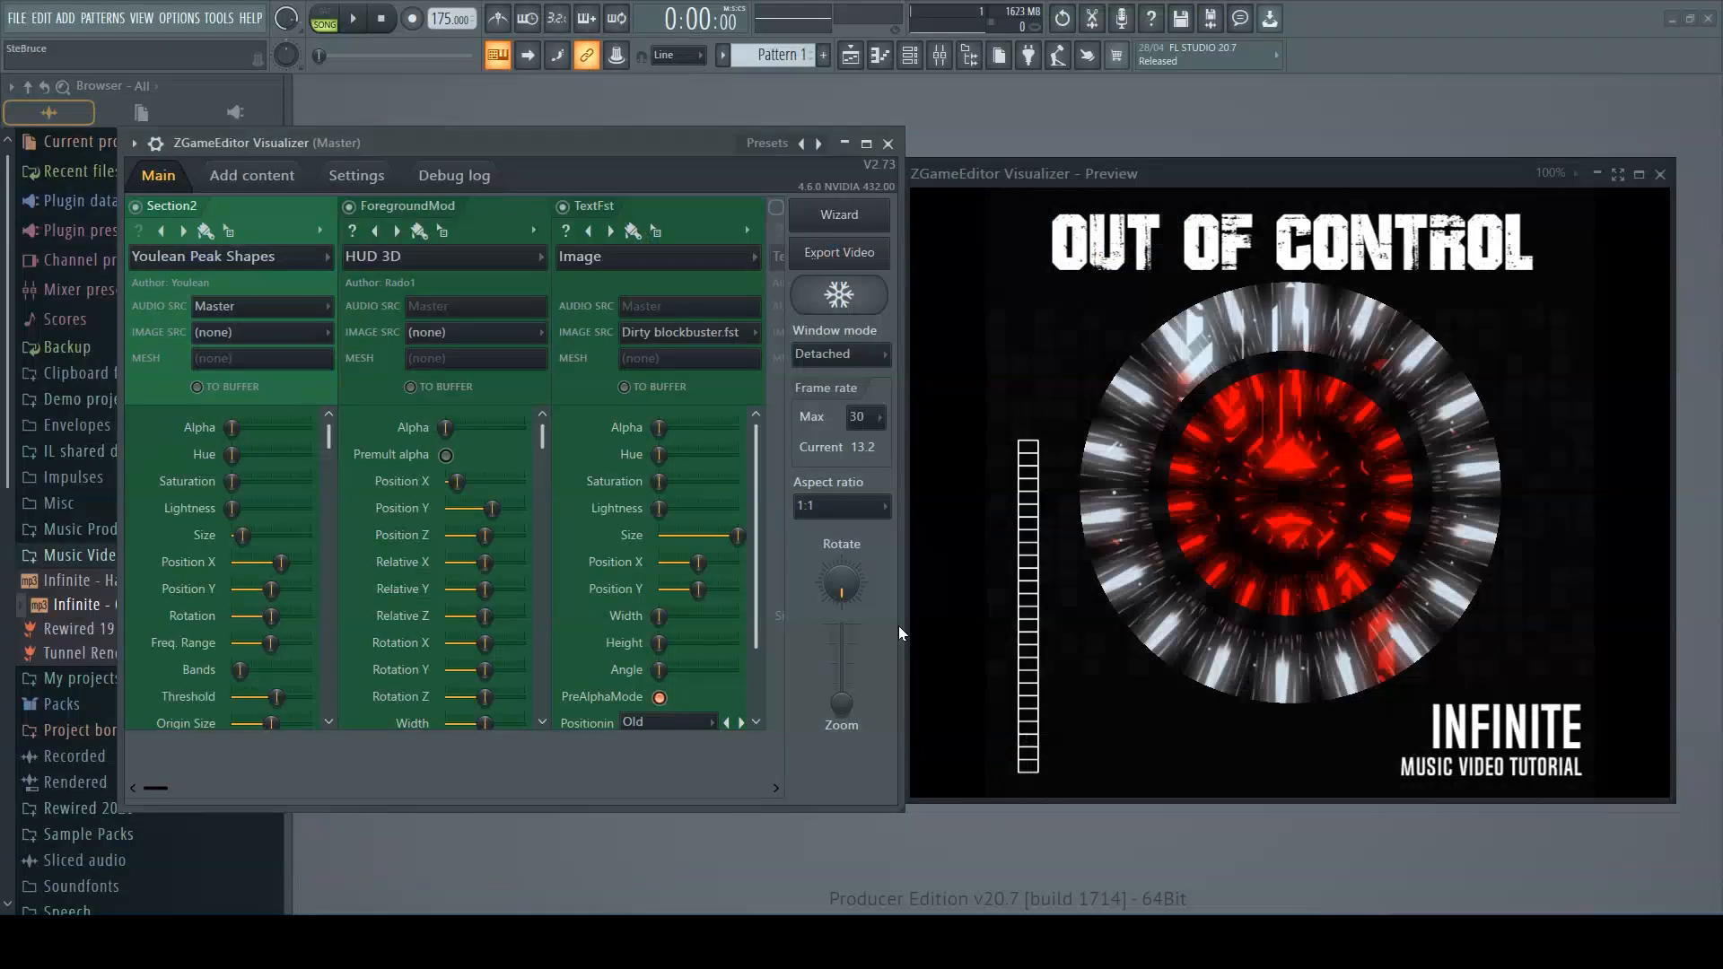
# - Read Google's snippet on Instagram video specs: MP4, H.264, AAC, 3500 kbps, 30 fps, 1080 px wide
pyautogui.click(838, 253)
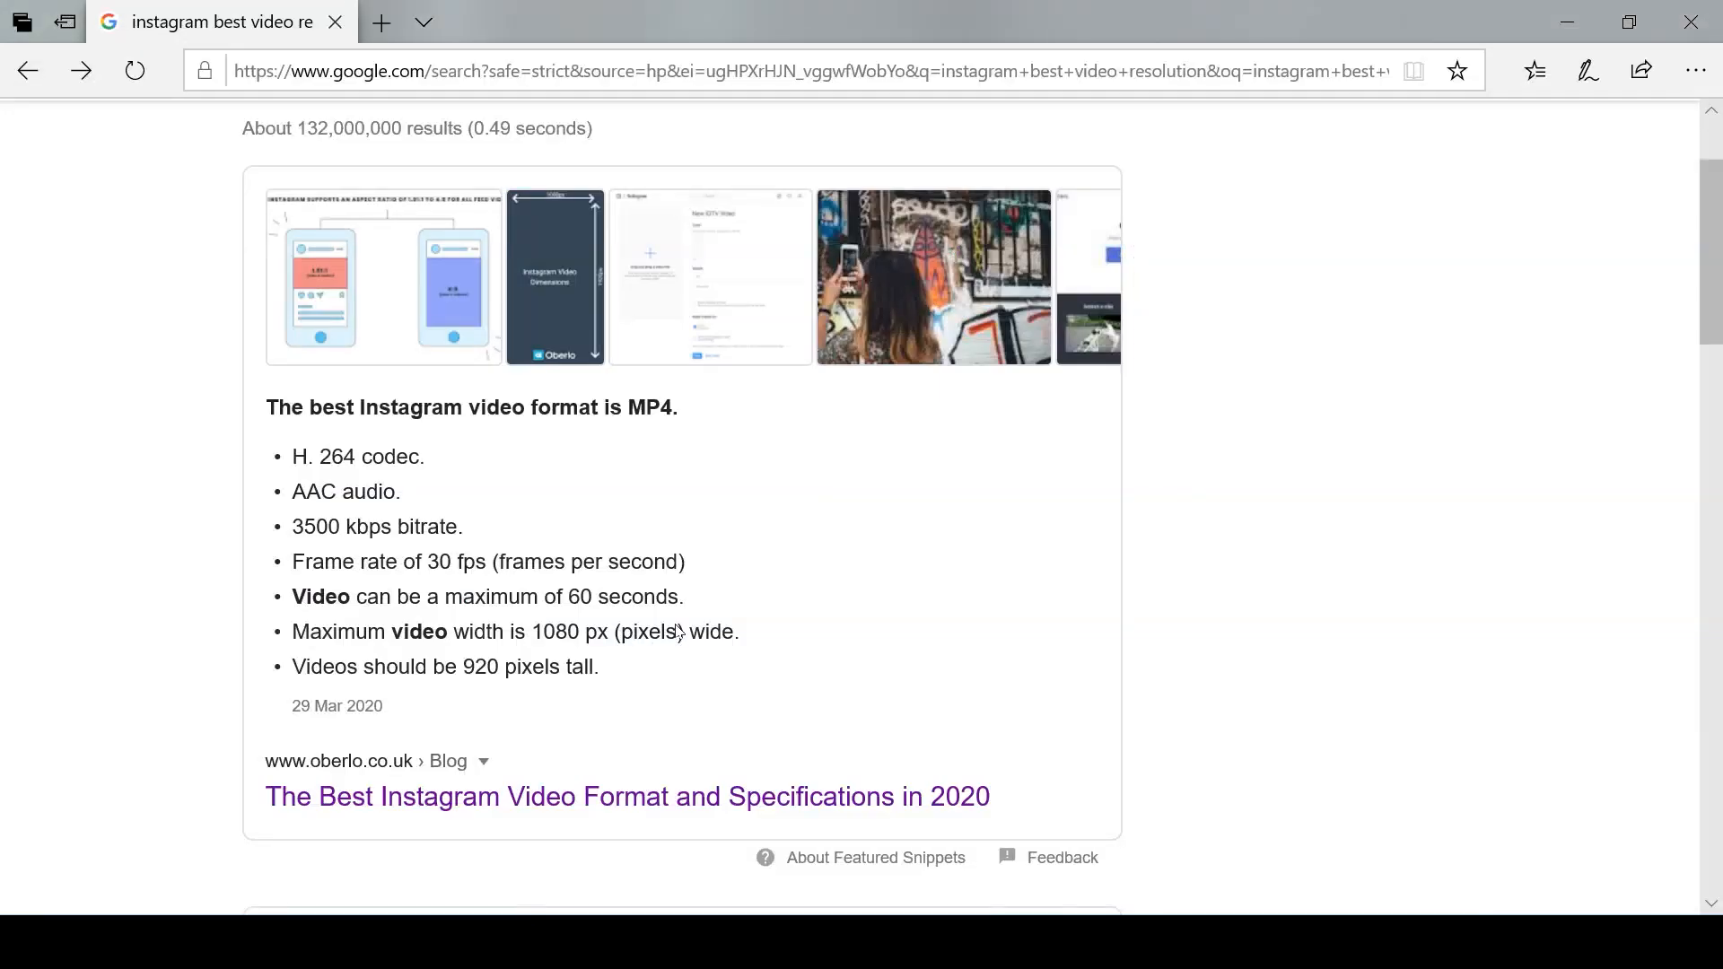
pyautogui.moveTo(895, 648)
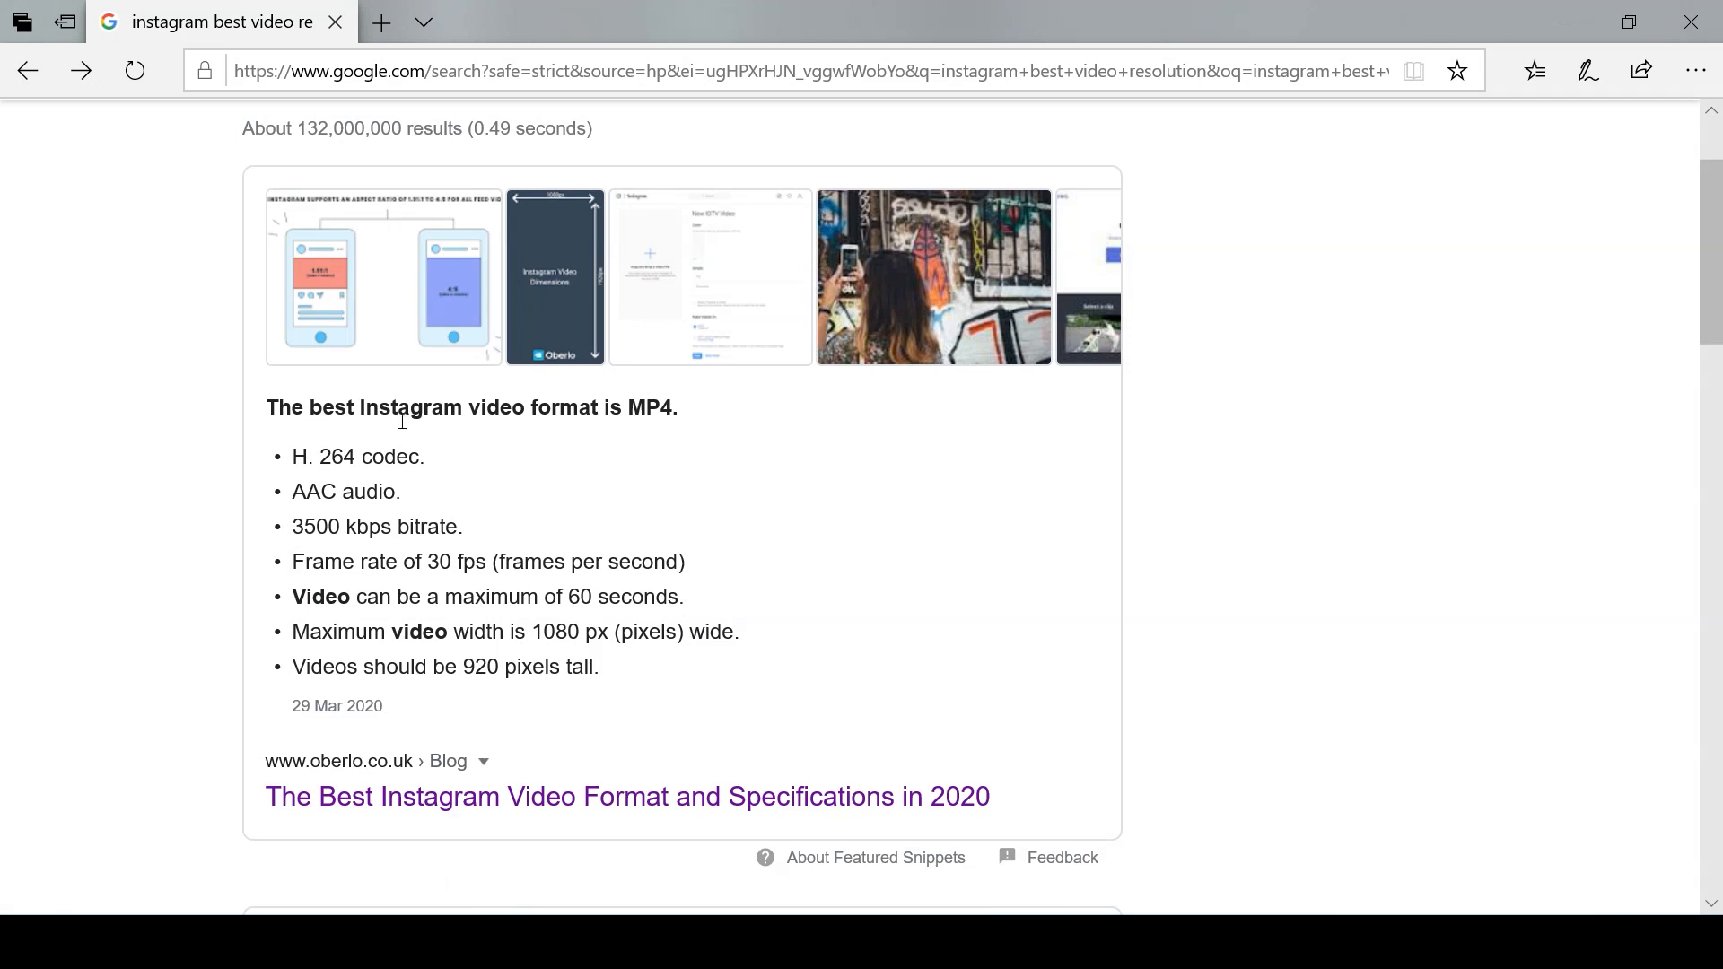
pyautogui.moveTo(883, 635)
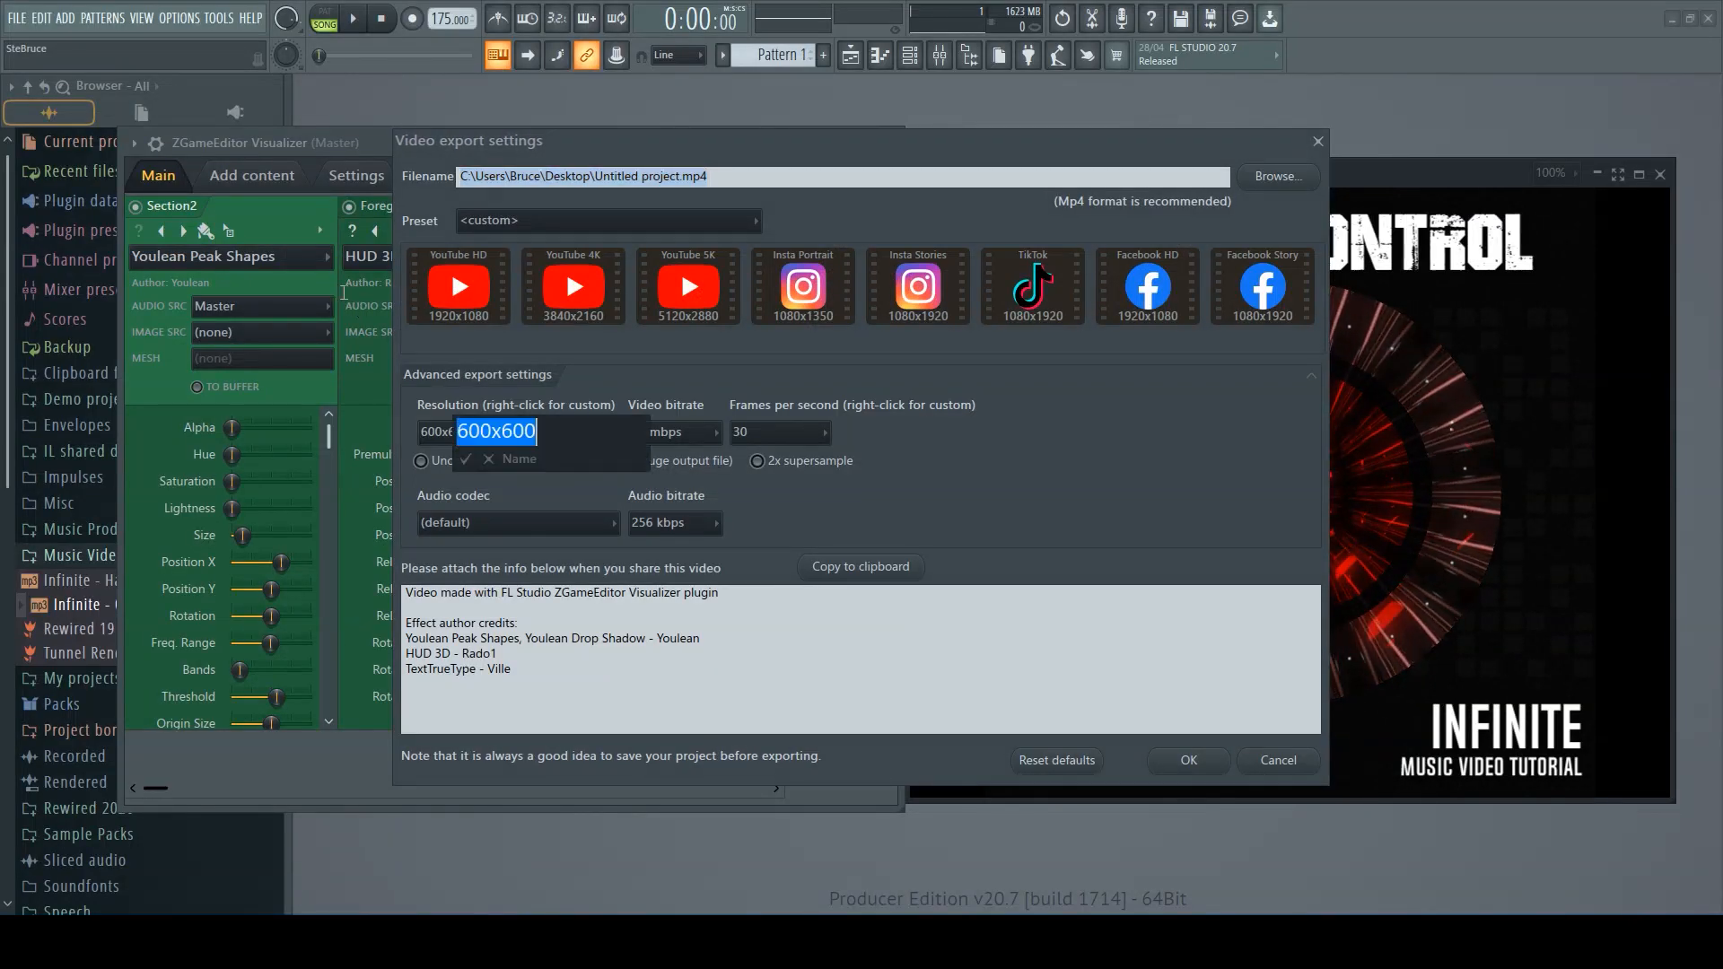
# - Replace the 600x600 custom resolution by typing 1080x1080
pyautogui.write('108')
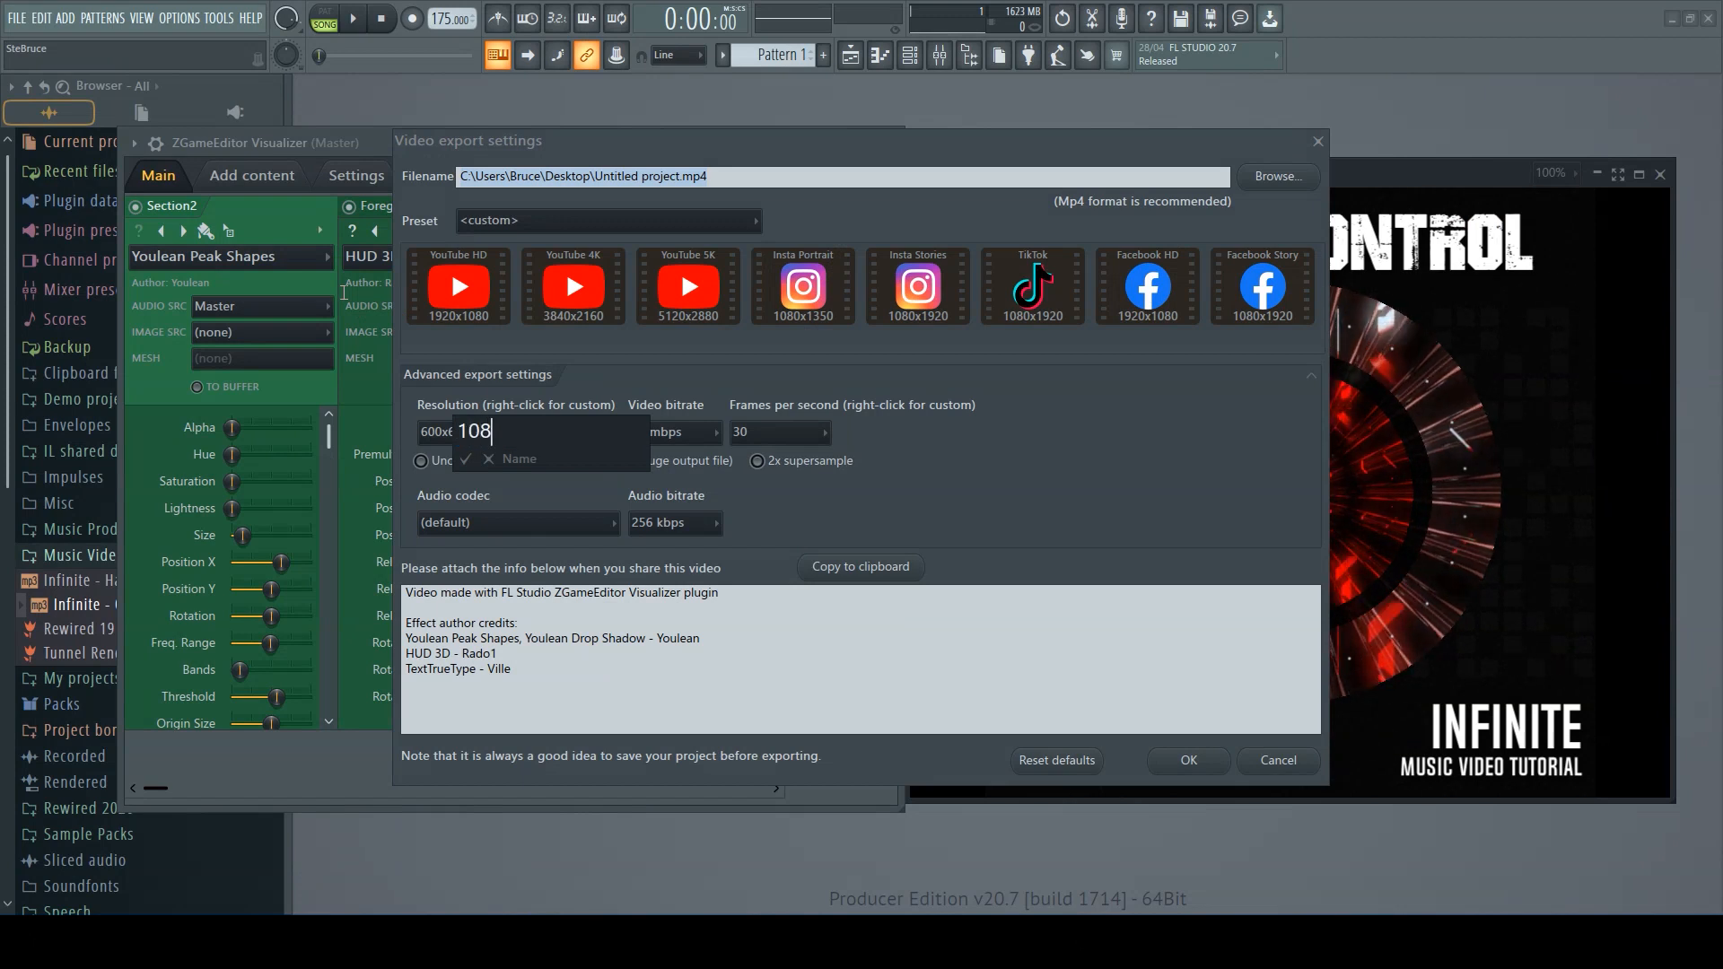
pyautogui.write('1080x1')
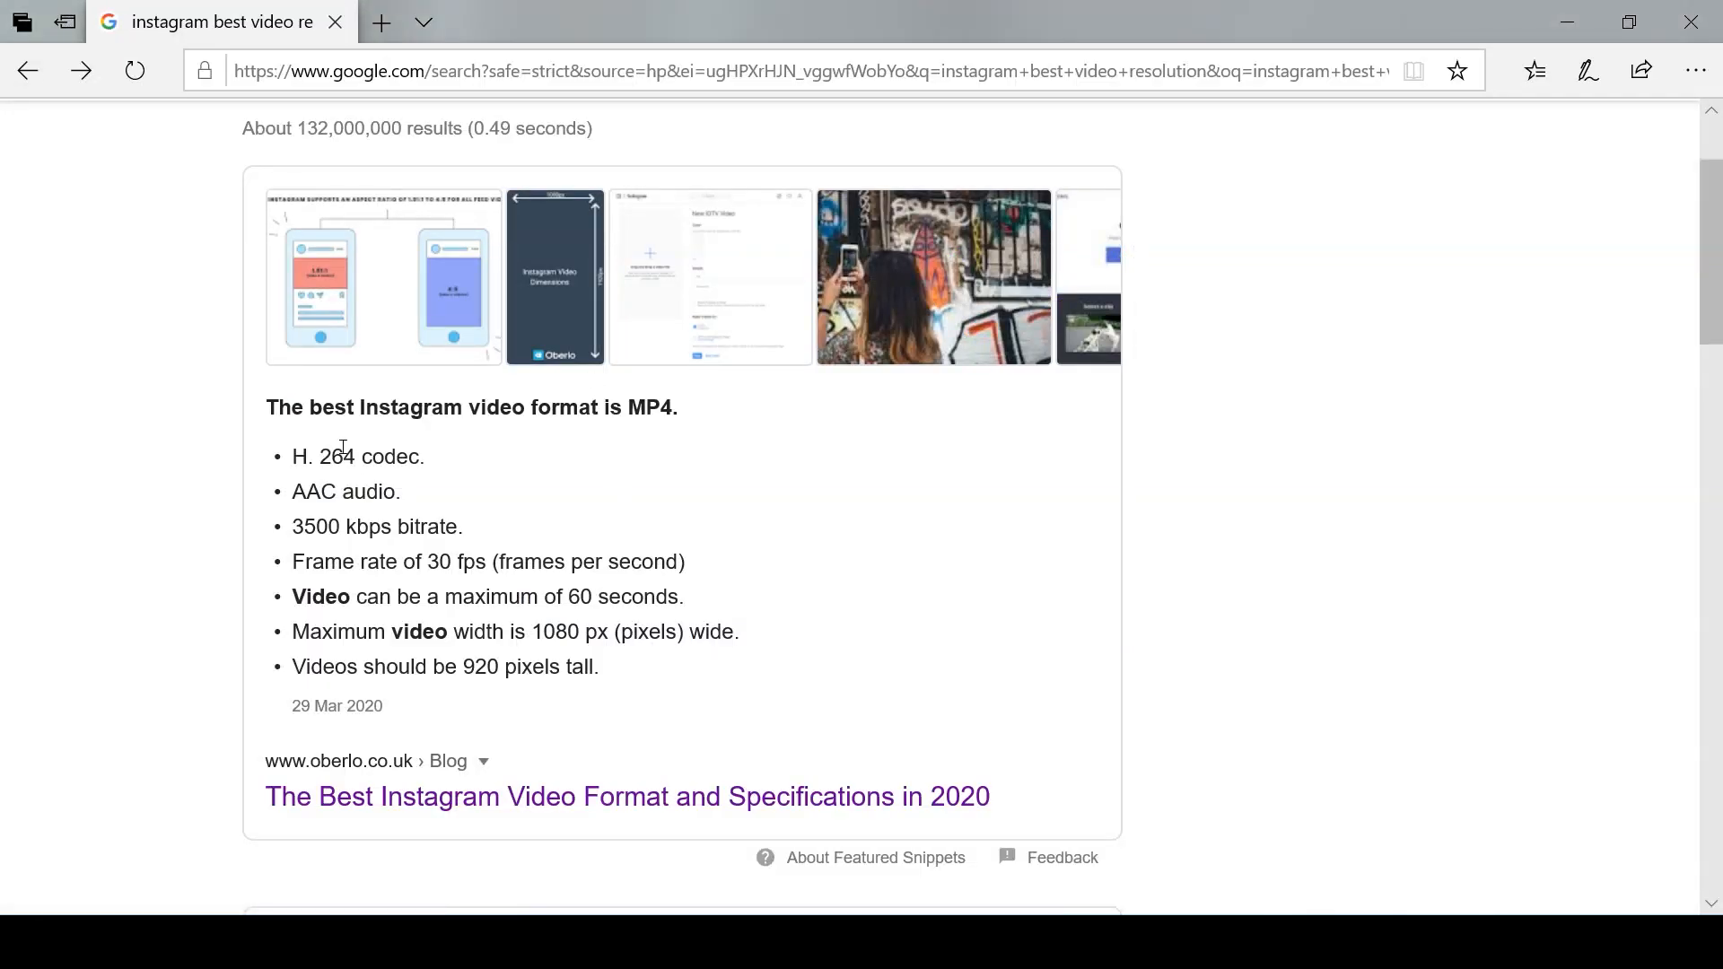
pyautogui.moveTo(362, 463)
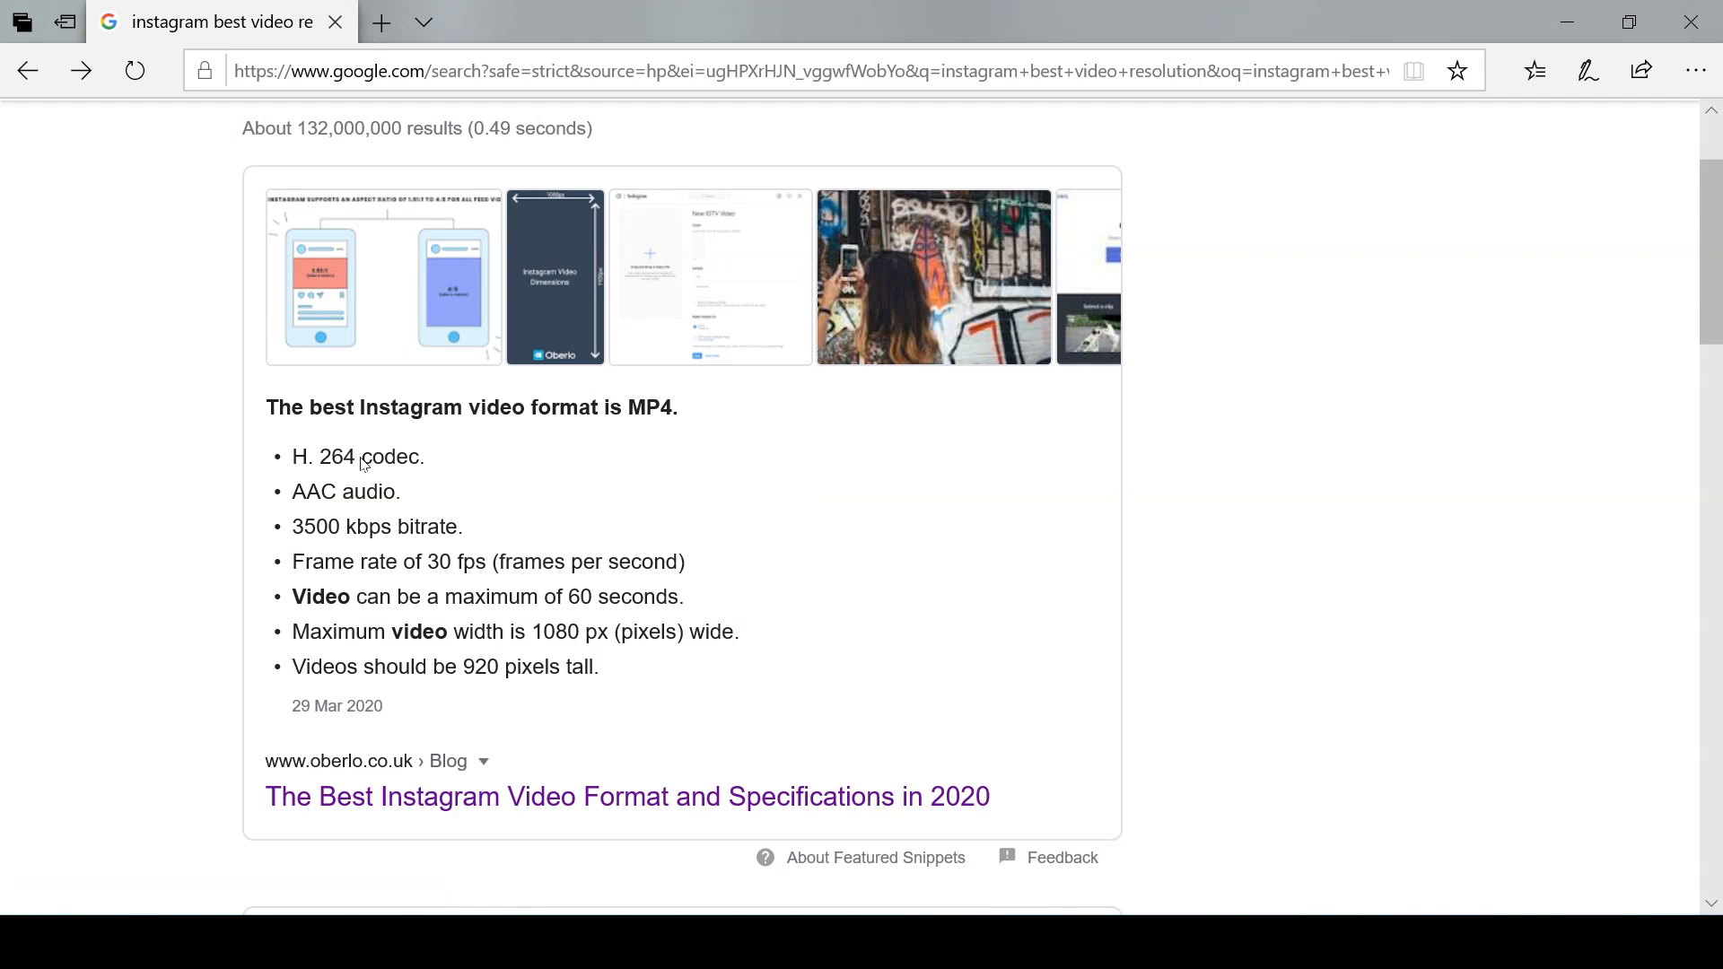
pyautogui.moveTo(374, 438)
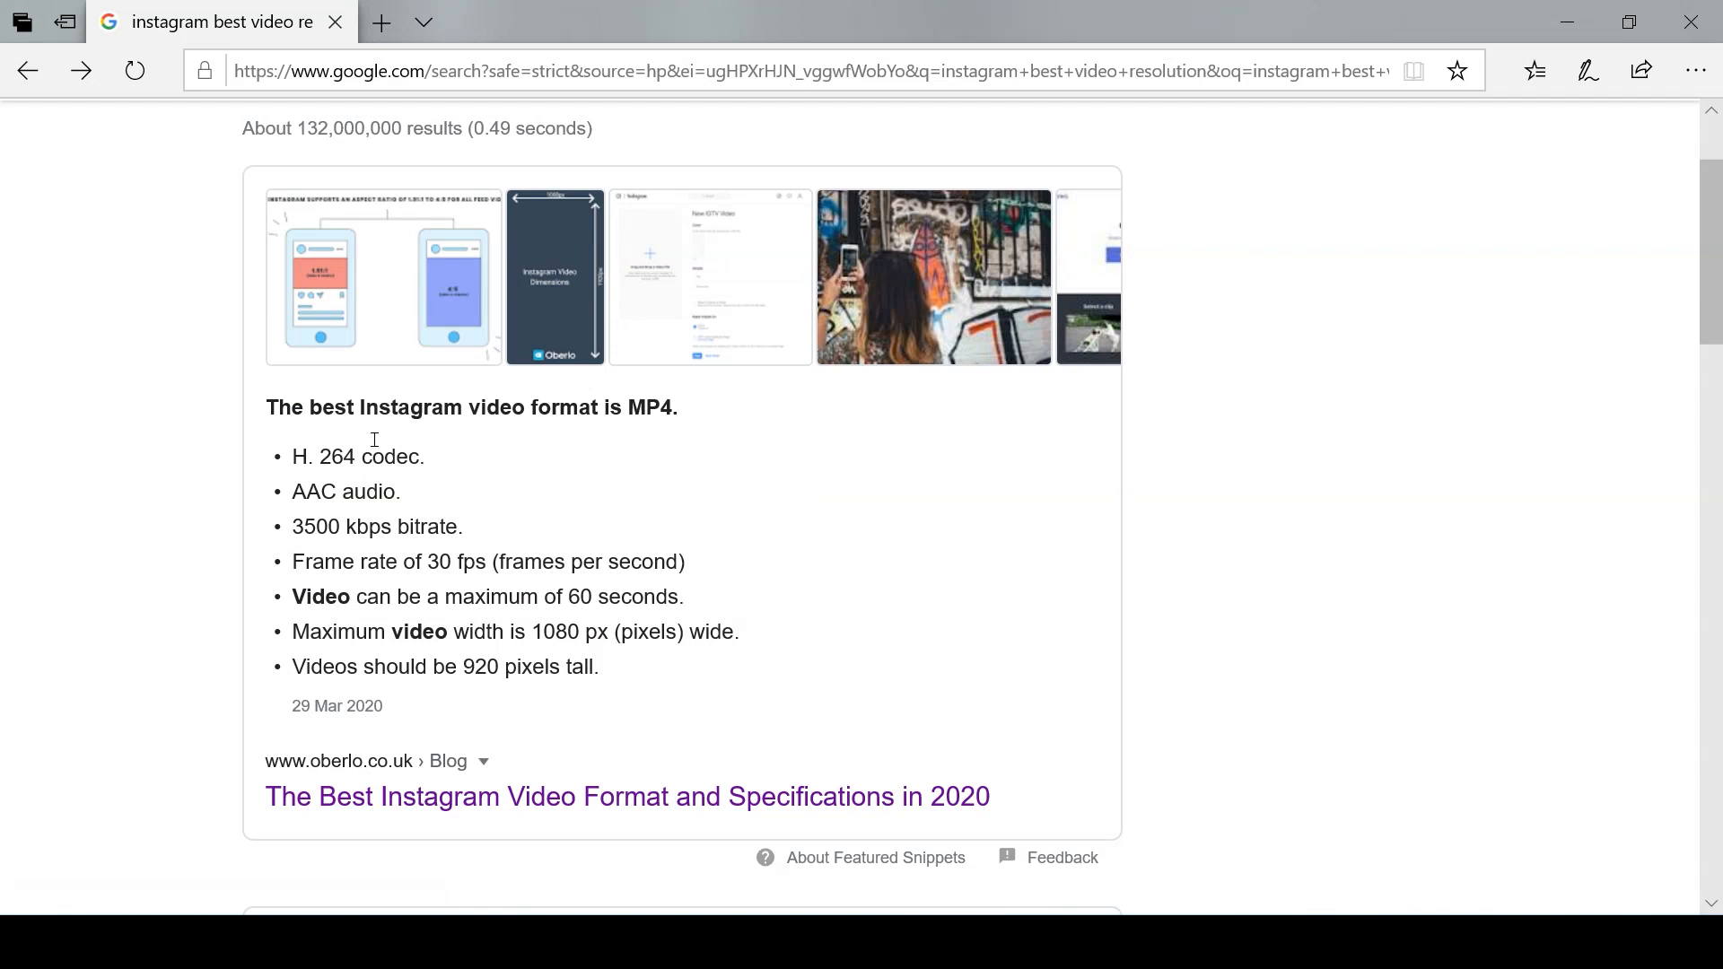
pyautogui.moveTo(380, 169)
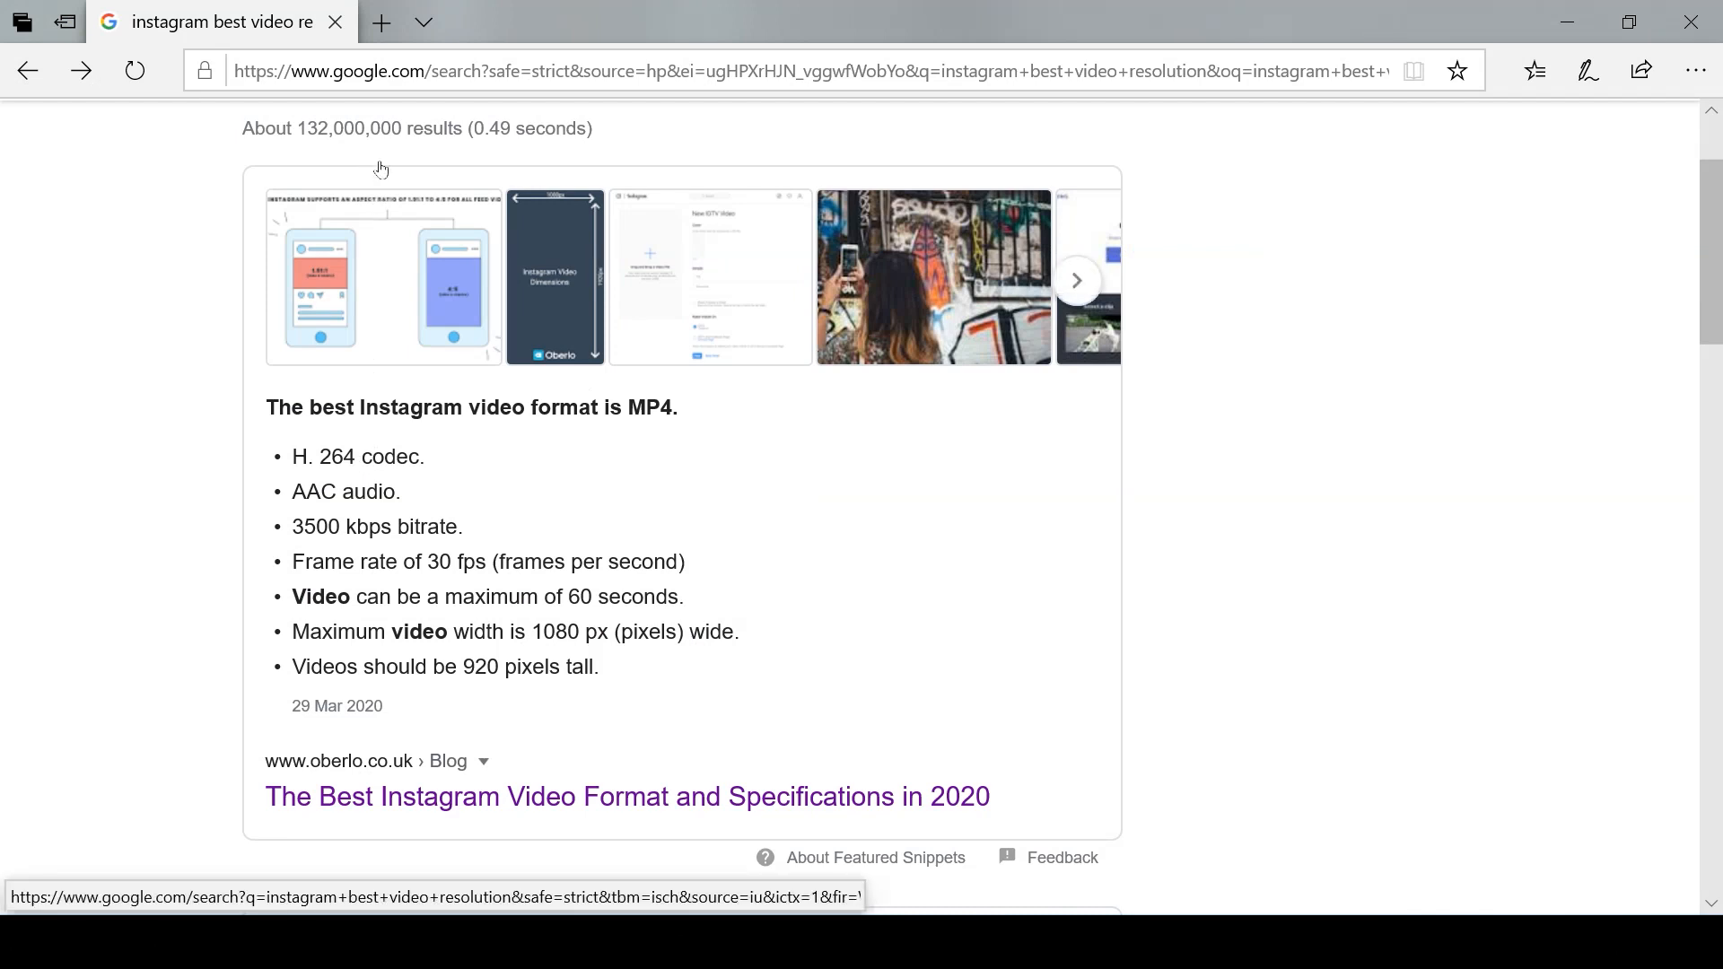
pyautogui.moveTo(373, 242)
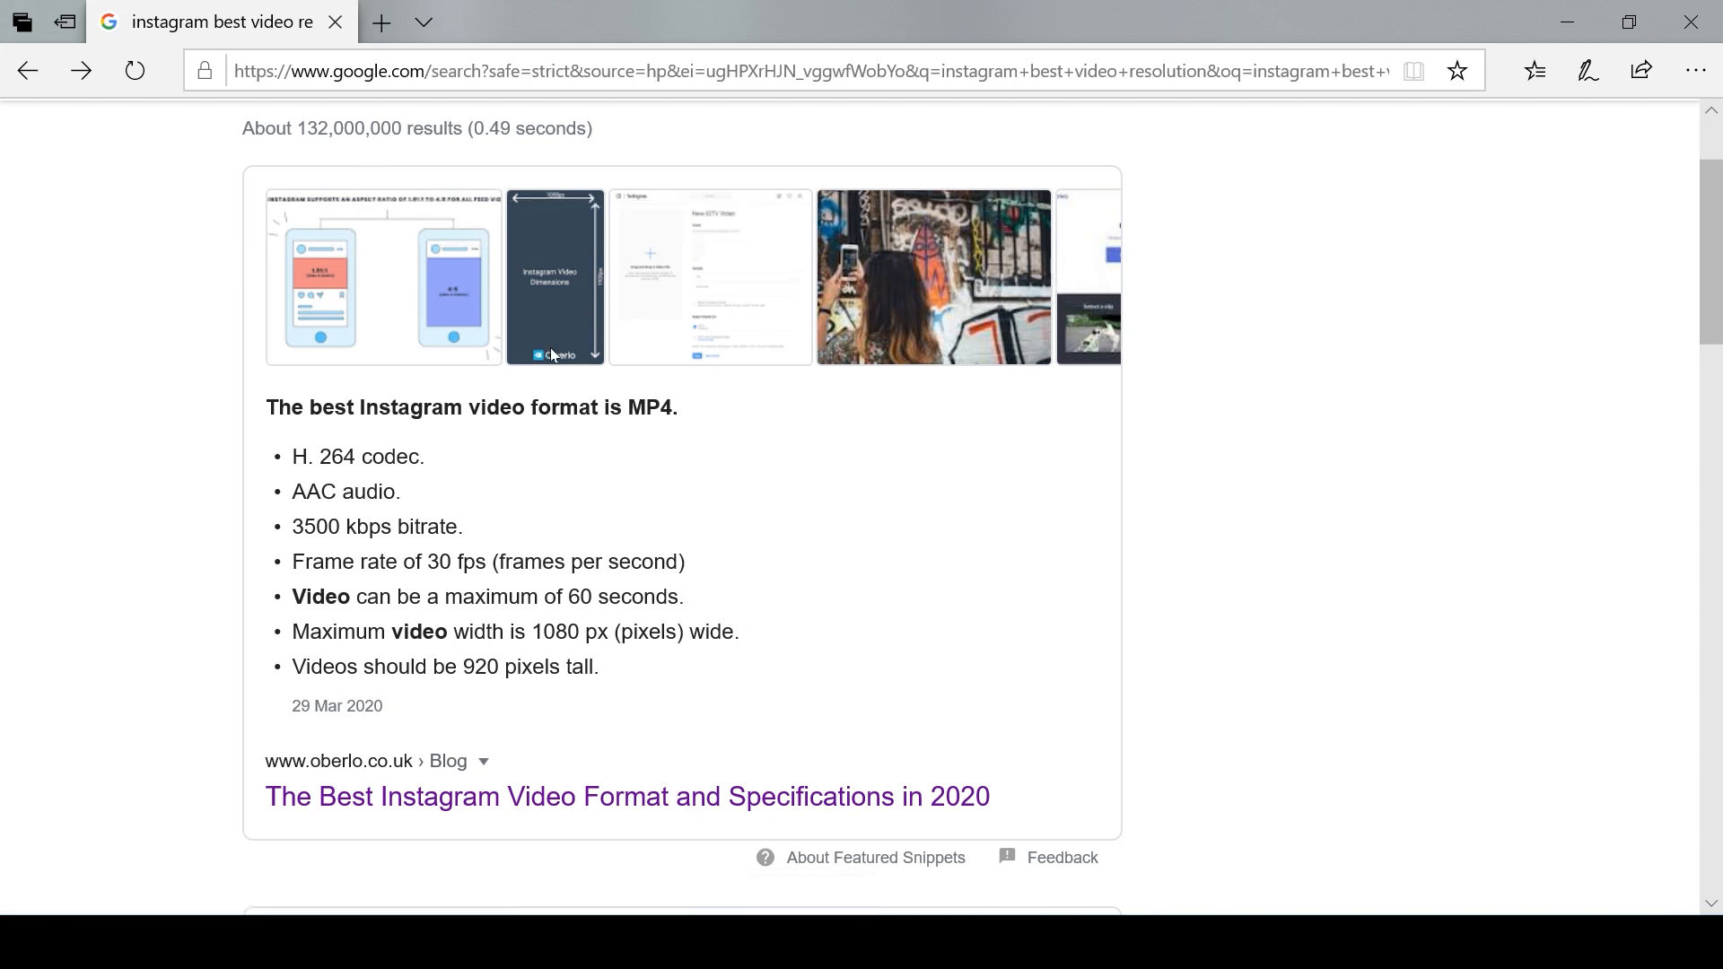
pyautogui.moveTo(883, 511)
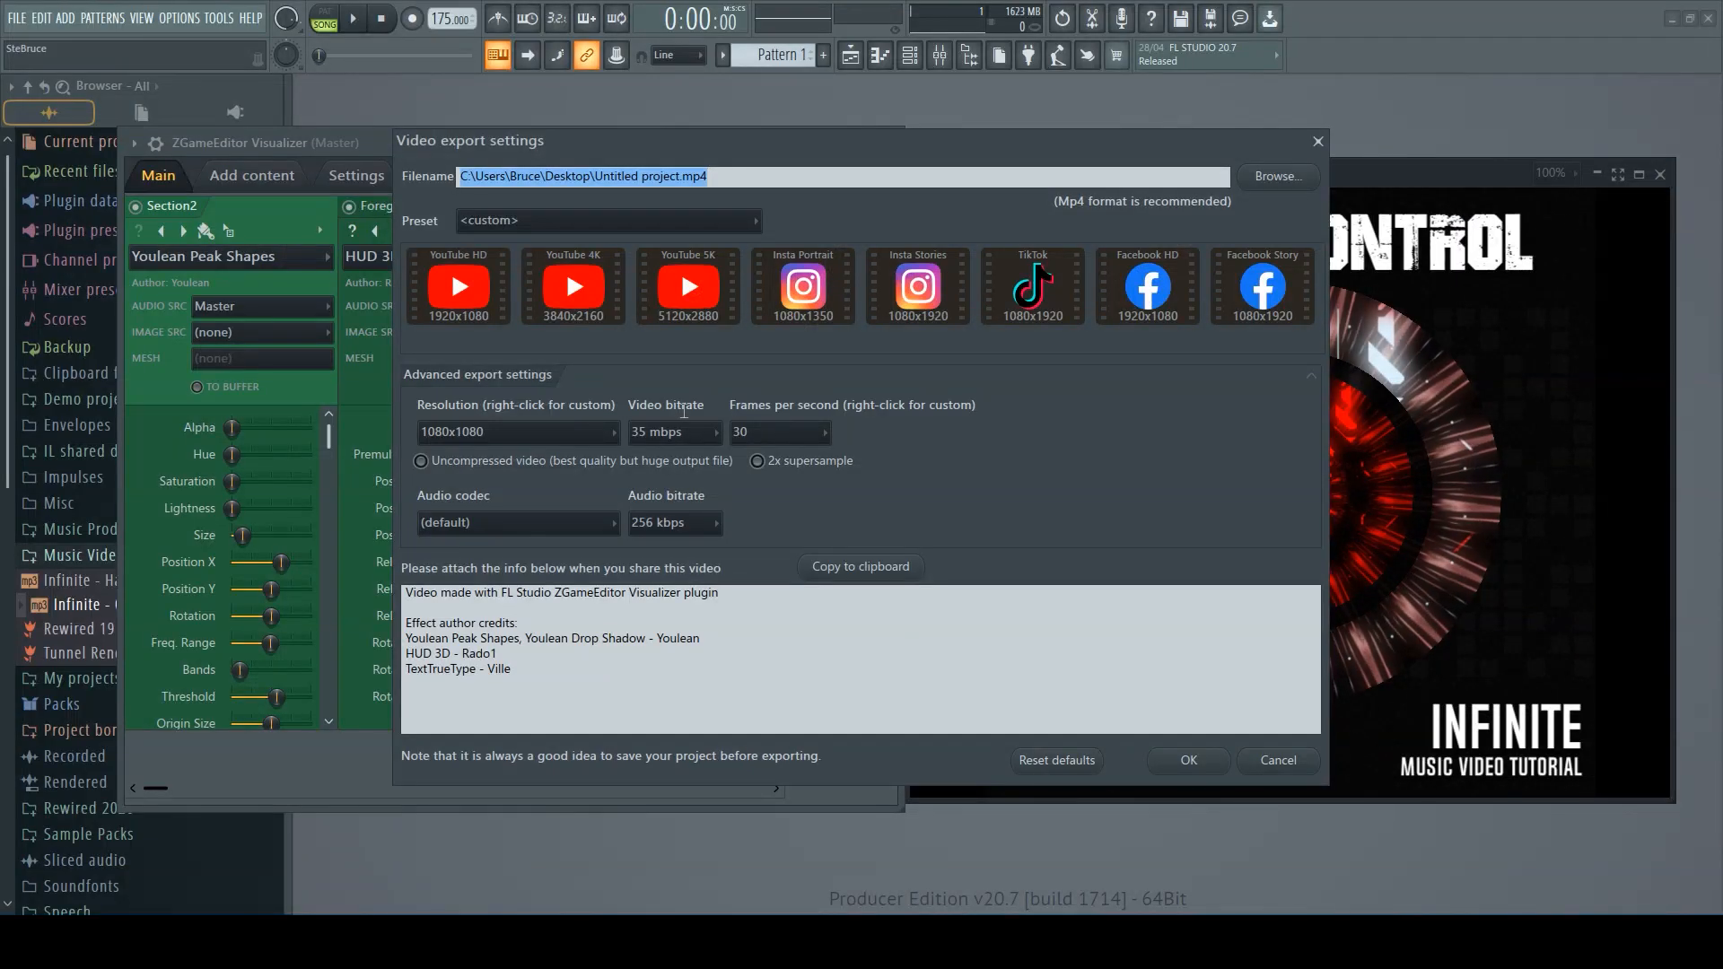
# - Confirm the 1080x1080, 35 mbps, 30 fps export settings and close the dialog
pyautogui.click(1276, 759)
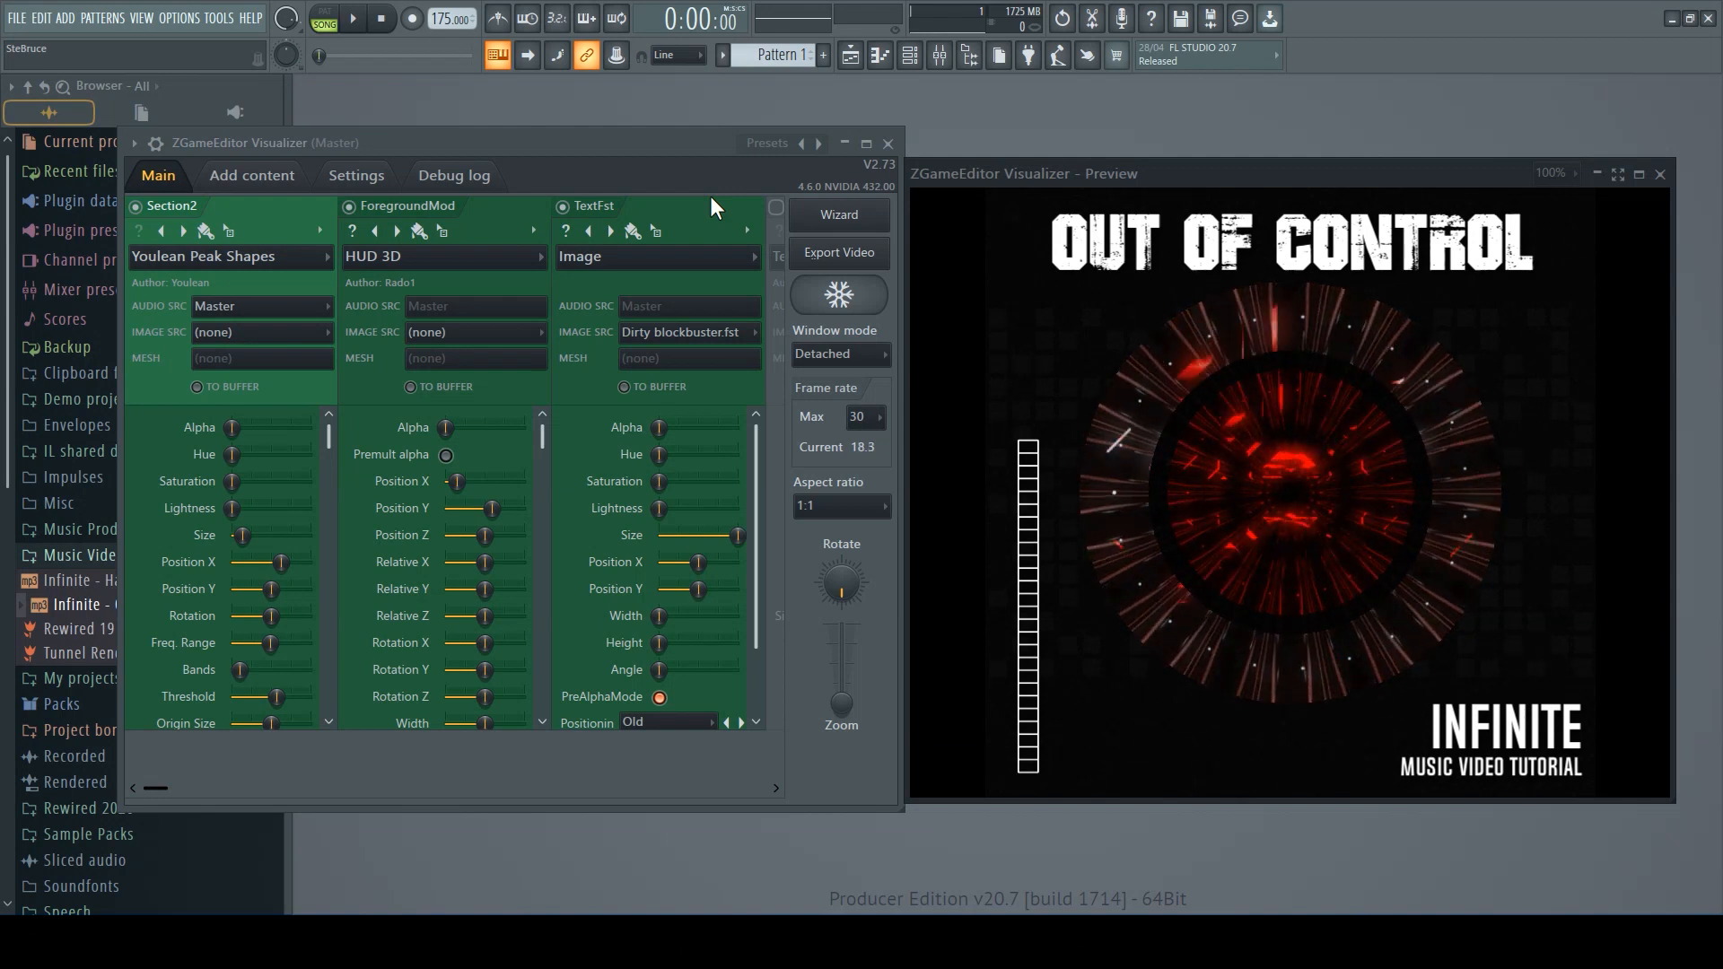
pyautogui.moveTo(286, 206)
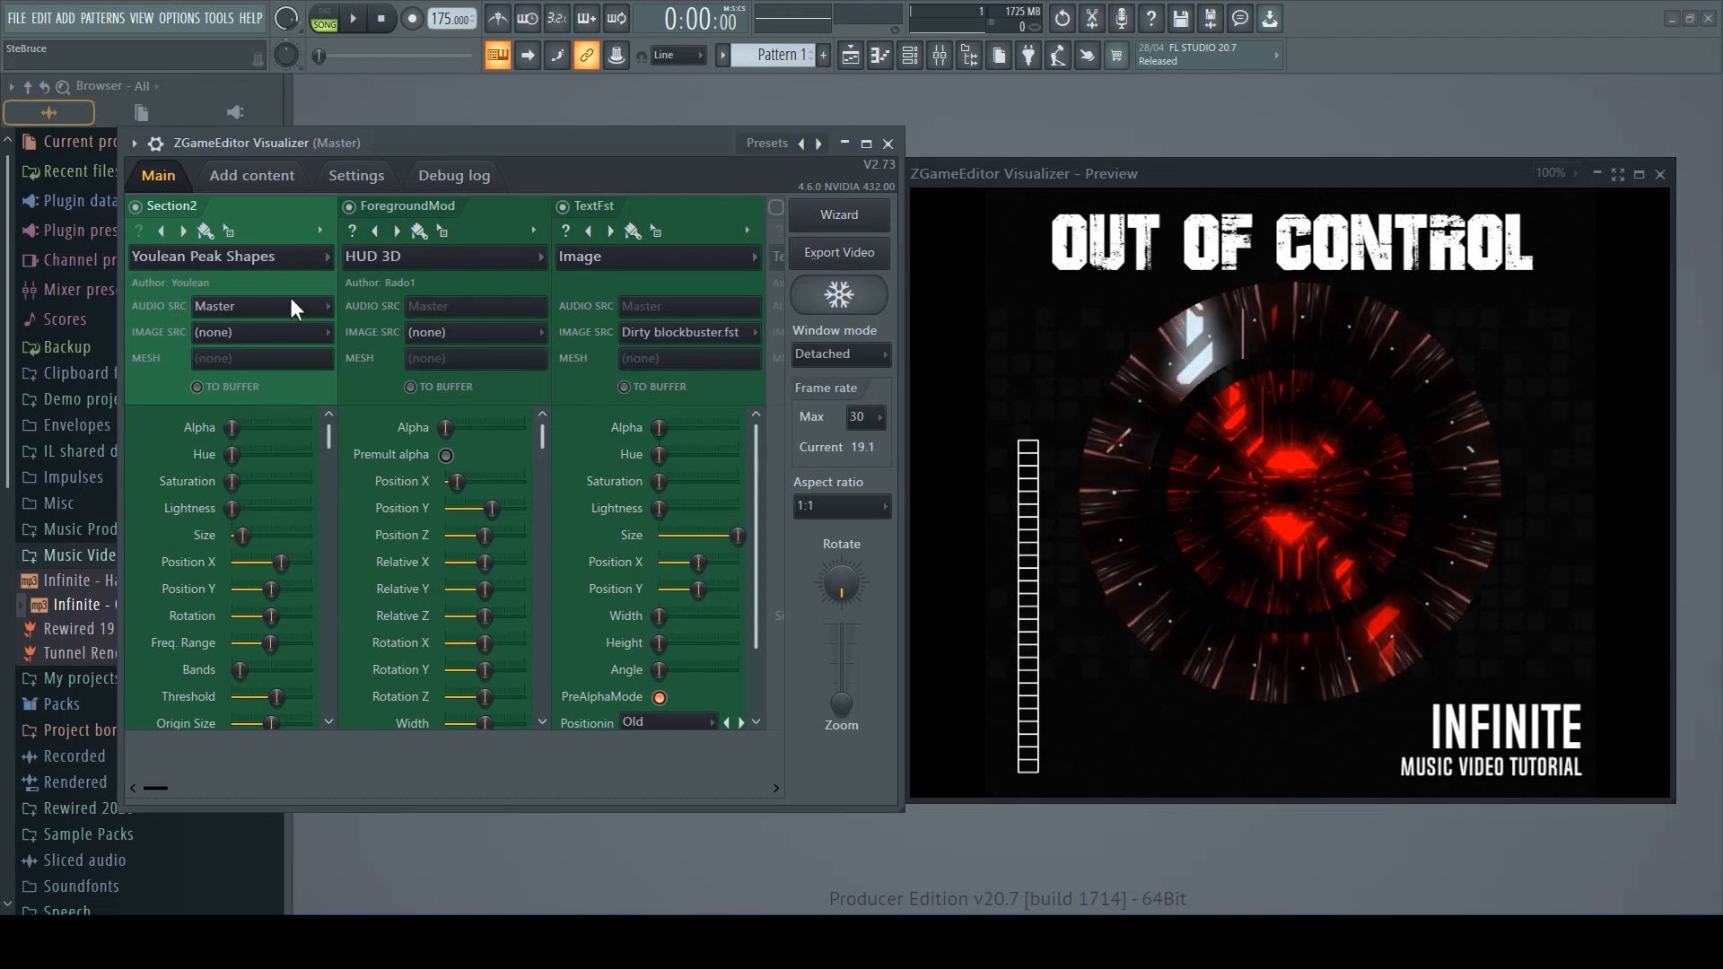
pyautogui.moveTo(311, 208)
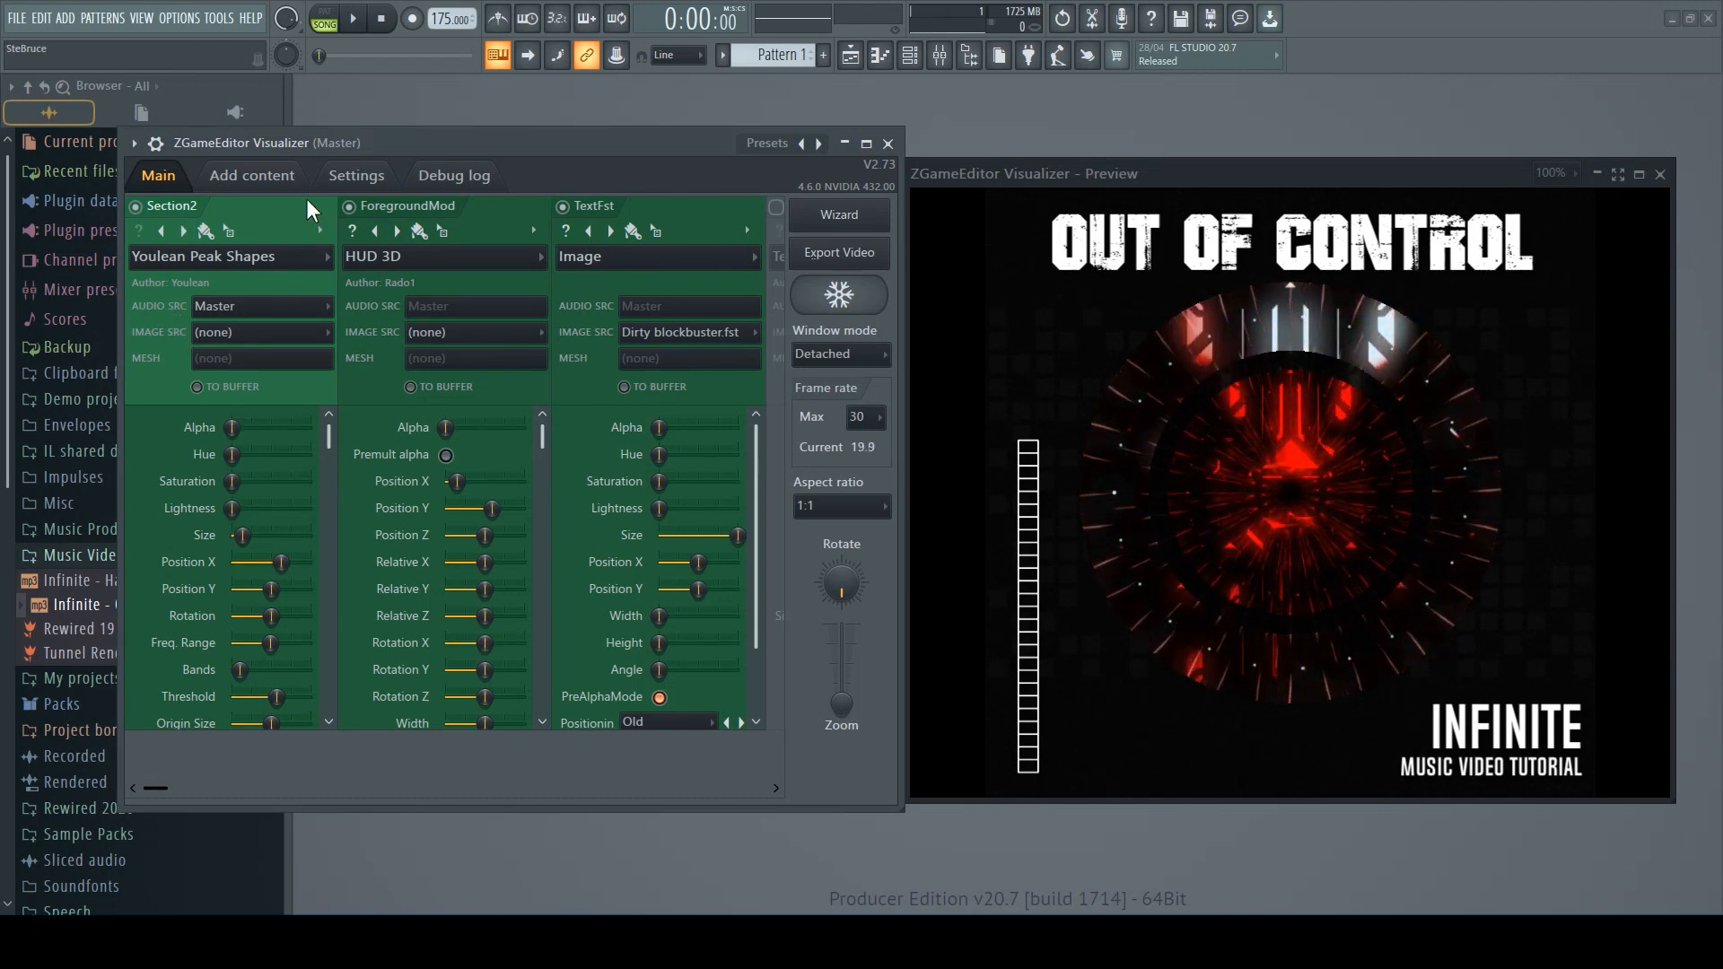